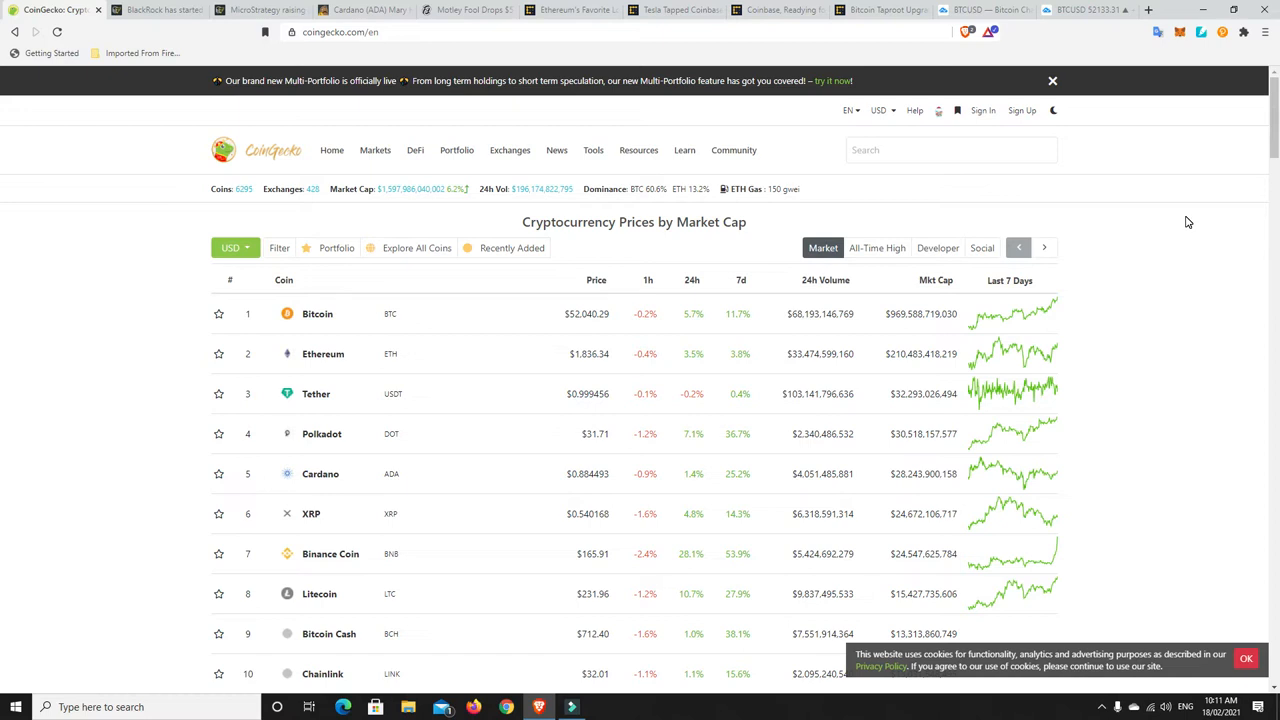
- Sort the CoinGecko table by 24h change descending, putting PancakeSwap, IOST and Binance Coin on top
left_click(376, 150)
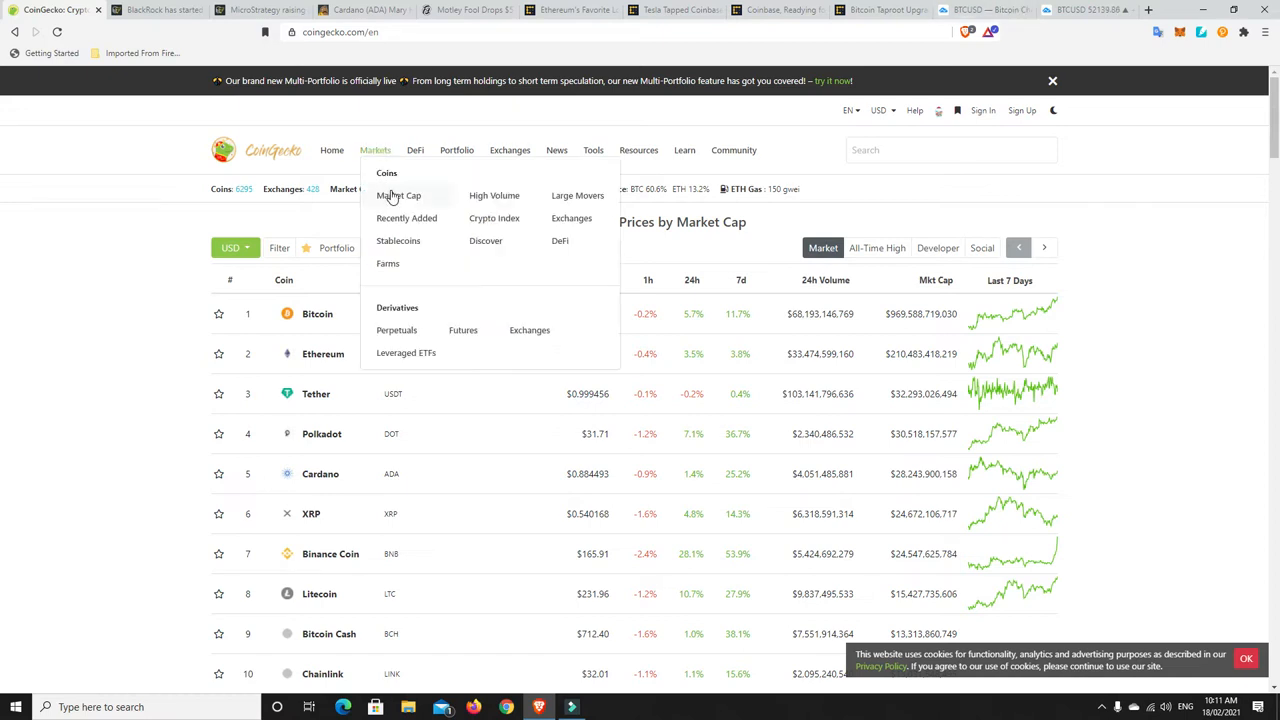
mouse_move(408, 200)
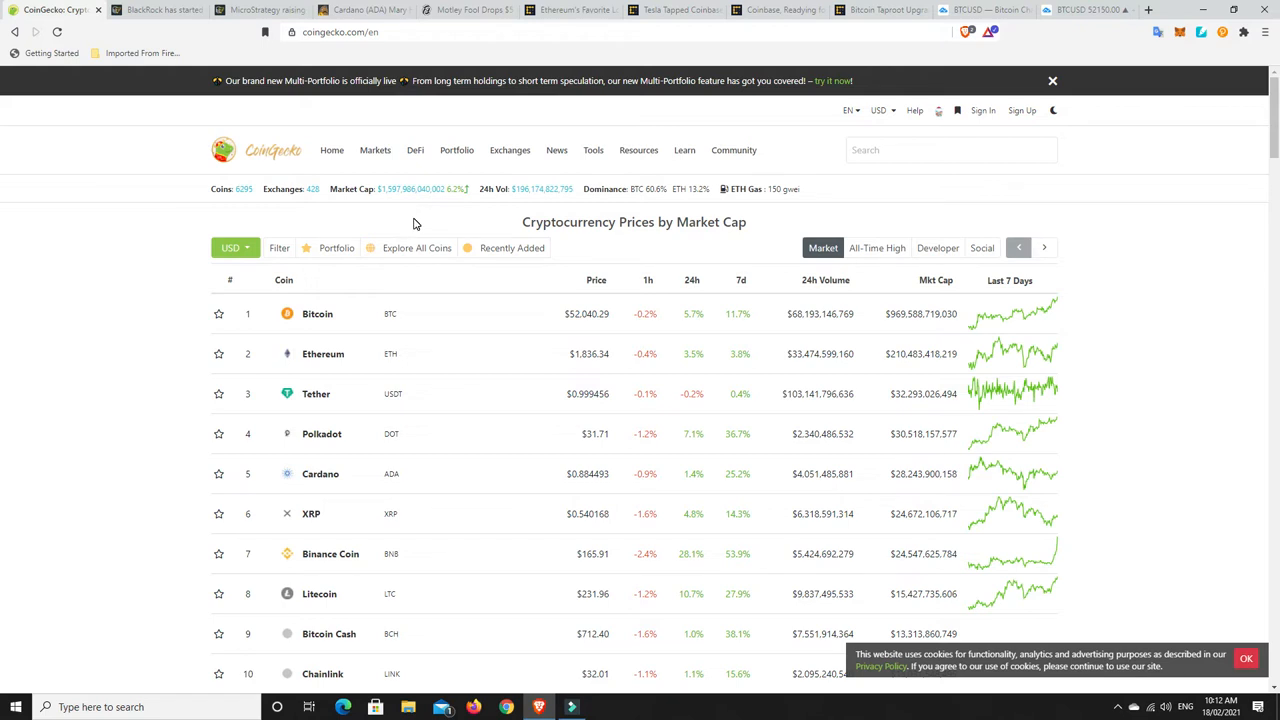
mouse_move(392, 196)
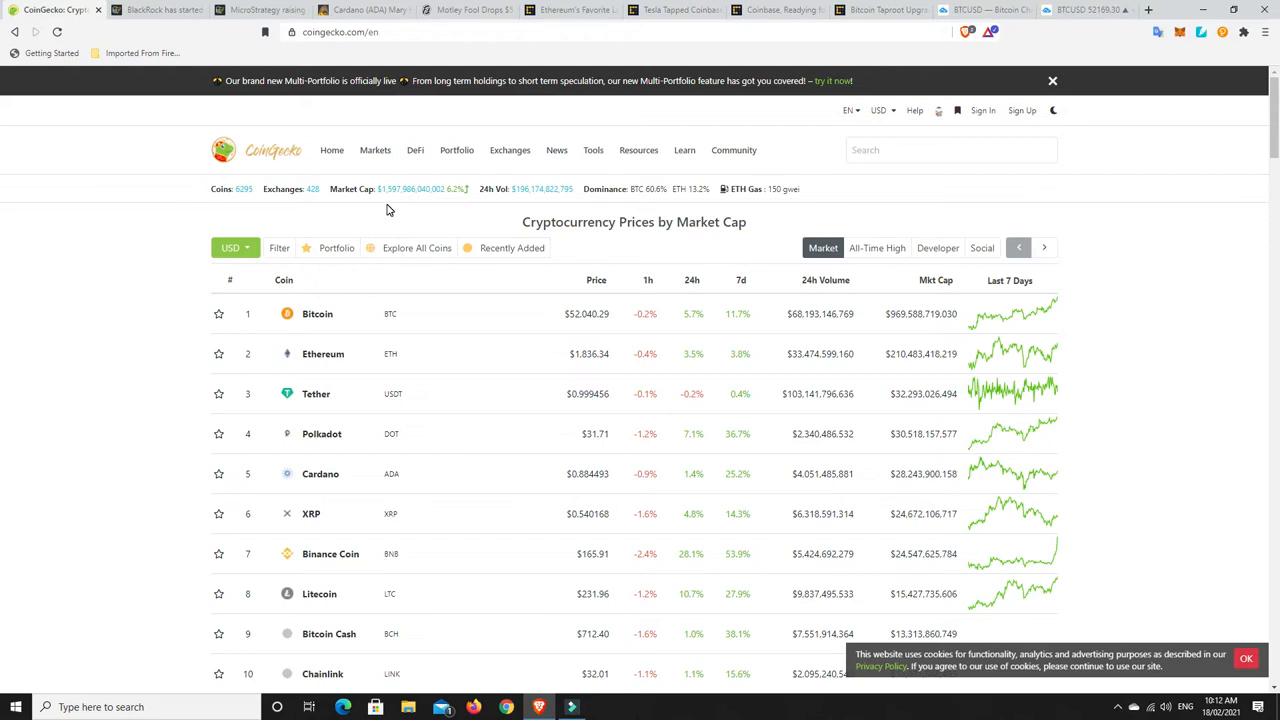
mouse_move(400, 212)
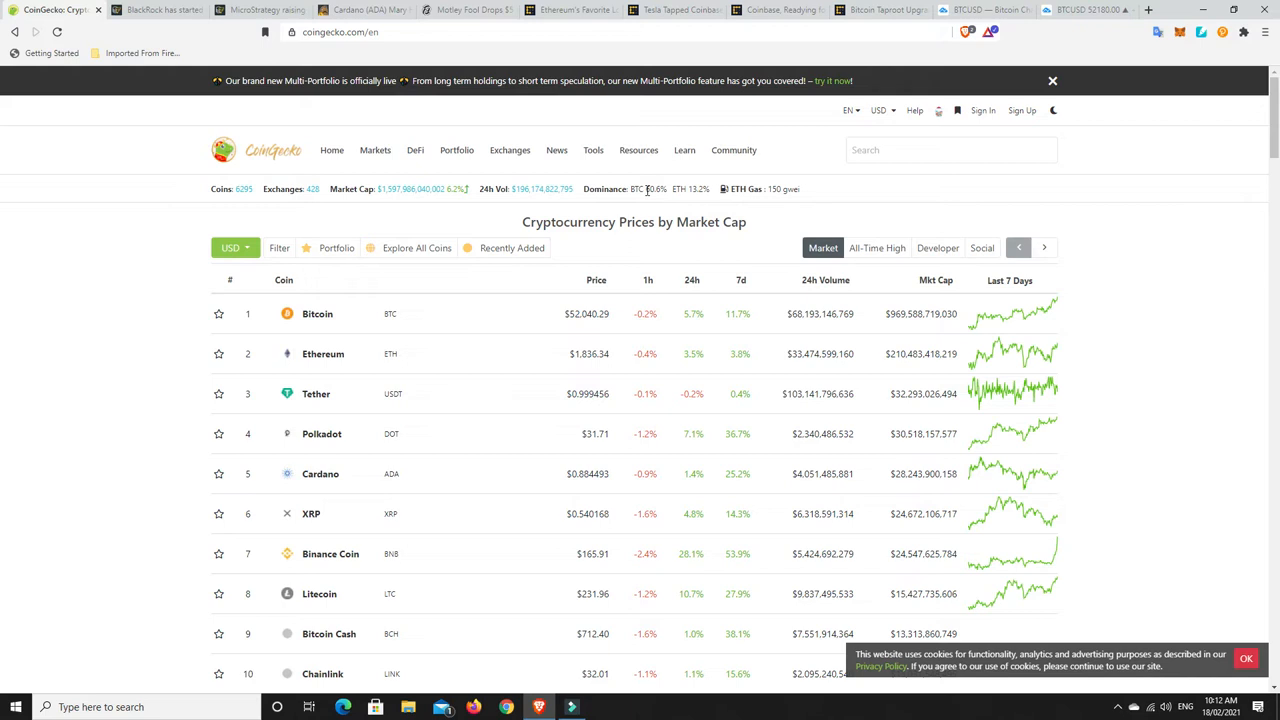
mouse_move(582, 330)
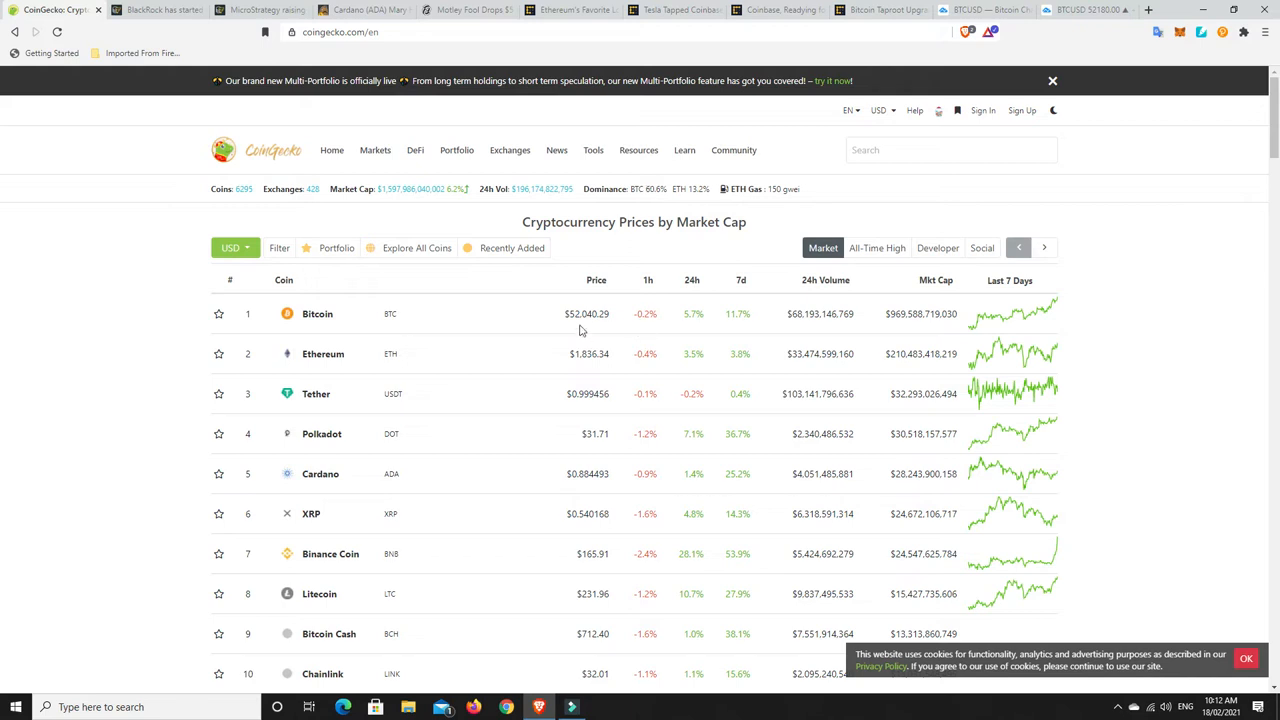
mouse_move(652, 302)
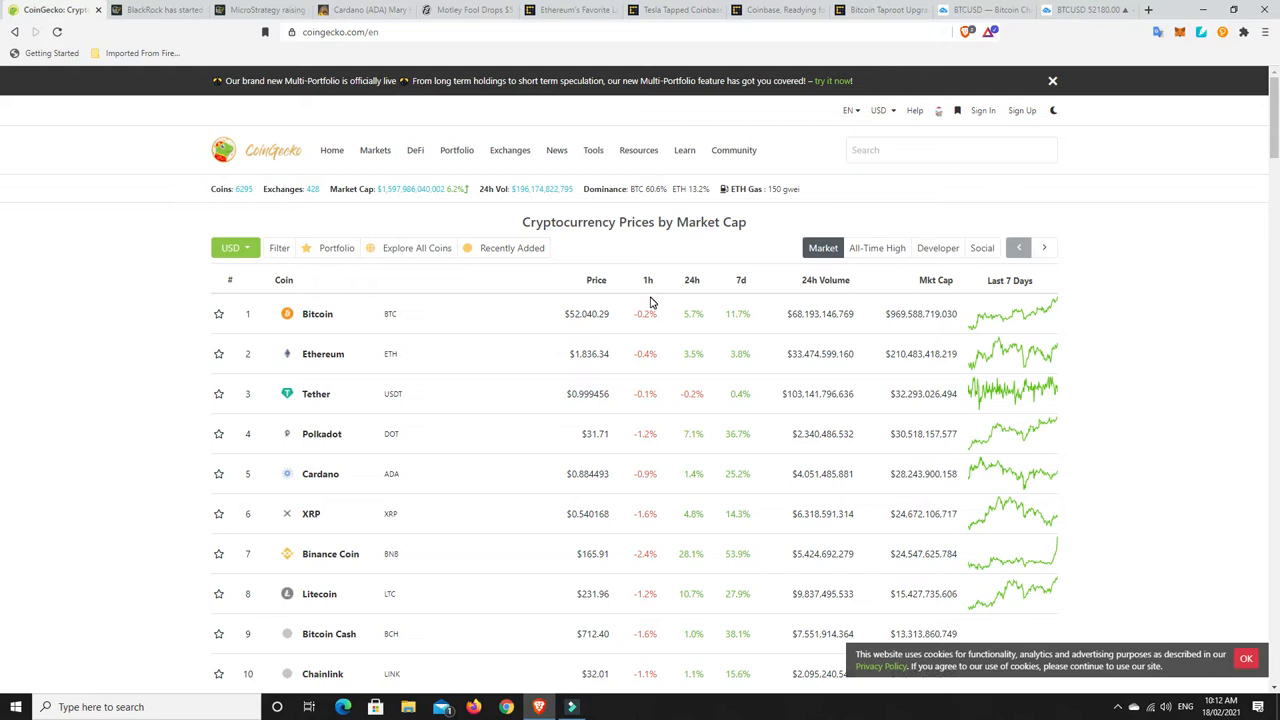
mouse_move(640, 318)
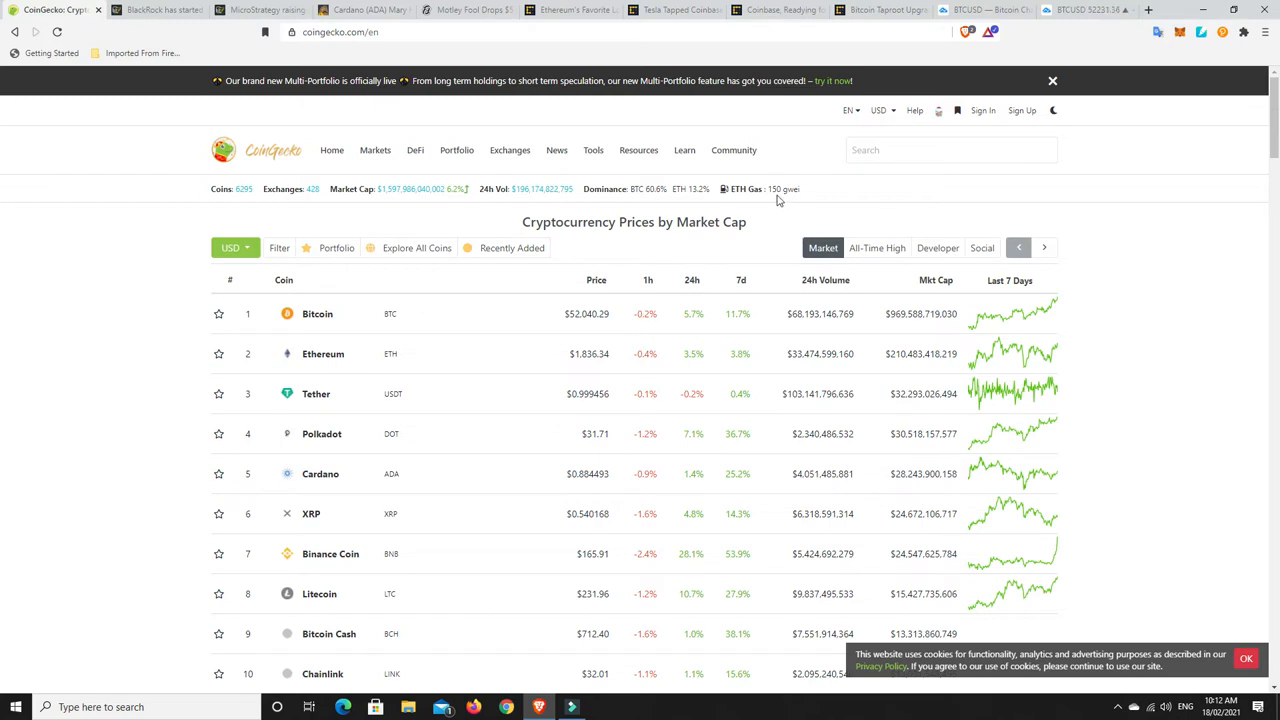
mouse_move(772, 232)
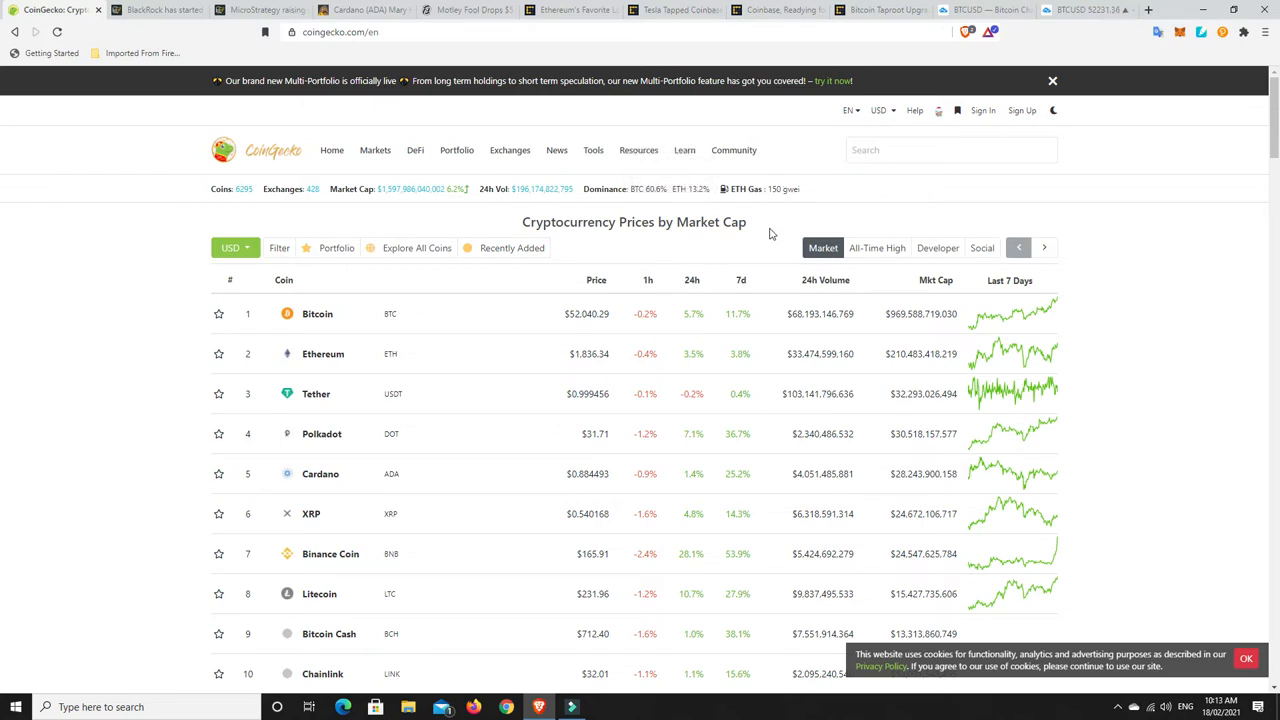
mouse_move(688, 280)
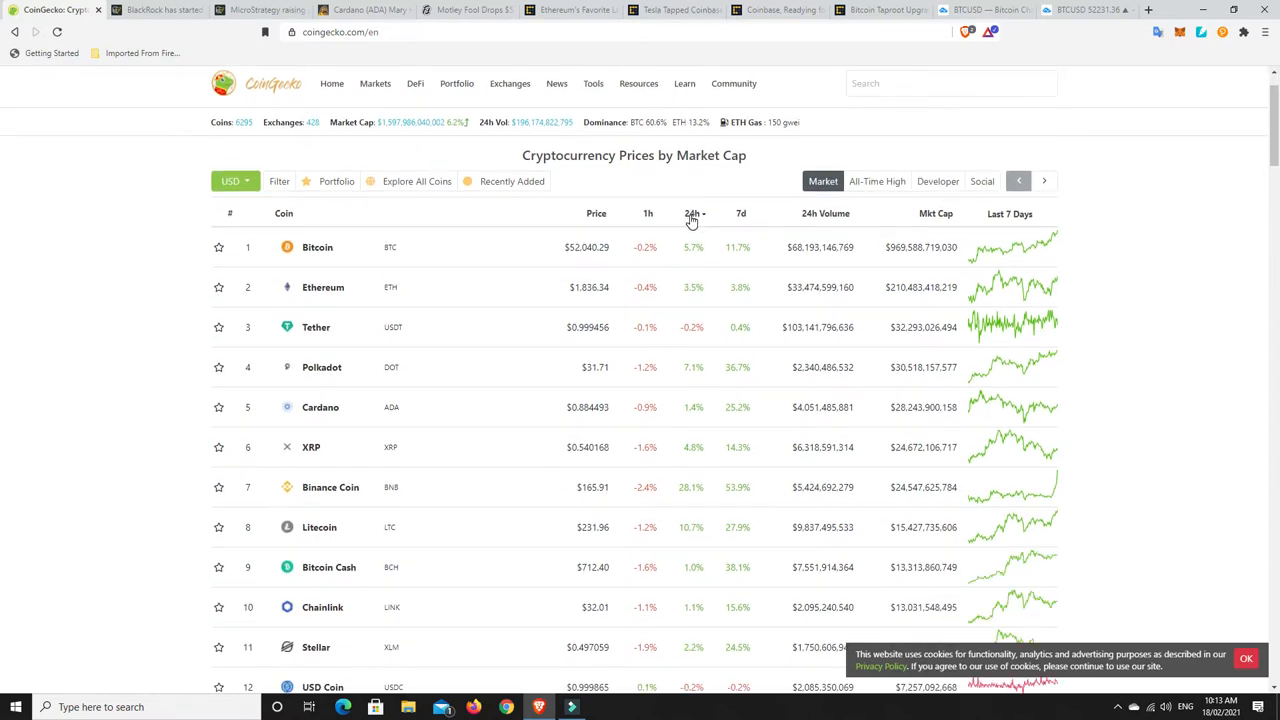
left_click(692, 214)
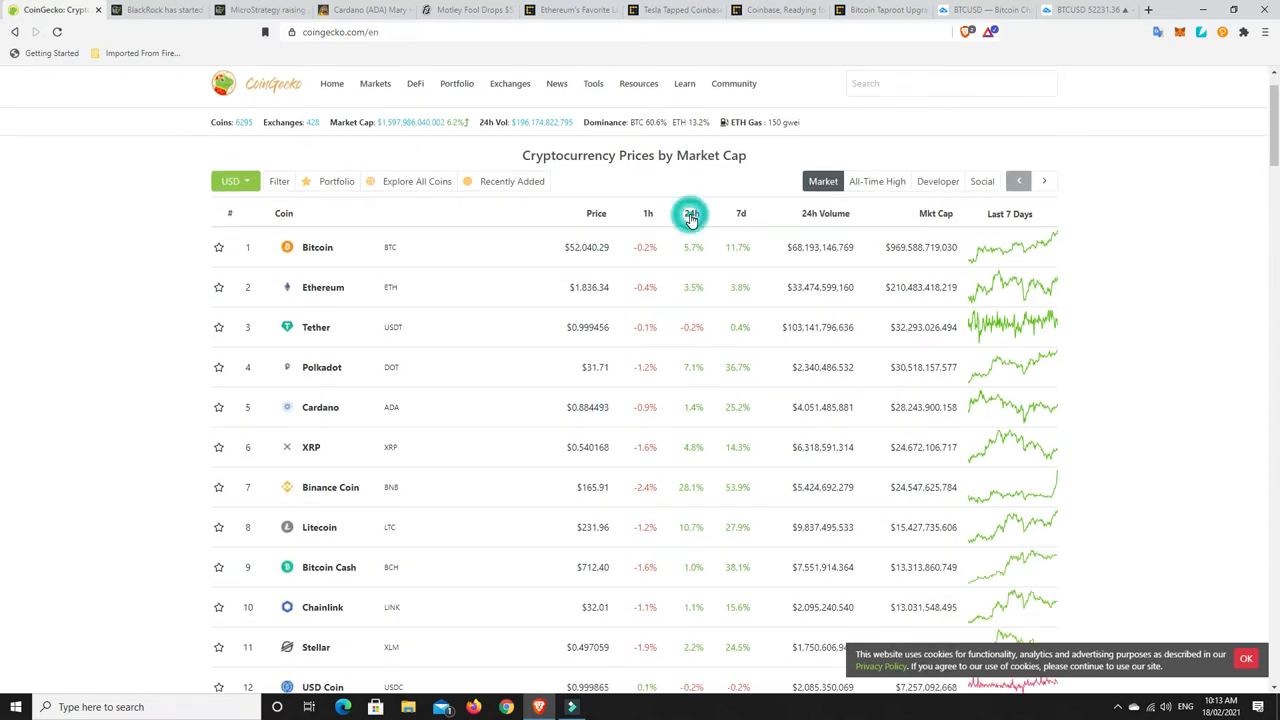
left_click(690, 212)
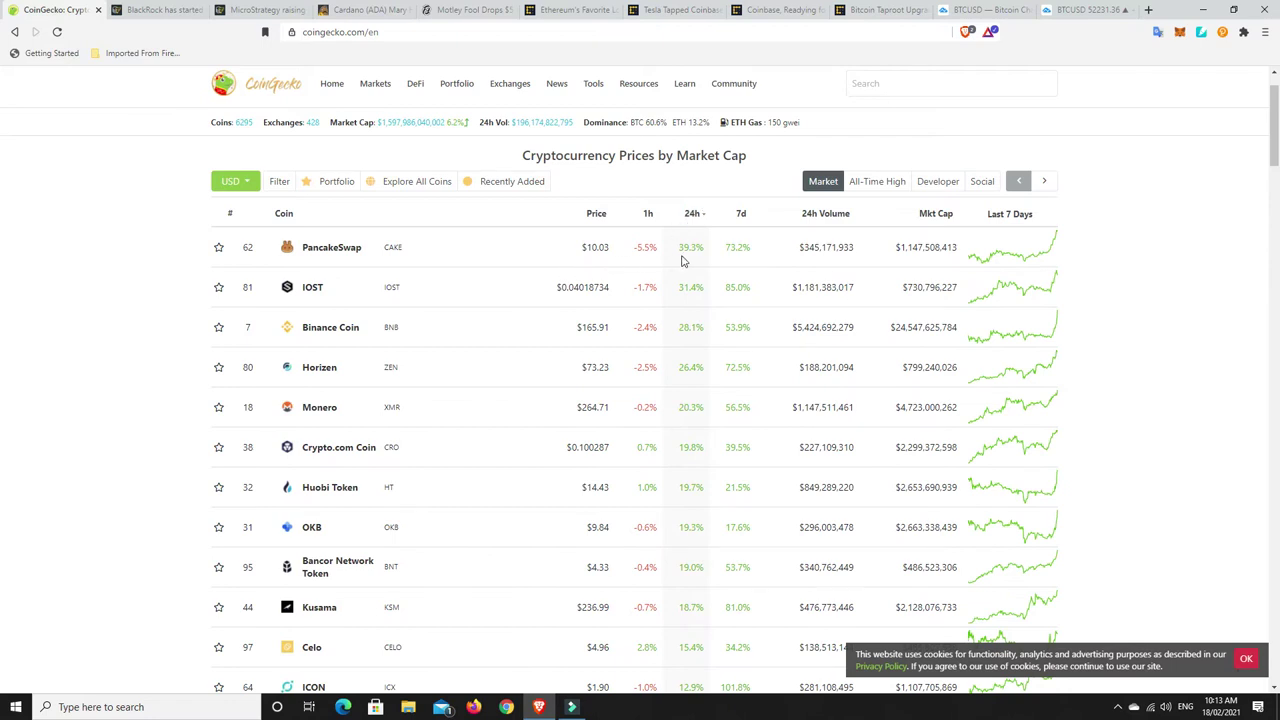
mouse_move(486, 314)
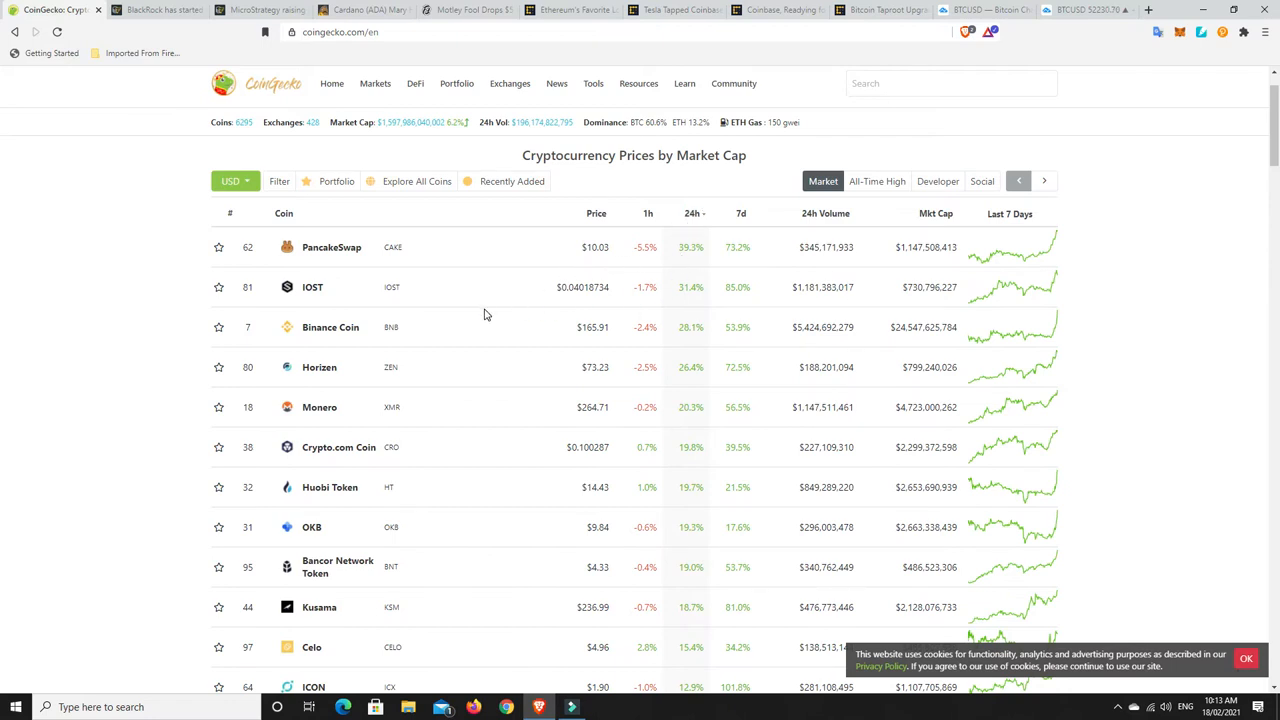
mouse_move(688, 340)
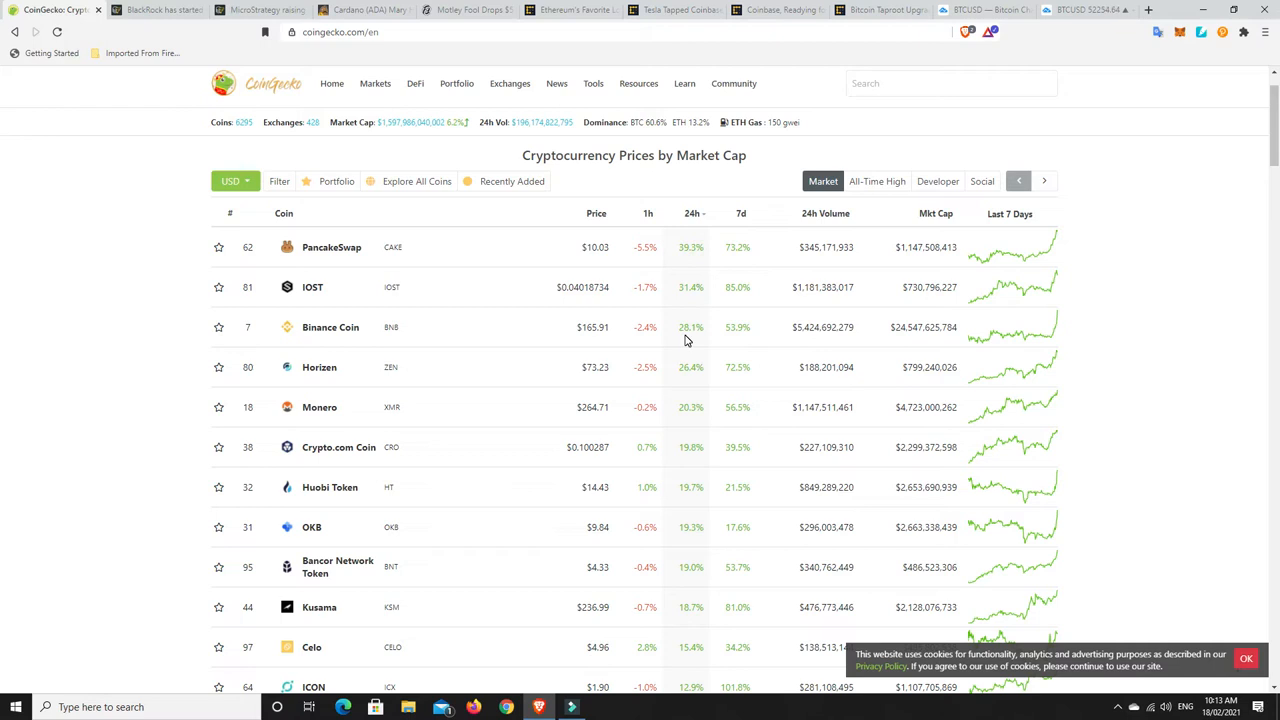
mouse_move(1064, 348)
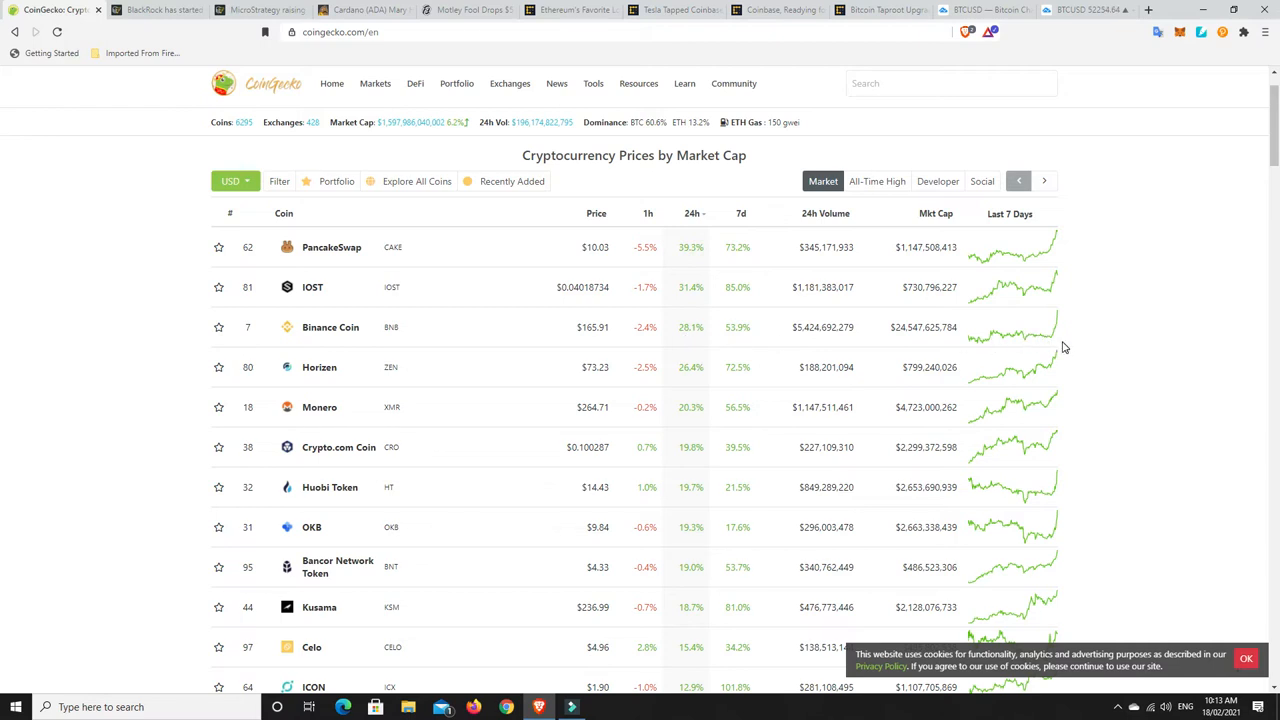
mouse_move(700, 364)
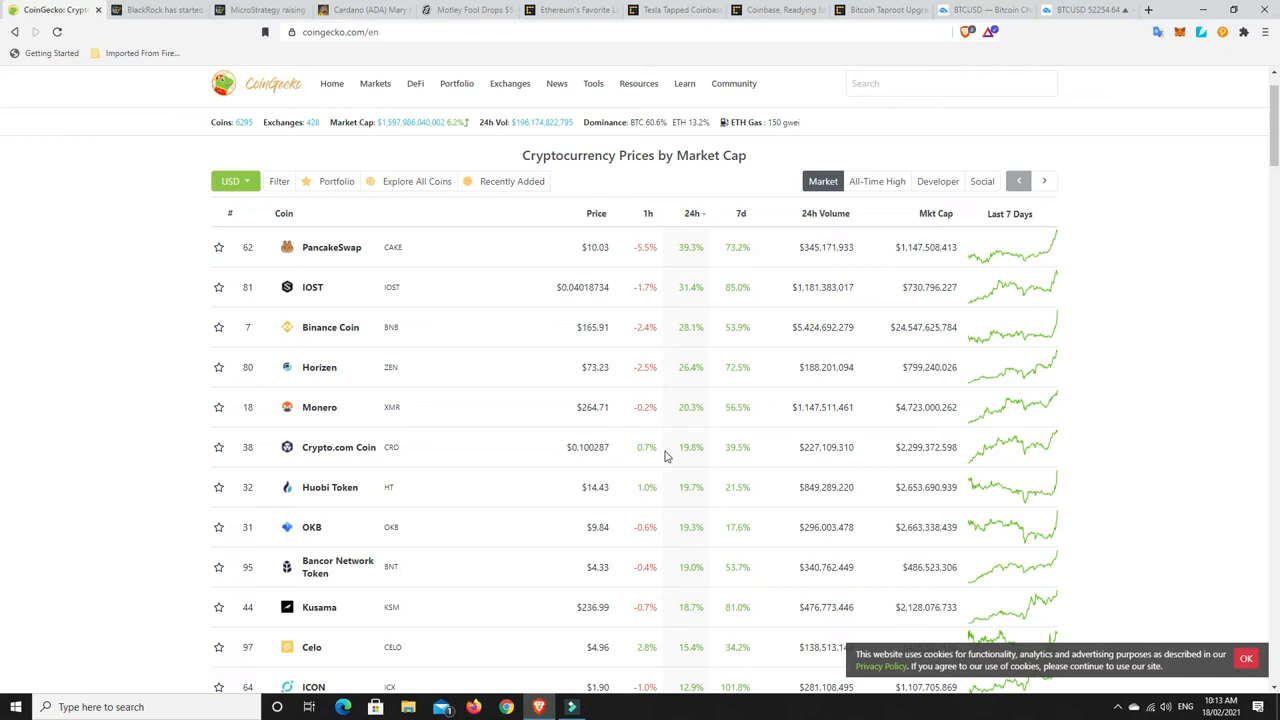
mouse_move(676, 464)
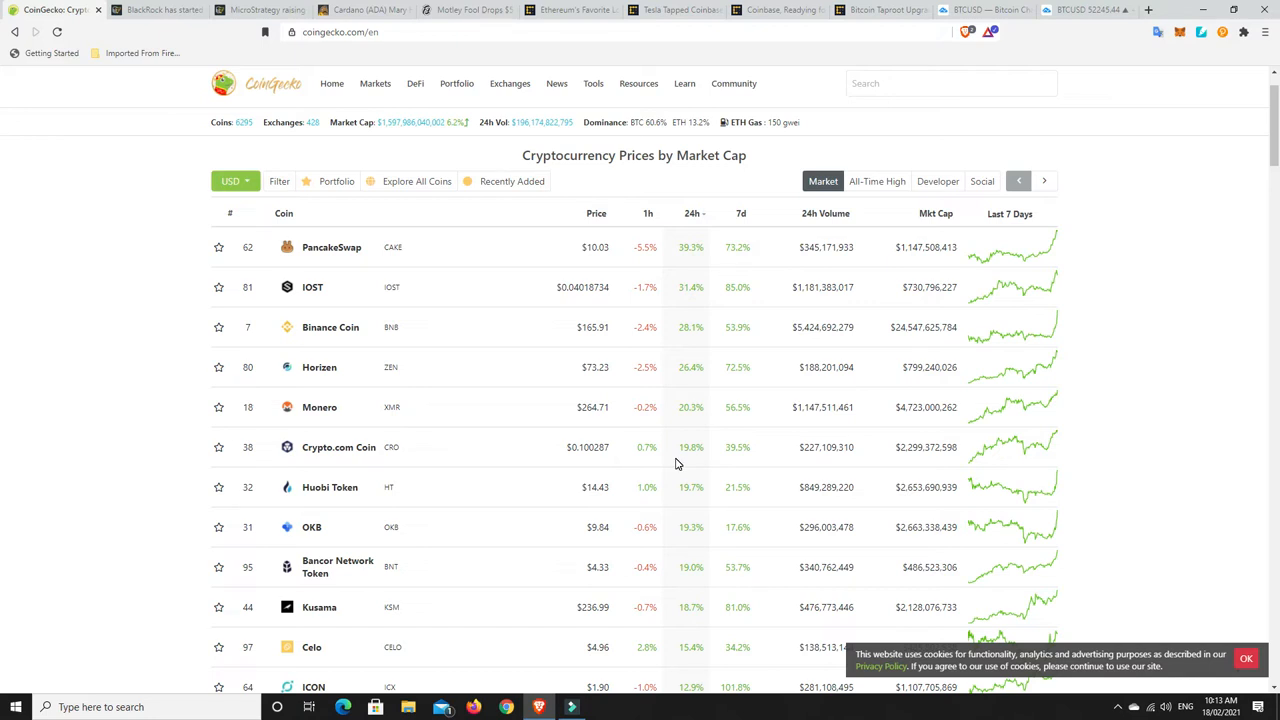
mouse_move(668, 458)
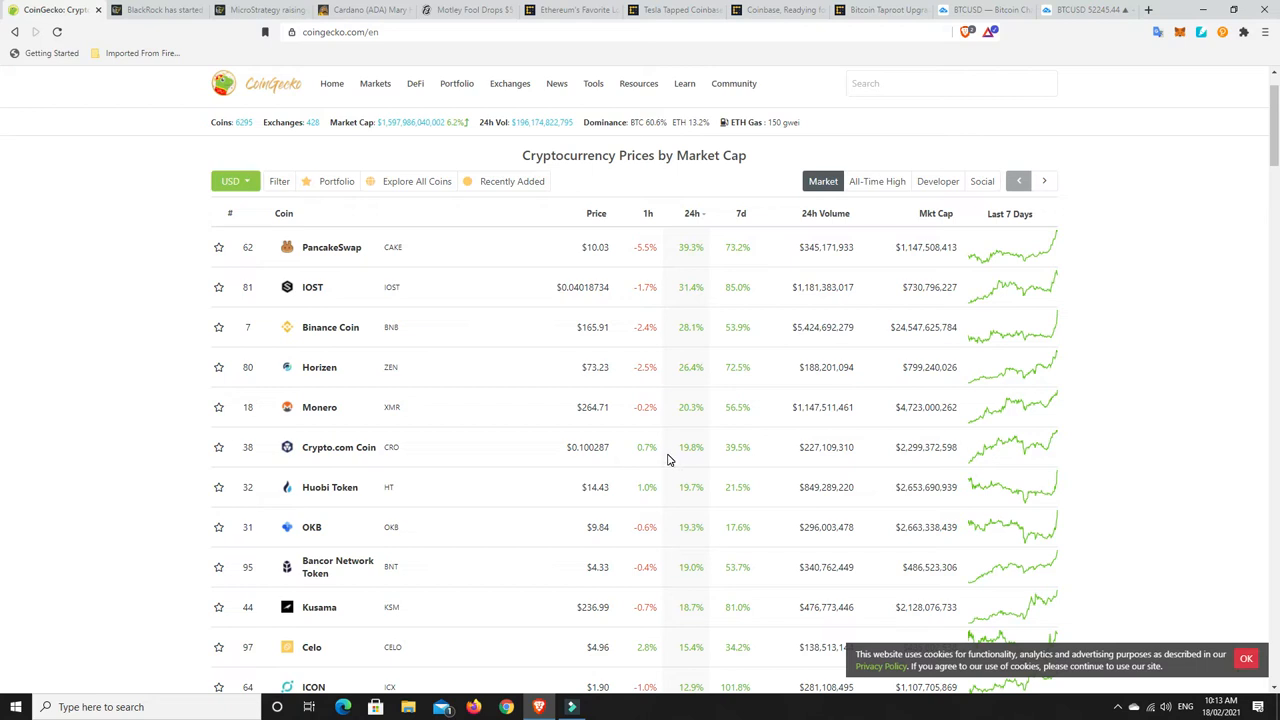
mouse_move(588, 460)
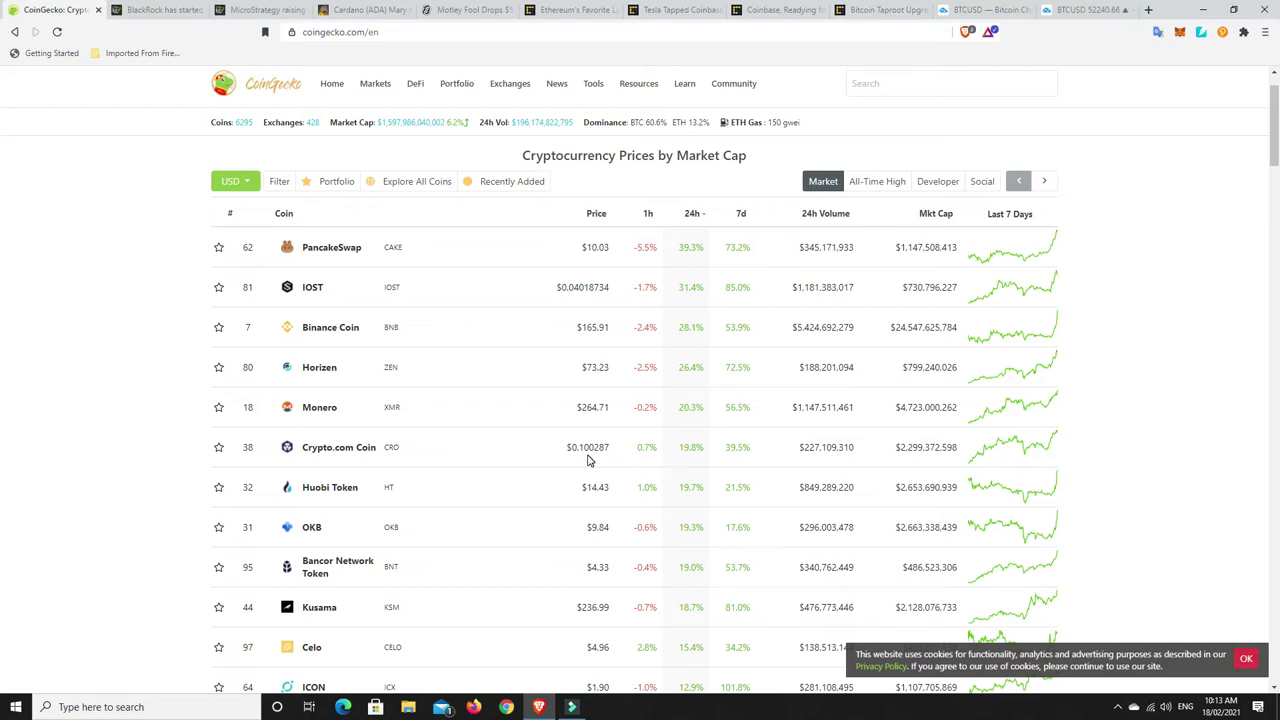
mouse_move(584, 452)
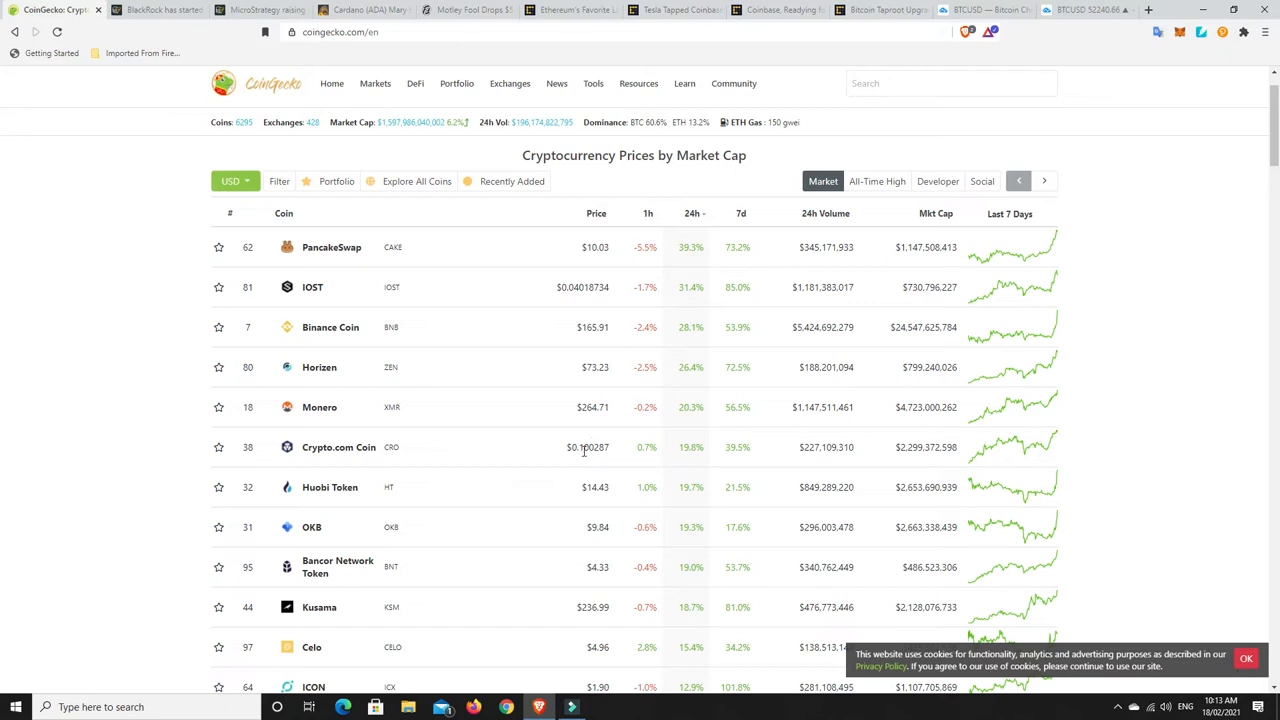
mouse_move(708, 460)
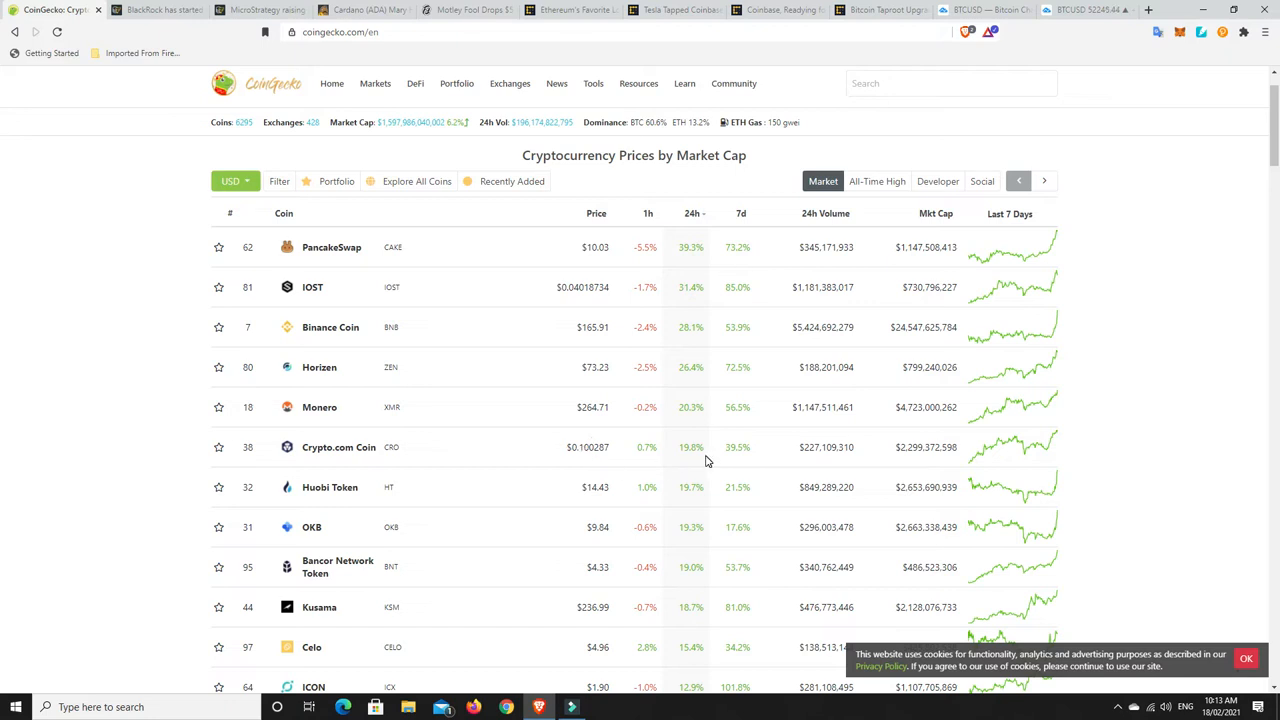
scroll("down", 3)
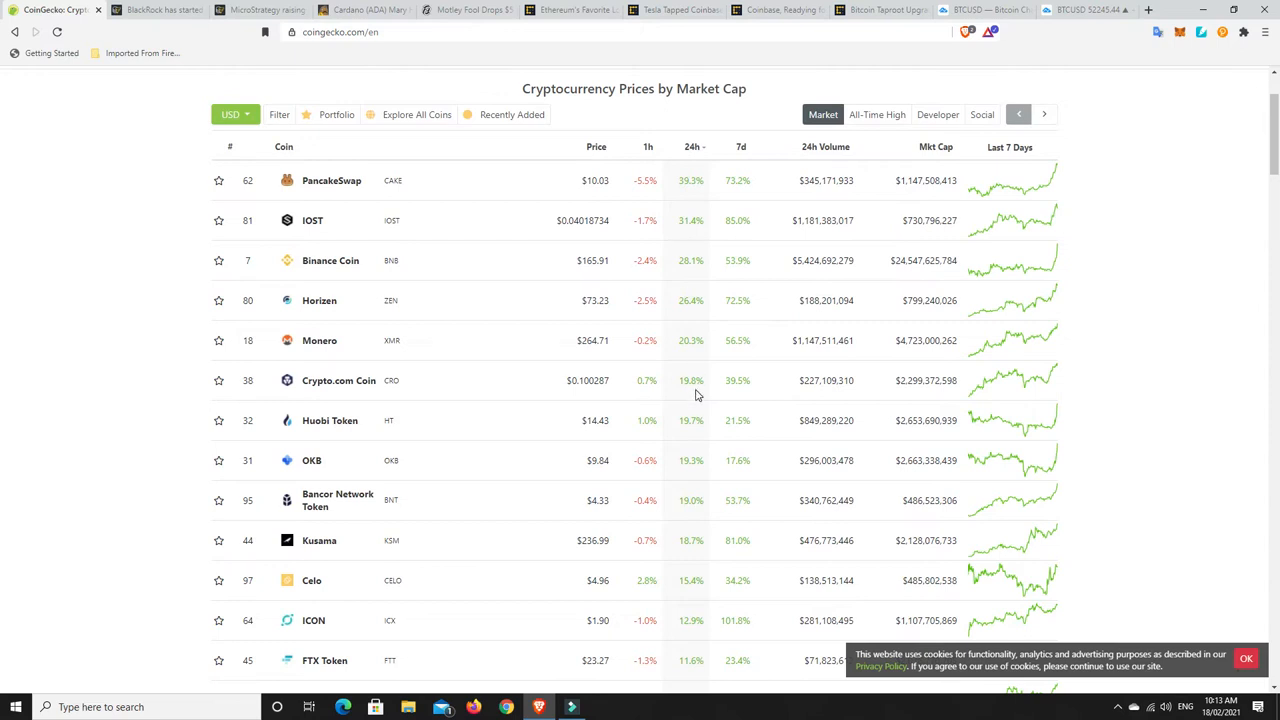
scroll("down", 3)
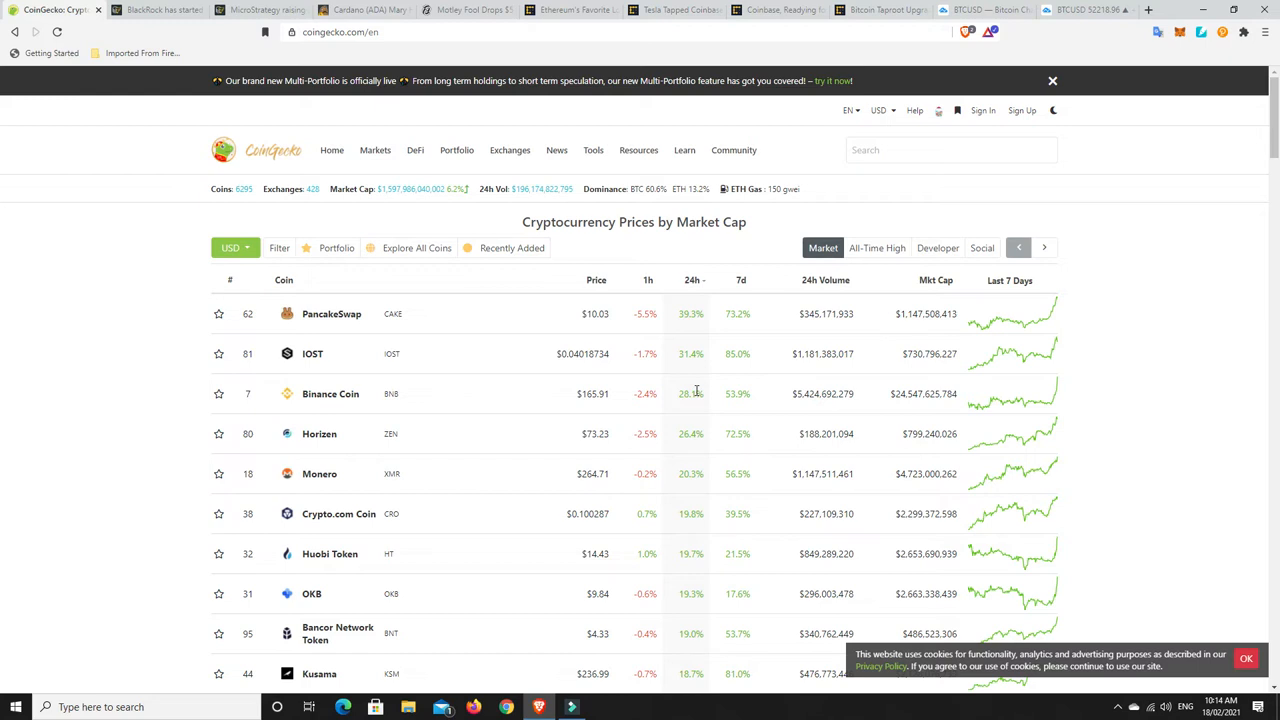
mouse_move(676, 408)
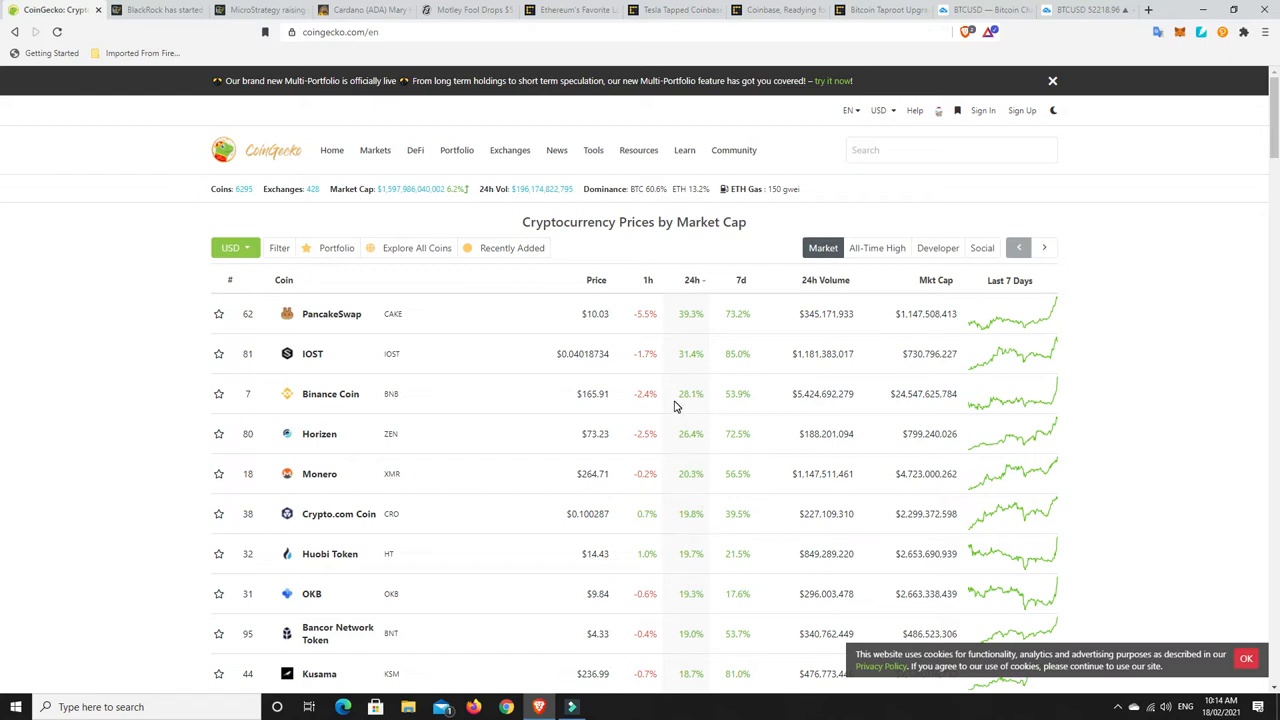
mouse_move(532, 288)
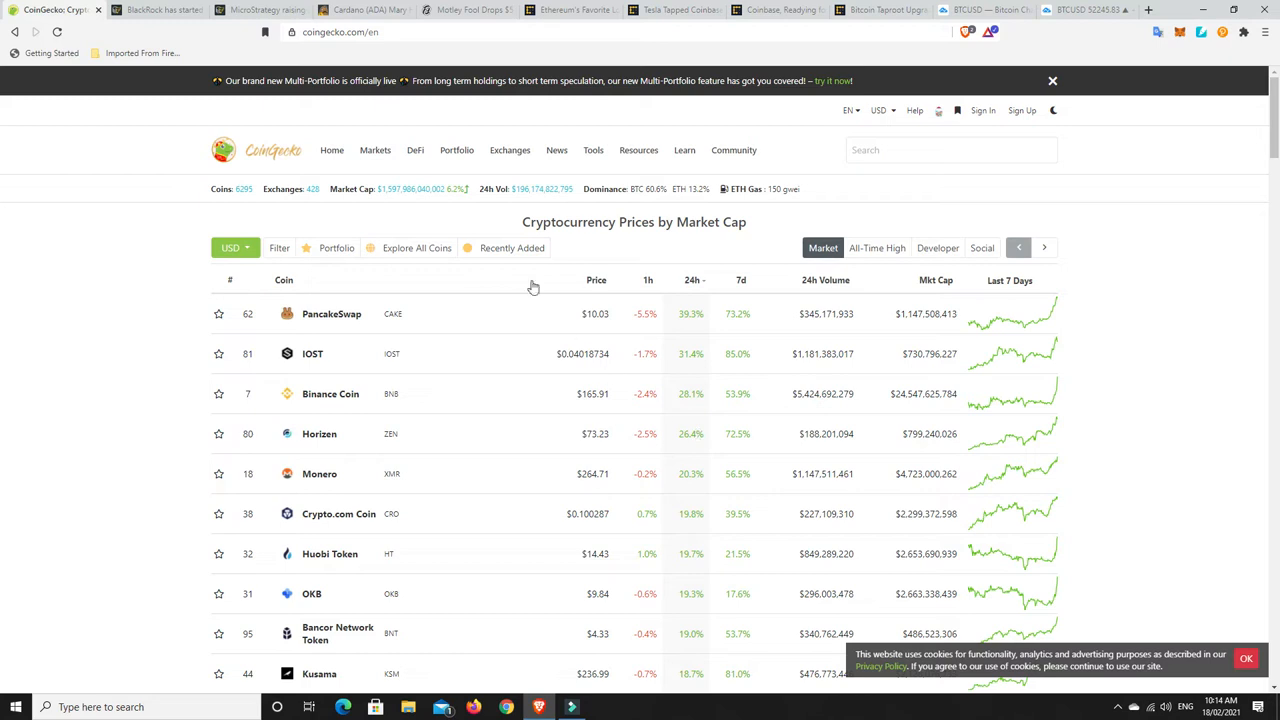
mouse_move(772, 28)
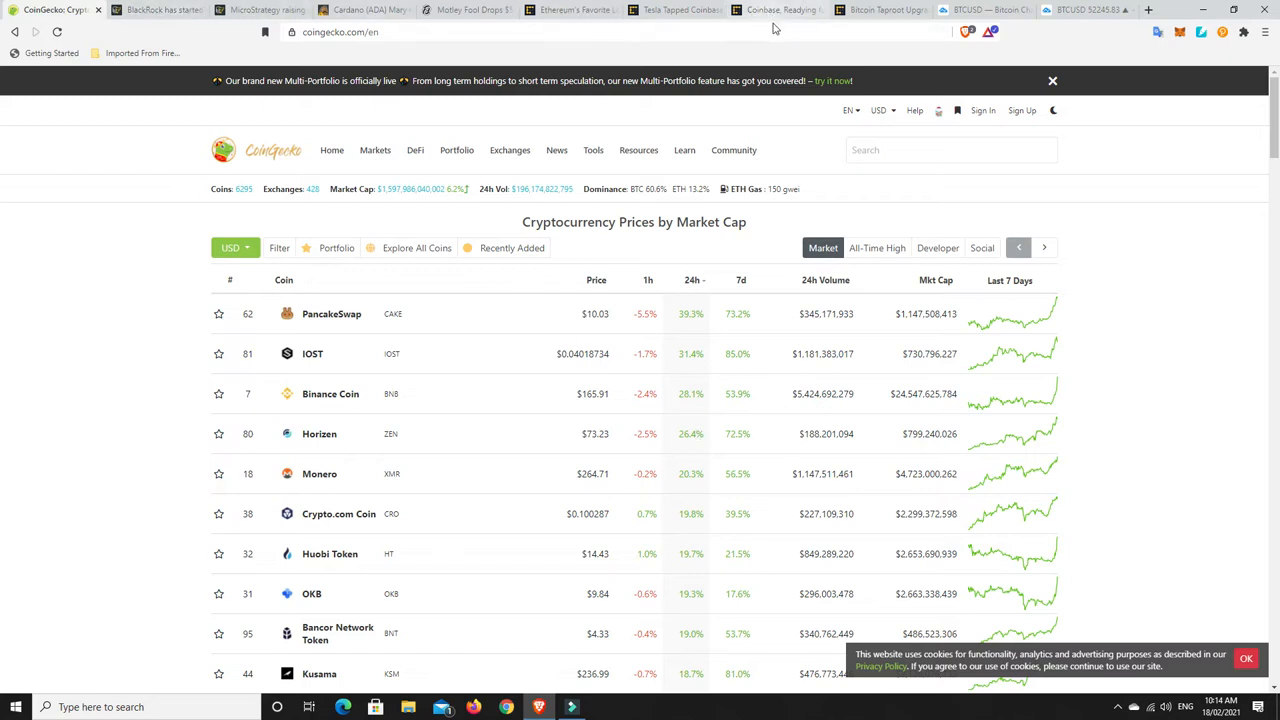
mouse_move(688, 336)
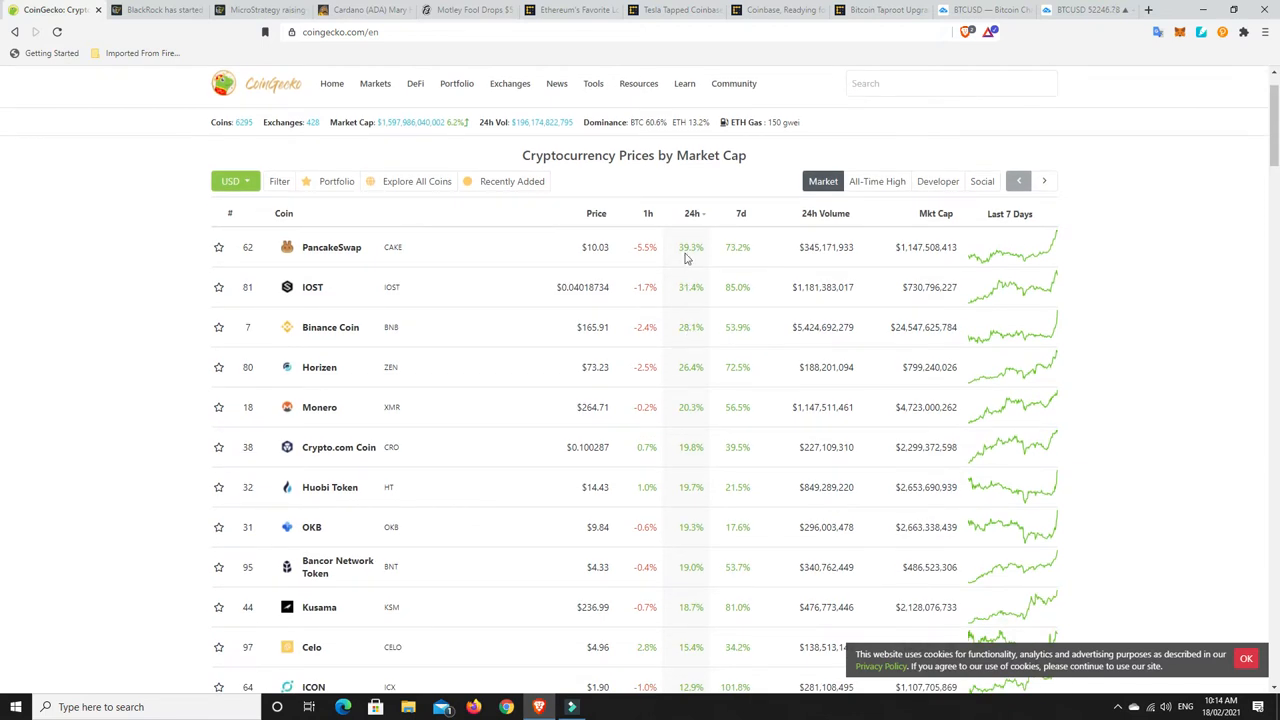
left_click(692, 212)
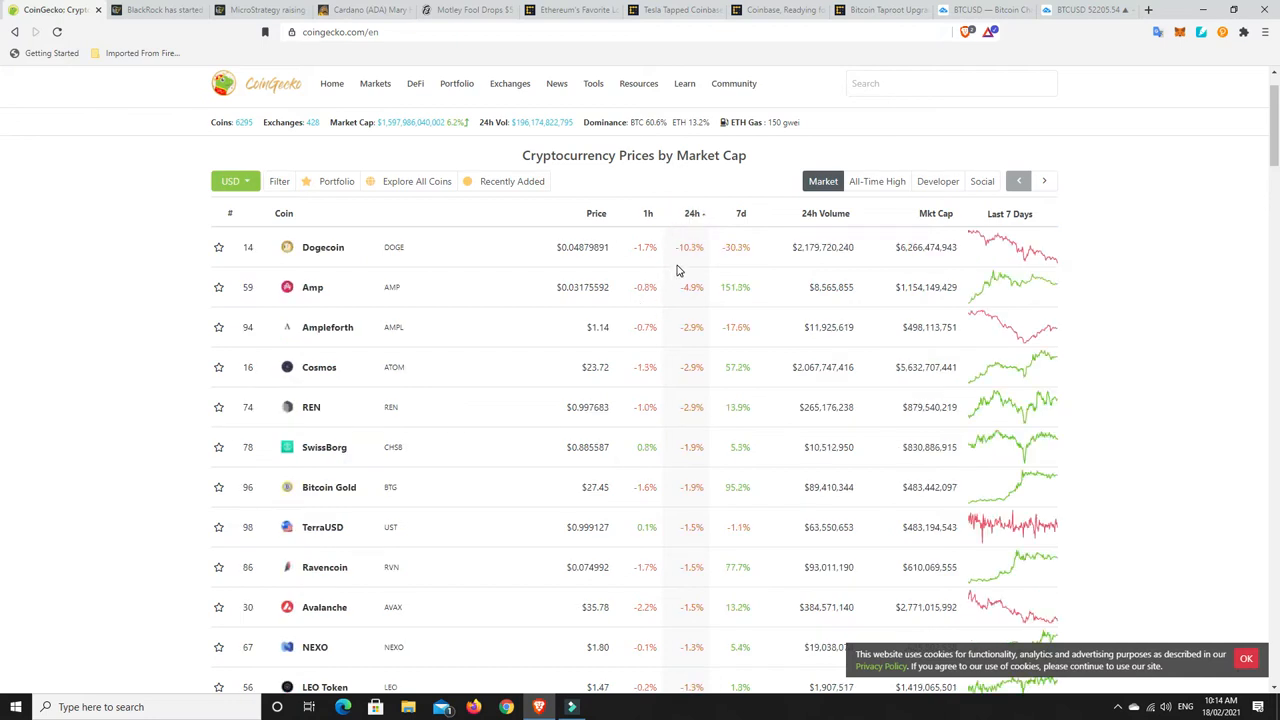
mouse_move(684, 264)
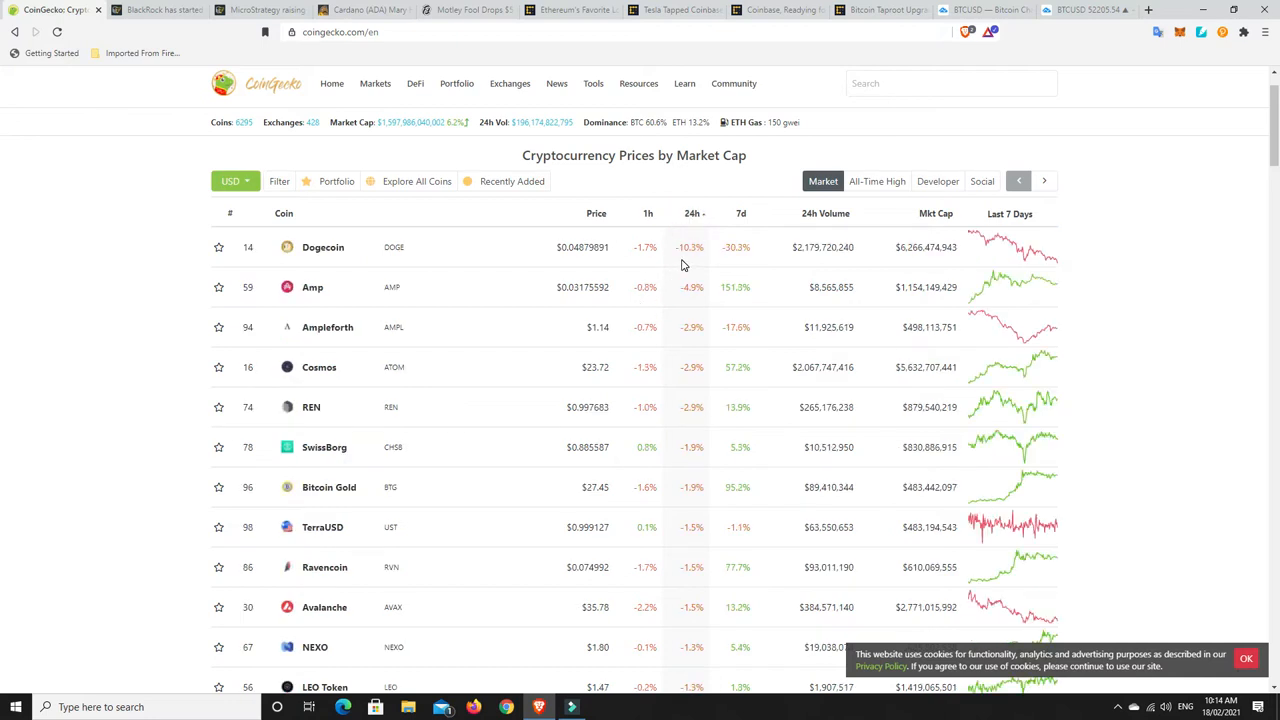
mouse_move(720, 256)
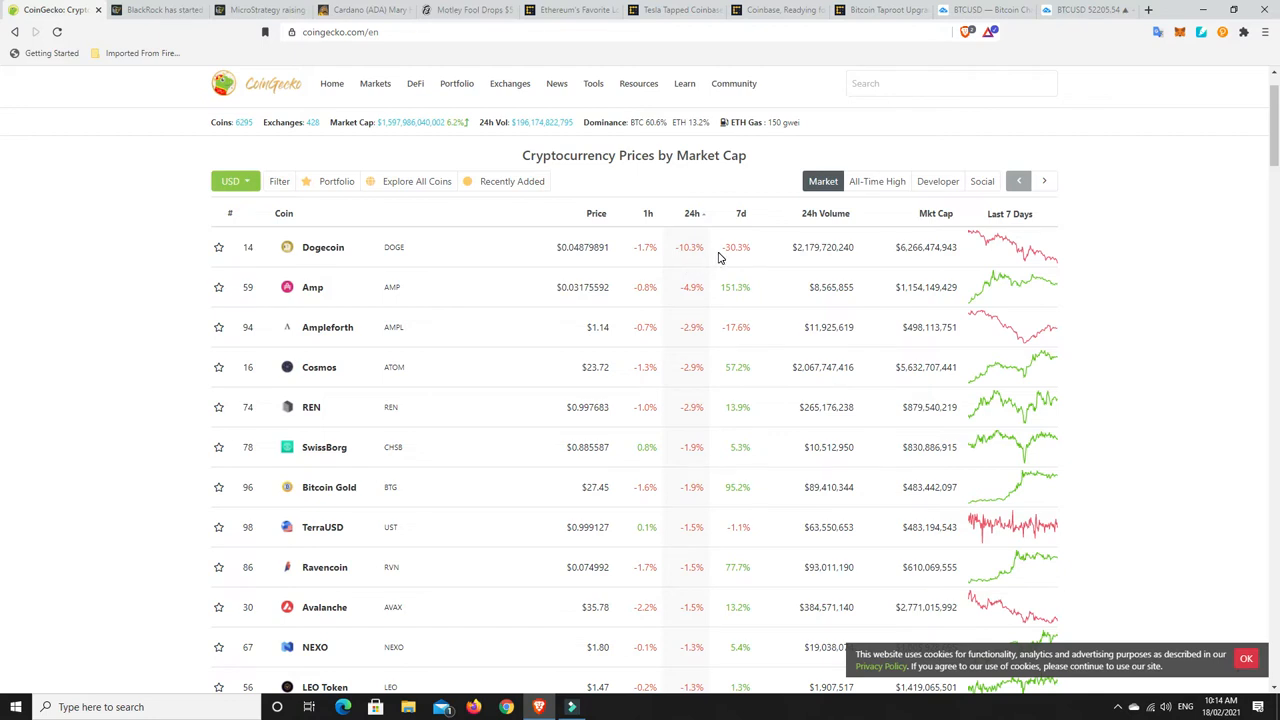
mouse_move(712, 260)
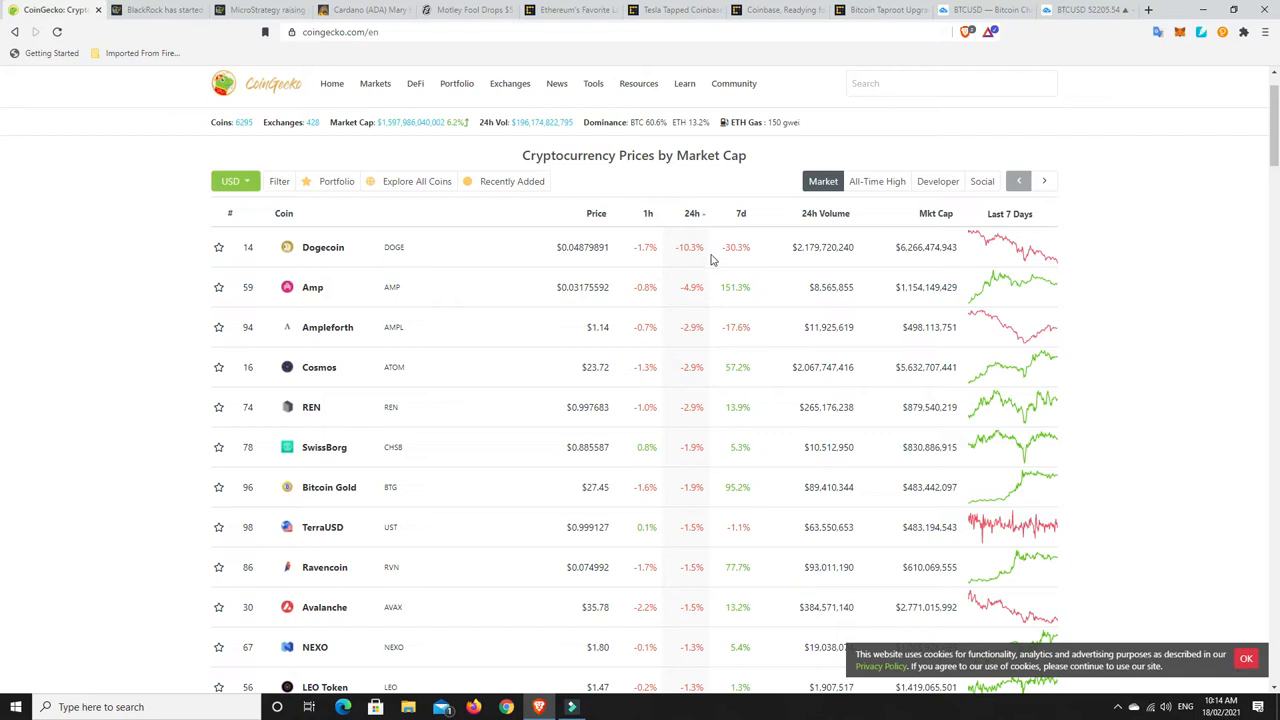
mouse_move(622, 256)
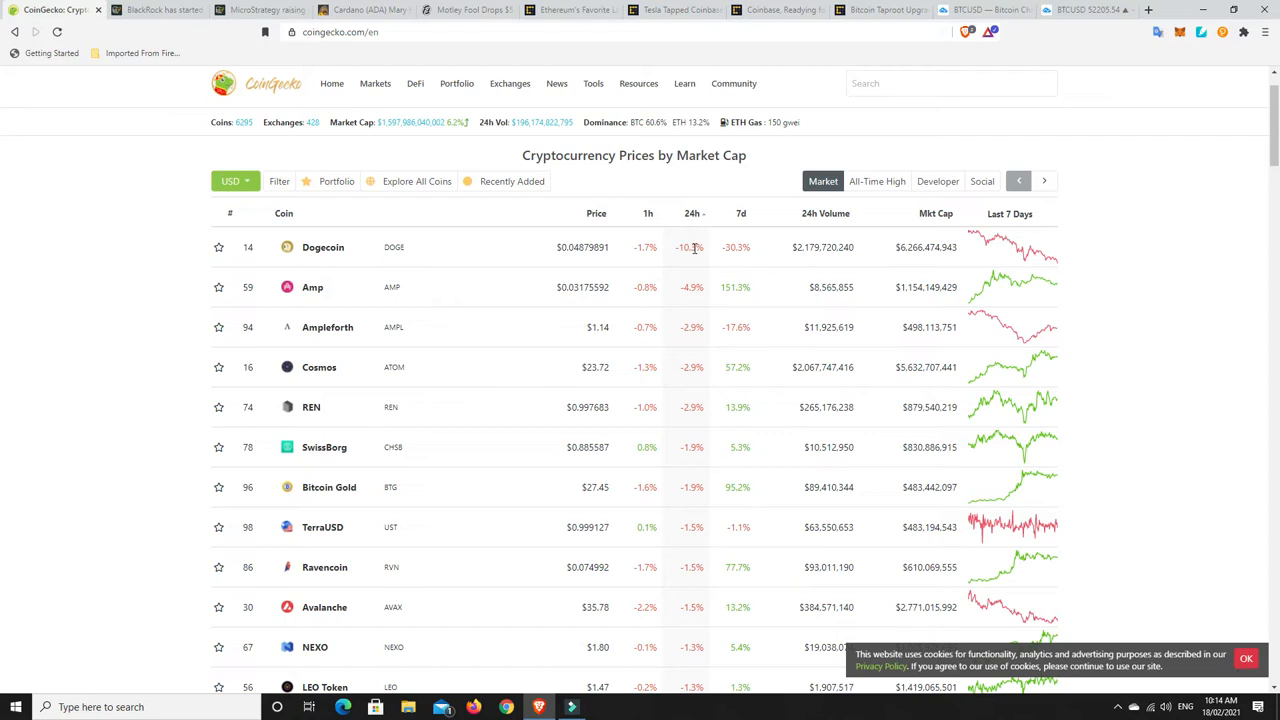
mouse_move(688, 252)
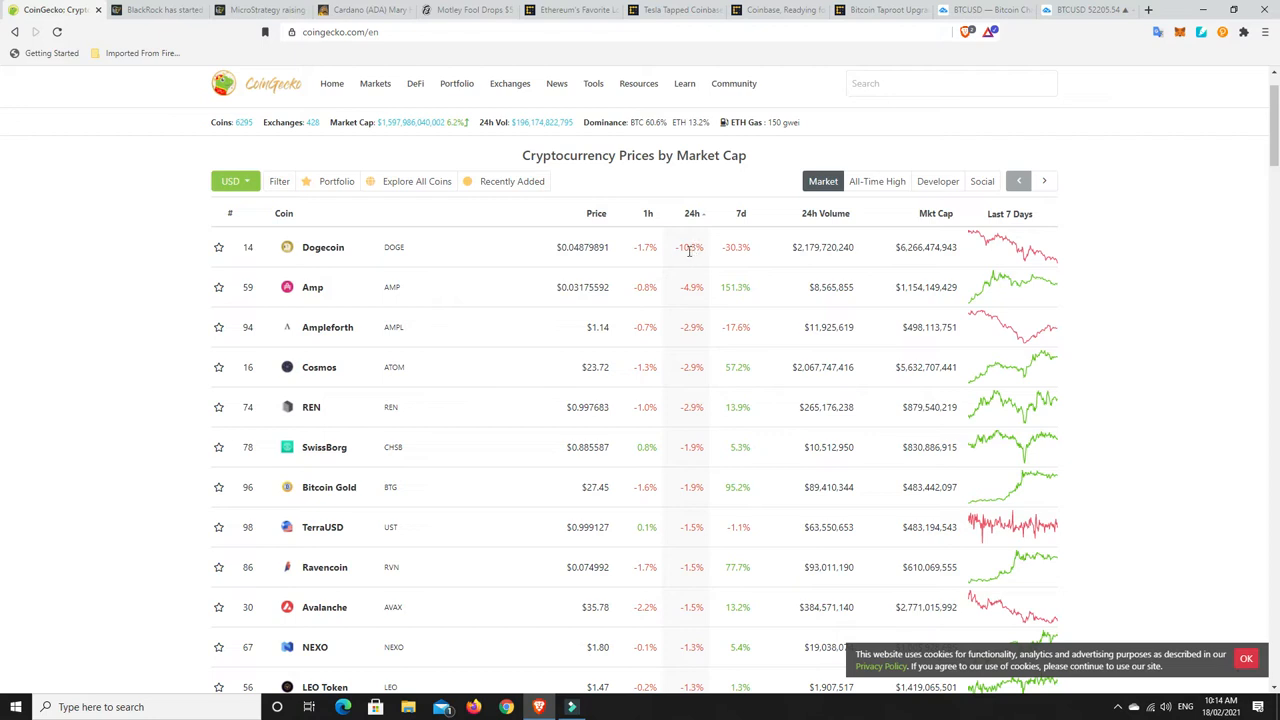
scroll("down", 3)
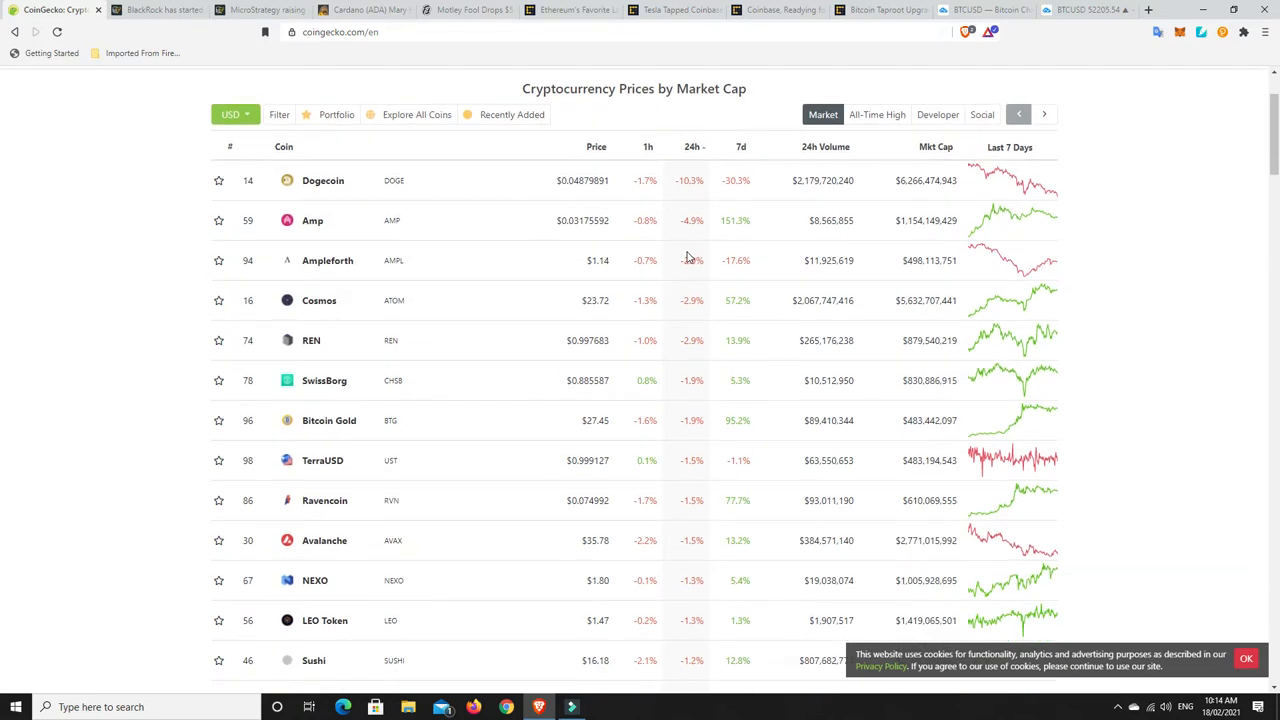
mouse_move(692, 180)
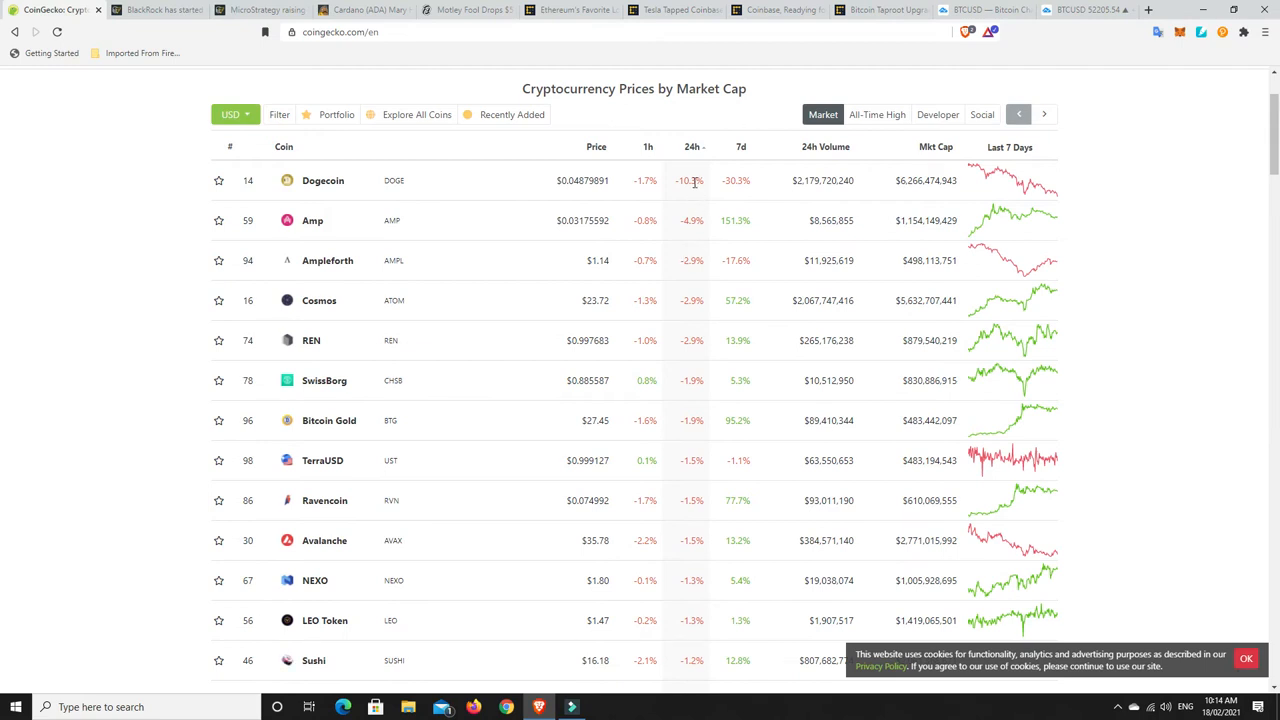
mouse_move(692, 420)
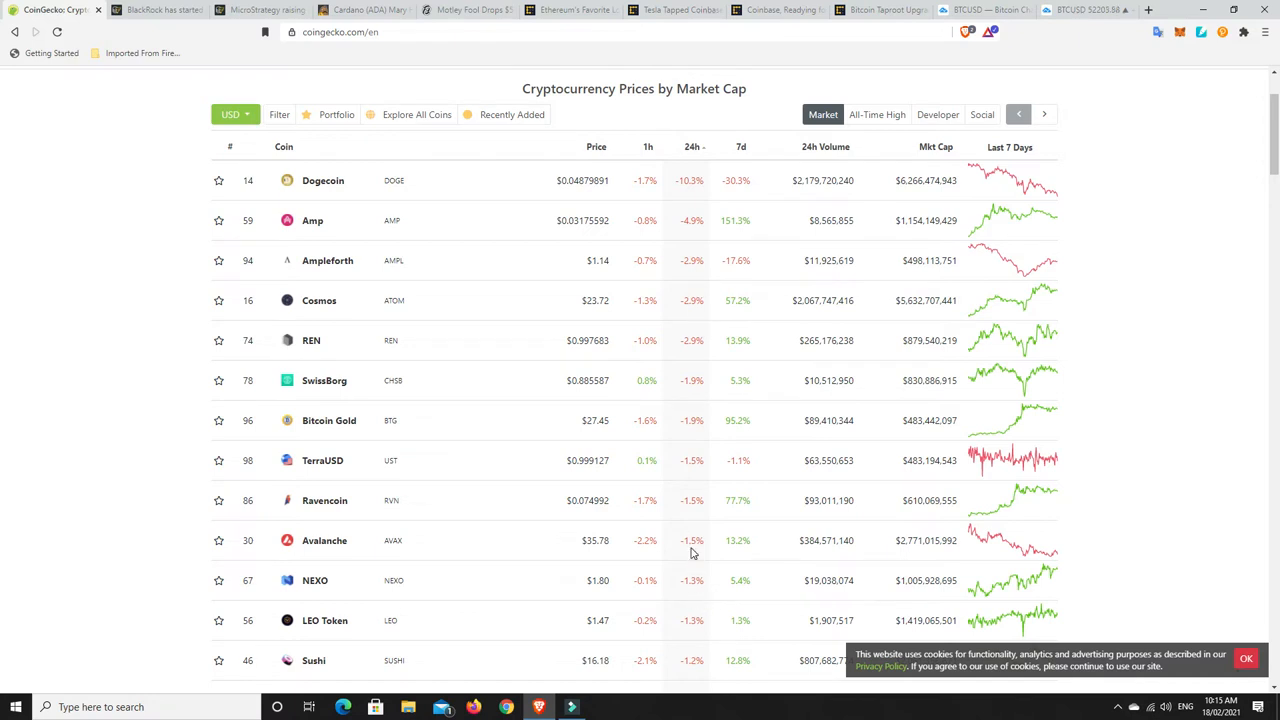
mouse_move(692, 514)
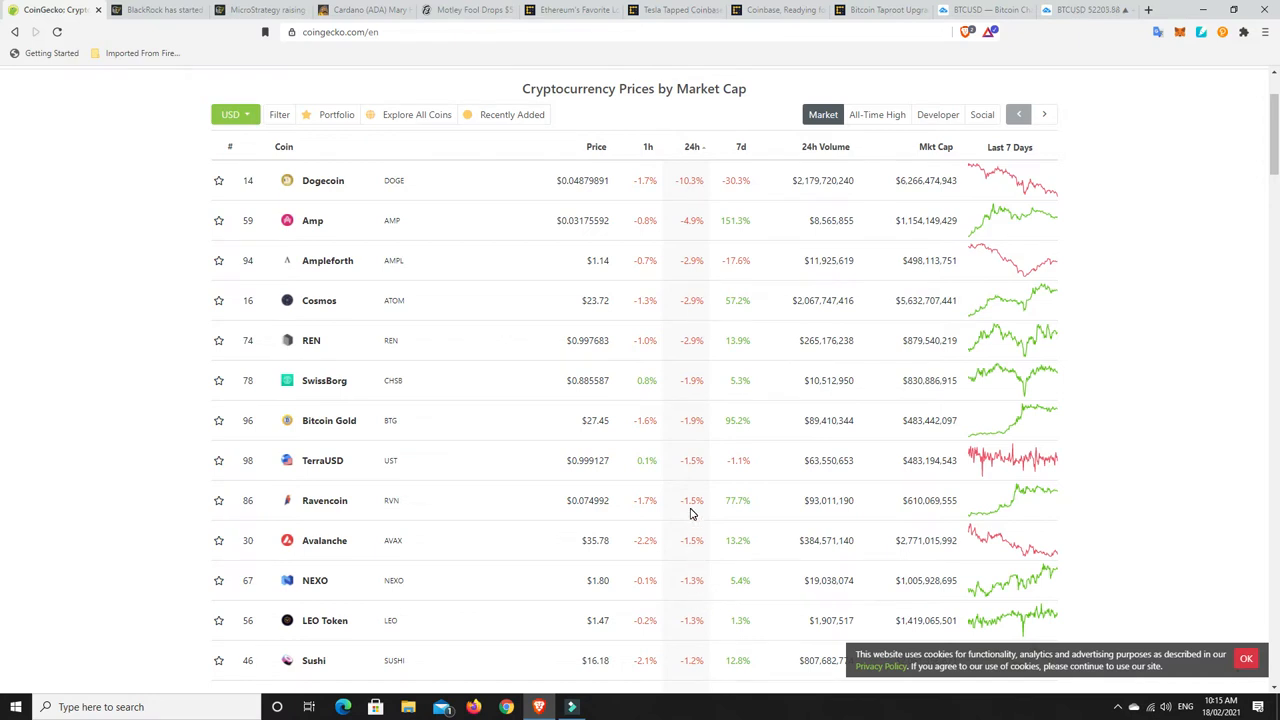
mouse_move(740, 500)
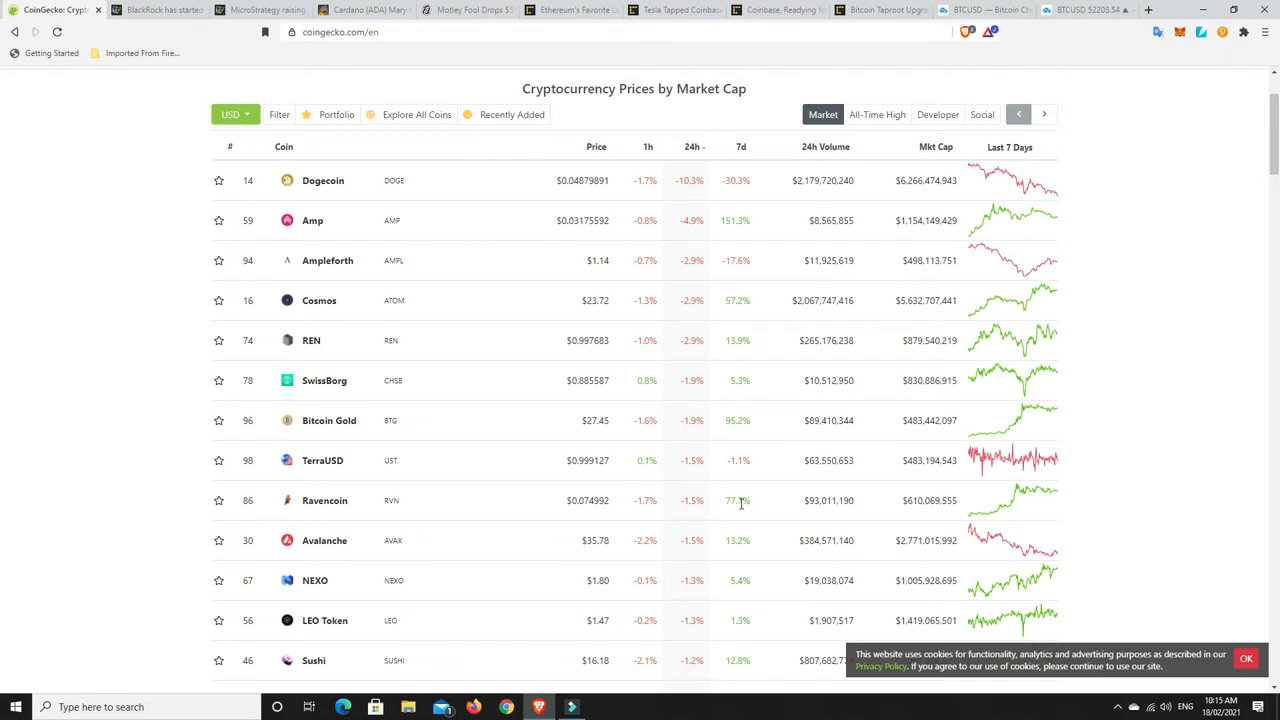
mouse_move(686, 506)
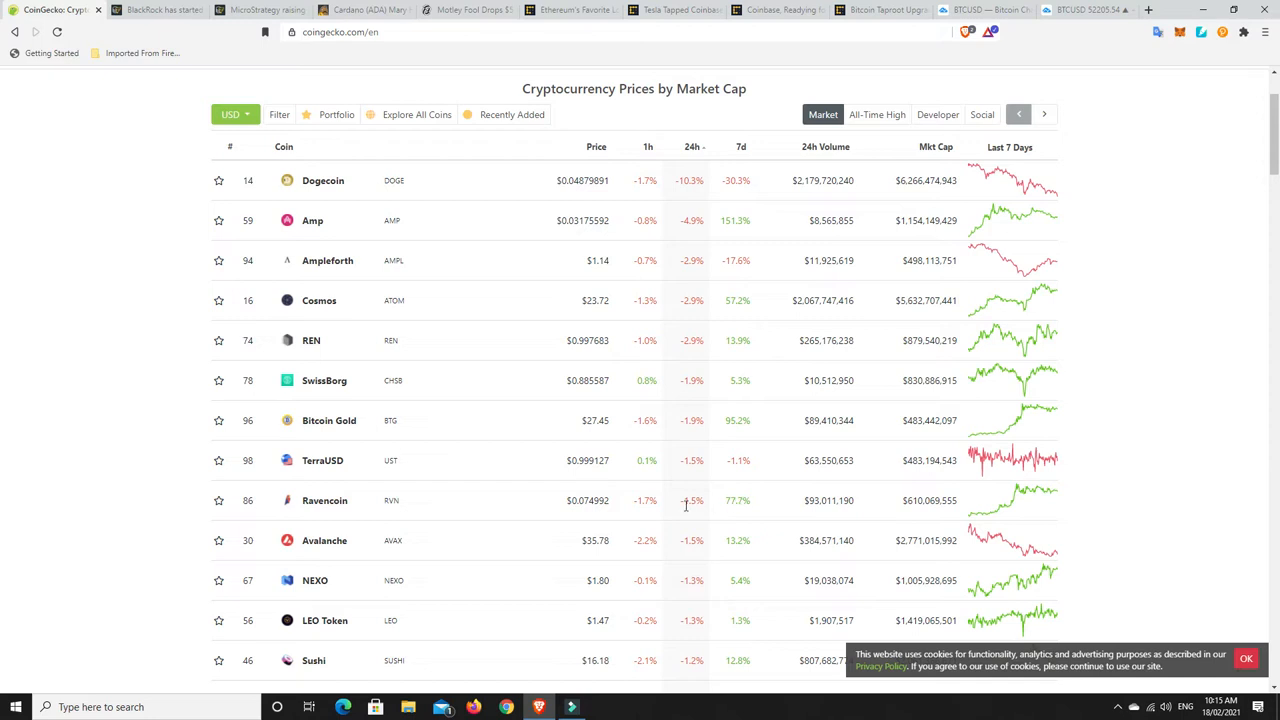
mouse_move(716, 500)
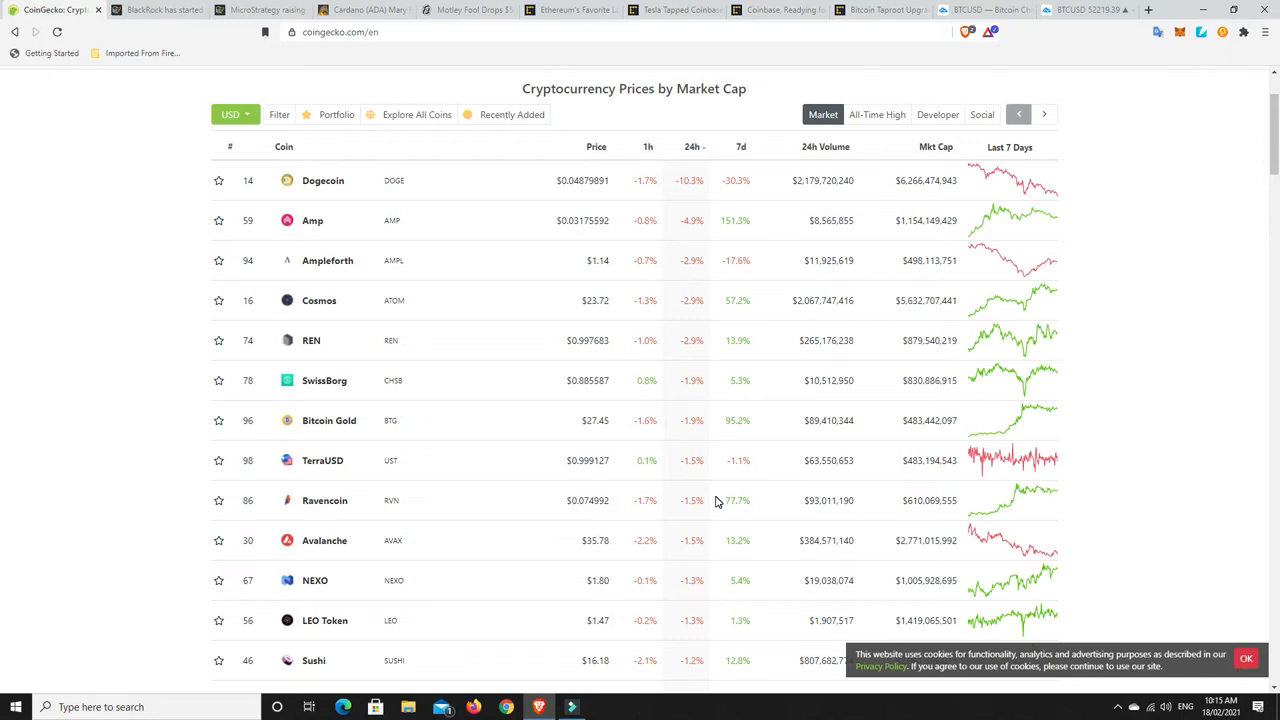
mouse_move(690, 380)
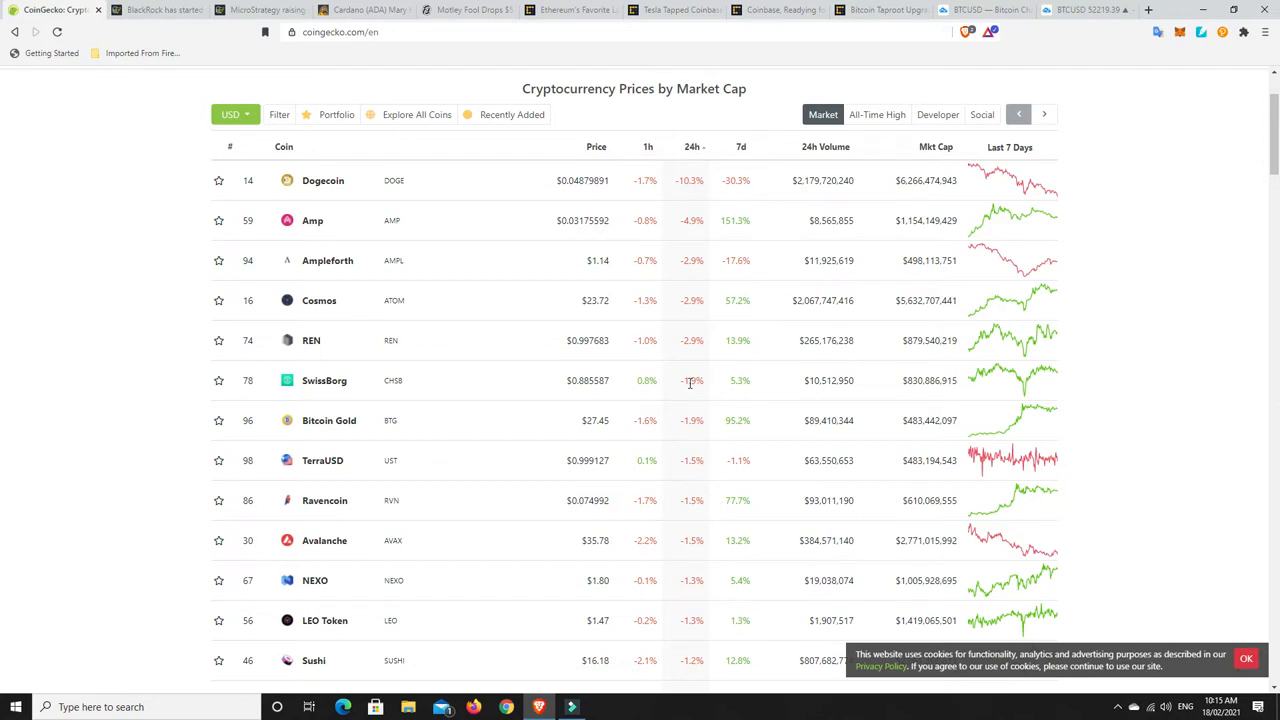
mouse_move(692, 396)
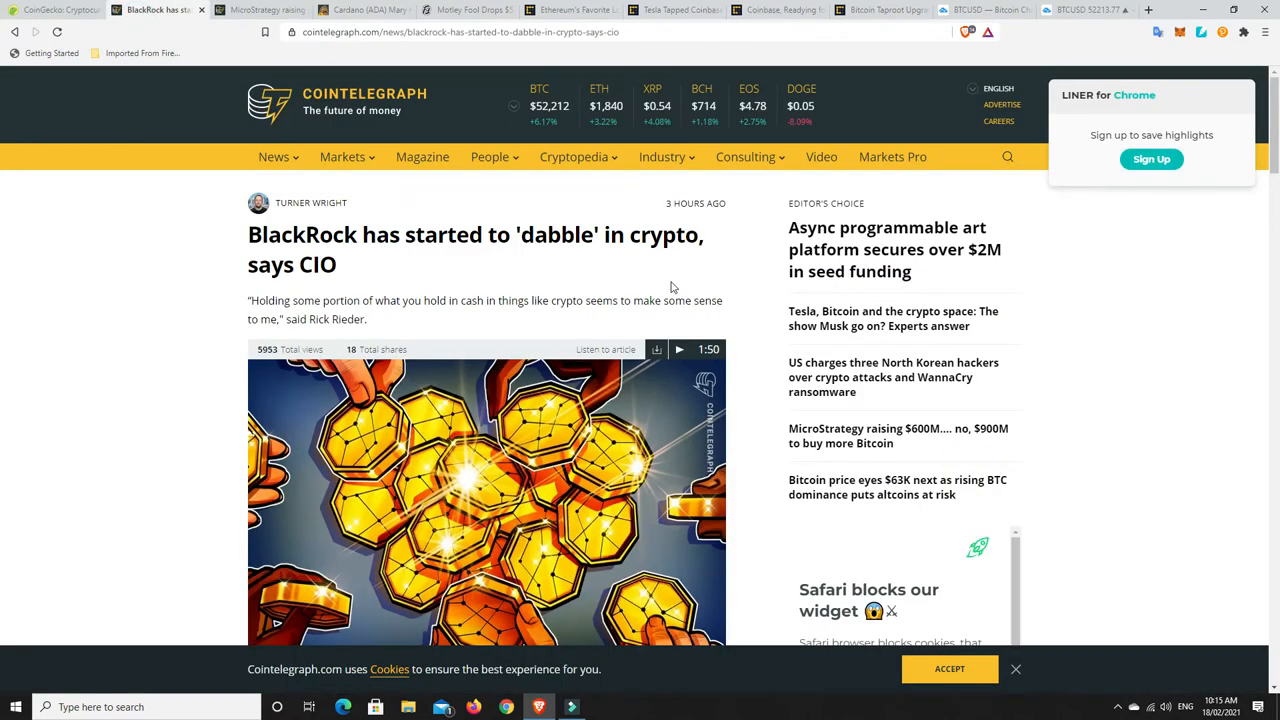
mouse_move(556, 268)
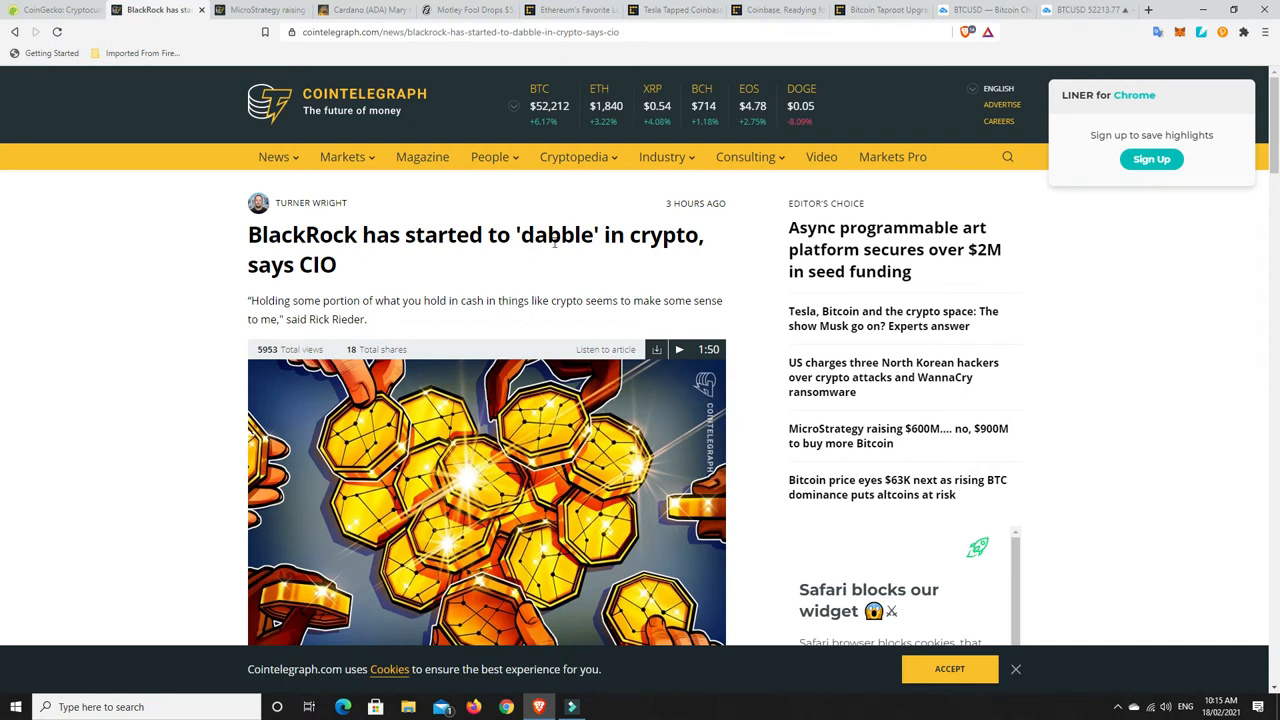
- Read through the BlackRock article's highlighted passages, including Rick Rieder's investment remarks
scroll("down", 3)
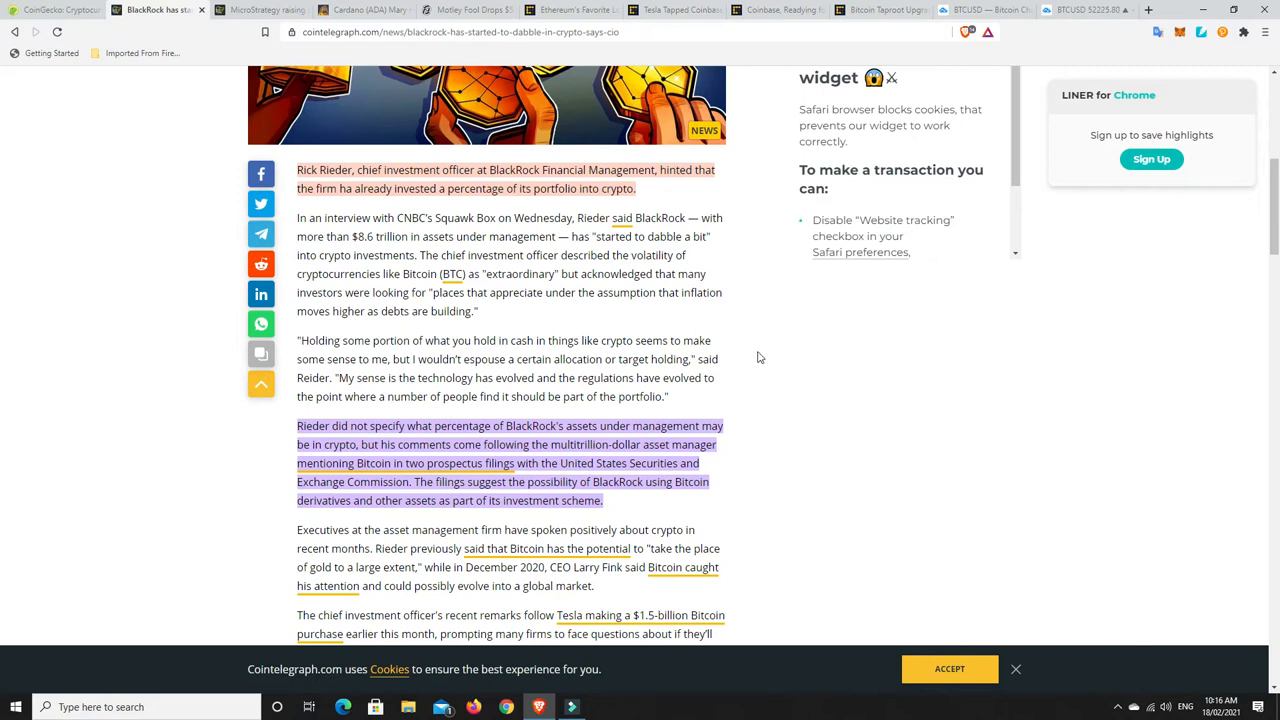
mouse_move(554, 204)
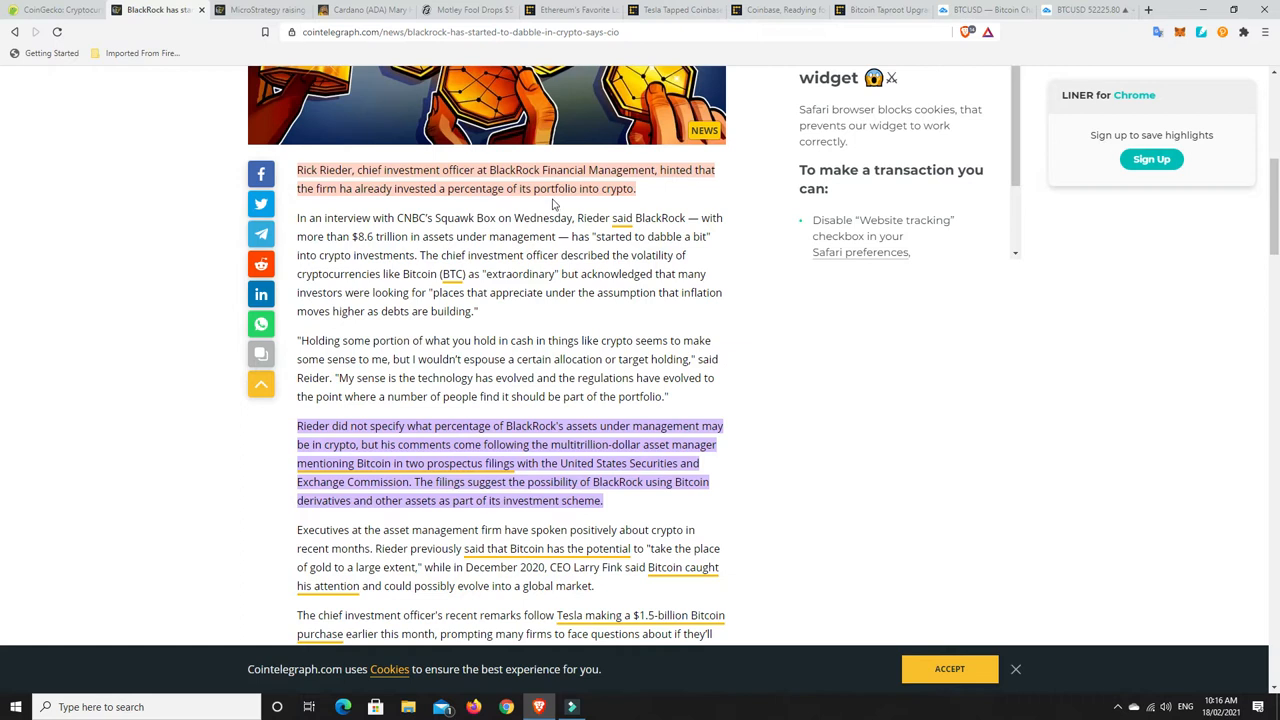
mouse_move(572, 200)
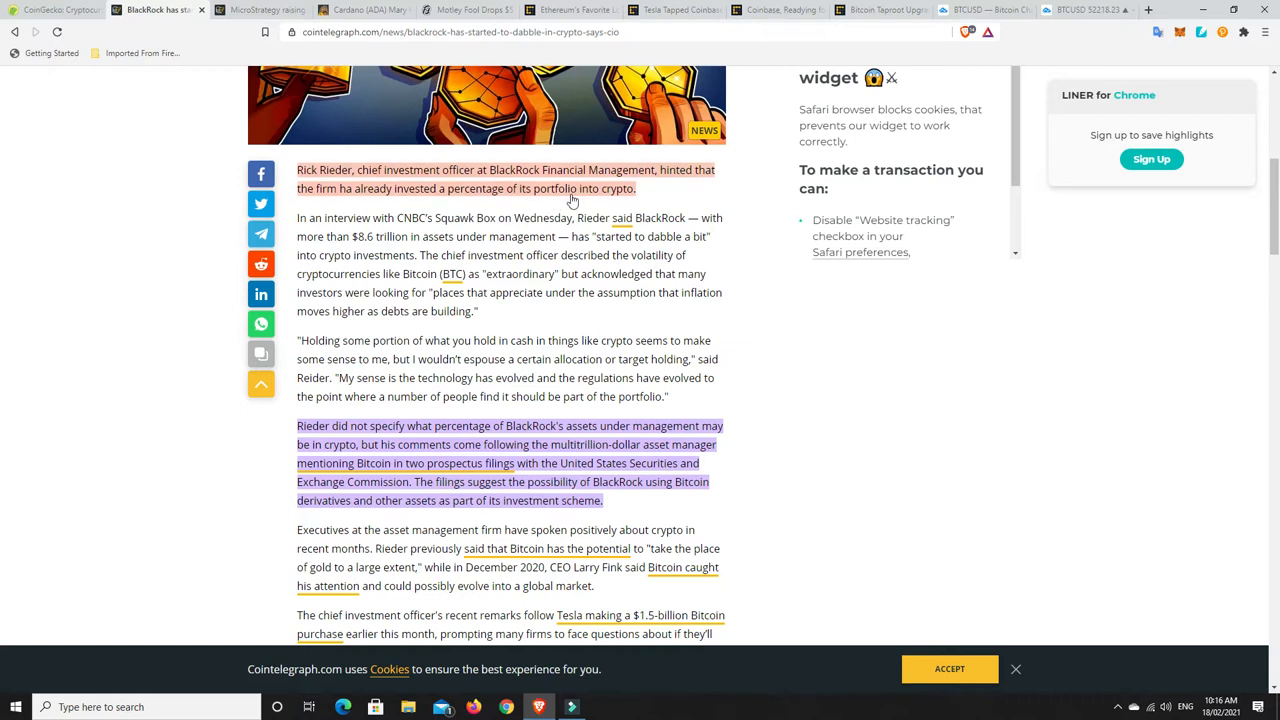
mouse_move(498, 204)
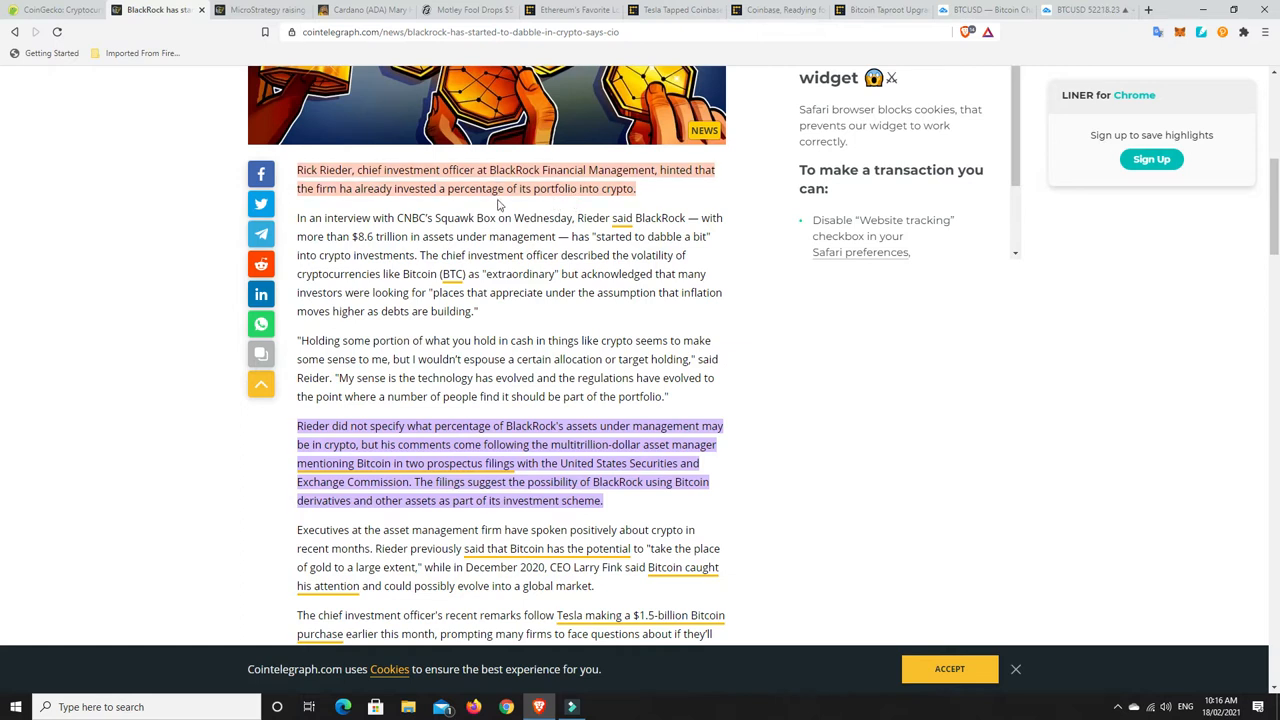
mouse_move(504, 204)
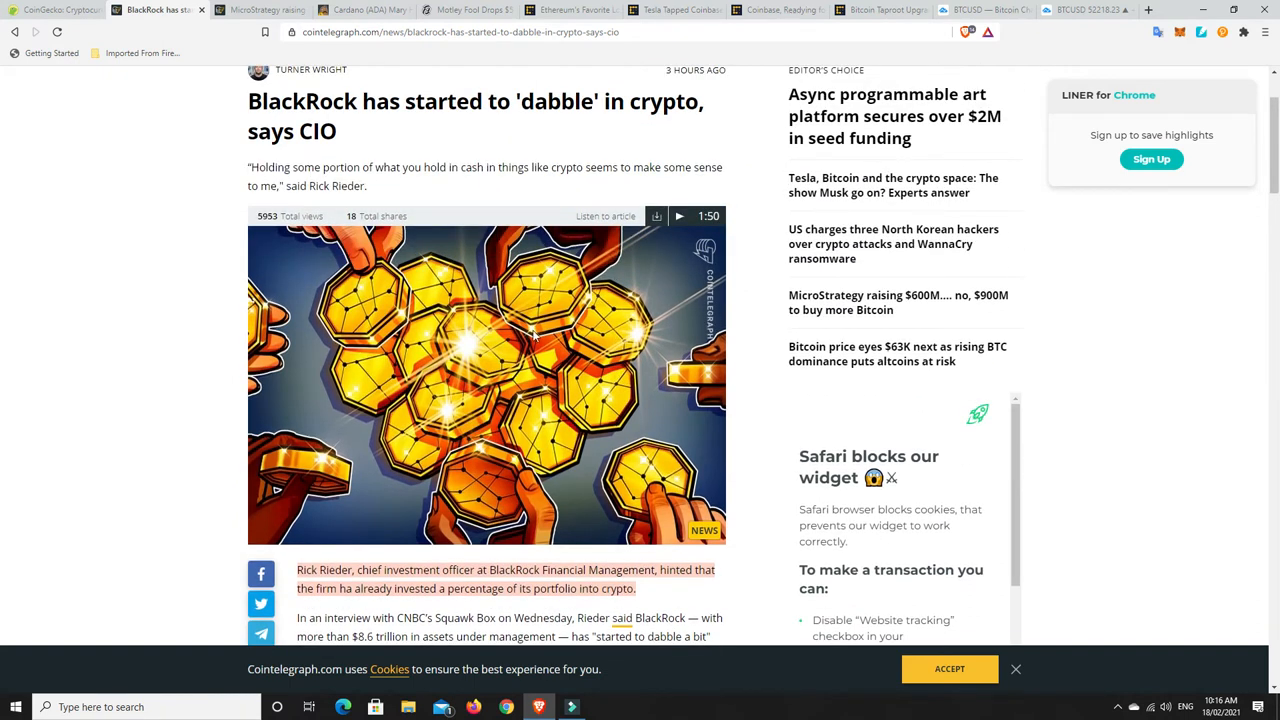
scroll("down", 3)
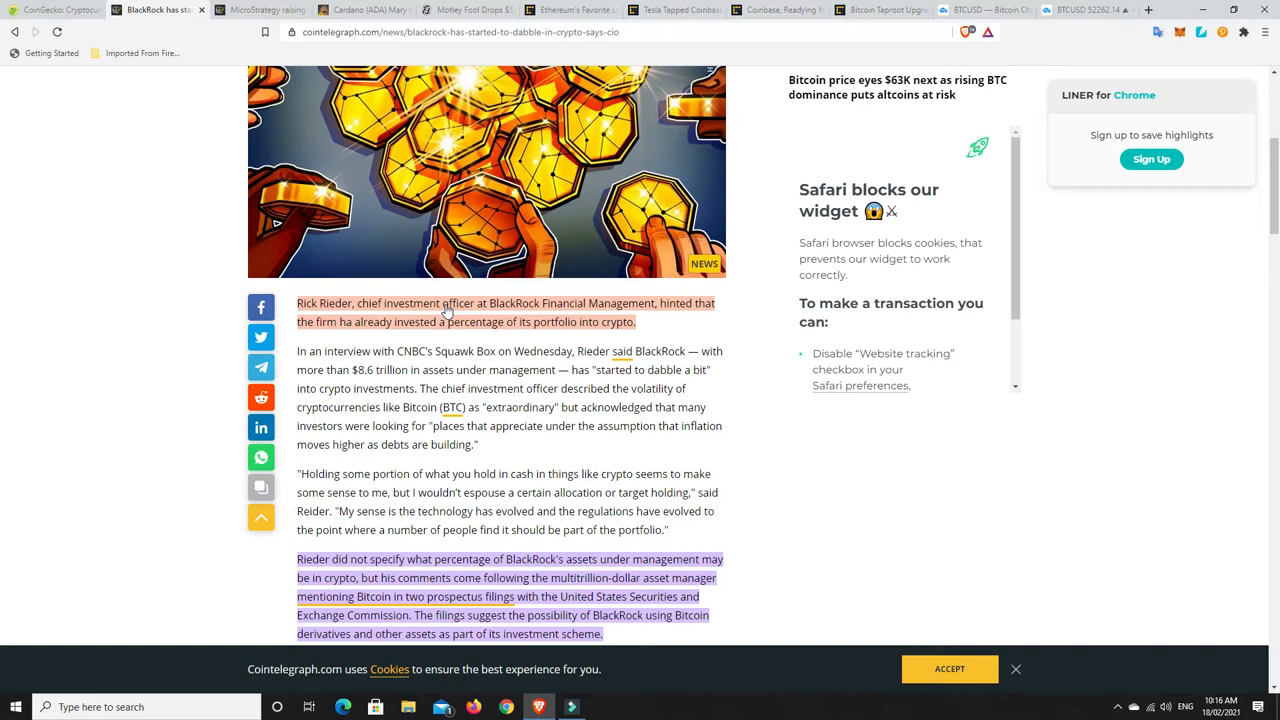
mouse_move(448, 294)
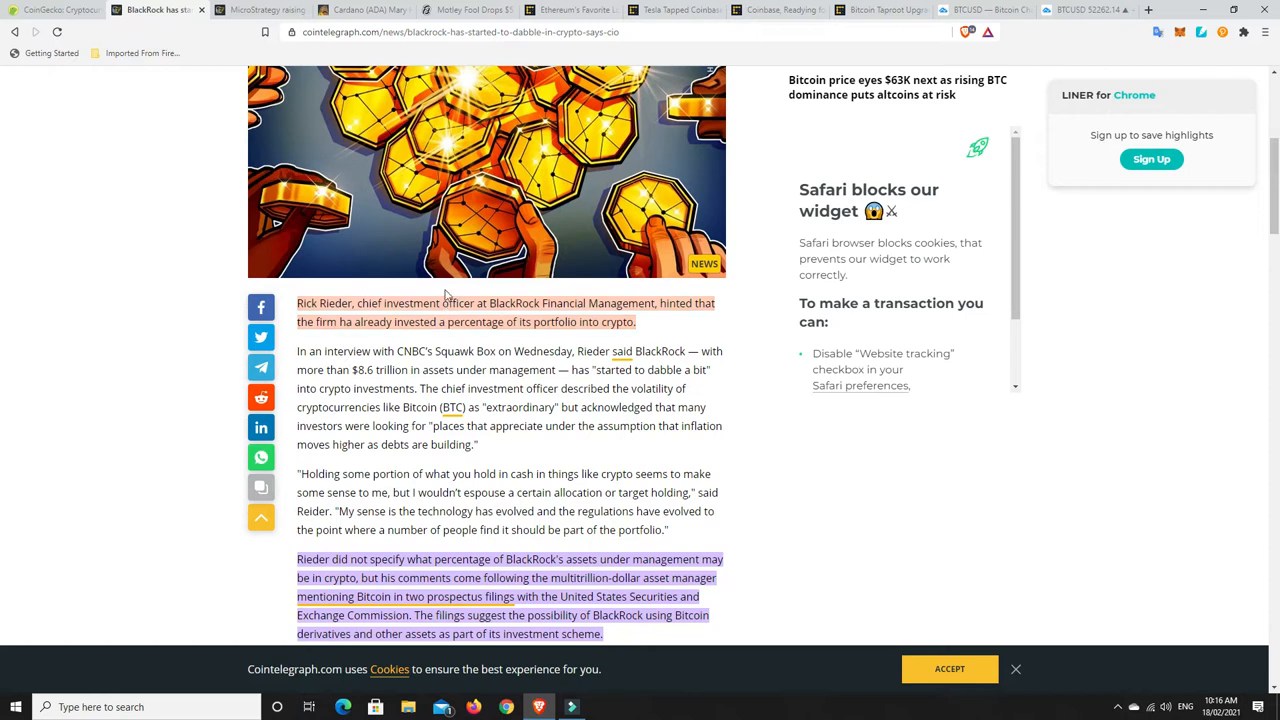
scroll("down", 3)
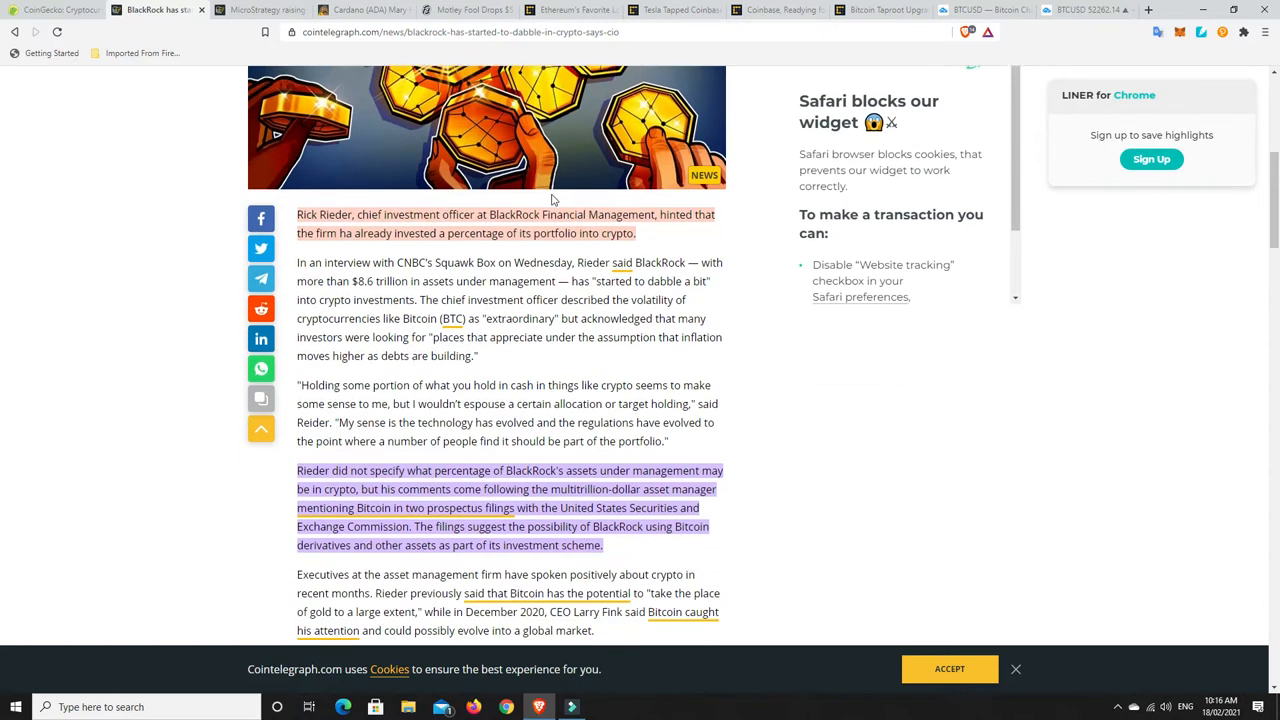
scroll("down", 3)
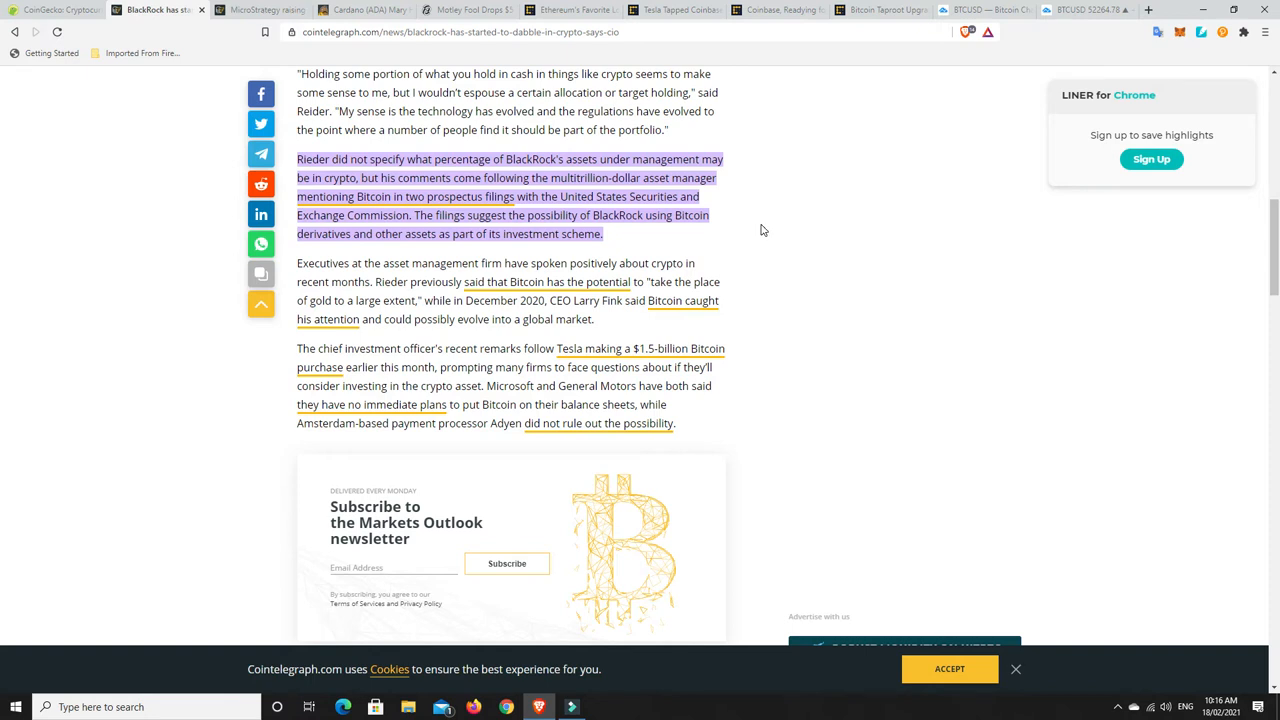
mouse_move(748, 228)
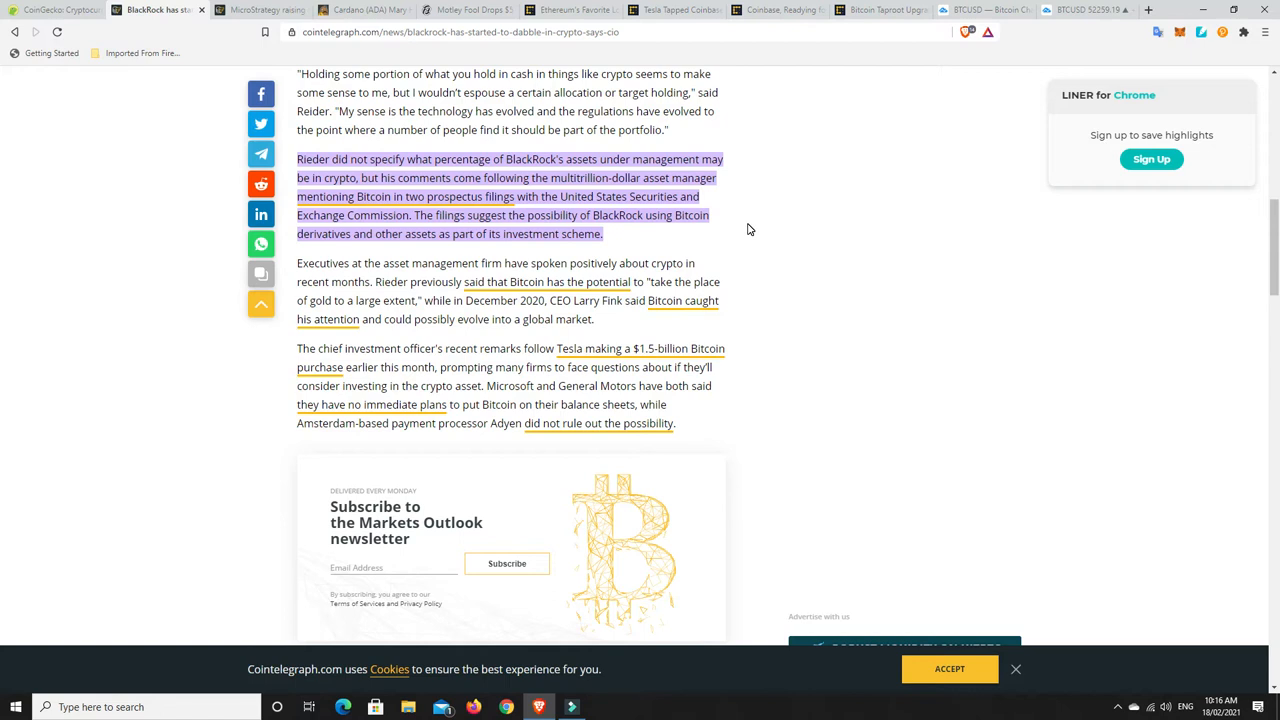
mouse_move(612, 264)
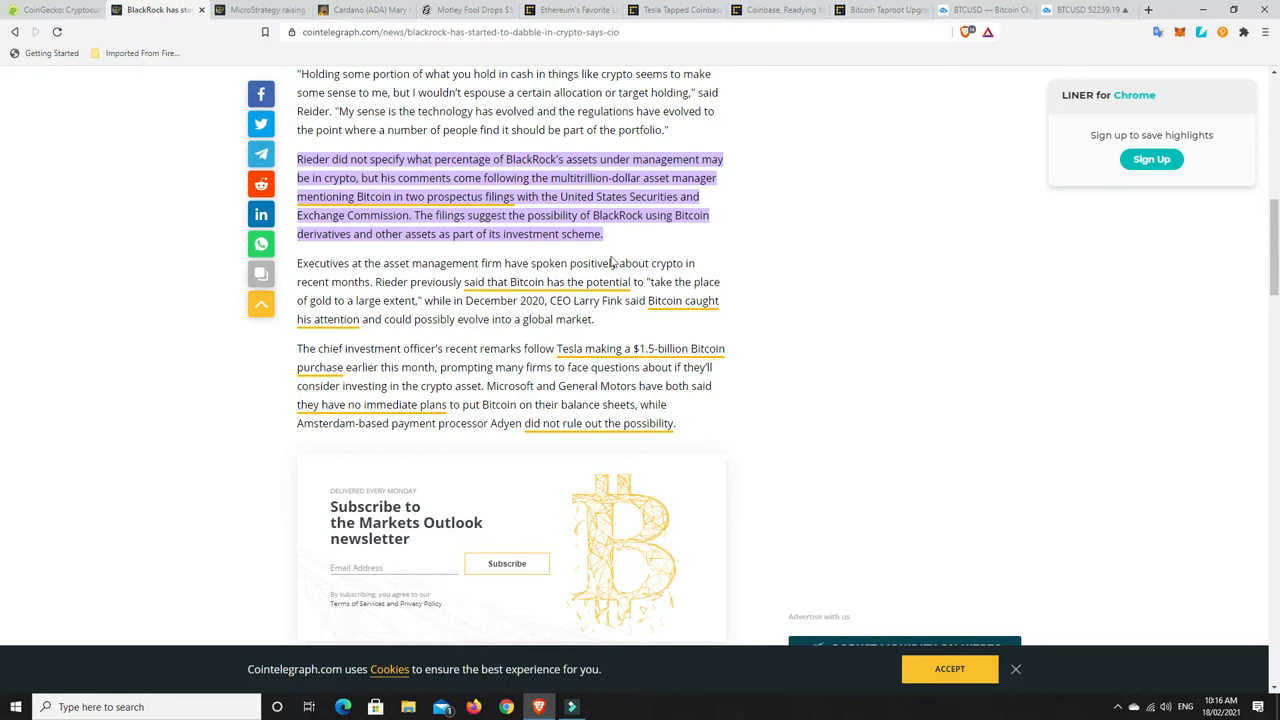
mouse_move(580, 246)
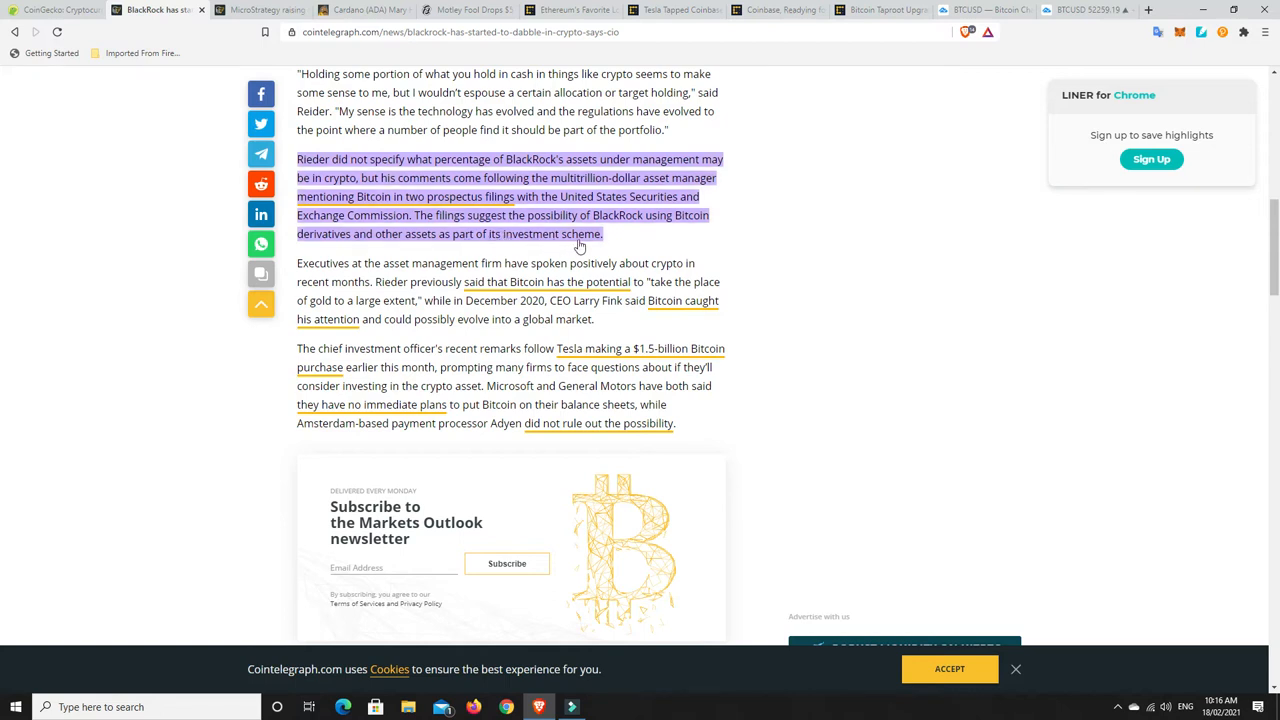
scroll("up", 3)
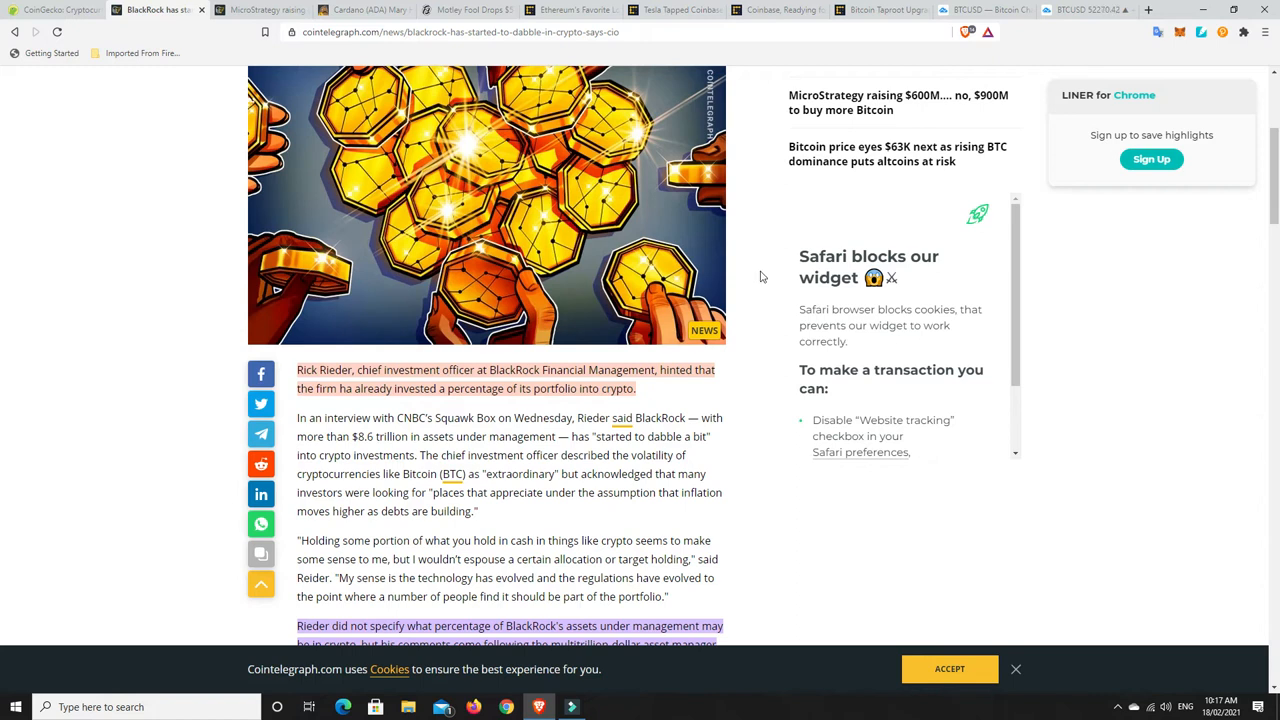
mouse_move(744, 280)
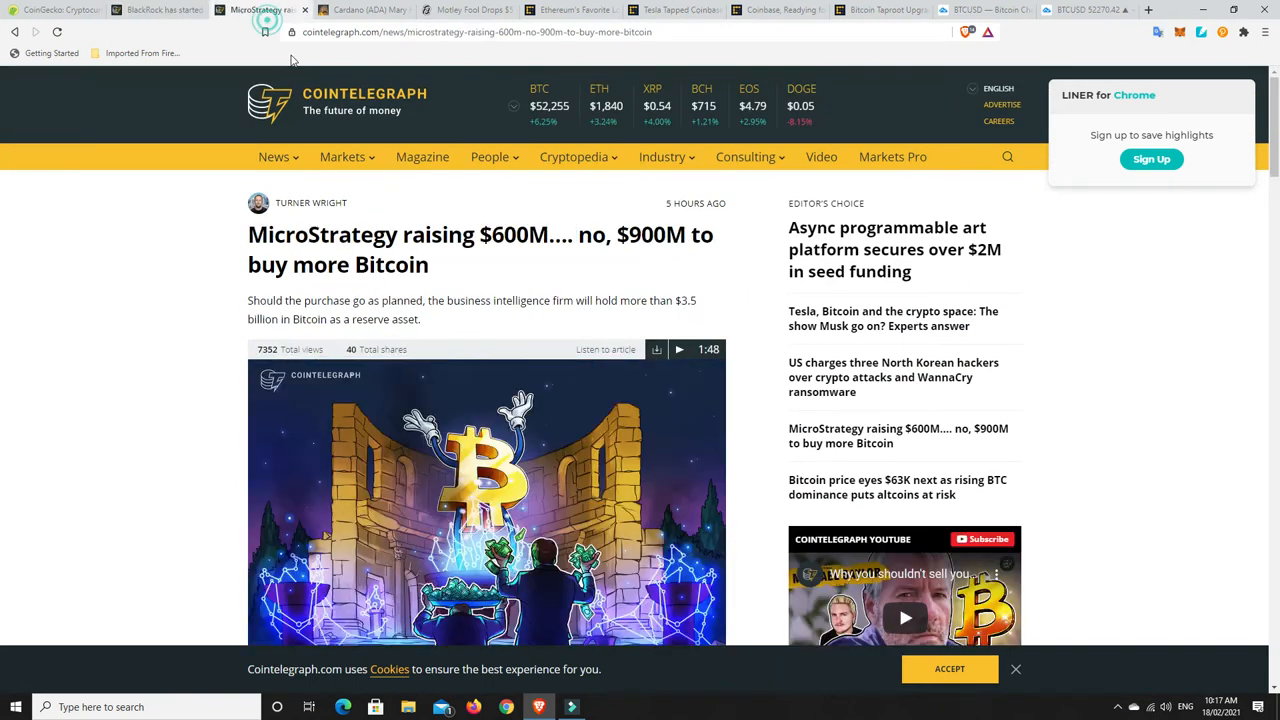
mouse_move(540, 272)
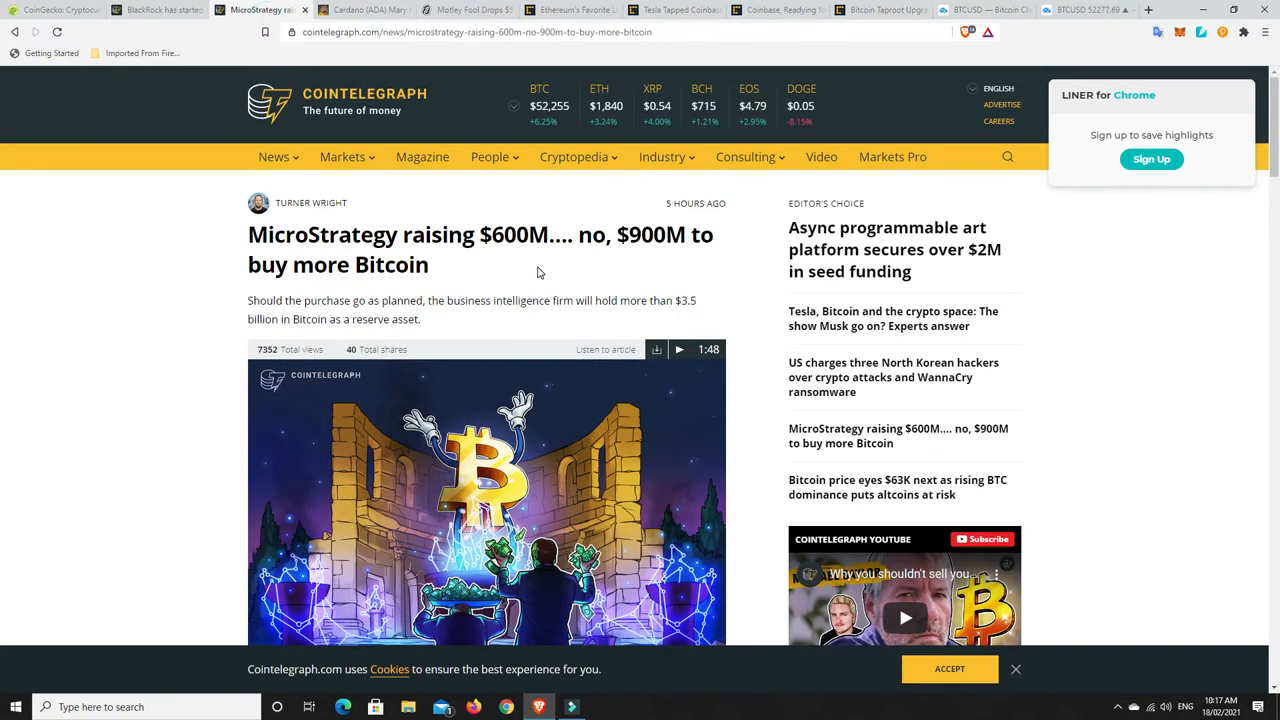
mouse_move(524, 258)
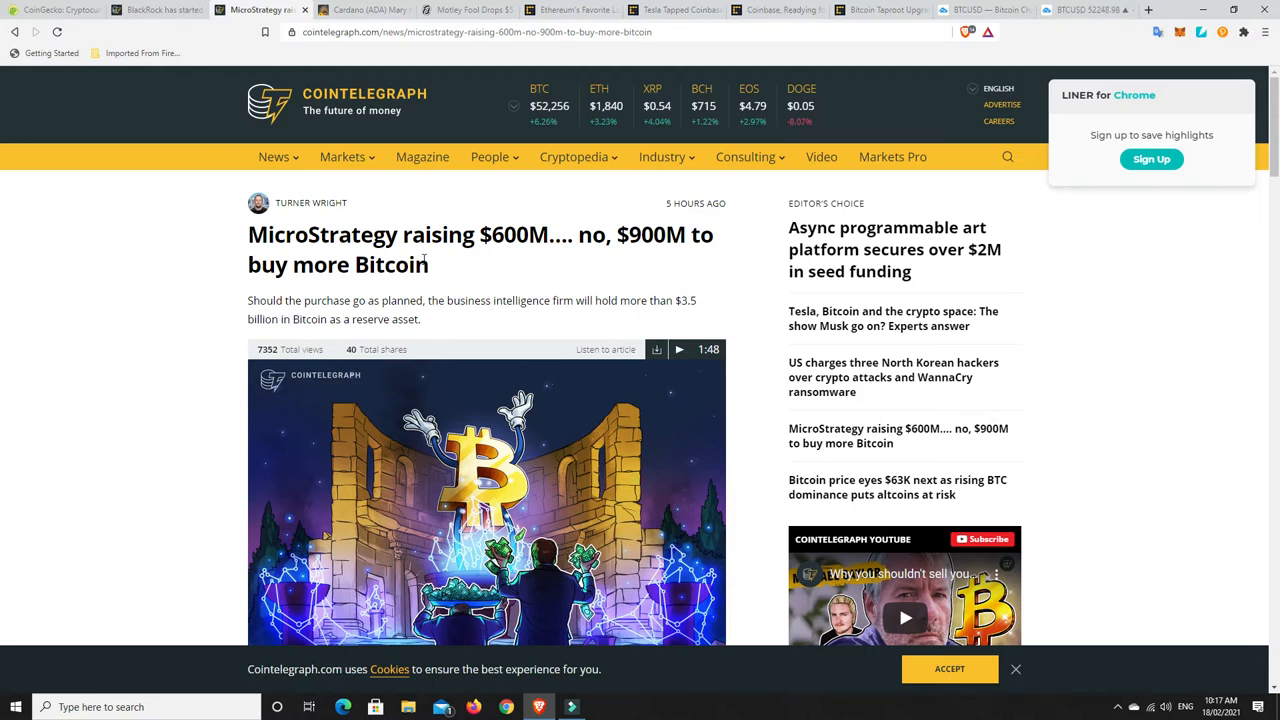
scroll("down", 3)
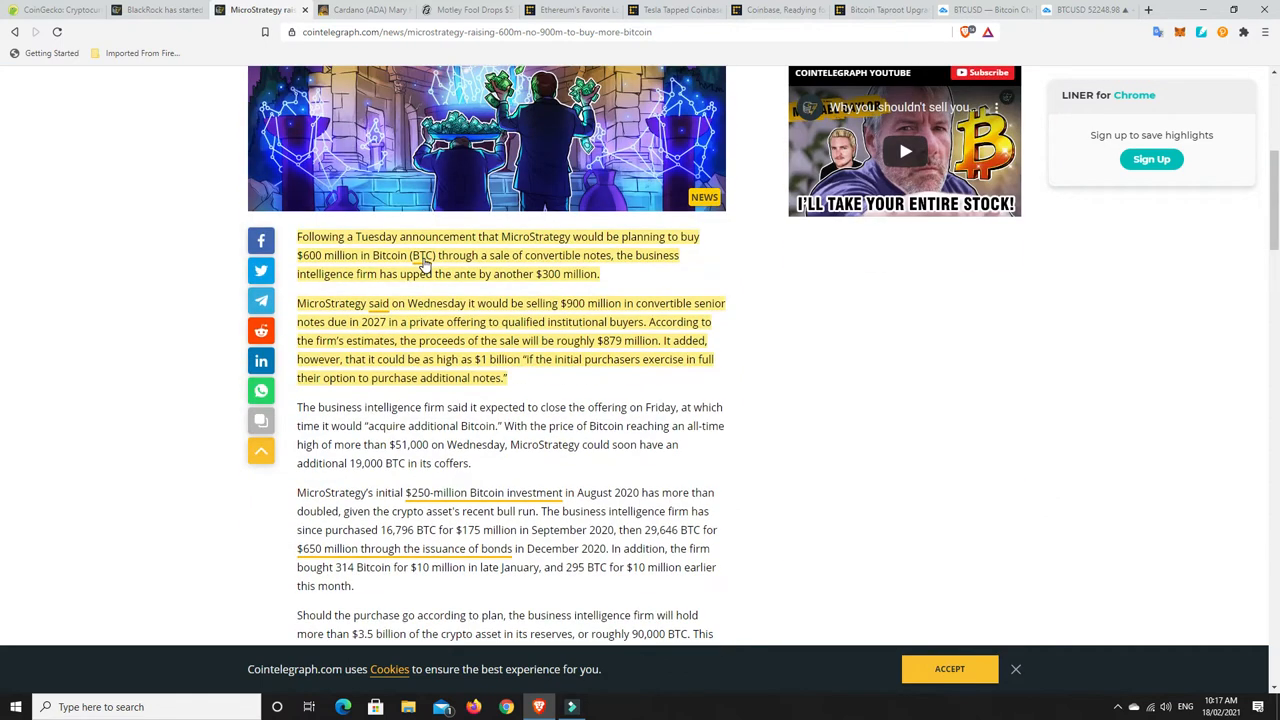
scroll("down", 3)
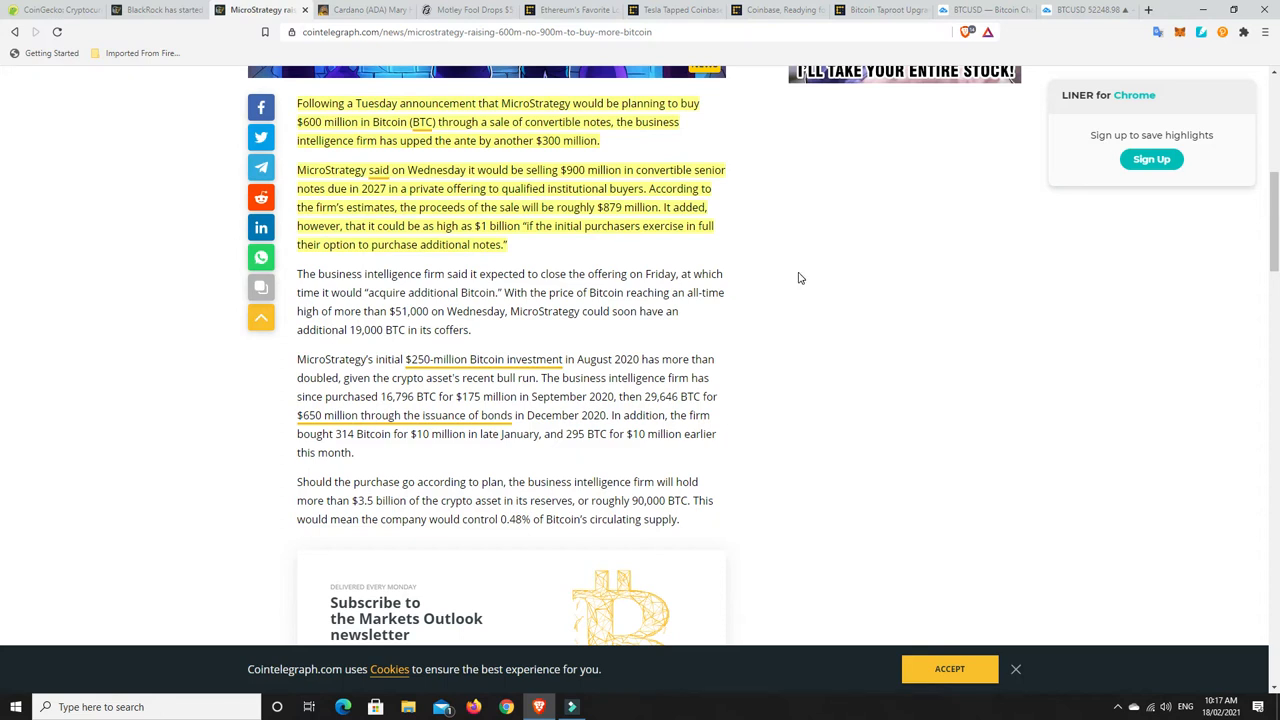
mouse_move(796, 268)
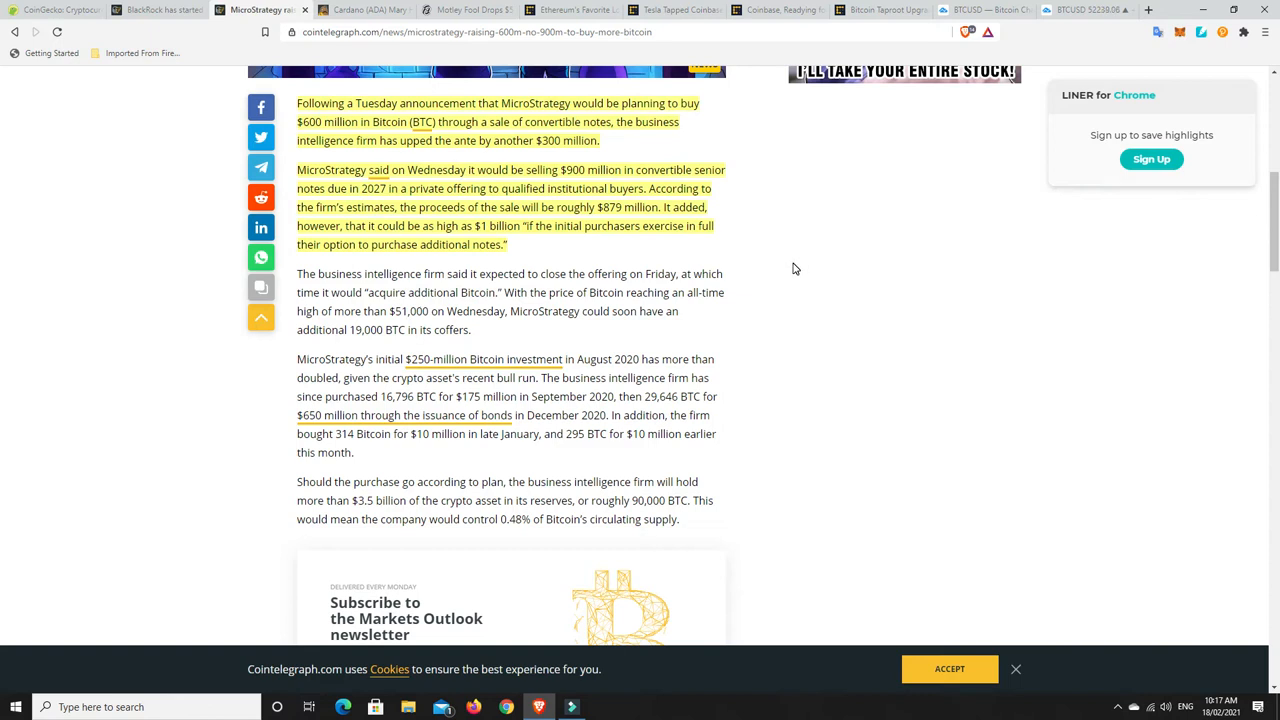
mouse_move(520, 140)
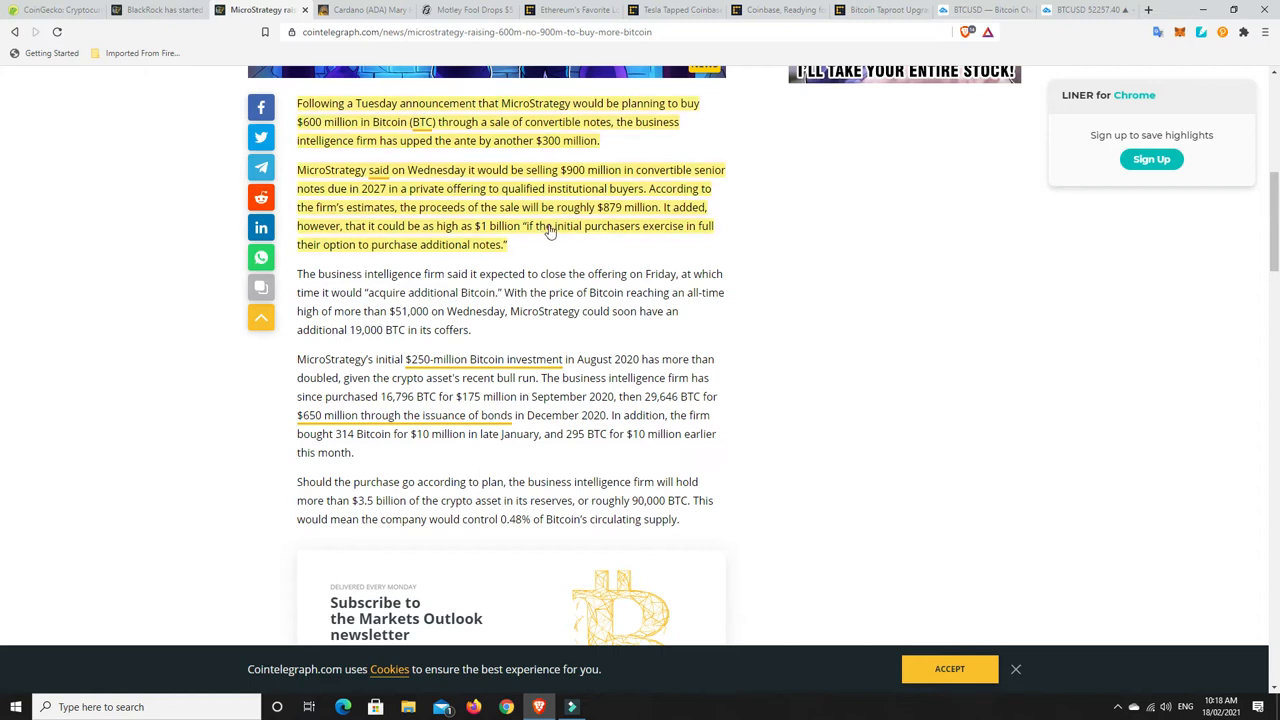
mouse_move(560, 248)
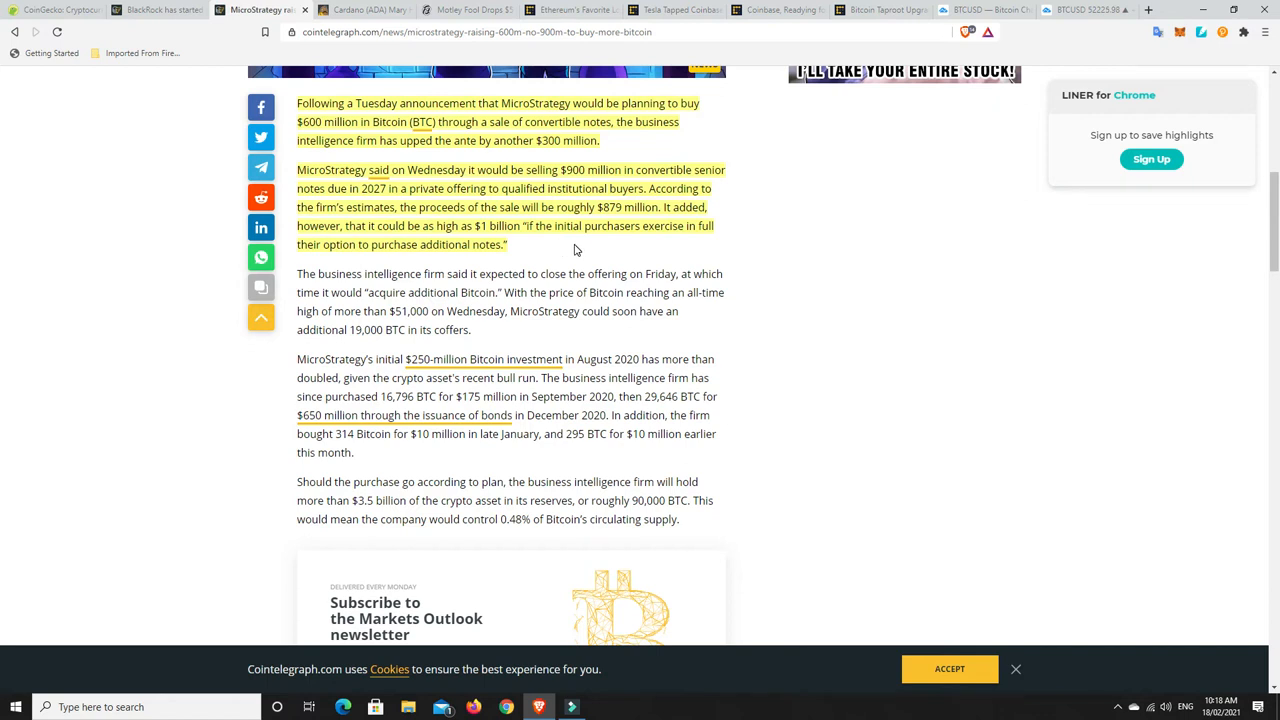
mouse_move(520, 258)
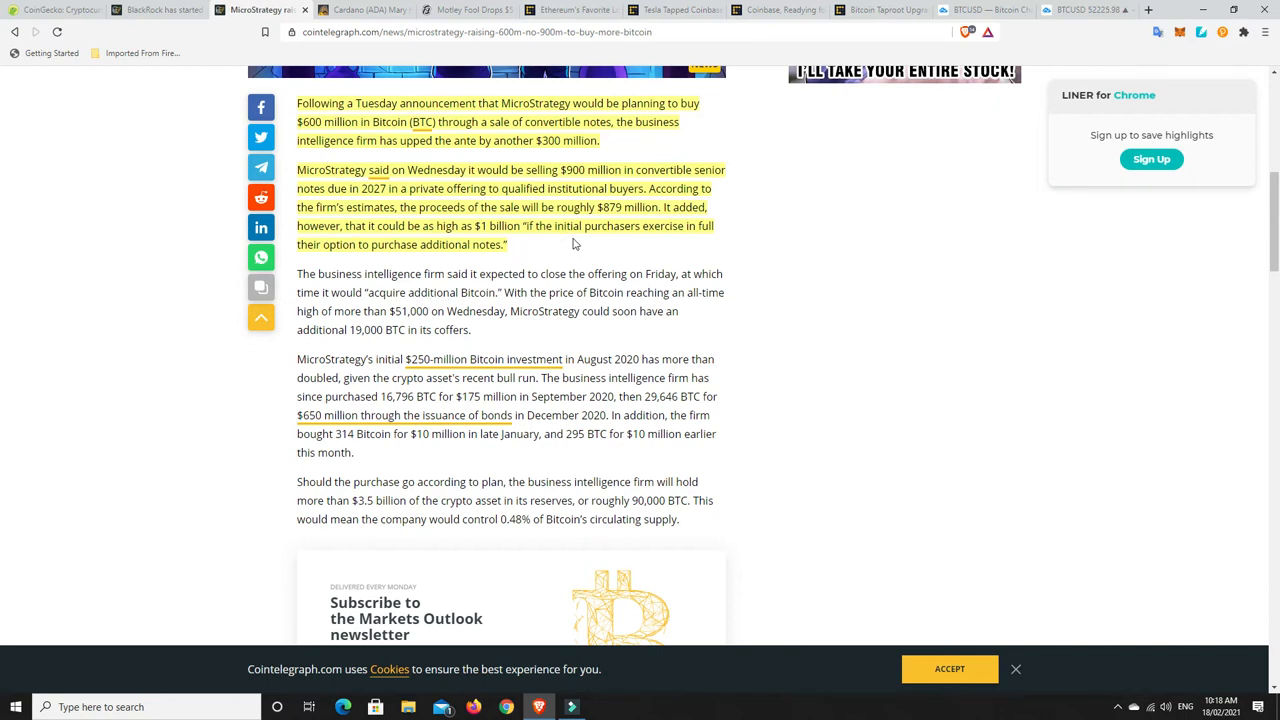
mouse_move(616, 248)
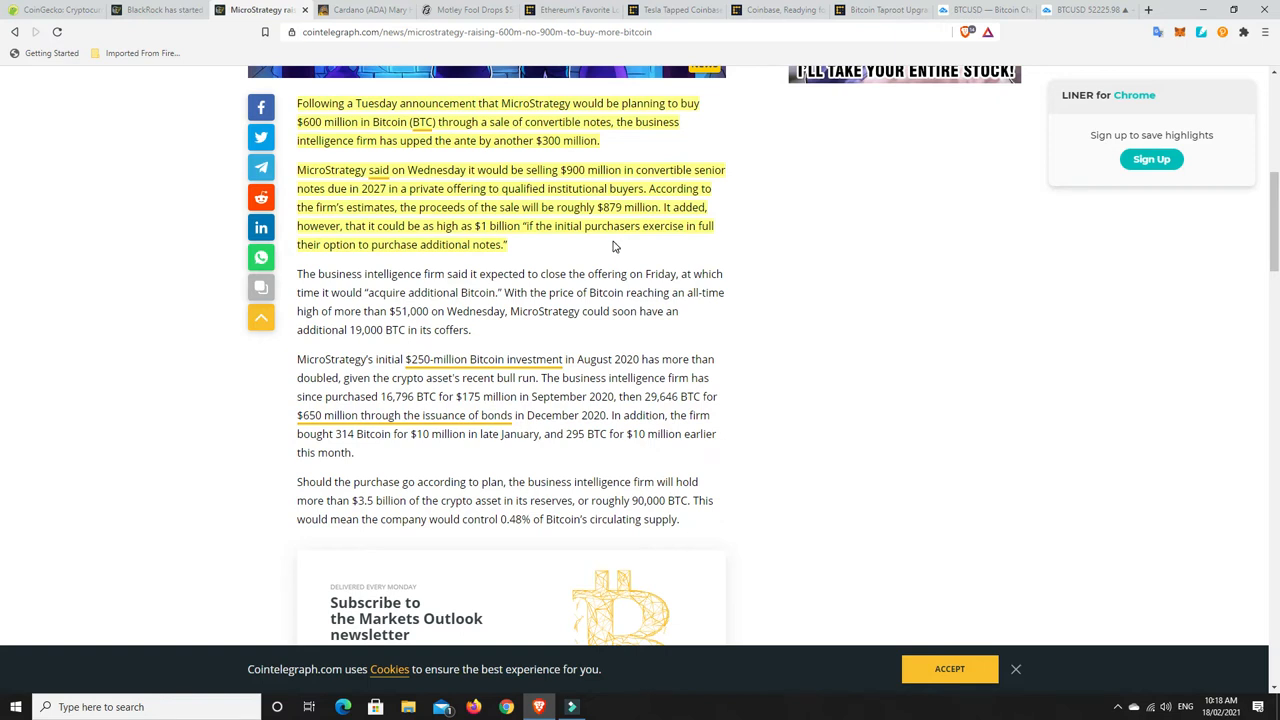
mouse_move(440, 240)
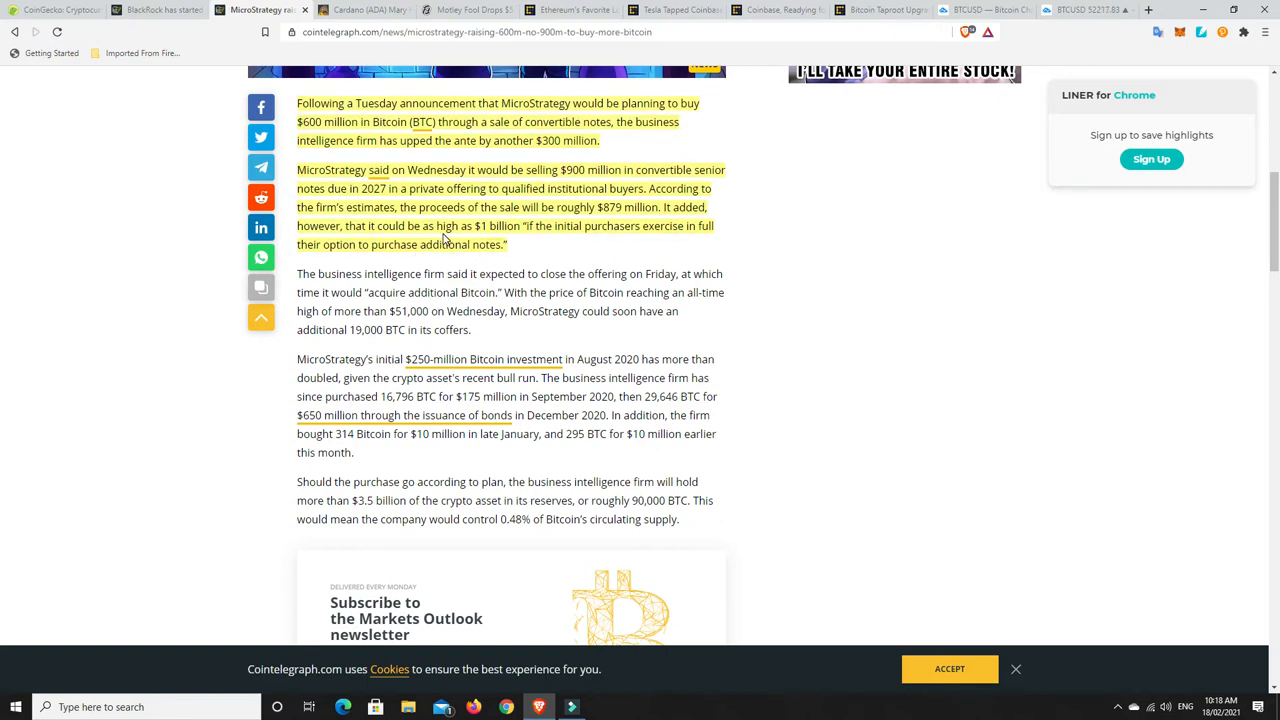
mouse_move(576, 240)
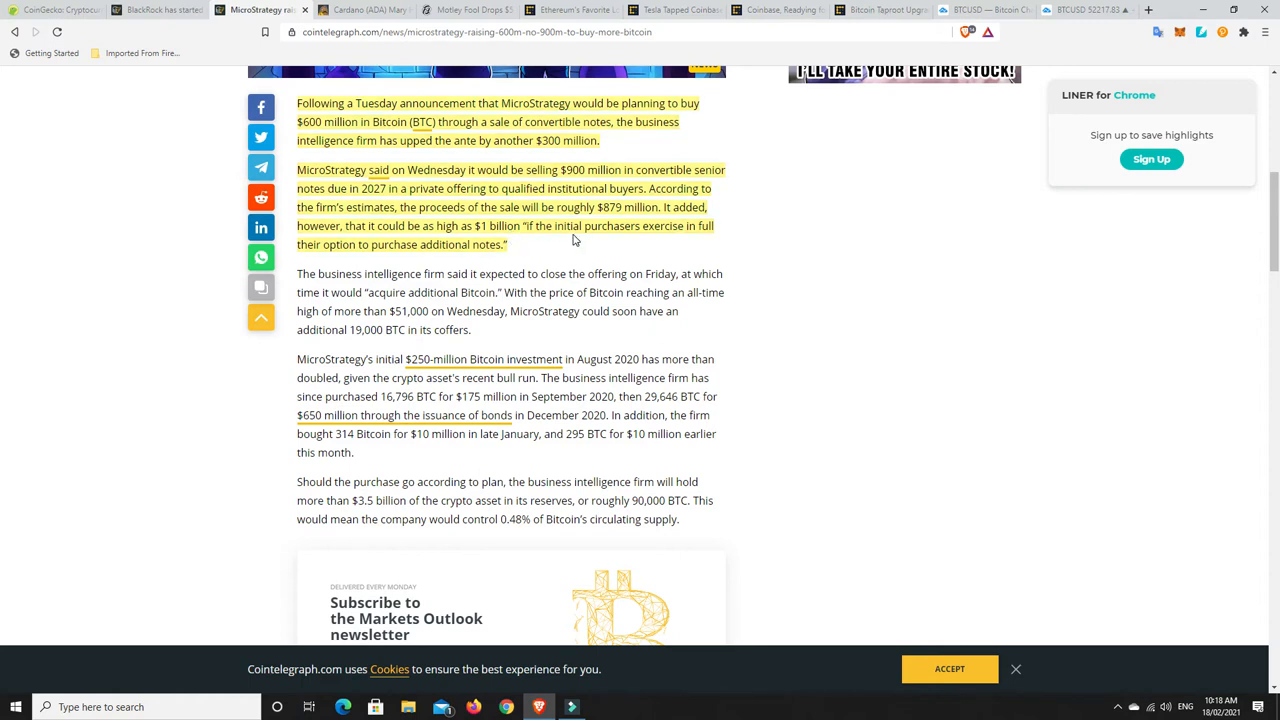
mouse_move(440, 280)
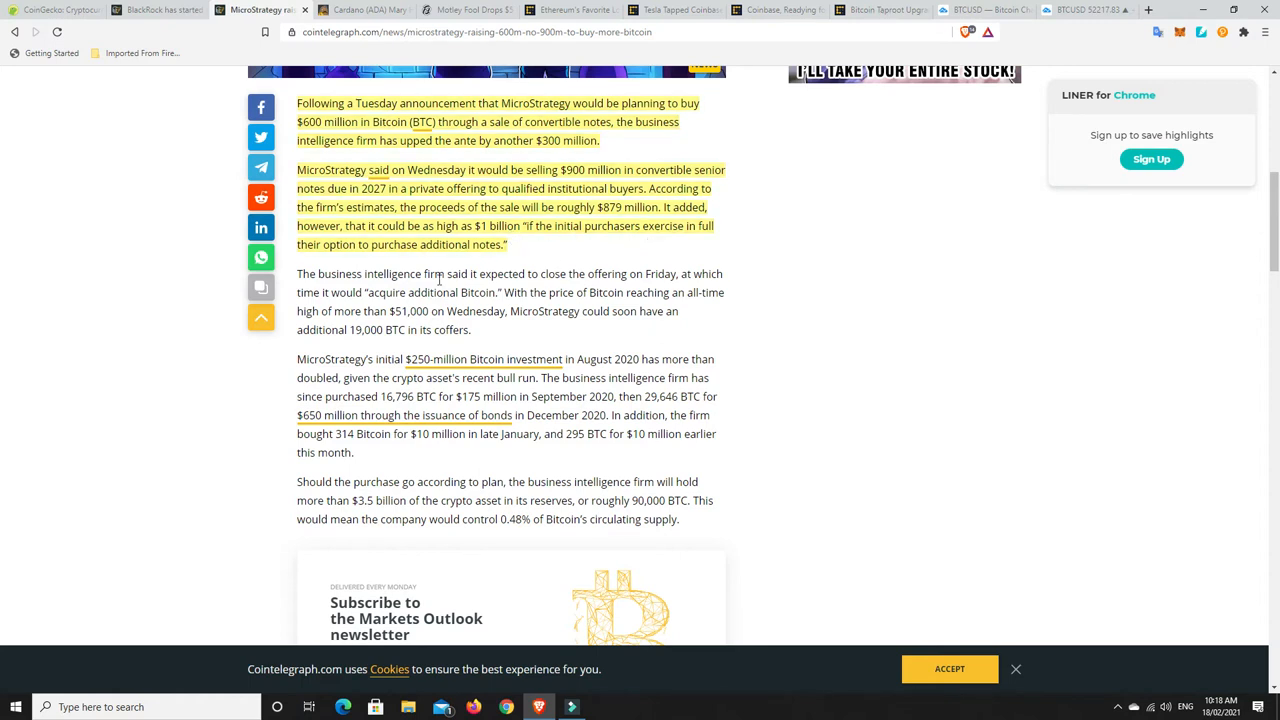
mouse_move(414, 258)
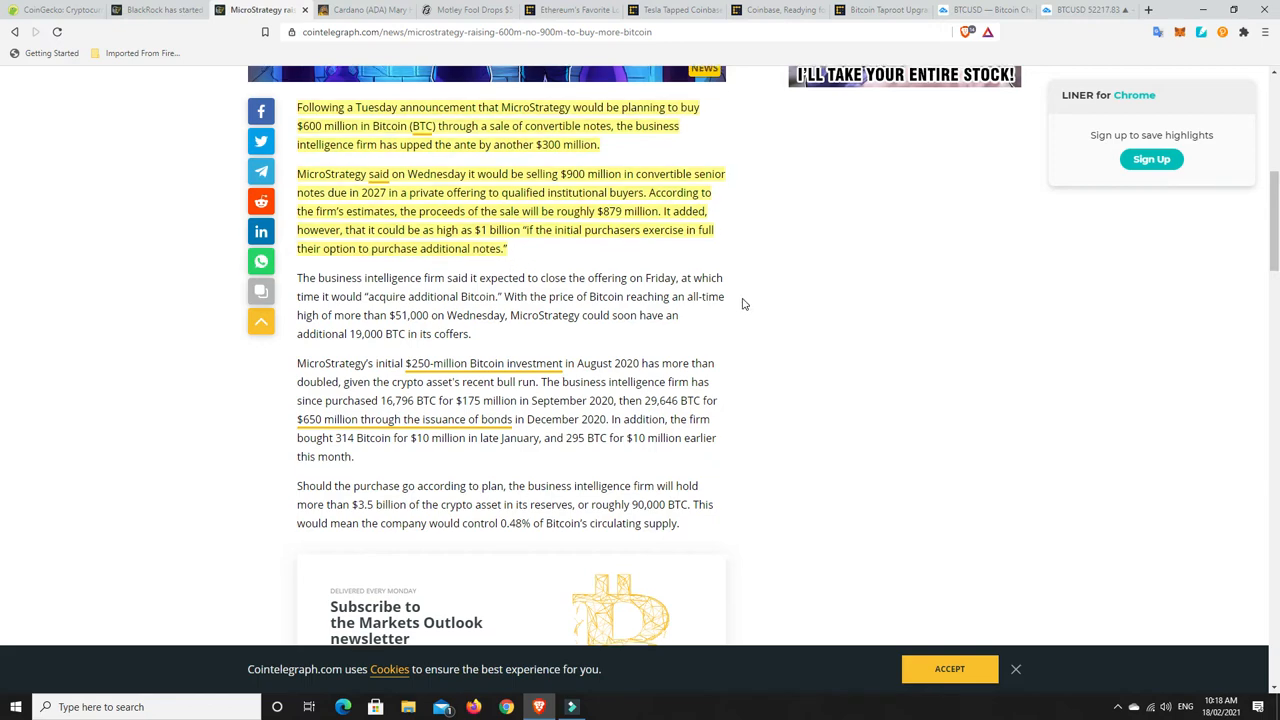
scroll("up", 3)
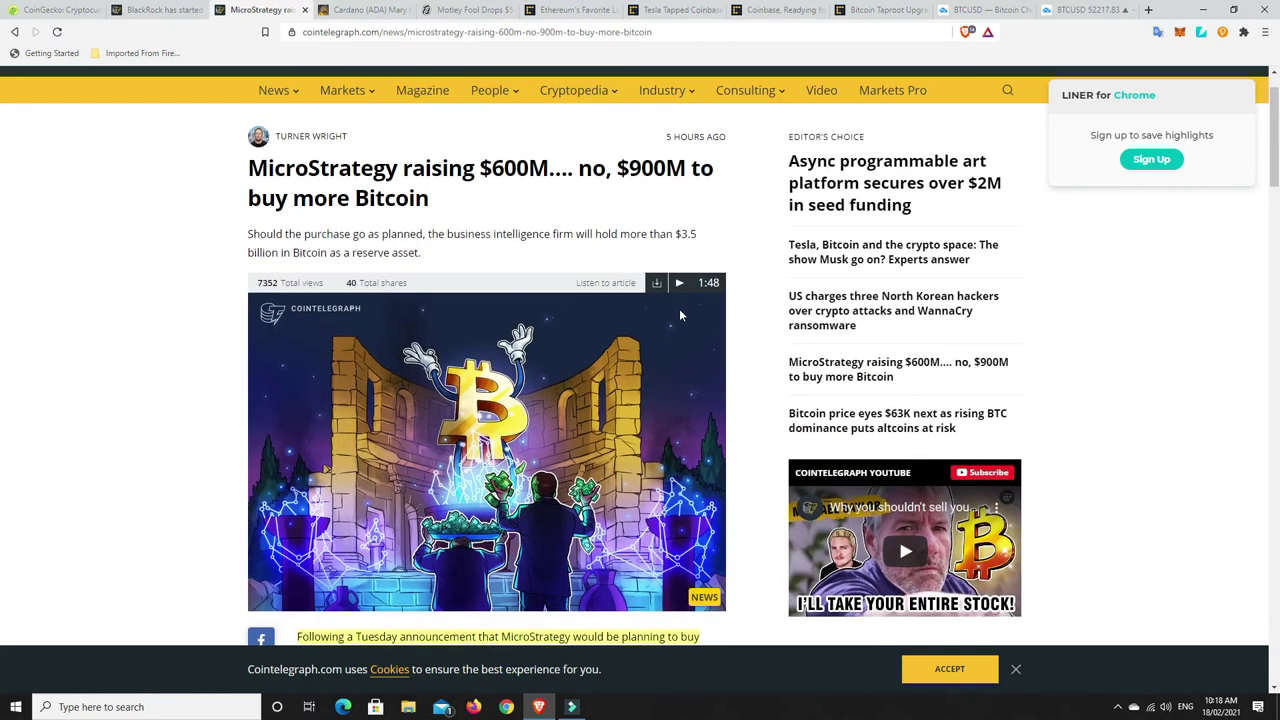
scroll("down", 3)
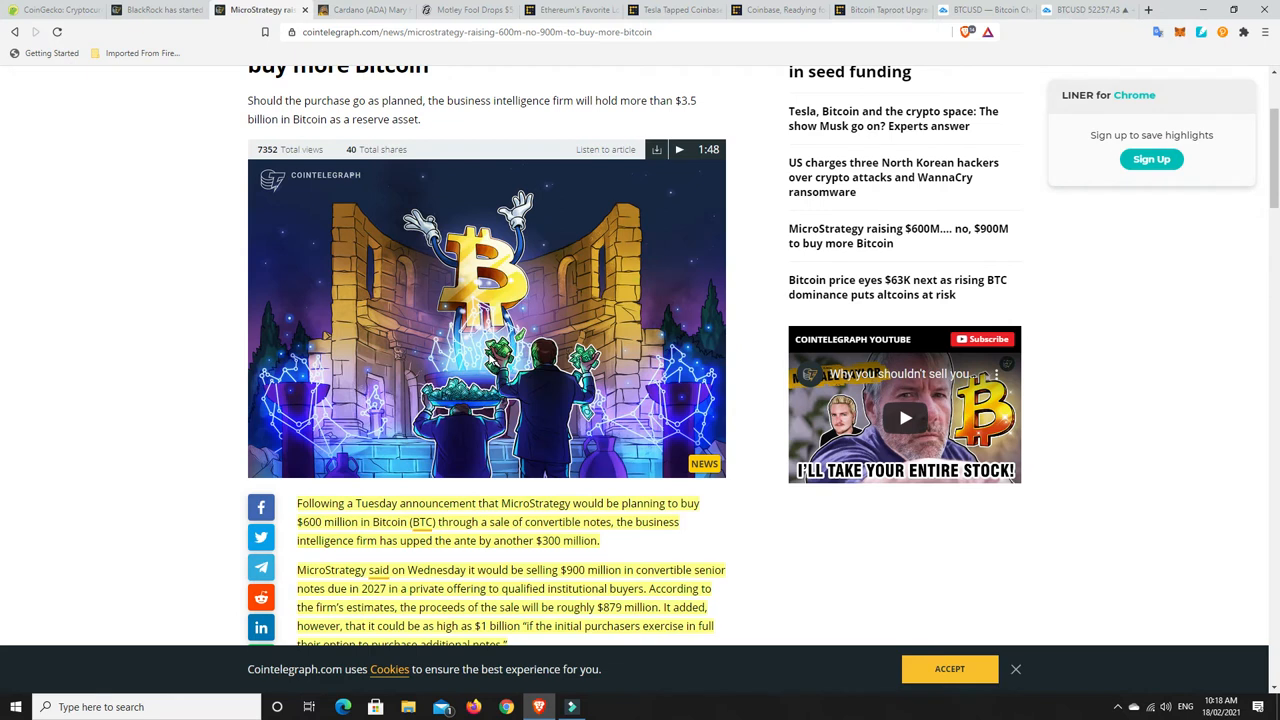
scroll("up", 3)
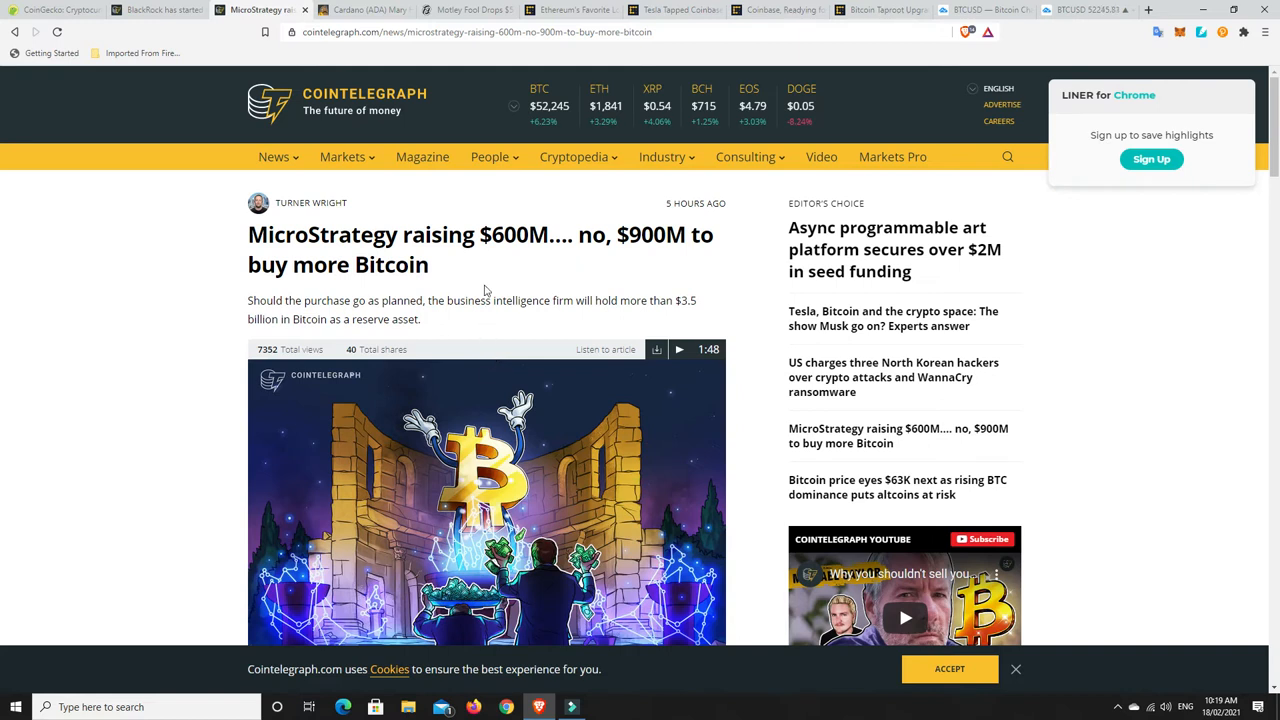
mouse_move(508, 284)
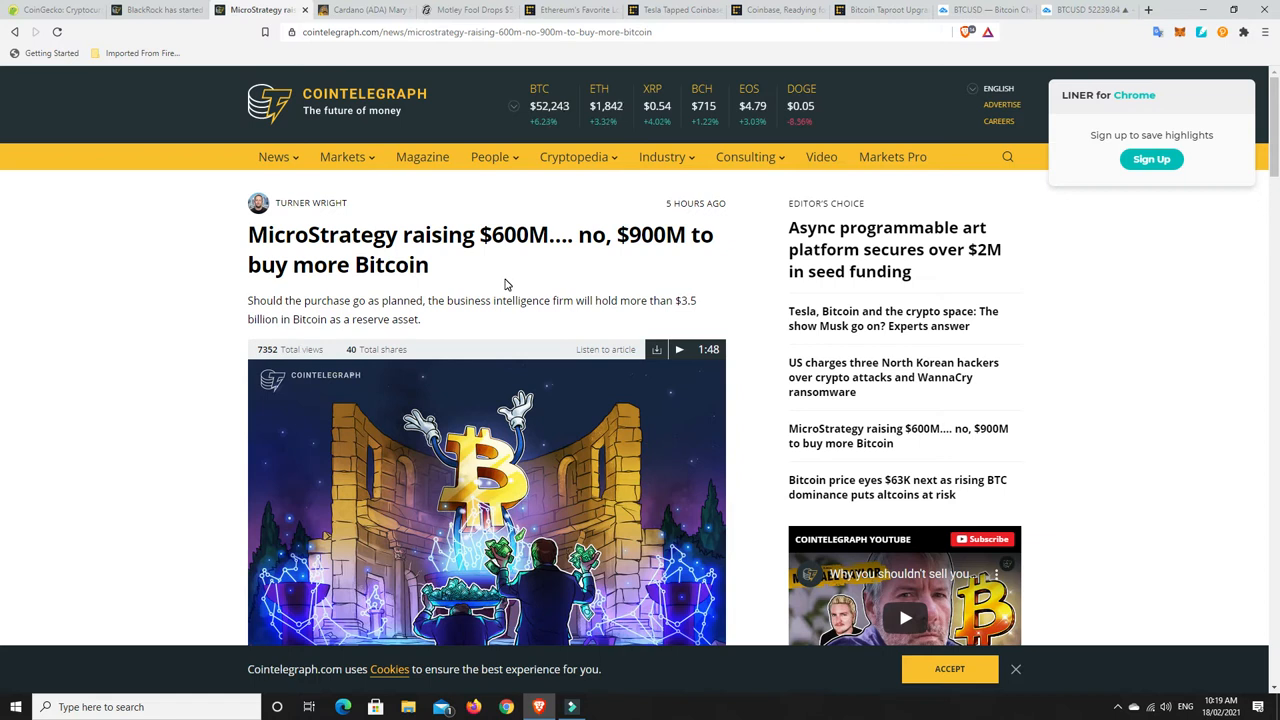
mouse_move(472, 288)
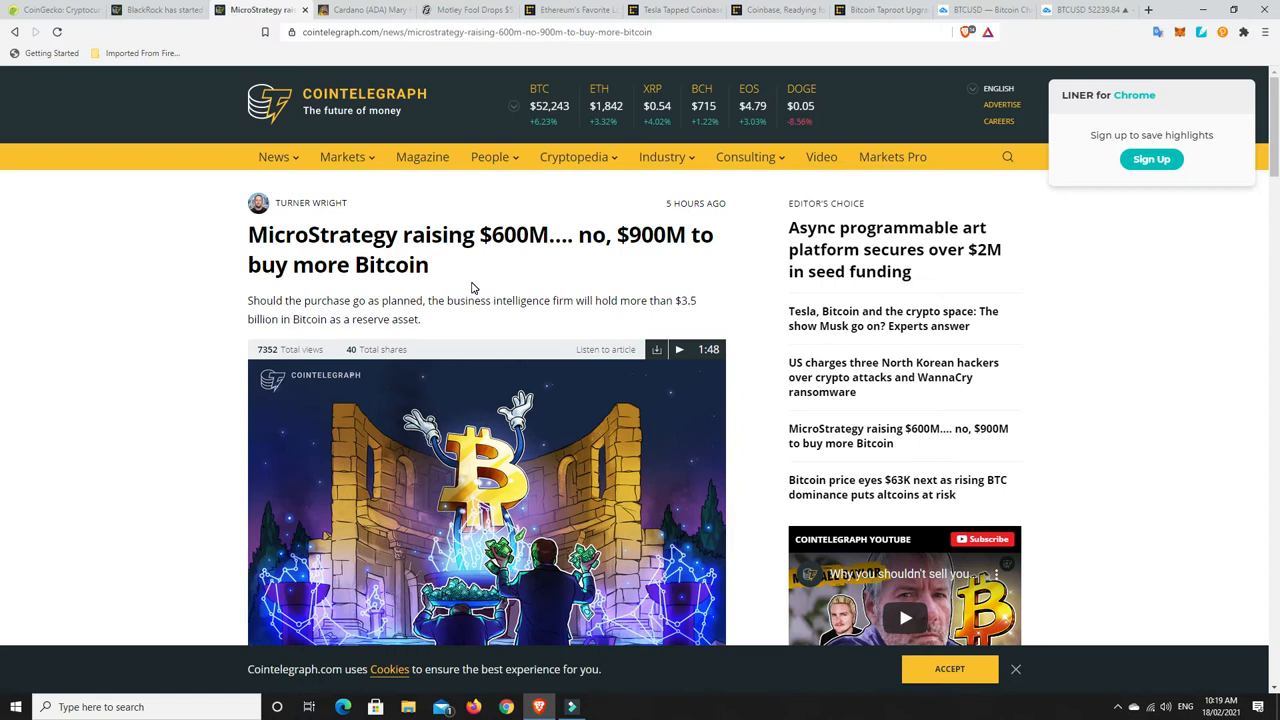
mouse_move(486, 280)
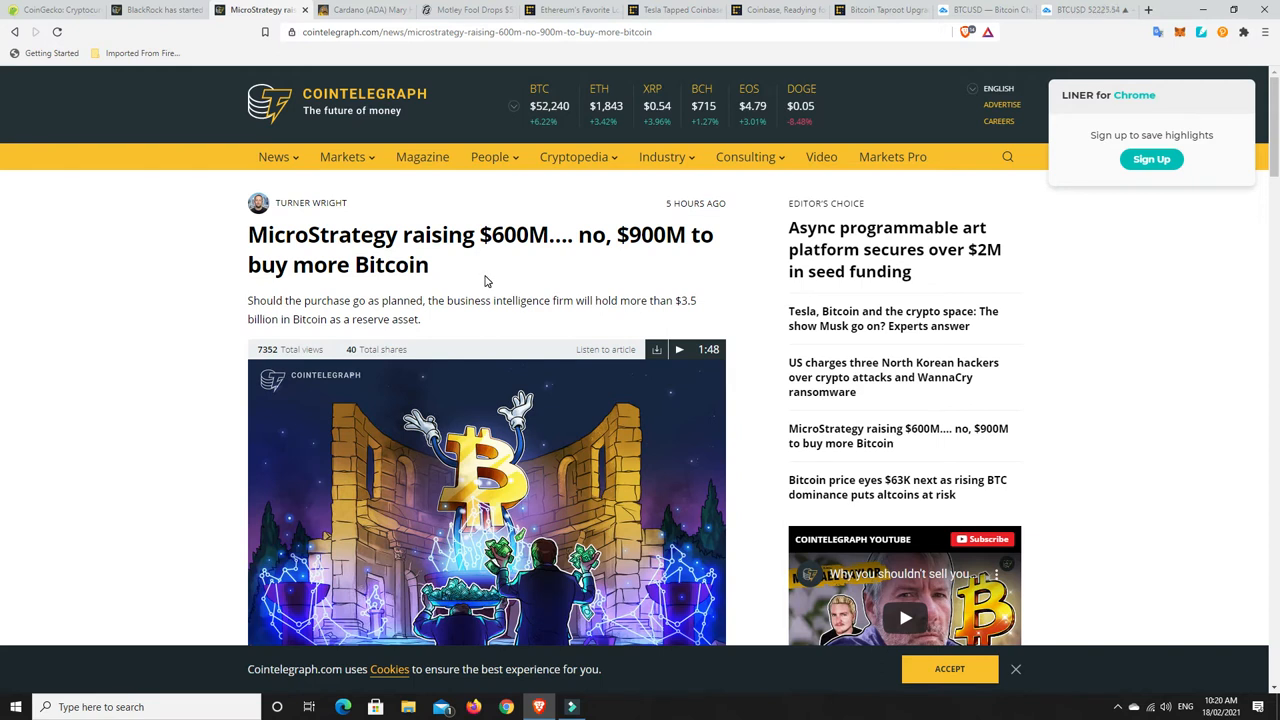
mouse_move(480, 292)
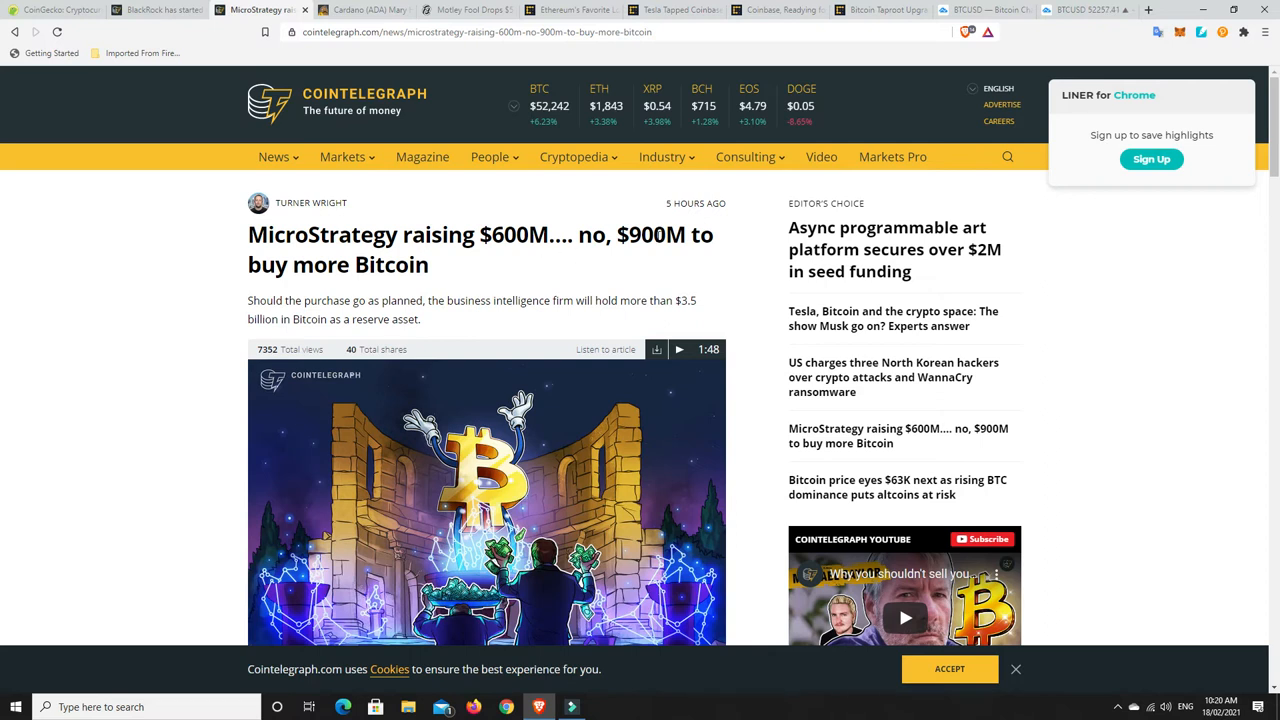
mouse_move(552, 280)
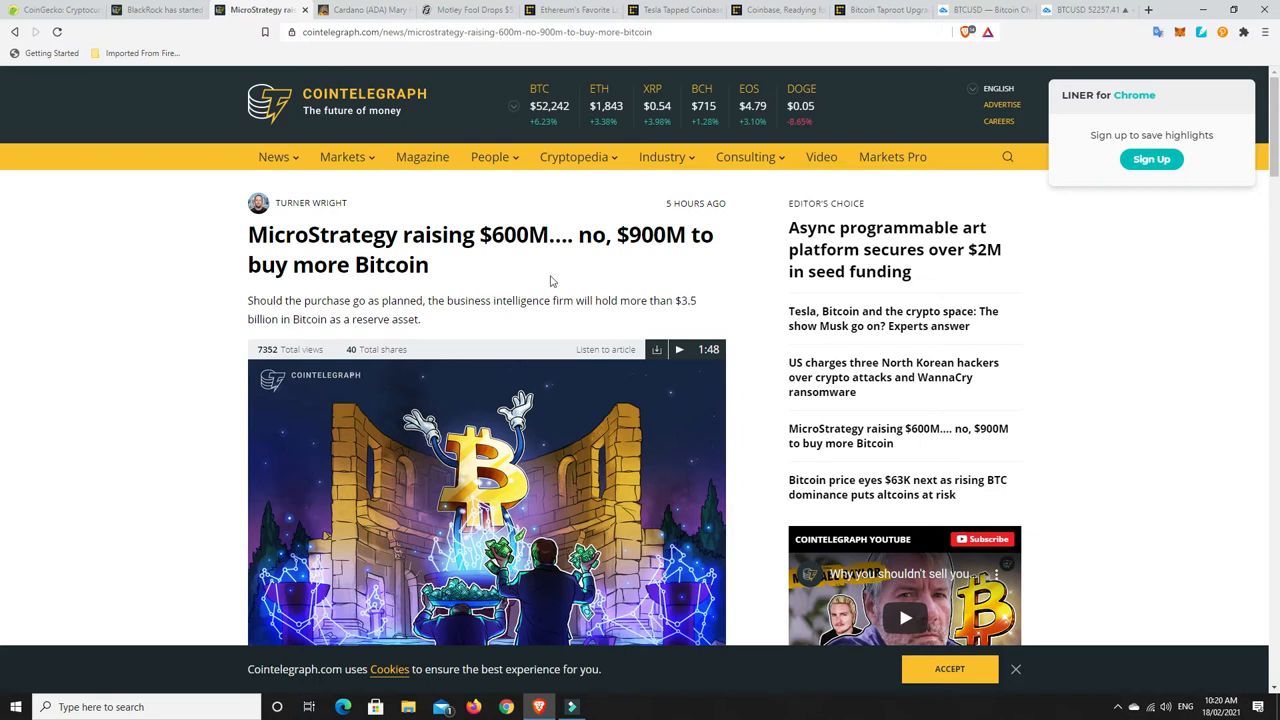
mouse_move(448, 274)
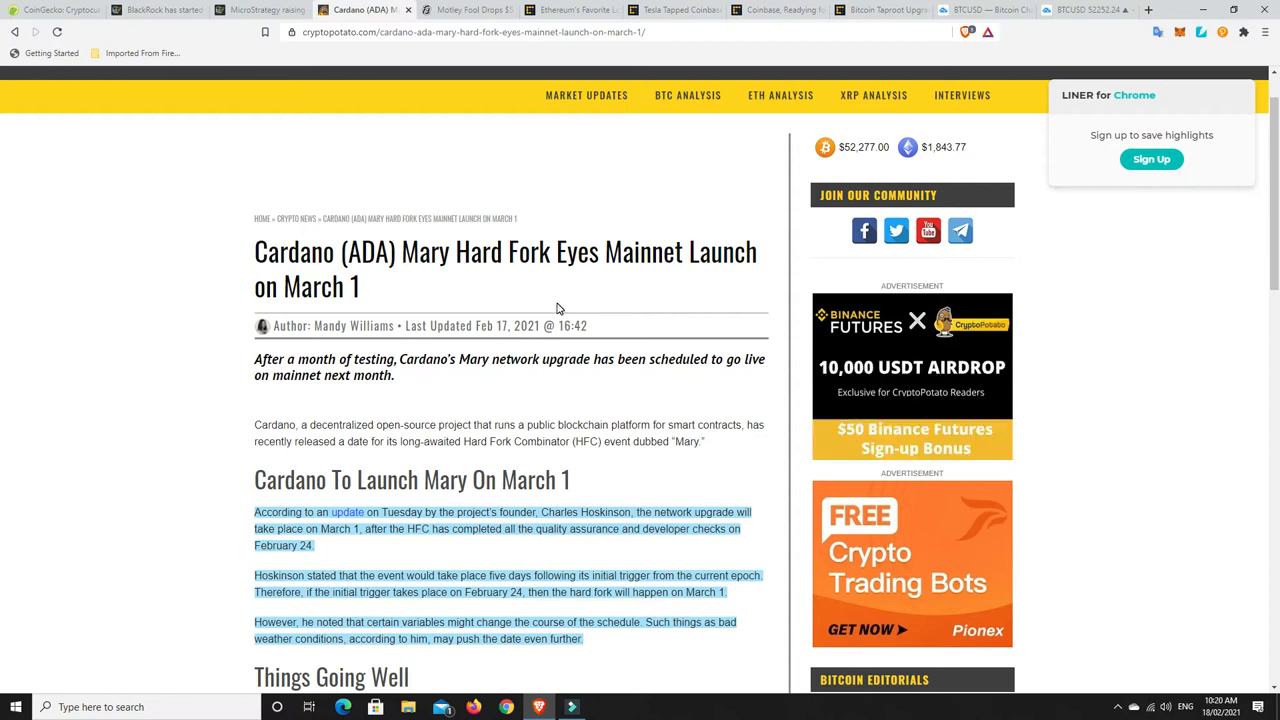
- Finish the highlighted Cardano Mary hard fork paragraphs and move to the Motley Fool $5M Bitcoin article
scroll("down", 3)
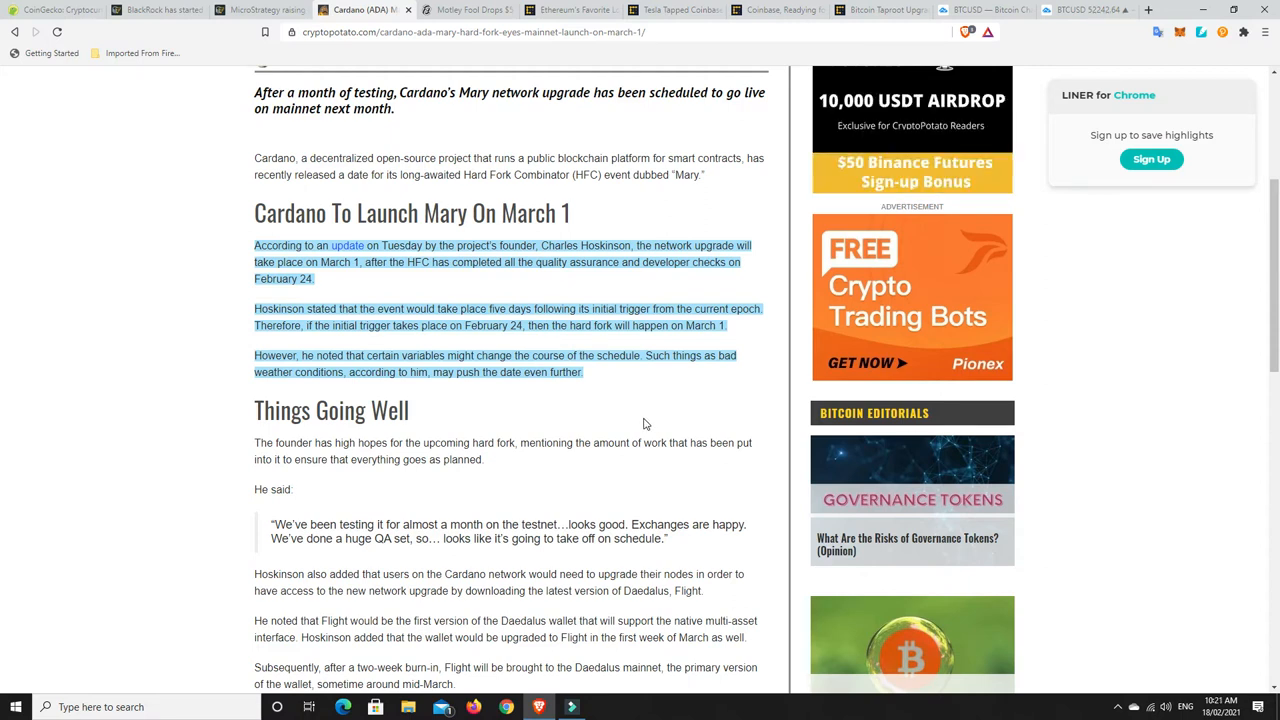
mouse_move(620, 398)
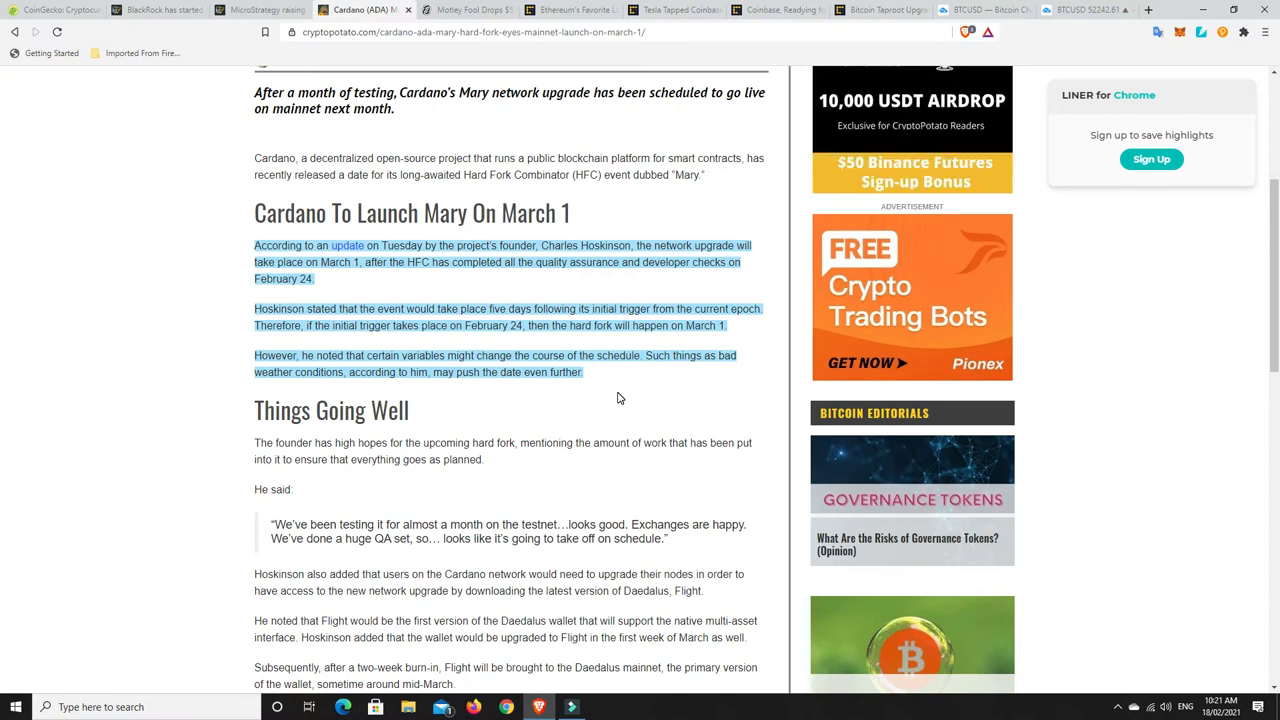
mouse_move(476, 272)
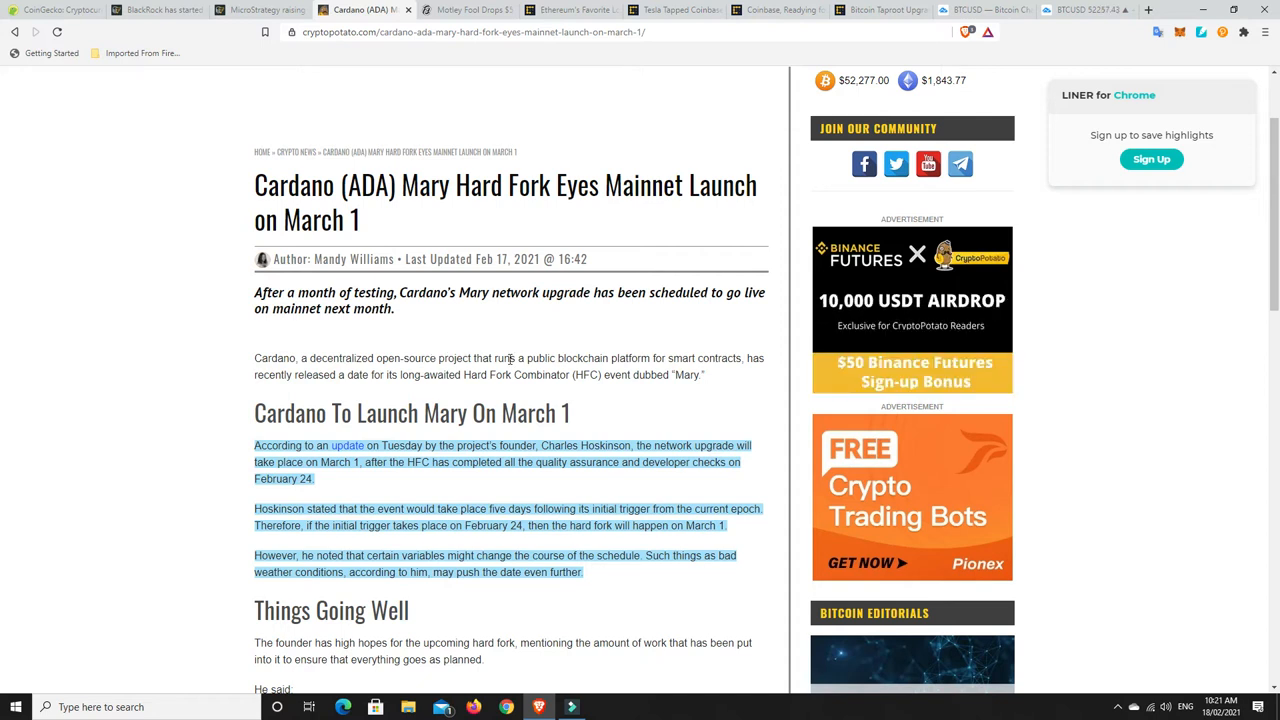
scroll("down", 3)
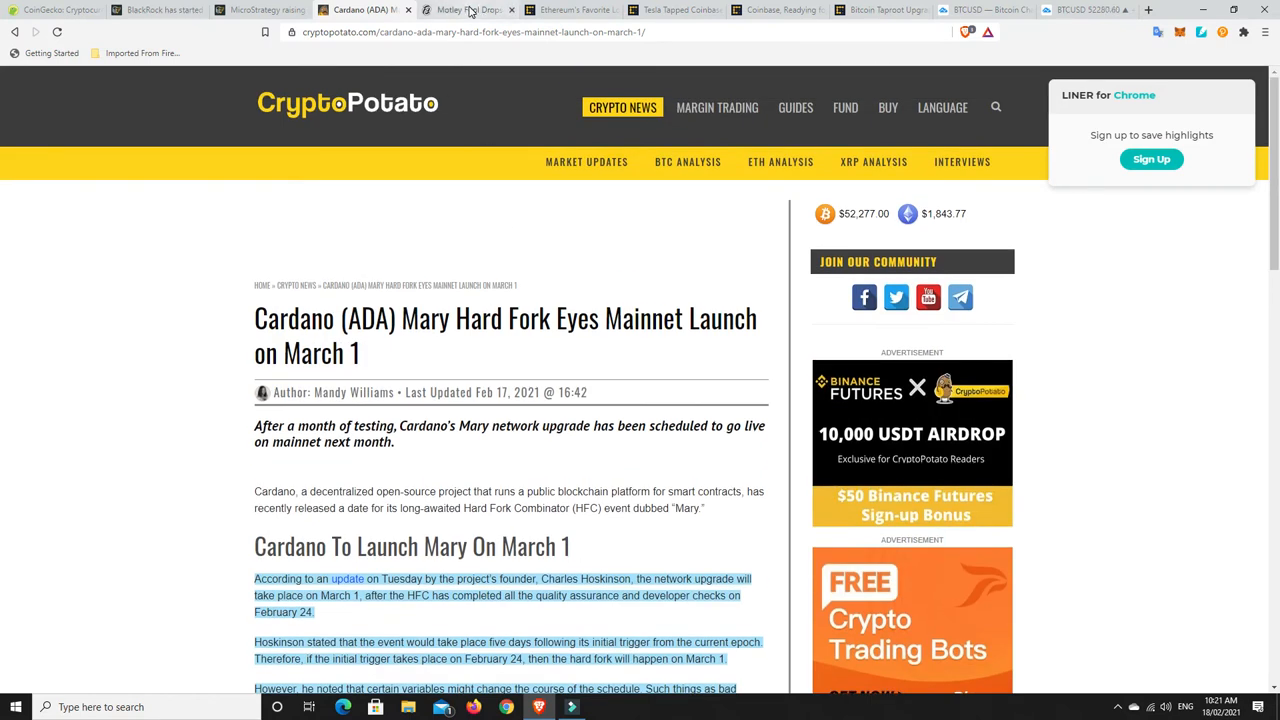
left_click(496, 8)
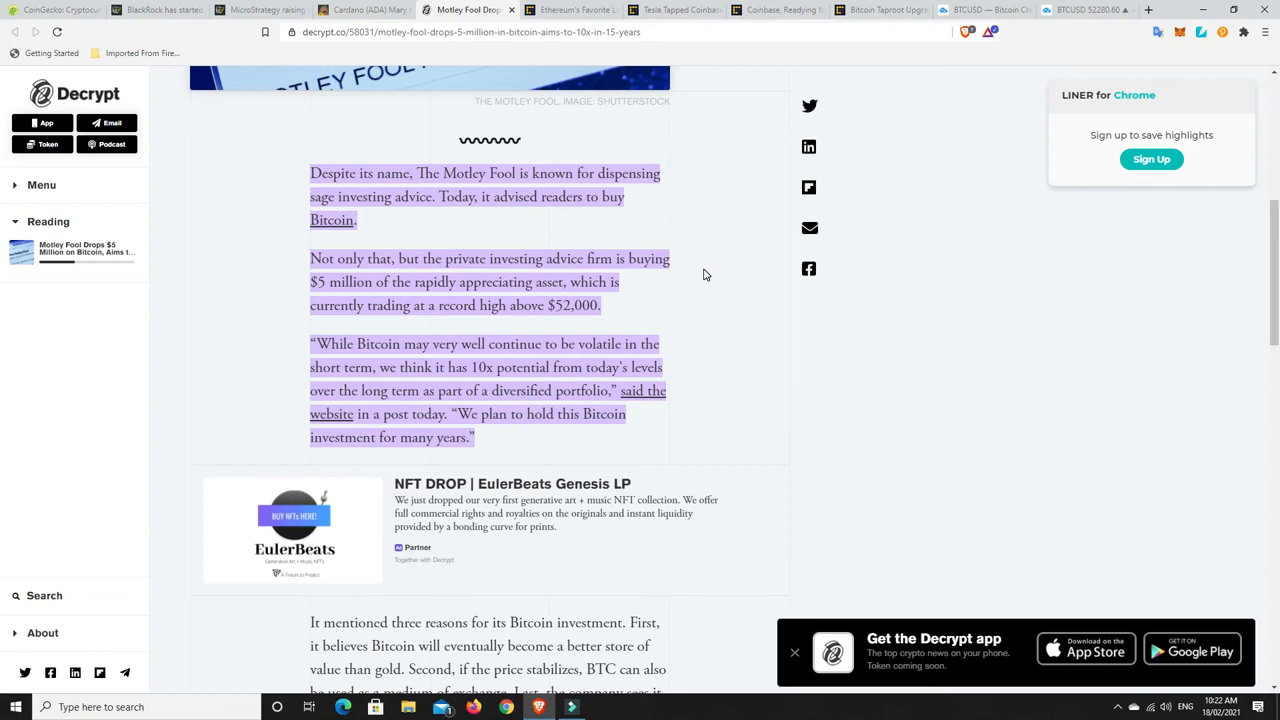
mouse_move(700, 278)
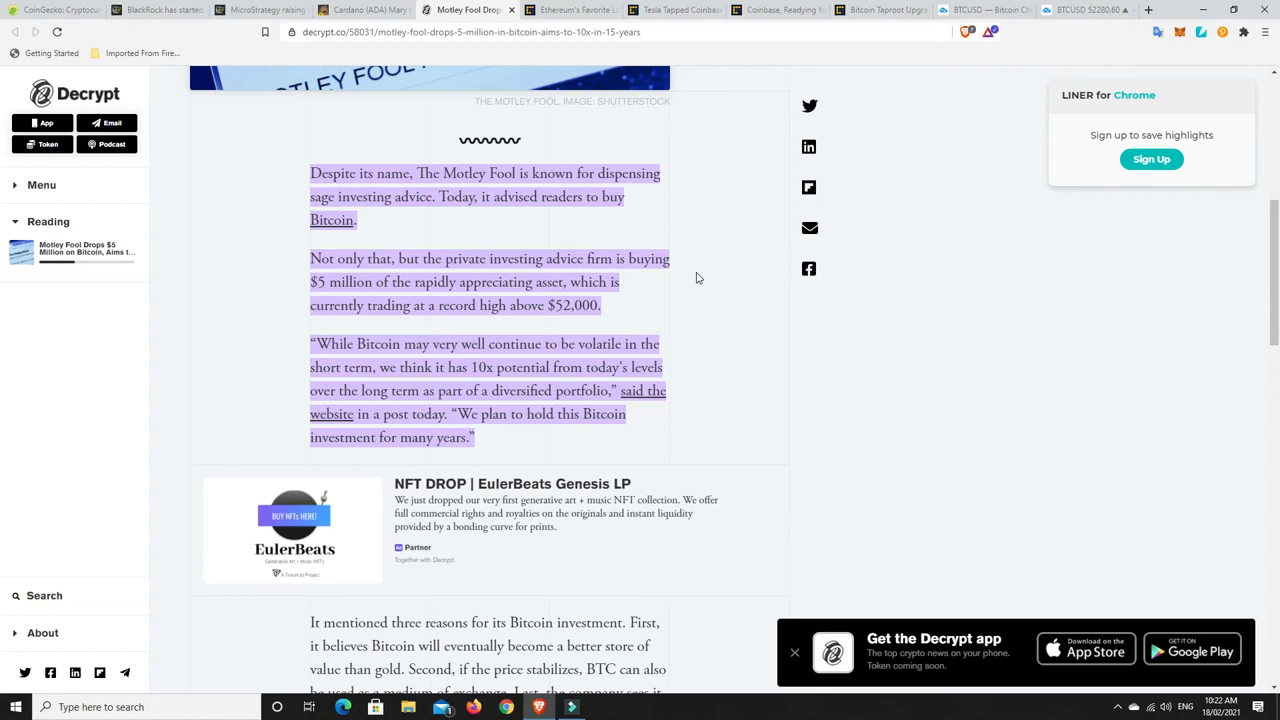
mouse_move(468, 288)
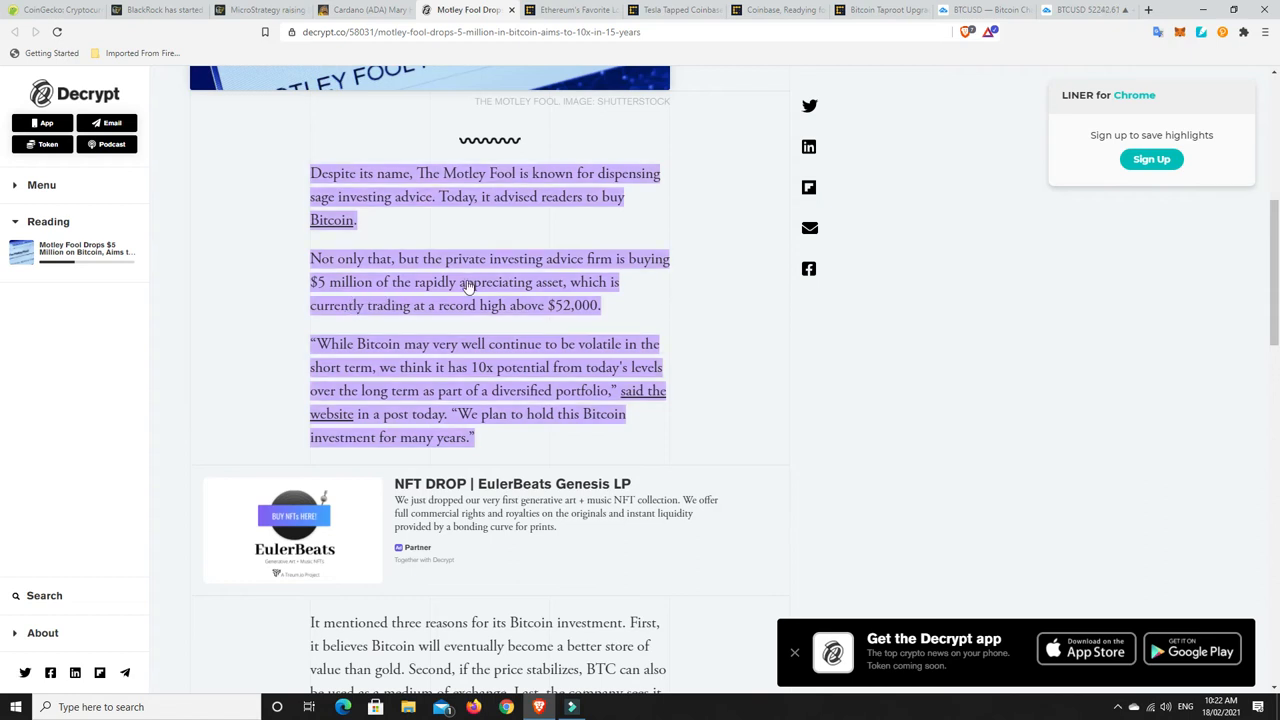
mouse_move(408, 316)
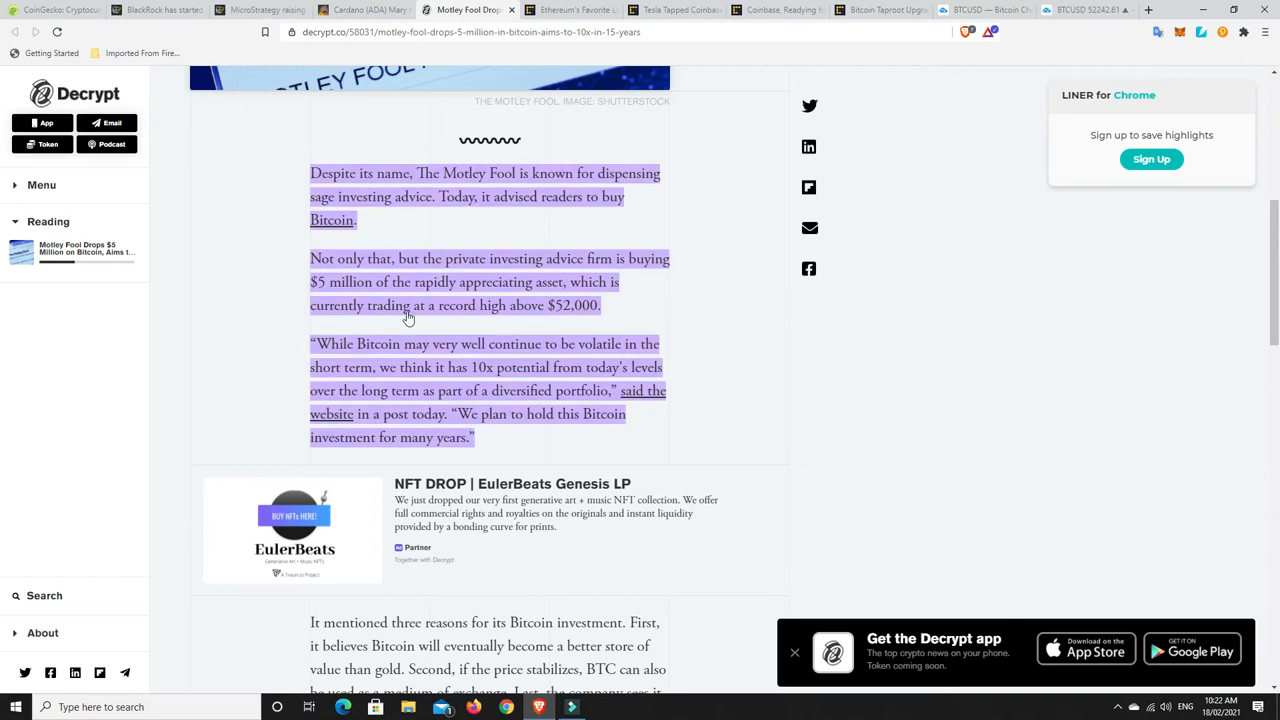
mouse_move(578, 312)
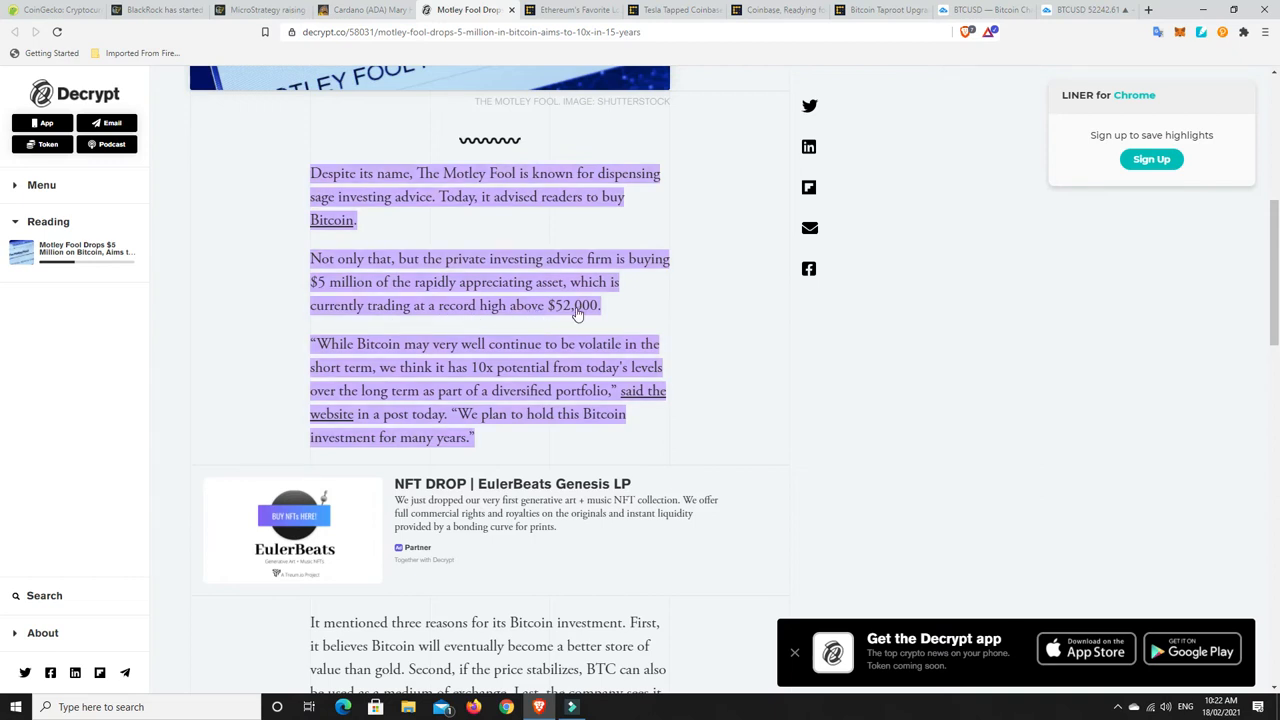
mouse_move(316, 224)
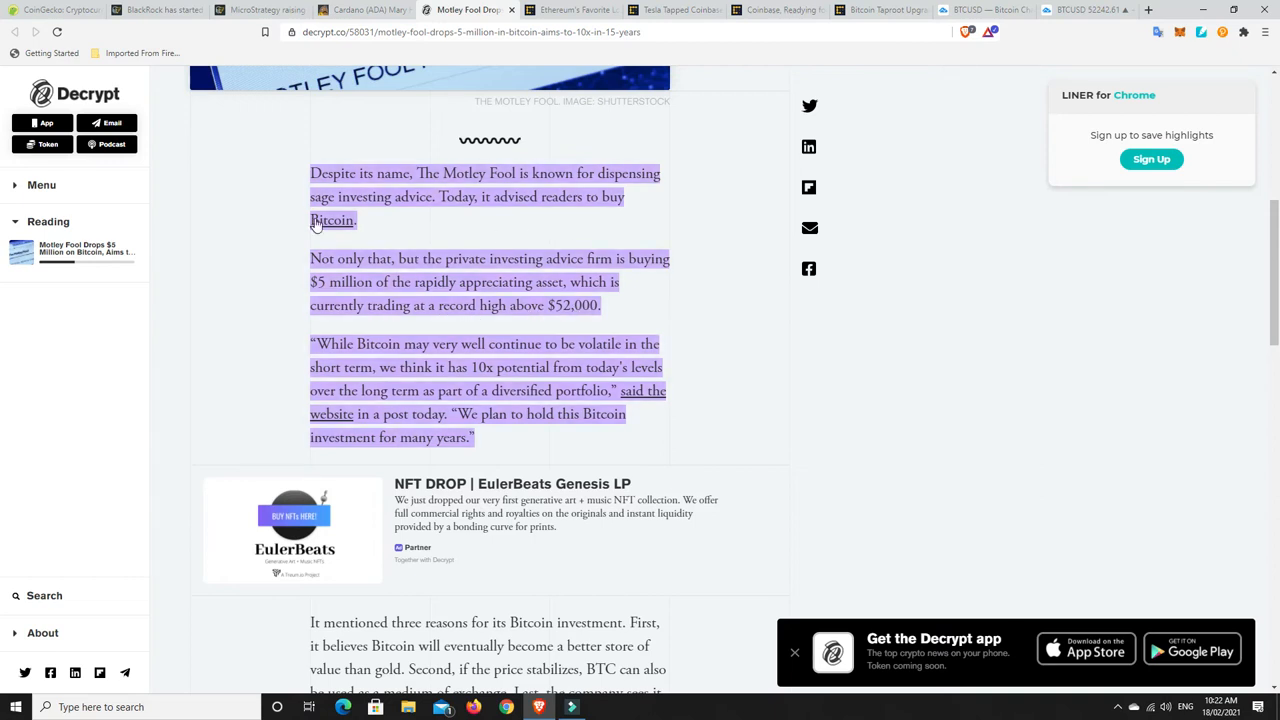
mouse_move(698, 312)
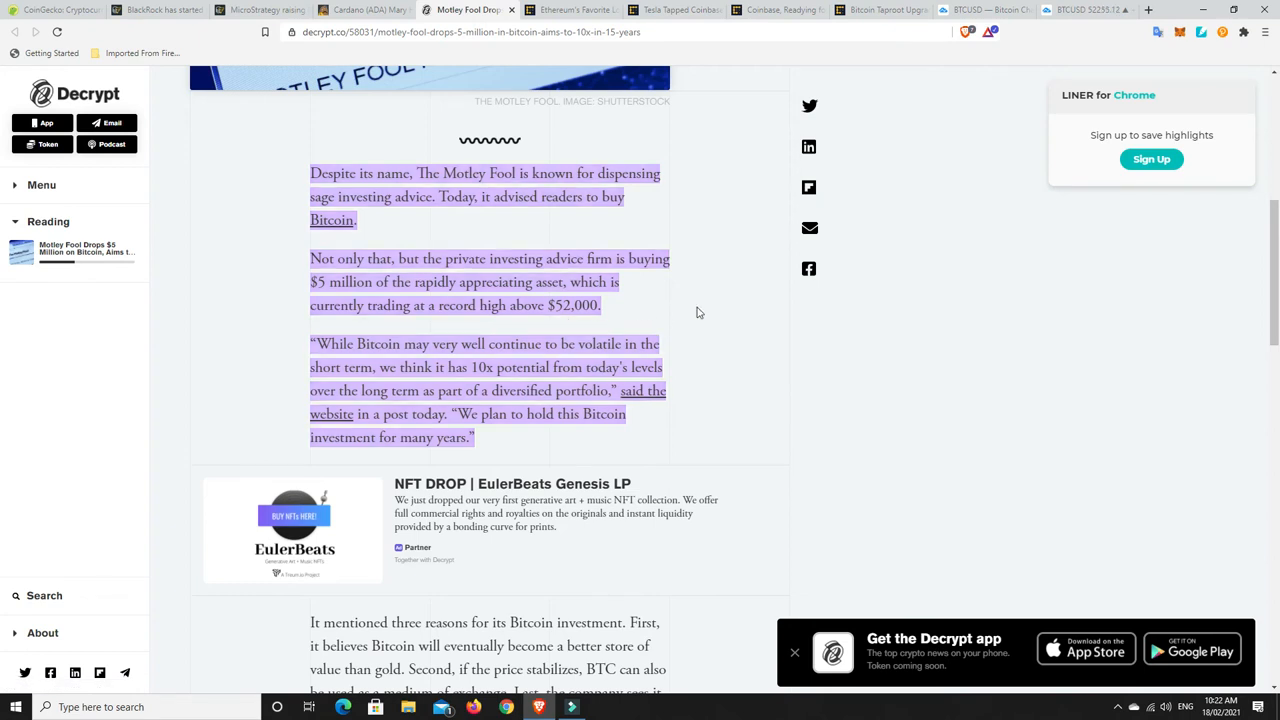
mouse_move(714, 296)
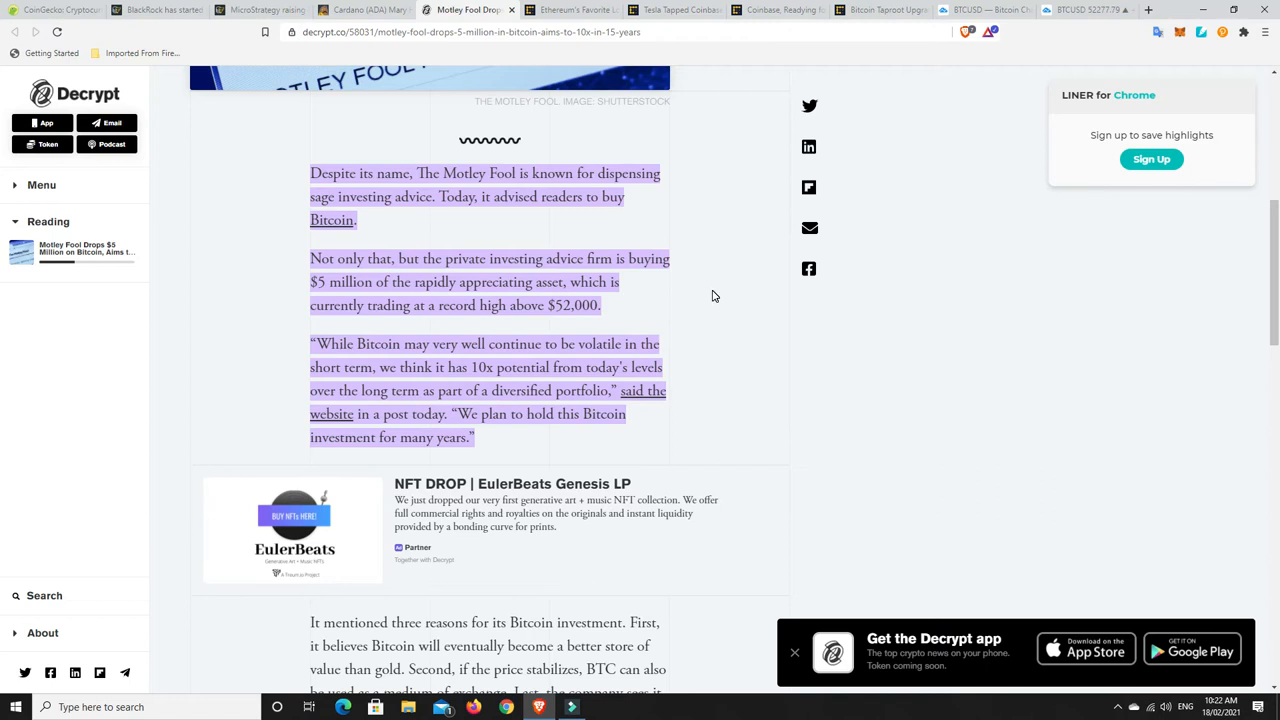
mouse_move(732, 312)
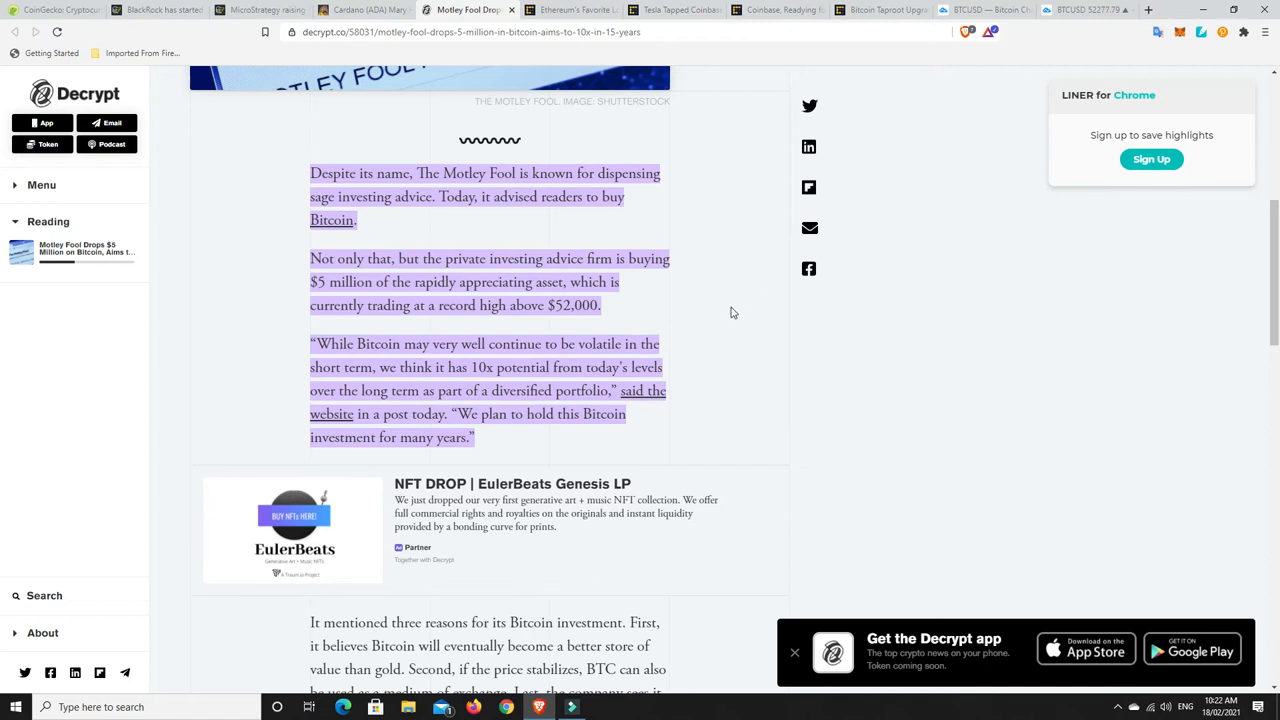
mouse_move(716, 312)
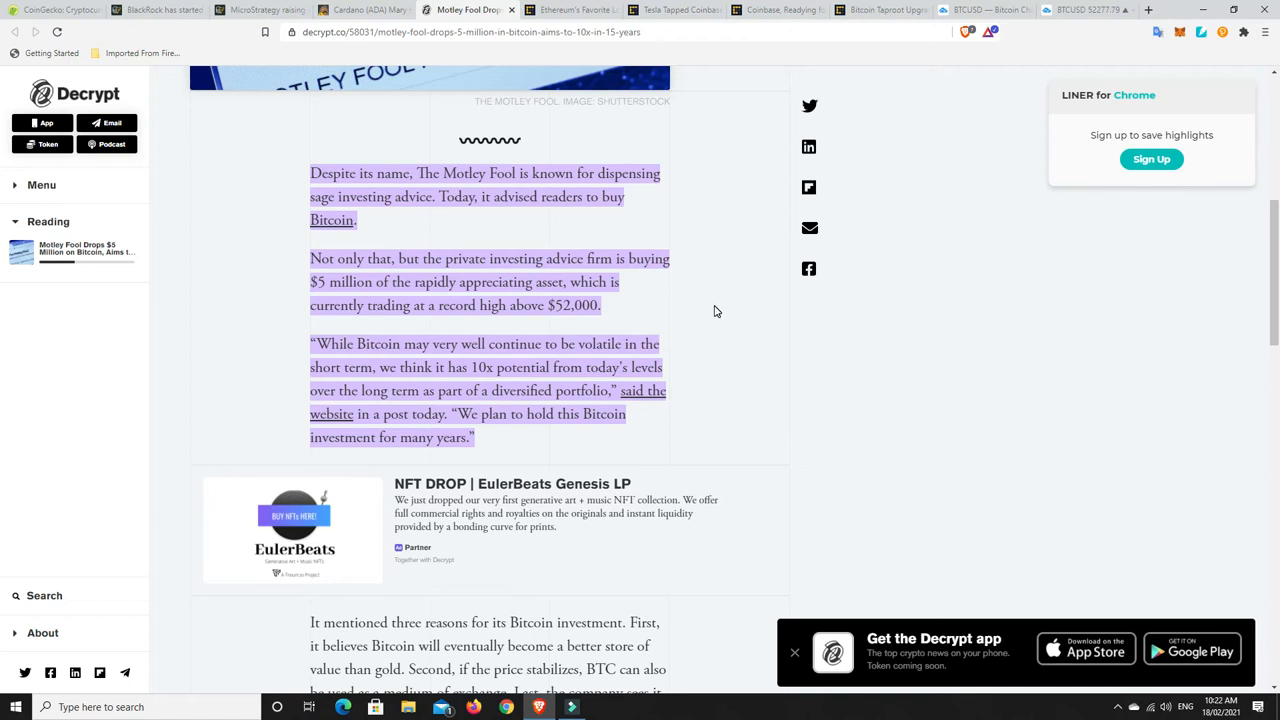
mouse_move(692, 284)
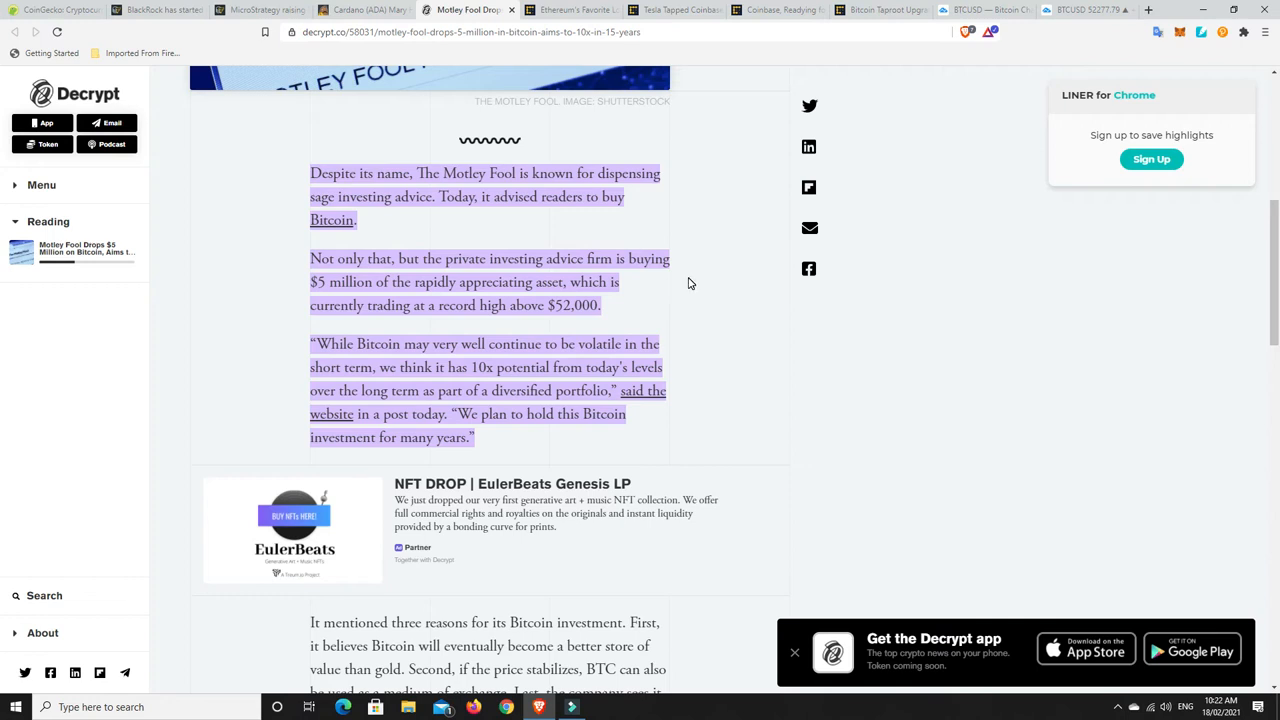
mouse_move(436, 376)
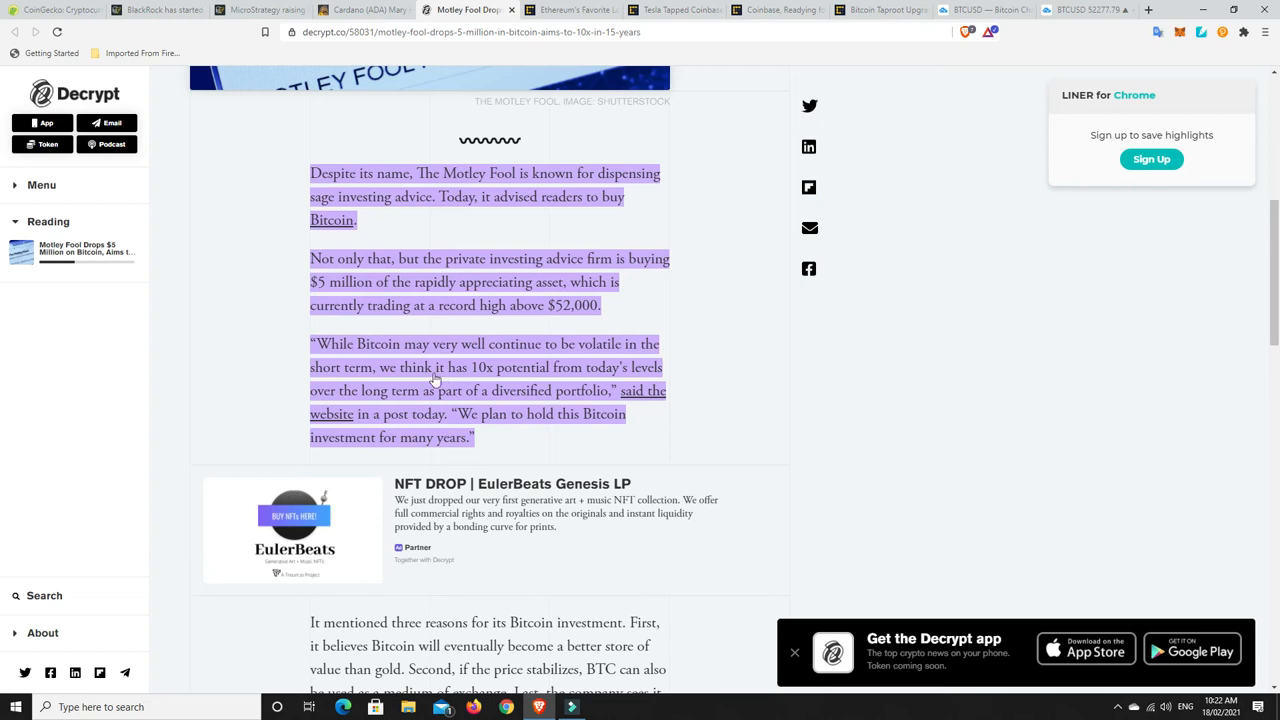
mouse_move(622, 380)
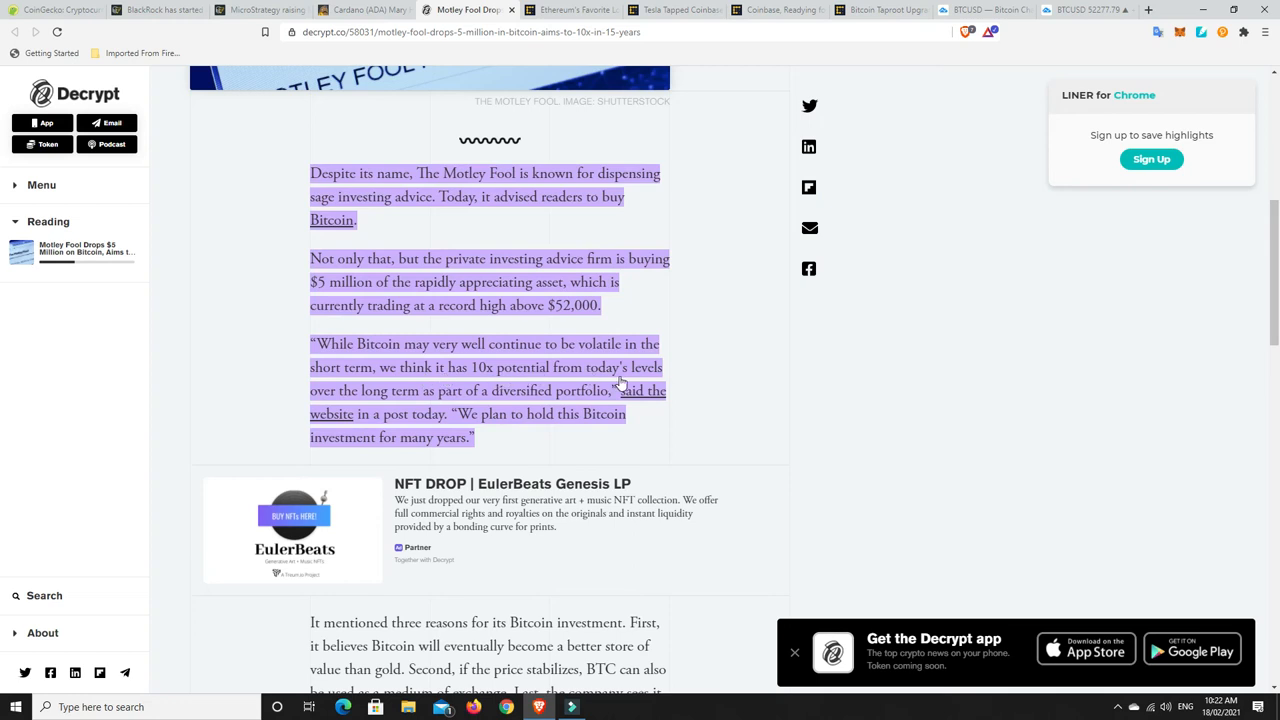
mouse_move(496, 400)
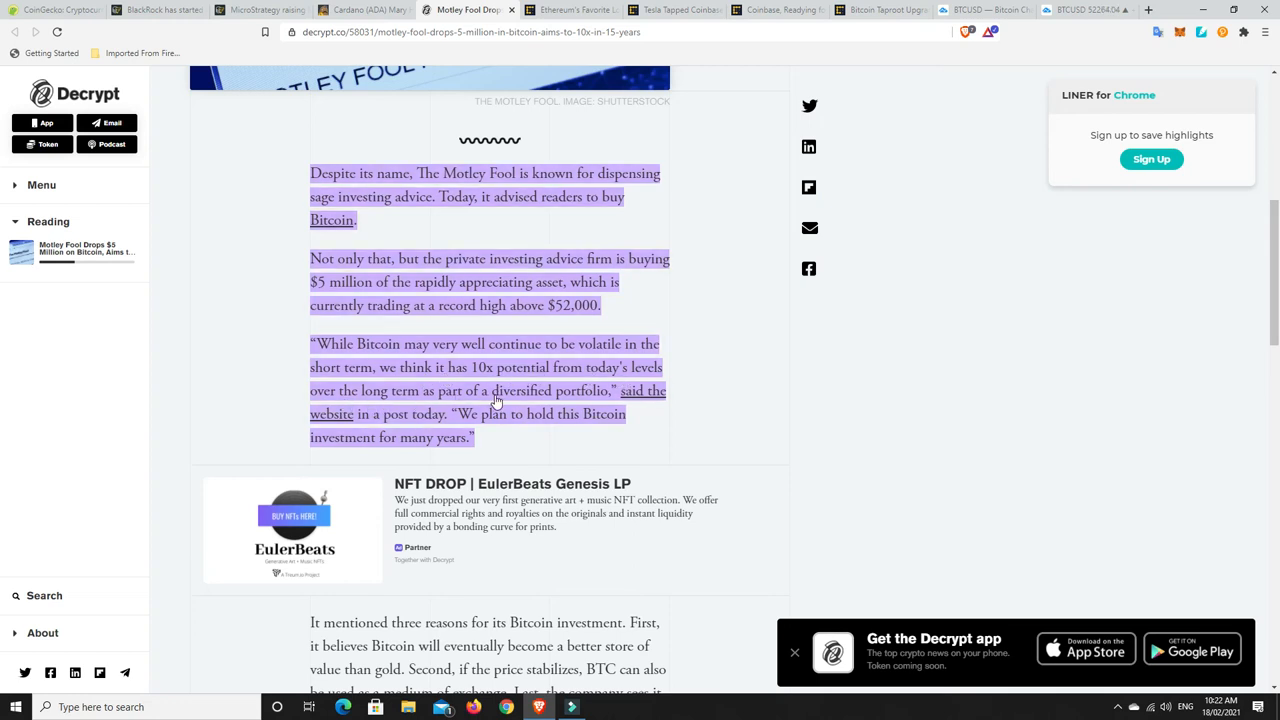
mouse_move(564, 400)
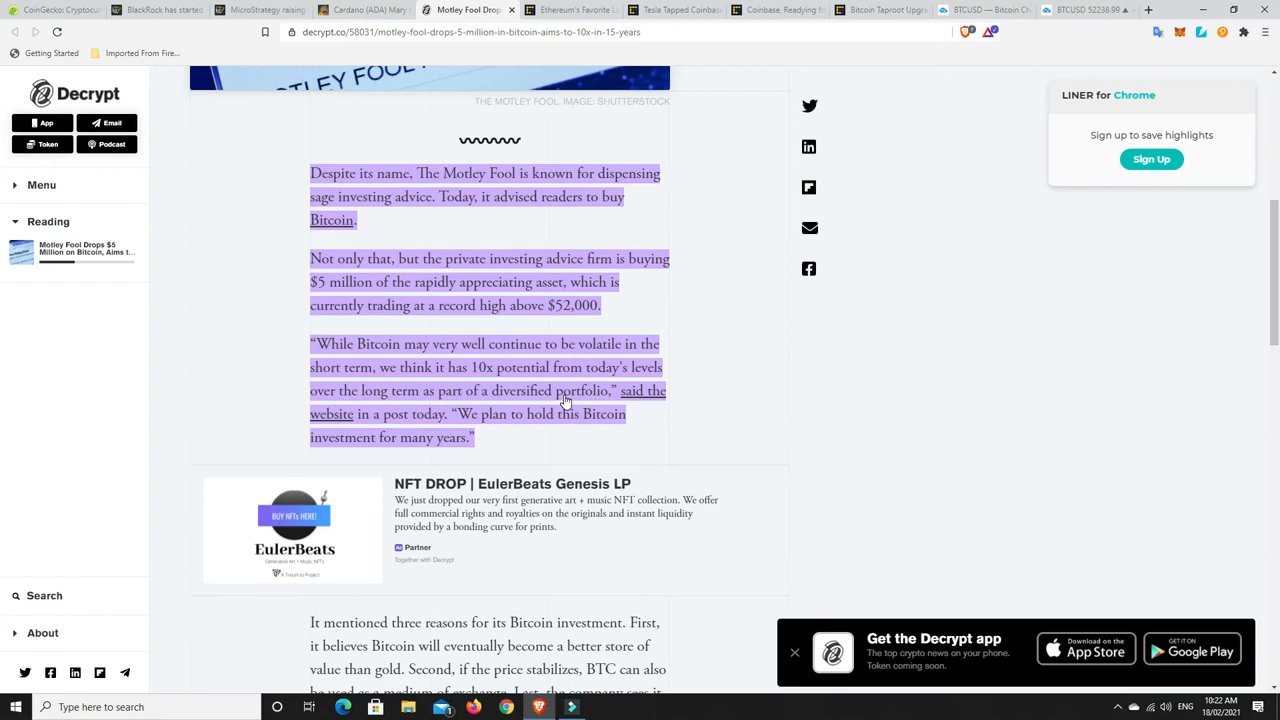
mouse_move(540, 420)
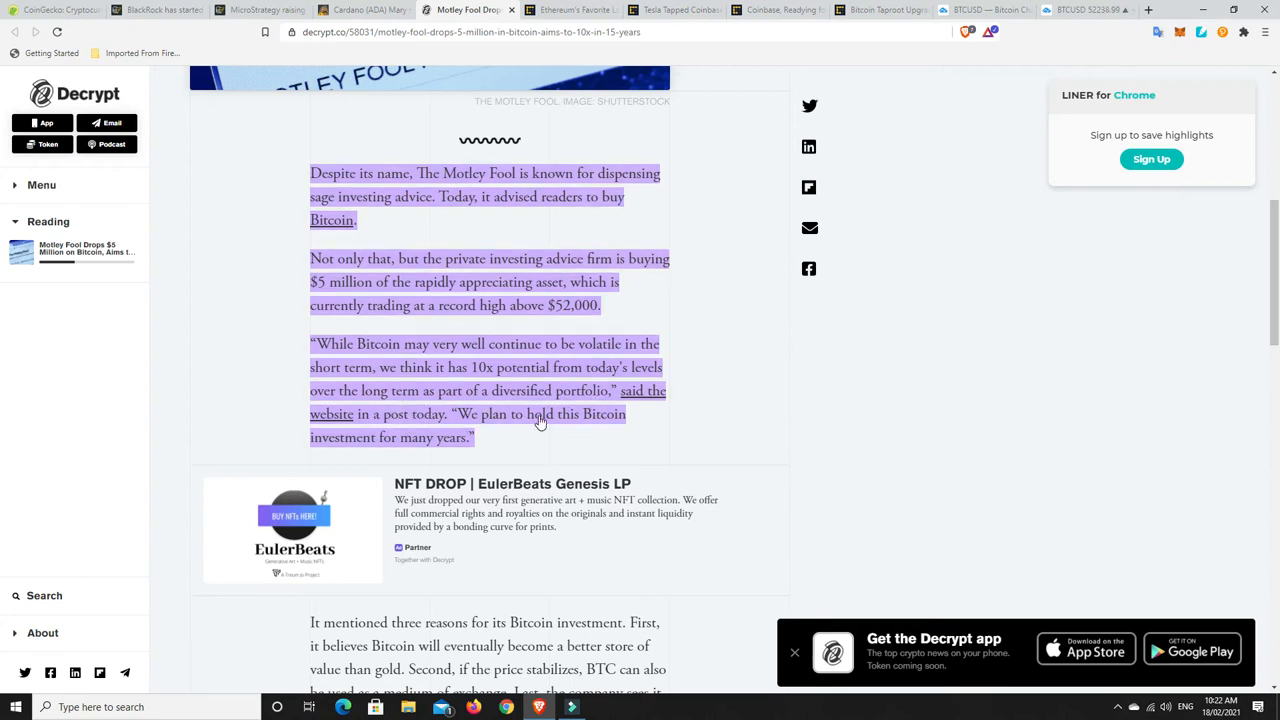
mouse_move(386, 446)
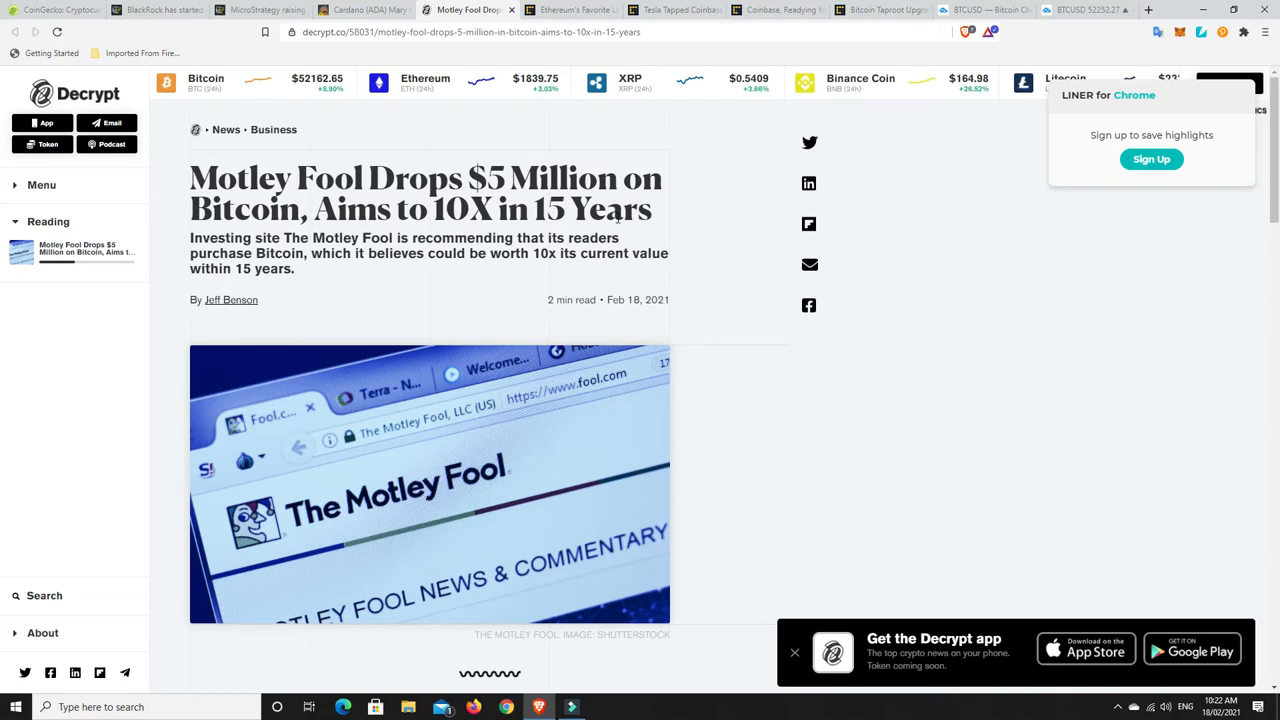
mouse_move(692, 252)
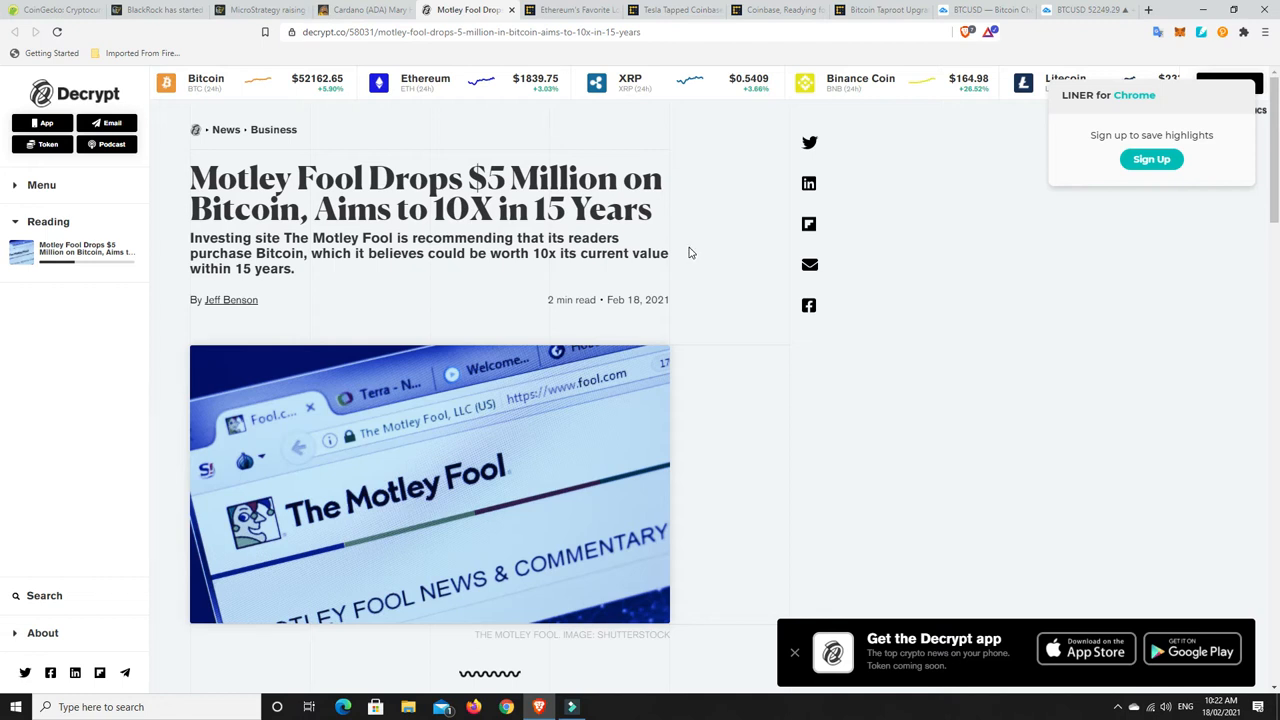
mouse_move(462, 232)
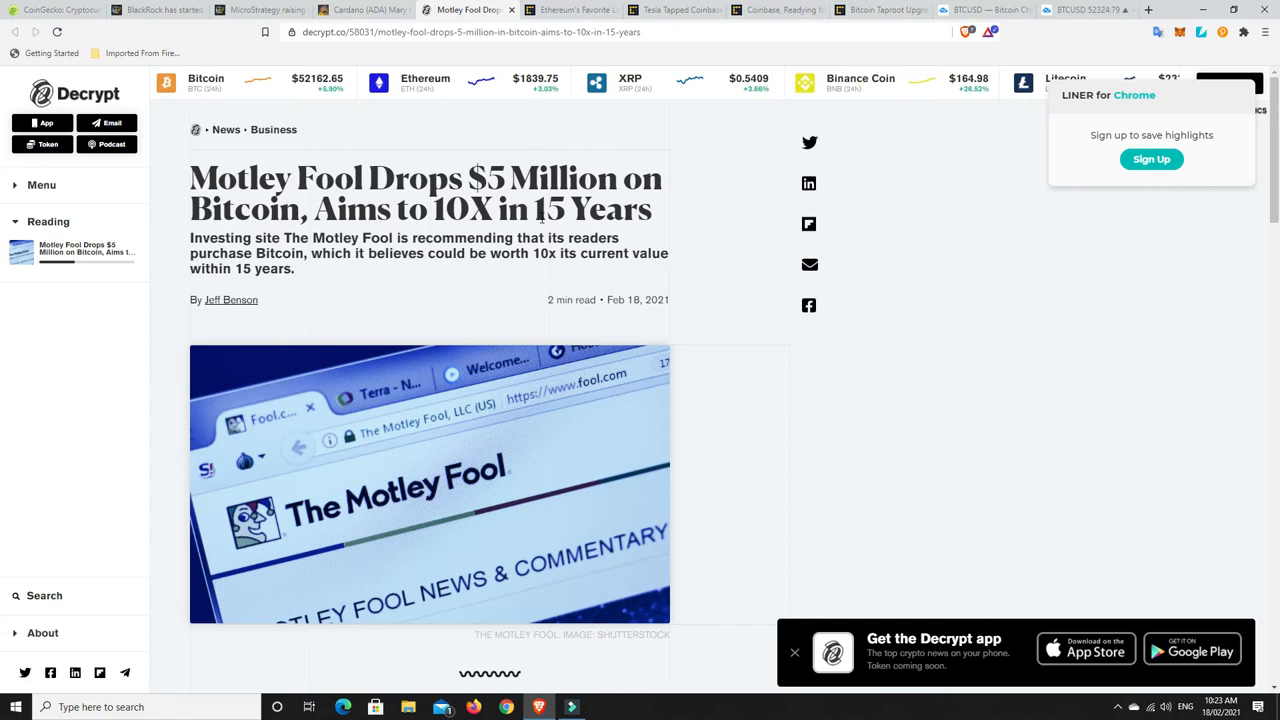
mouse_move(470, 212)
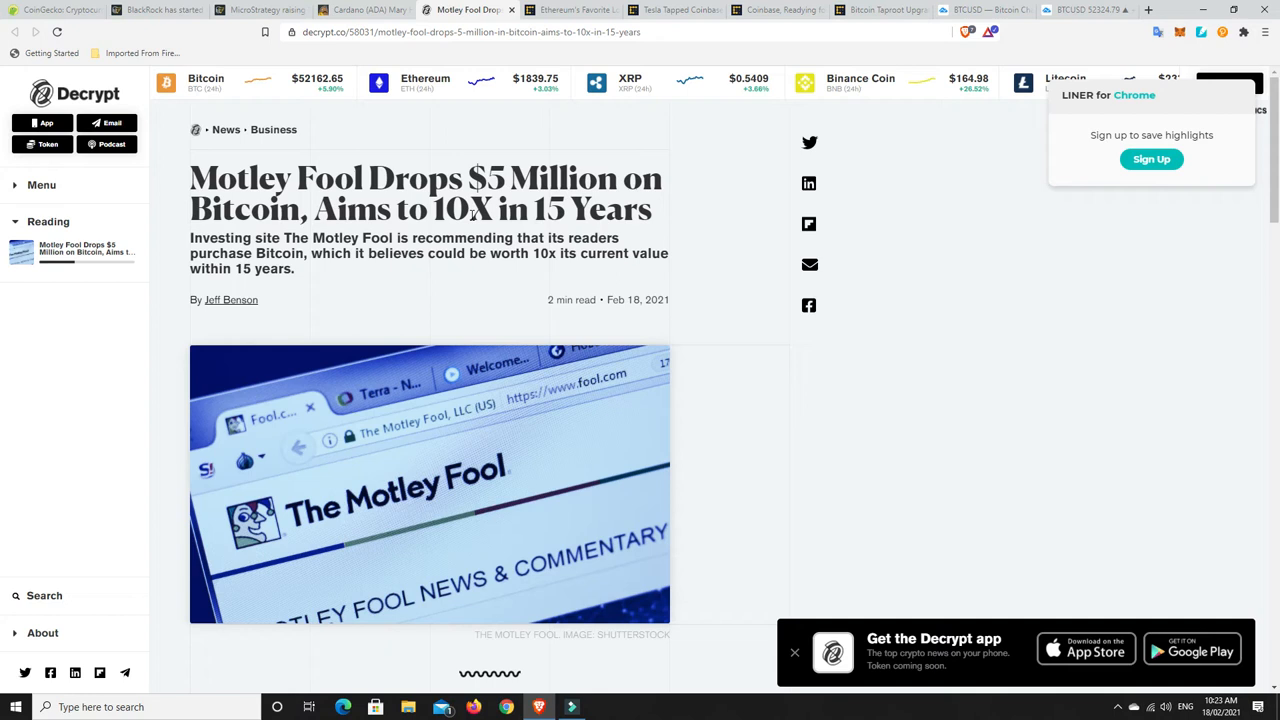
mouse_move(680, 224)
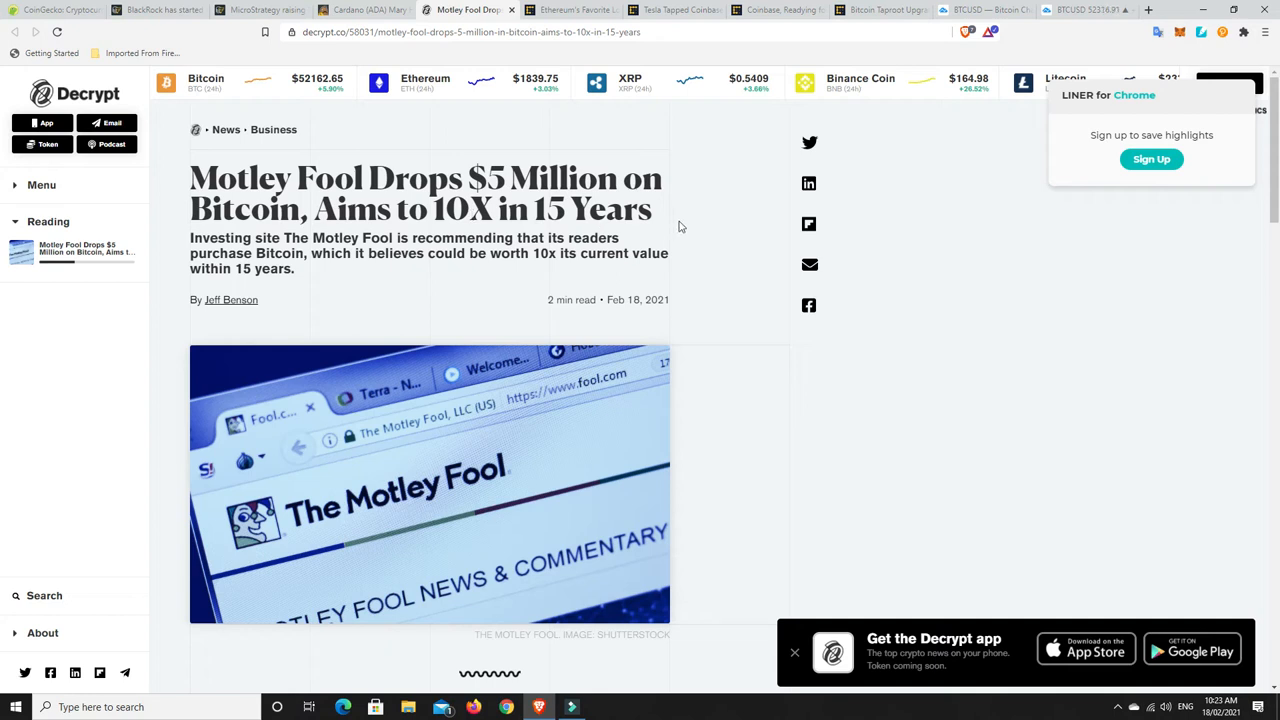
mouse_move(684, 232)
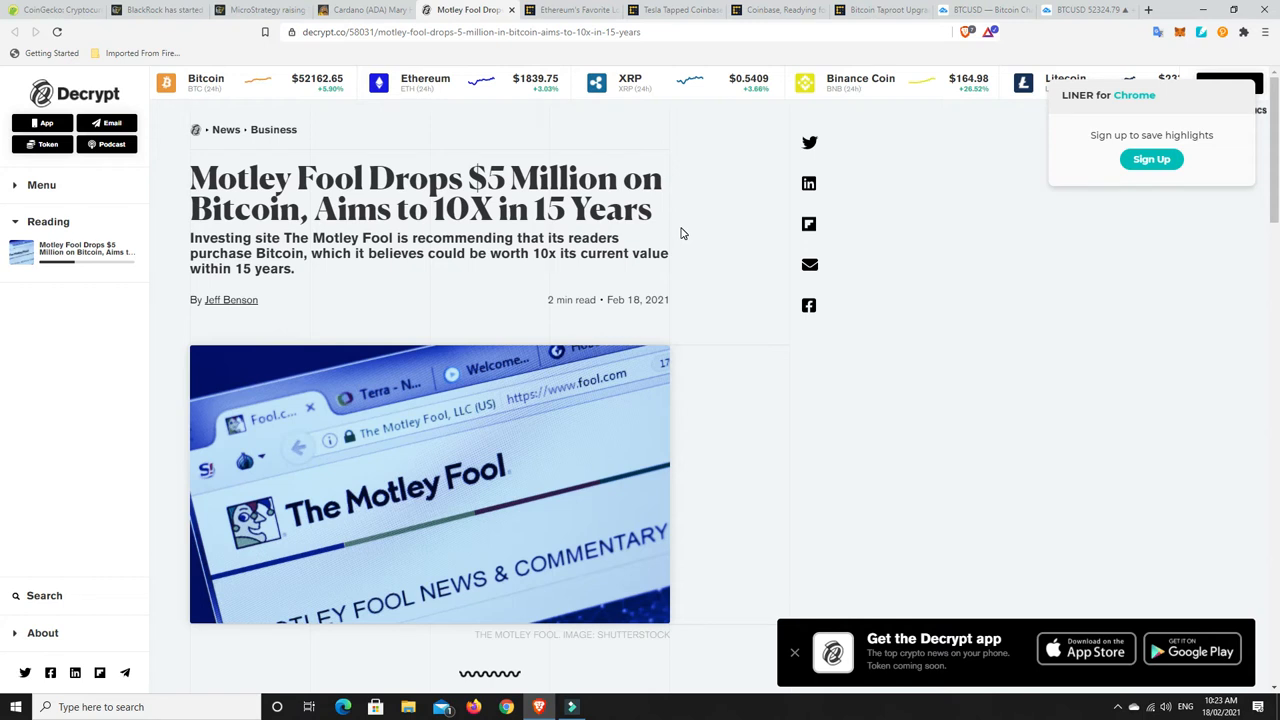
mouse_move(676, 242)
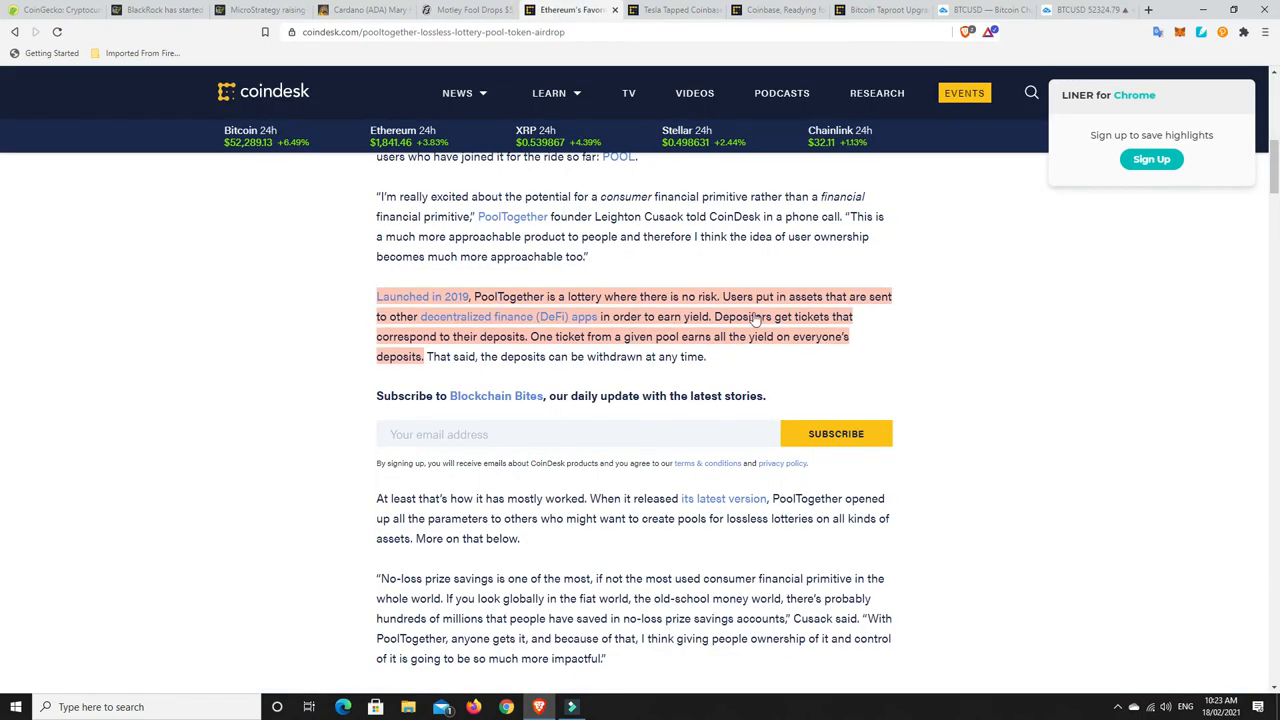
mouse_move(980, 336)
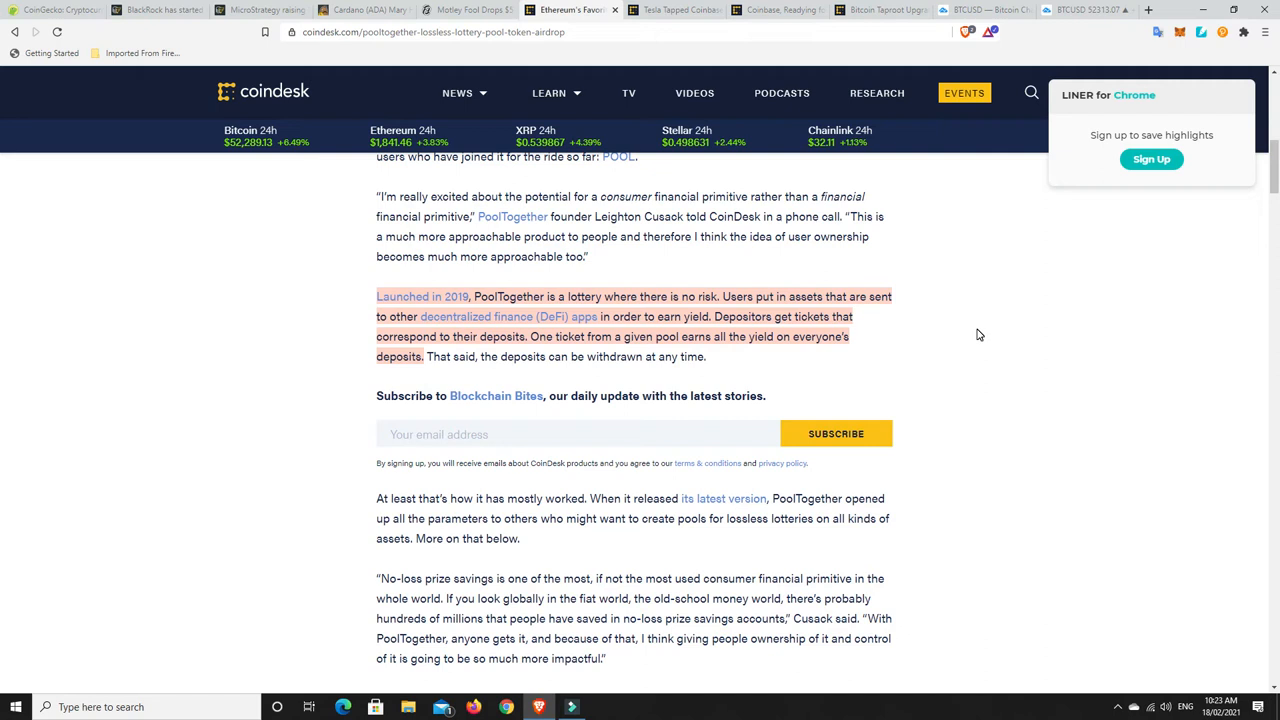
- Read the red-highlighted PoolTogether passage, return to its headline, then bring up the Tesla–Coinbase $1.5B Bitcoin article
scroll("down", 3)
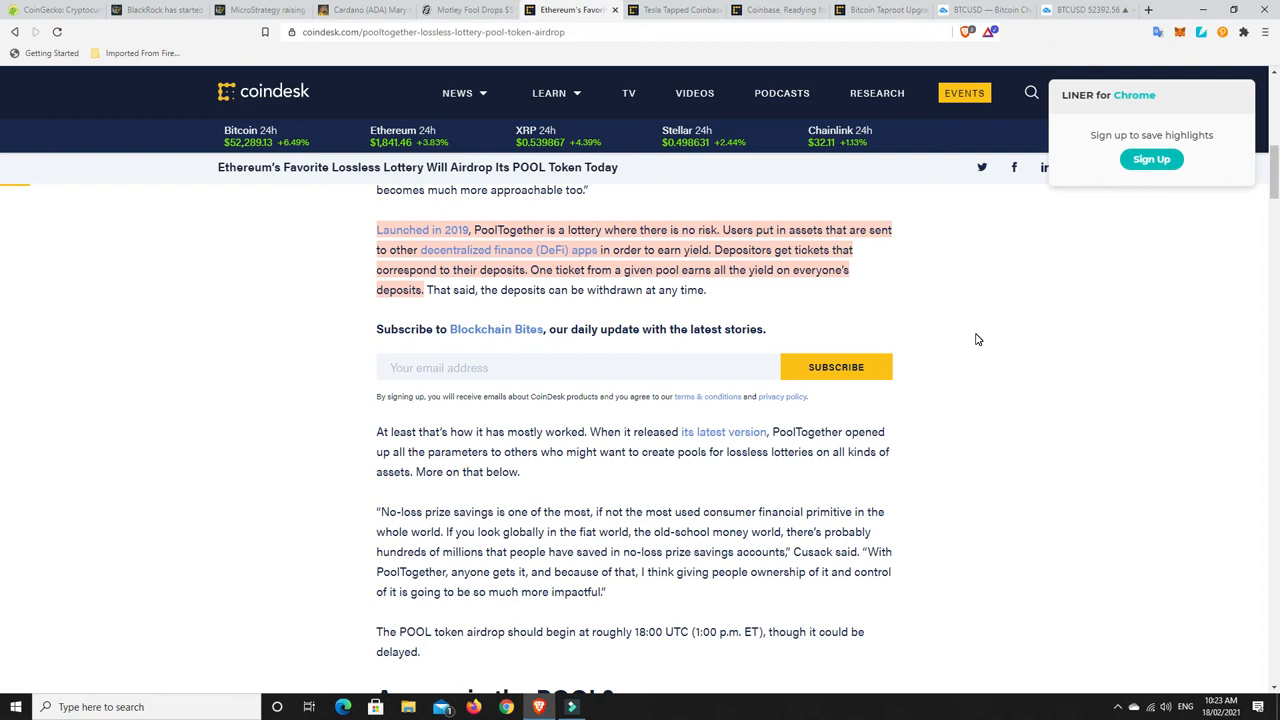
mouse_move(948, 330)
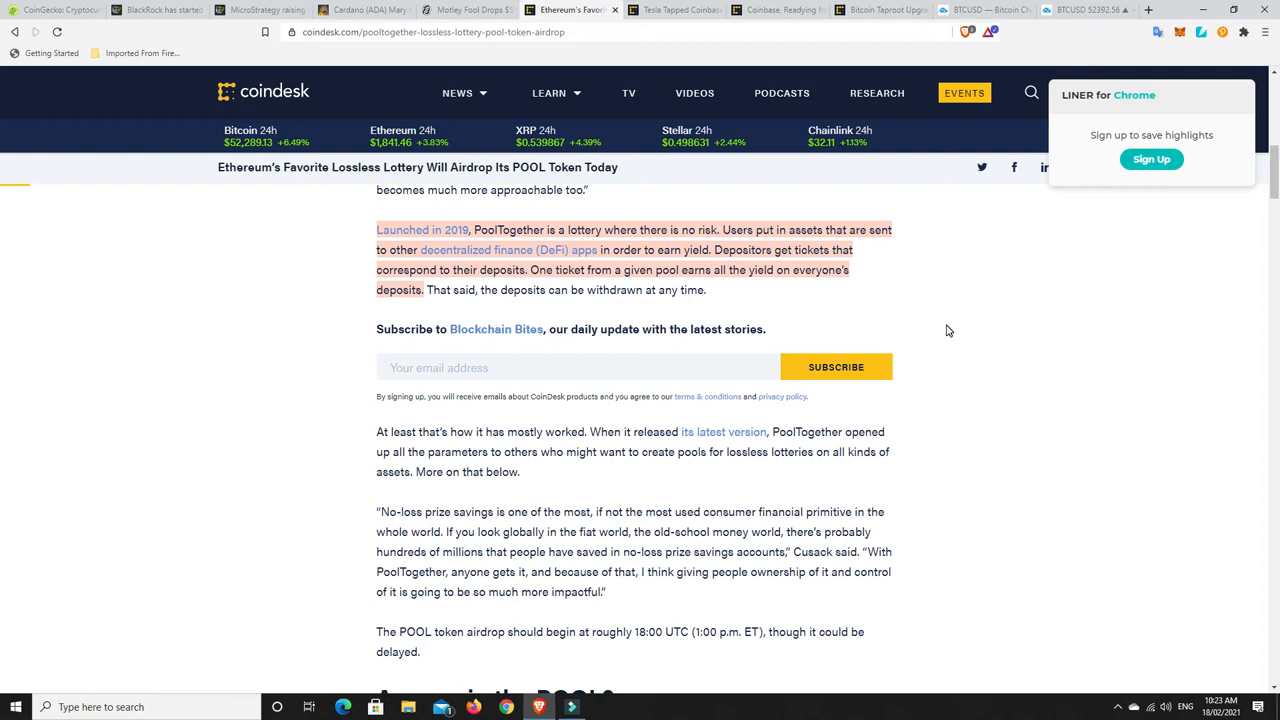
mouse_move(946, 328)
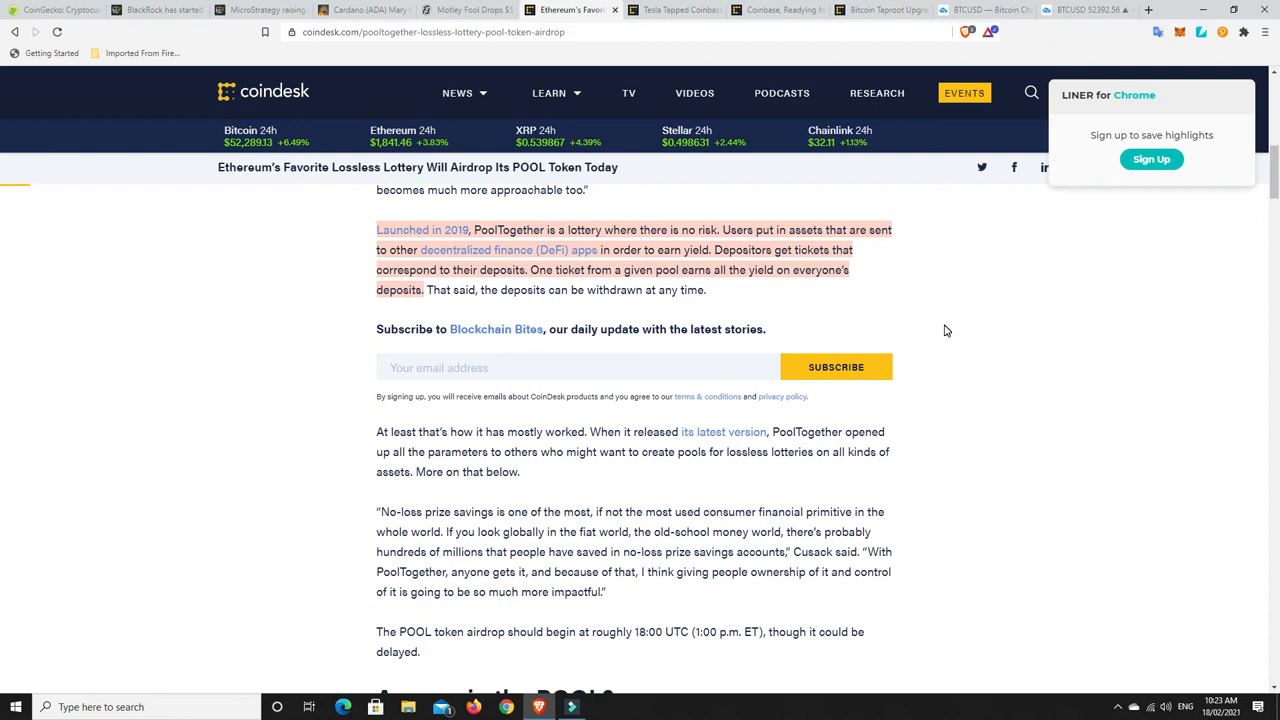
mouse_move(708, 236)
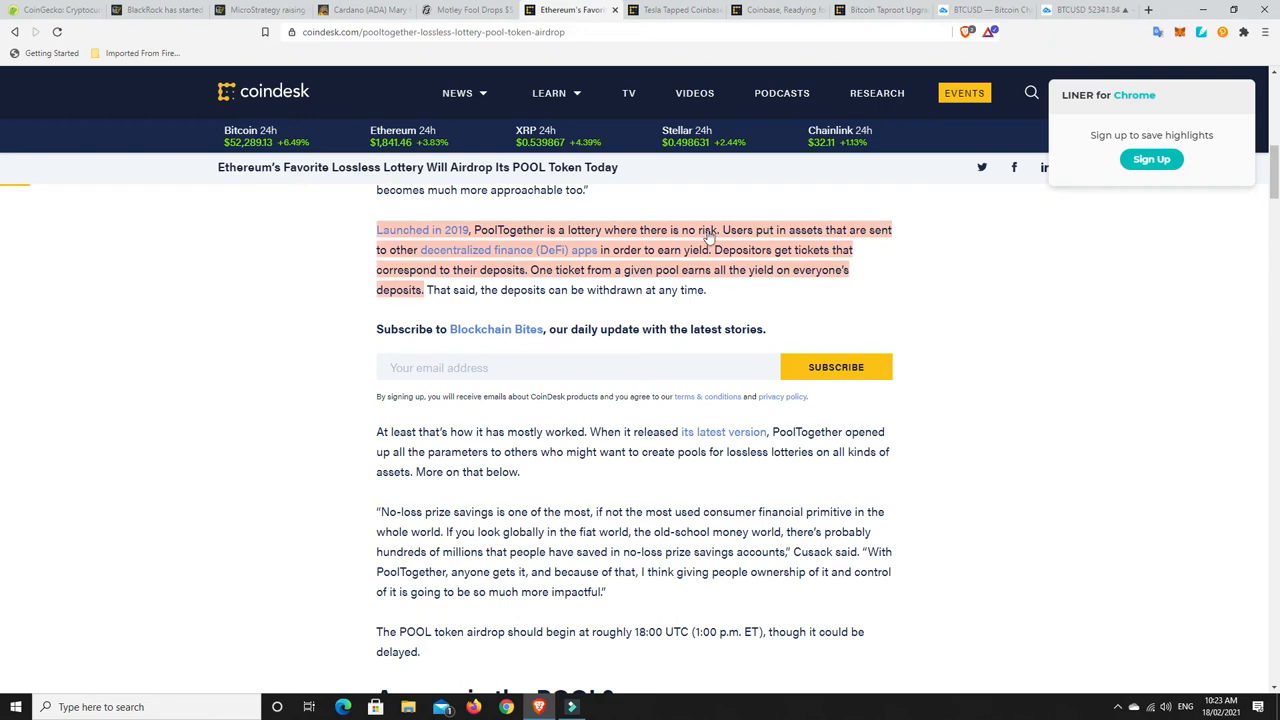
mouse_move(710, 248)
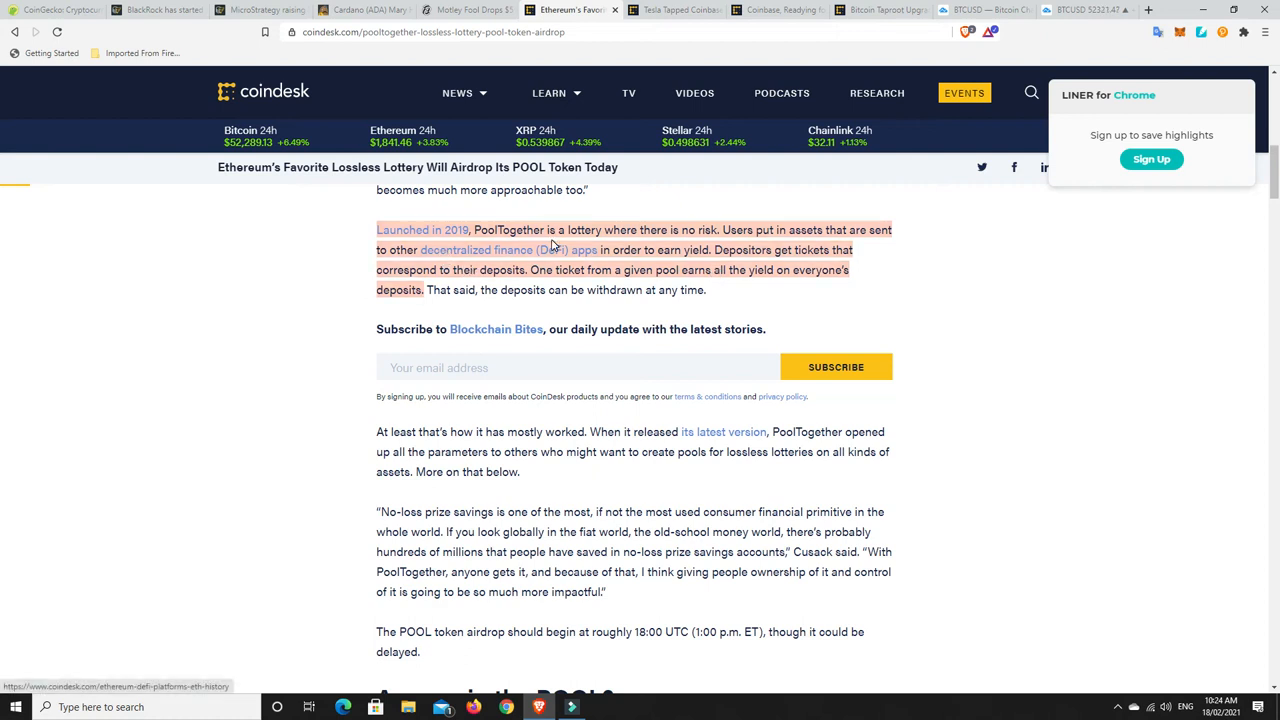
mouse_move(700, 252)
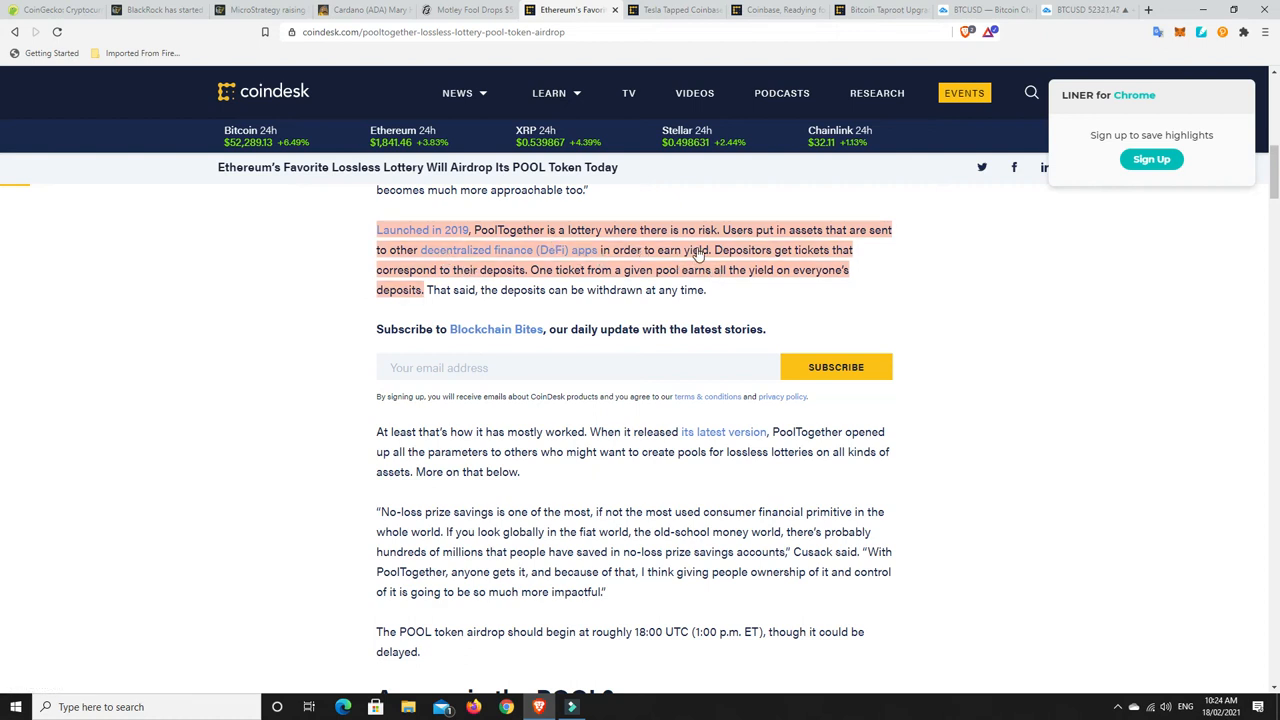
mouse_move(448, 256)
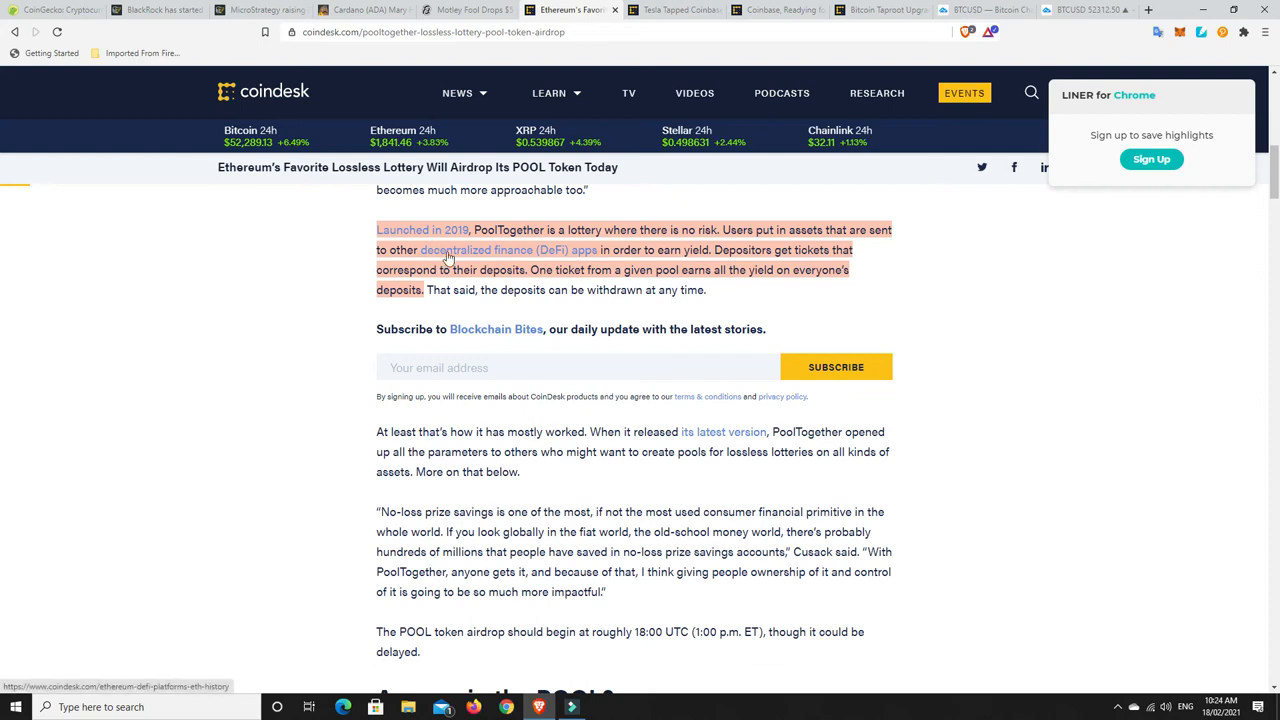
mouse_move(632, 280)
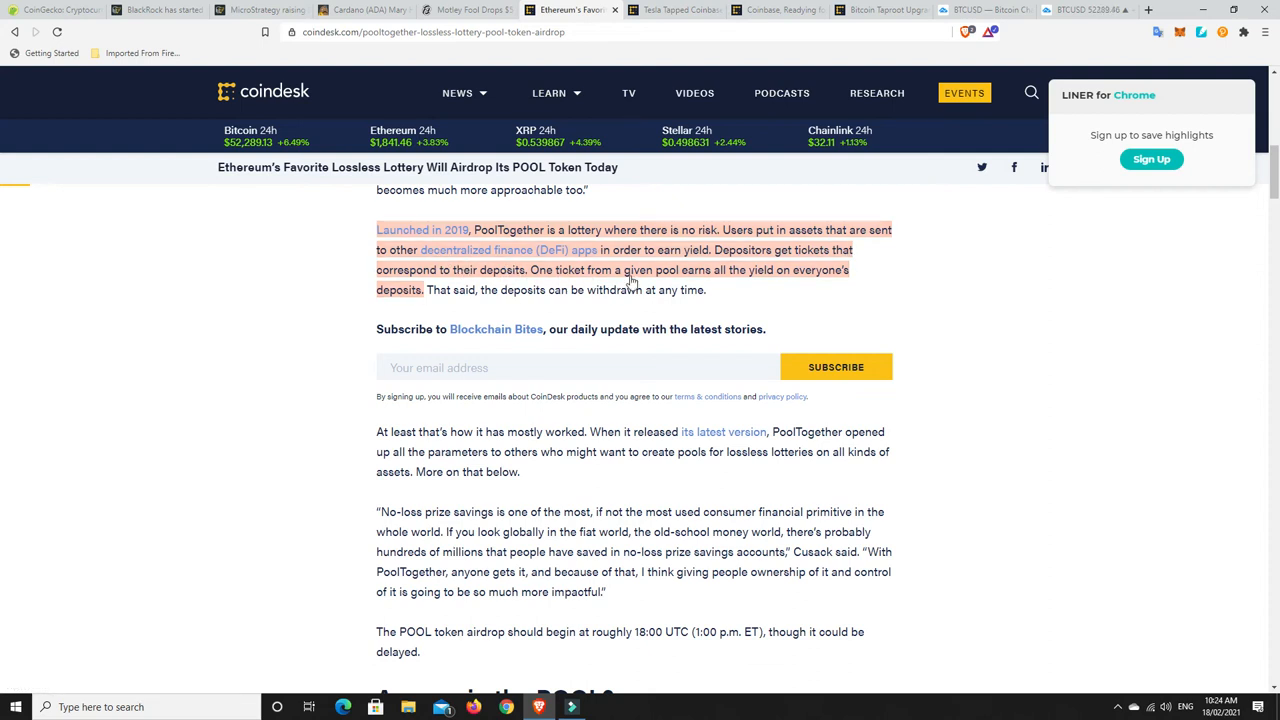
mouse_move(798, 280)
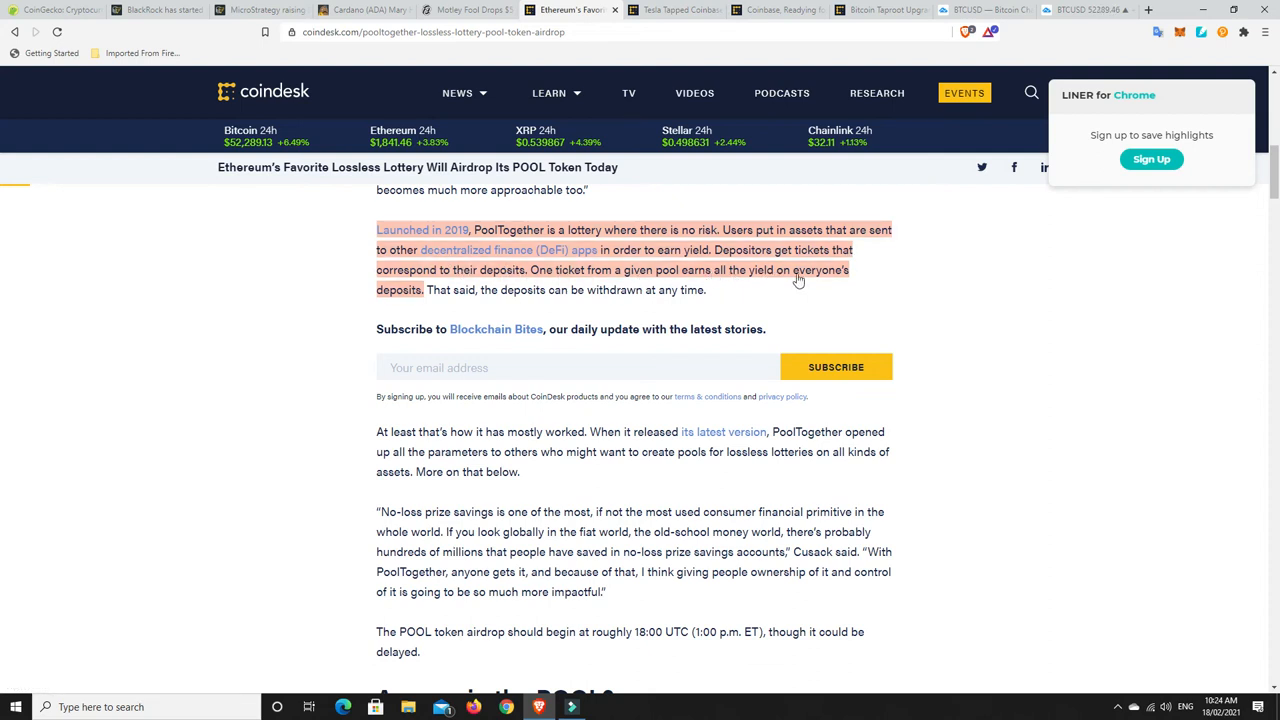
mouse_move(908, 300)
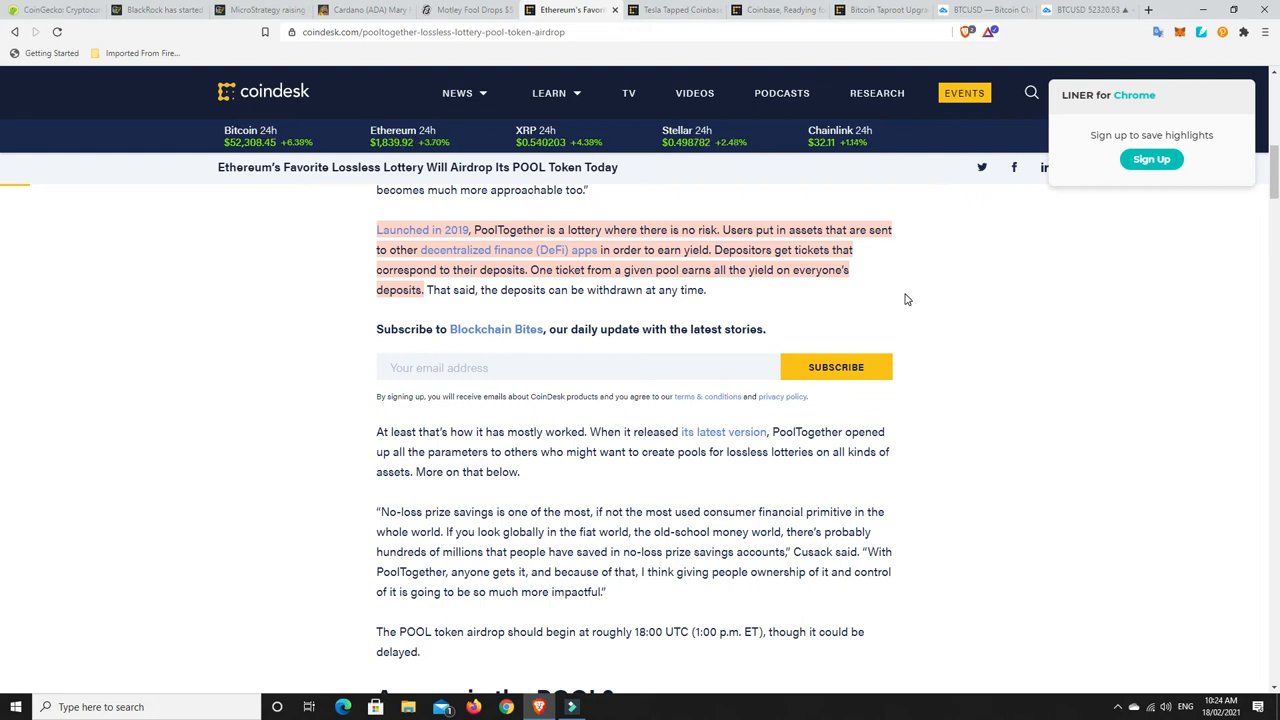
mouse_move(496, 270)
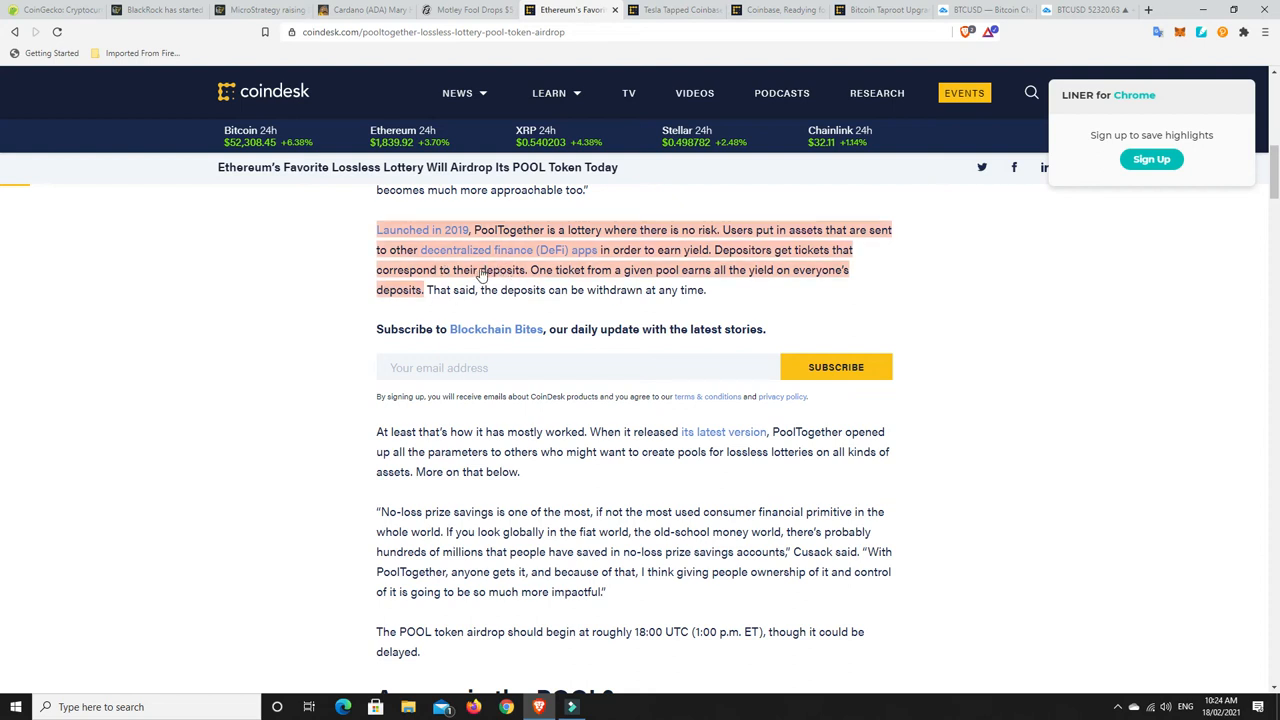
mouse_move(566, 270)
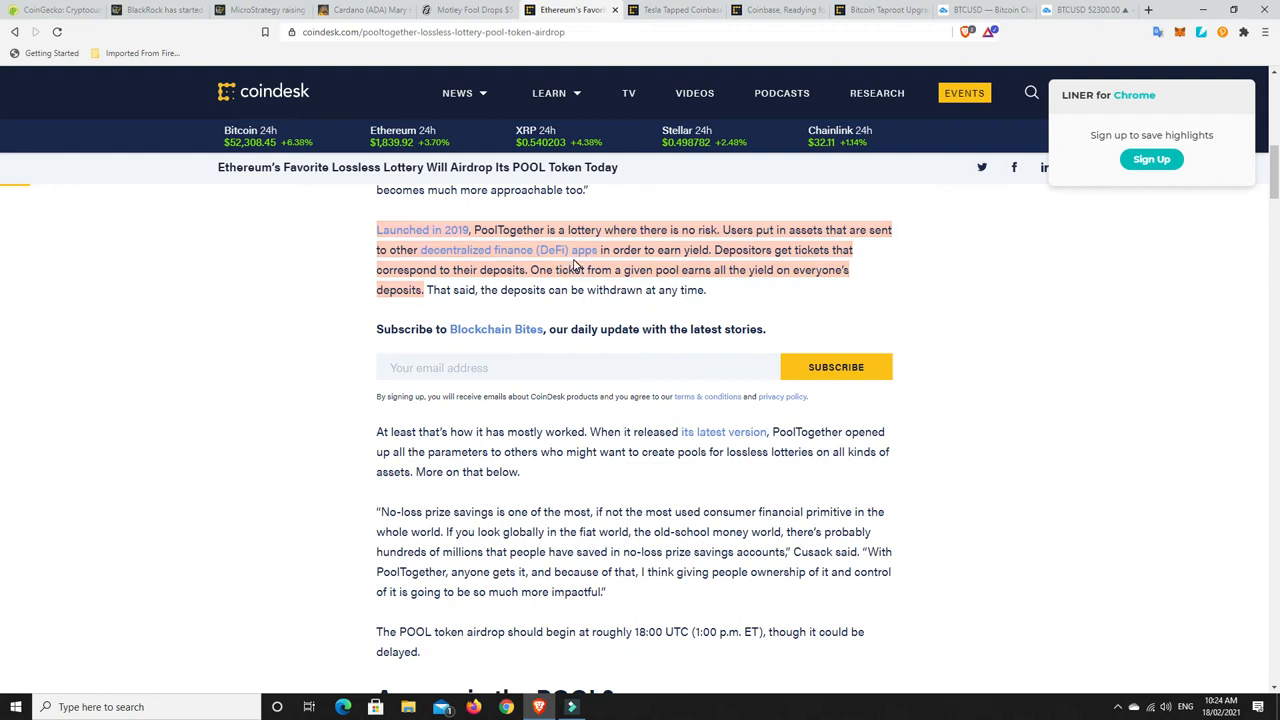
mouse_move(590, 288)
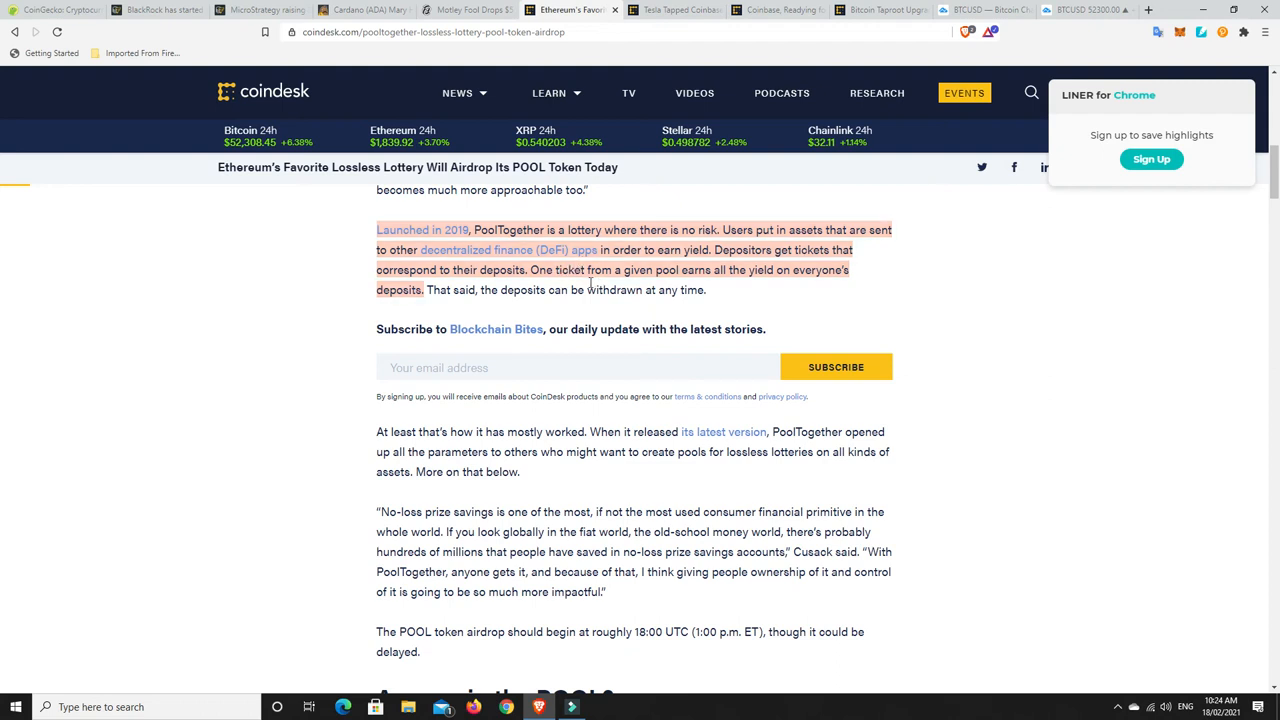
scroll("up", 3)
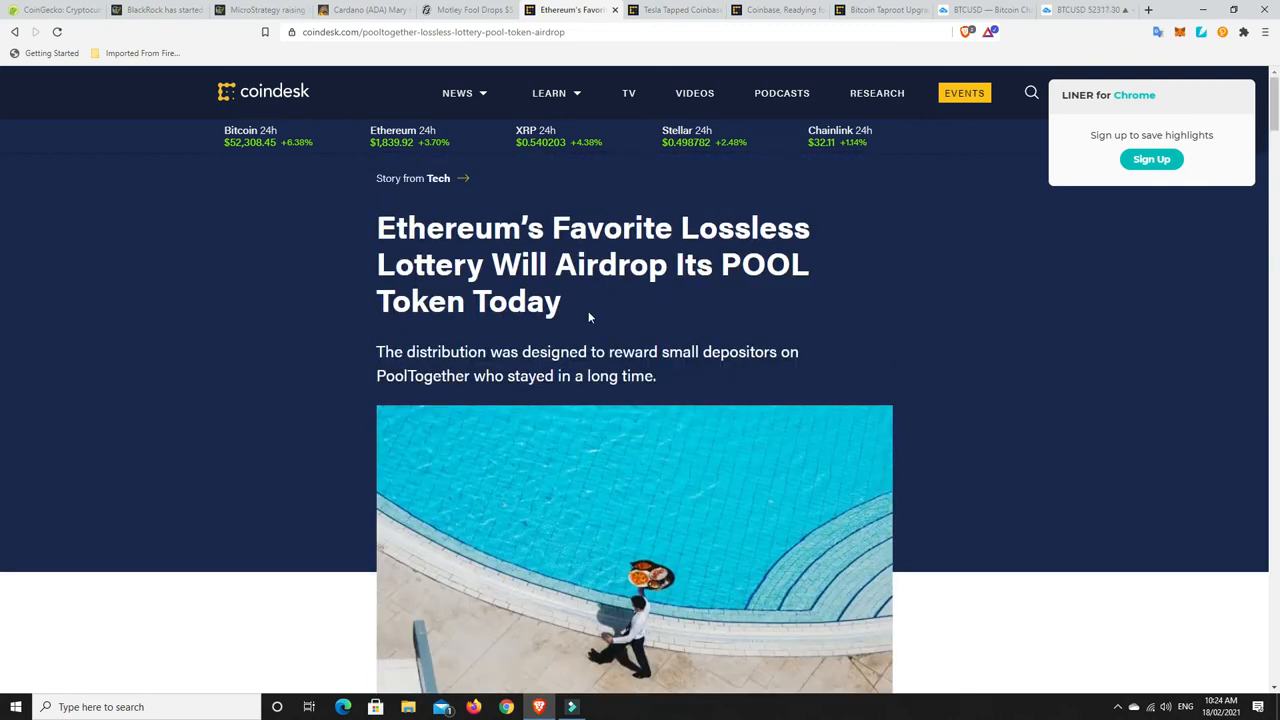
mouse_move(596, 344)
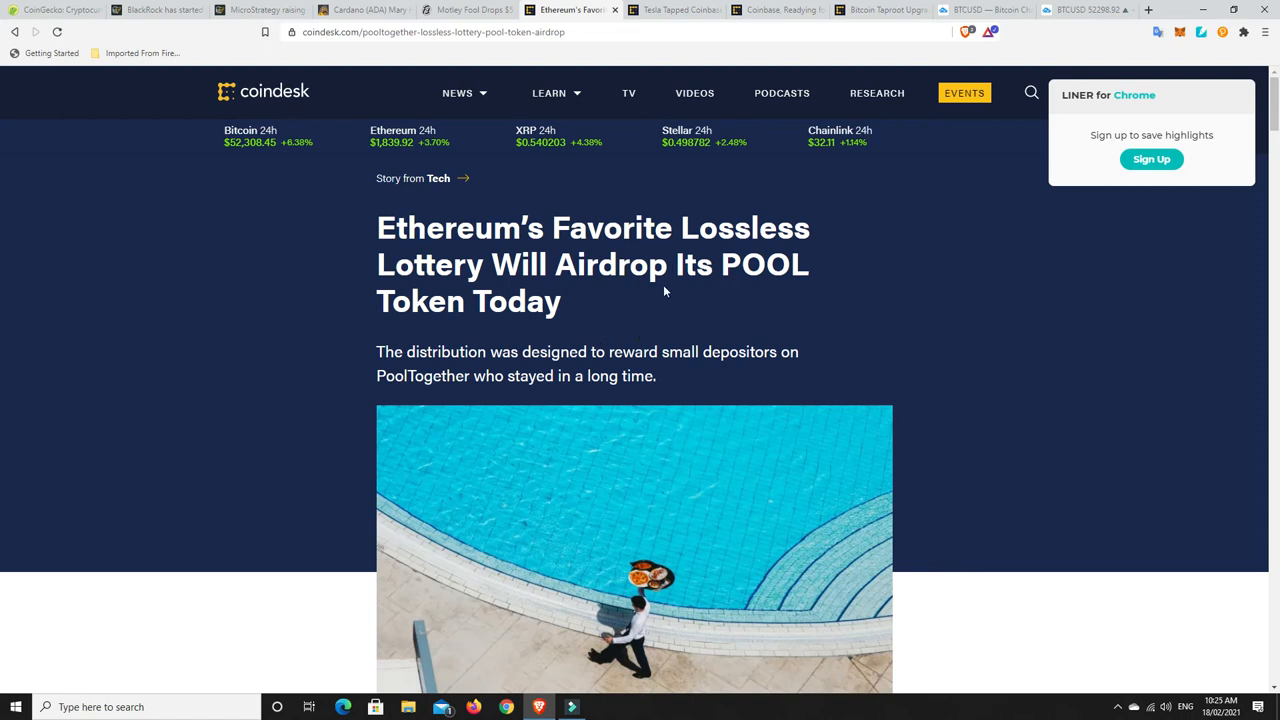
left_click(676, 12)
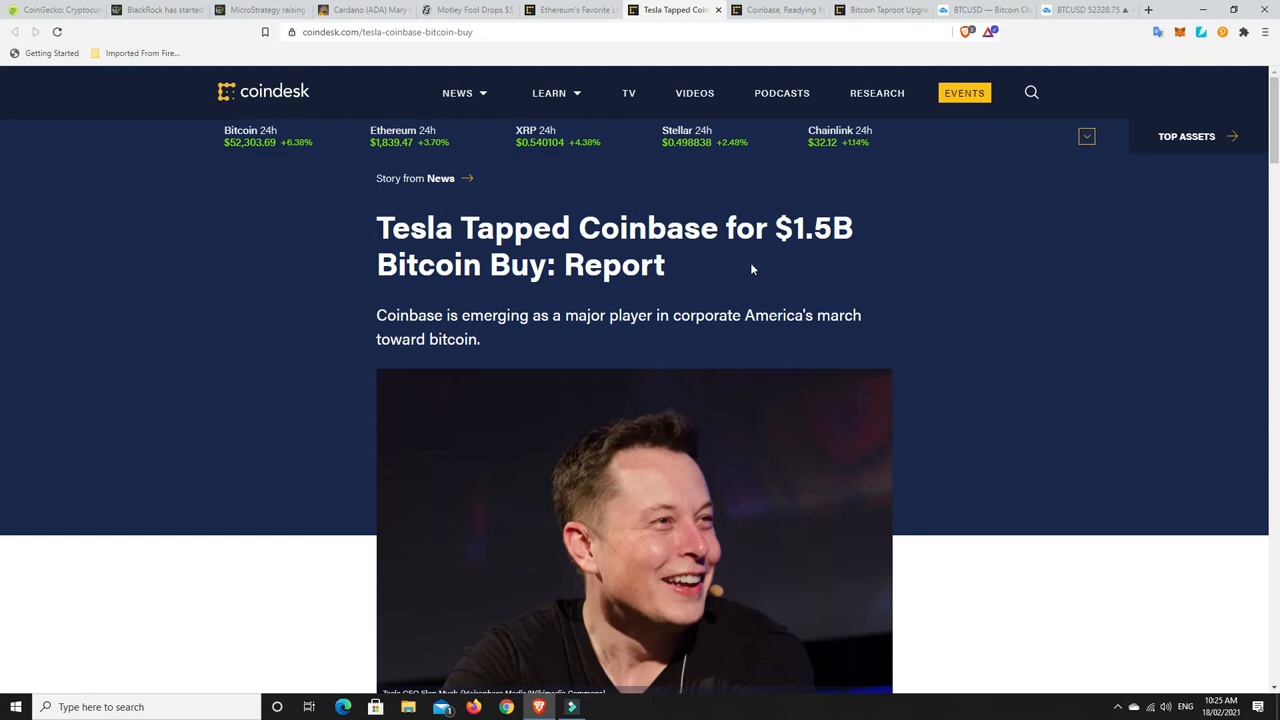
mouse_move(740, 278)
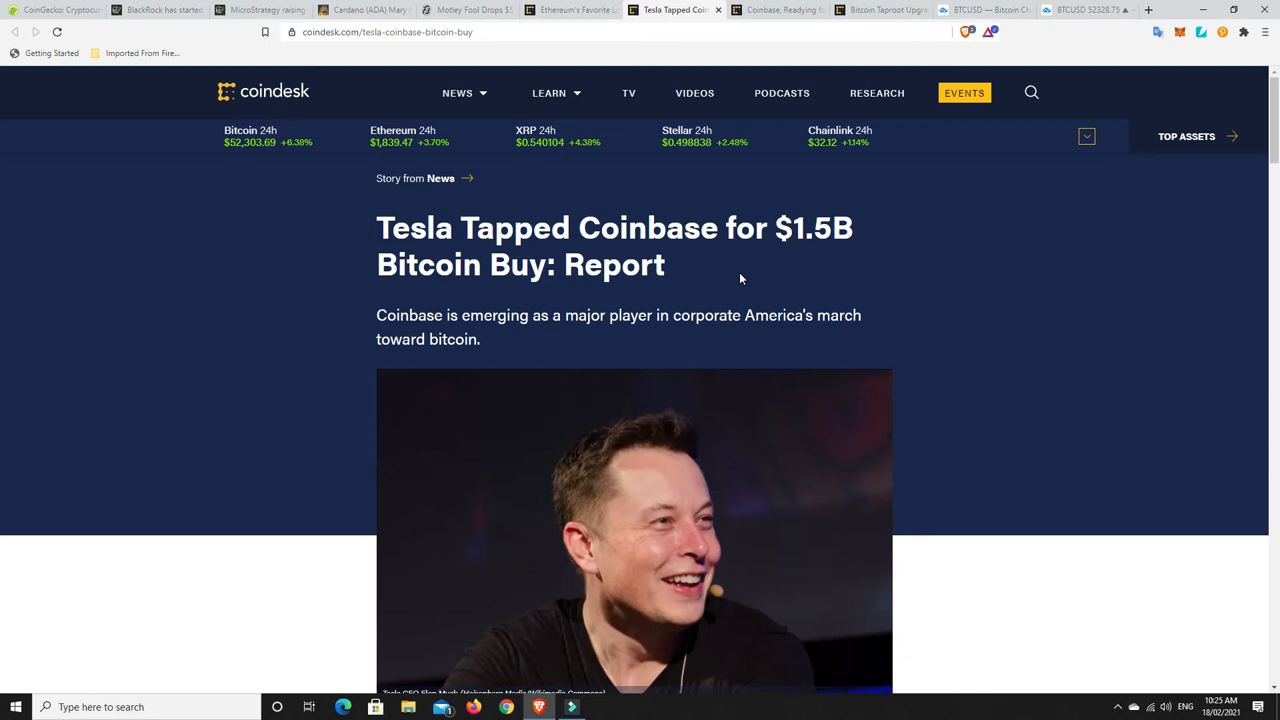
mouse_move(732, 272)
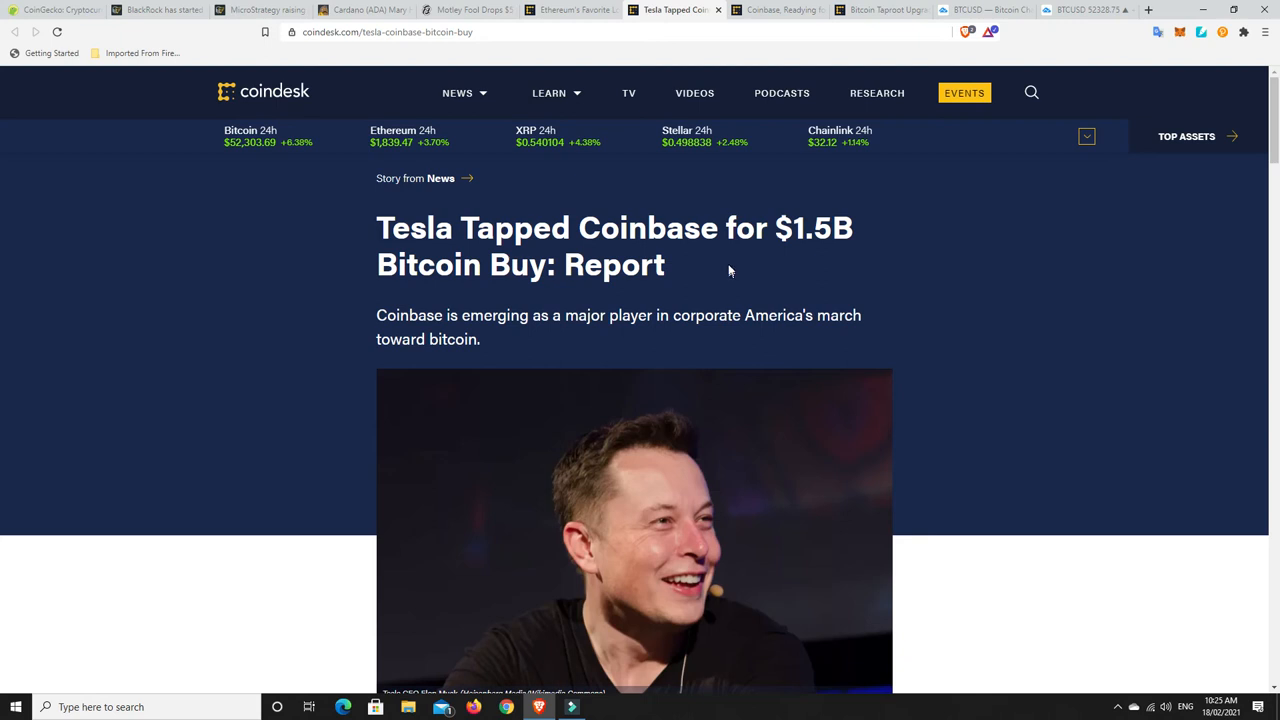
mouse_move(552, 340)
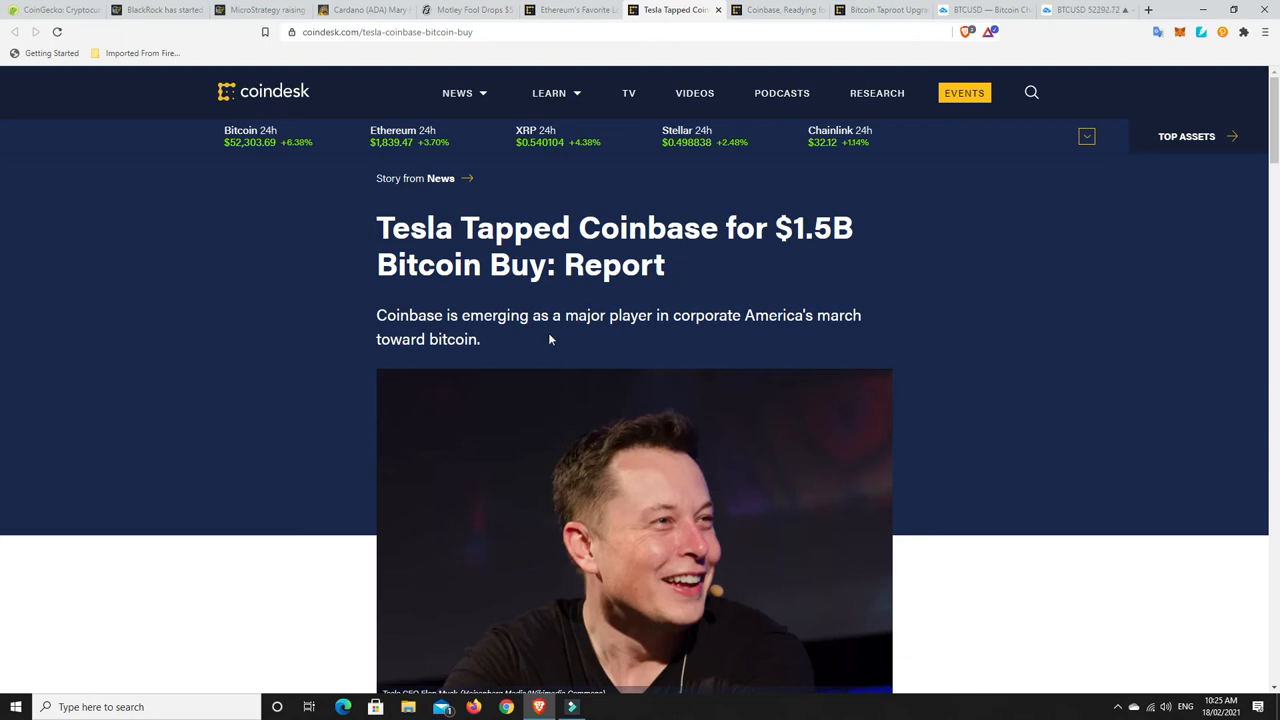
mouse_move(632, 334)
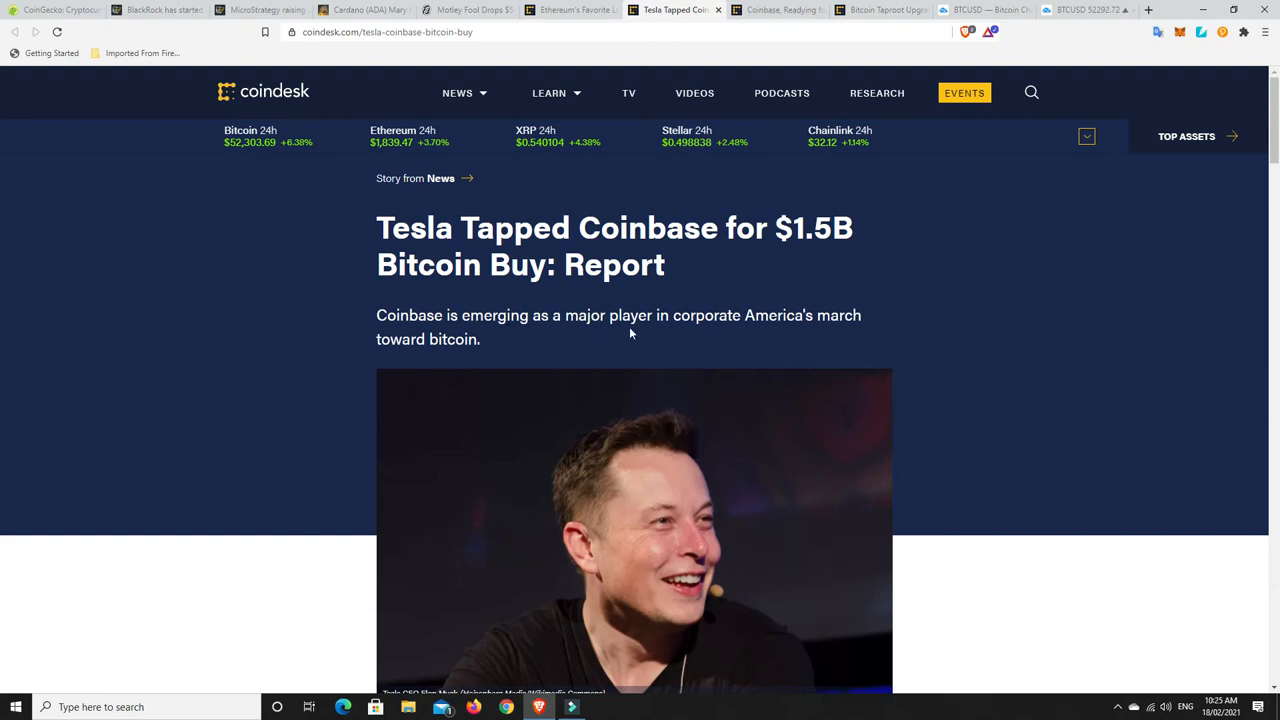
mouse_move(568, 360)
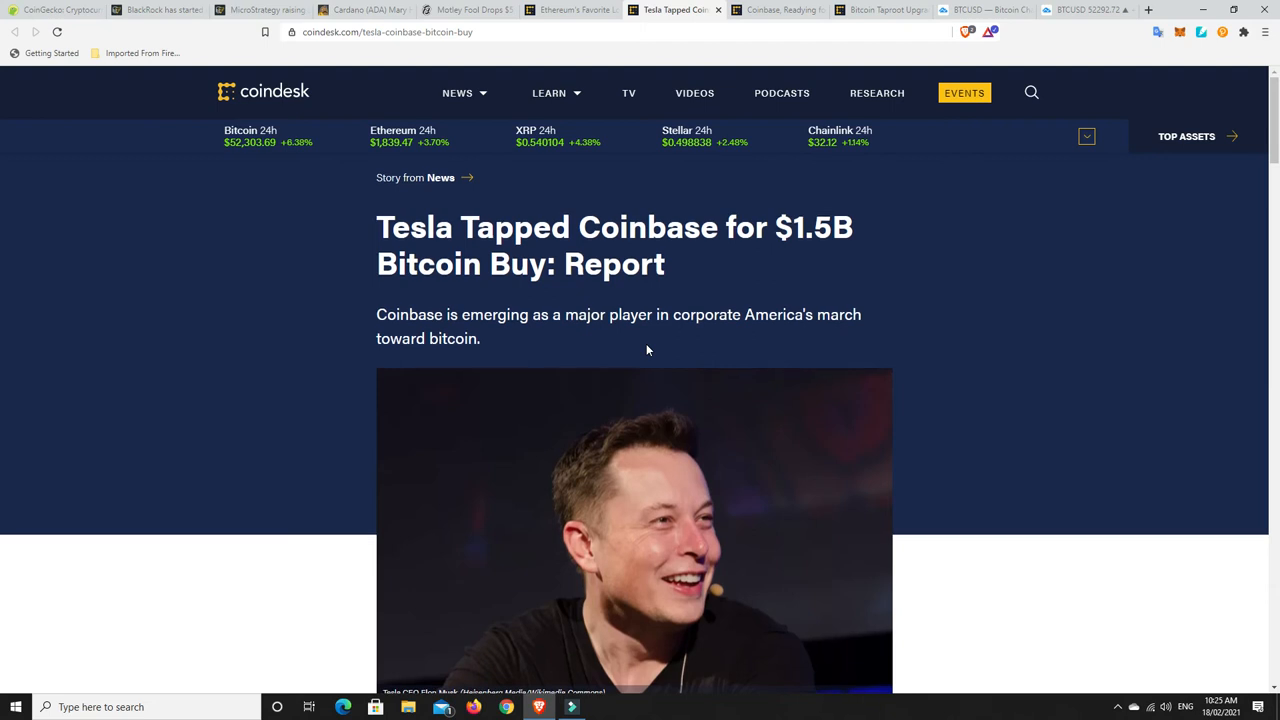
scroll("down", 3)
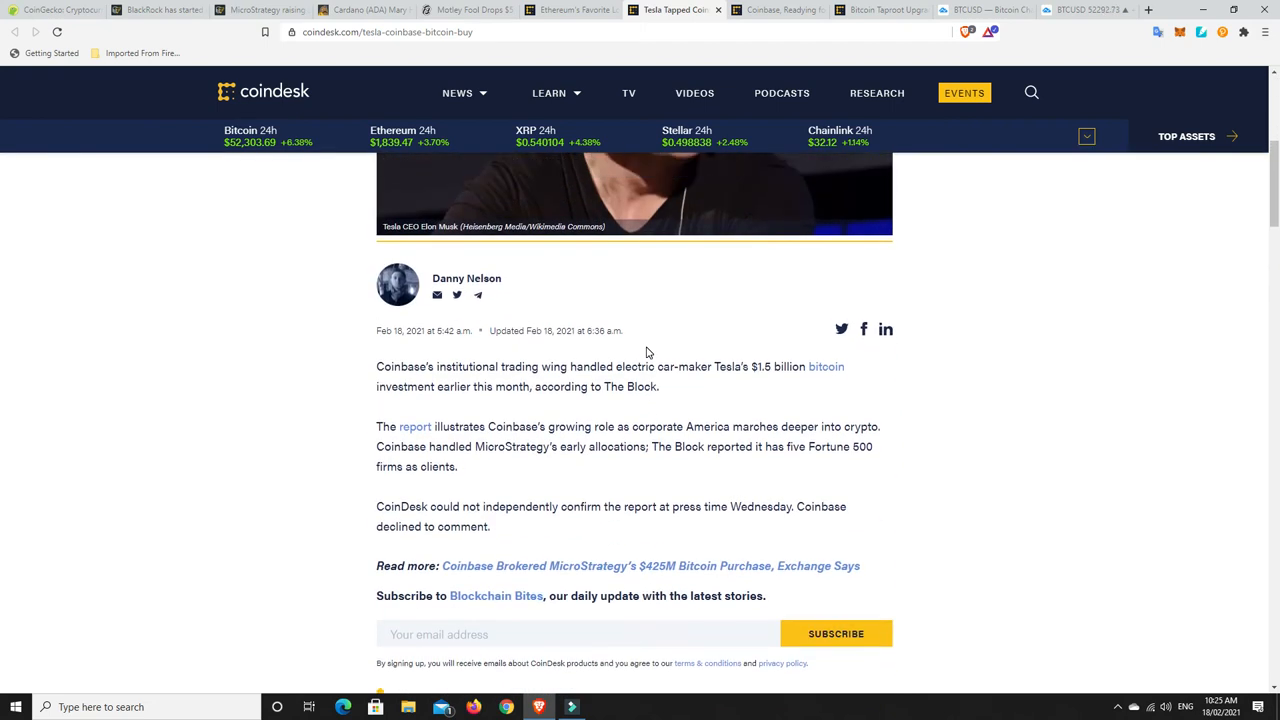
scroll("up", 3)
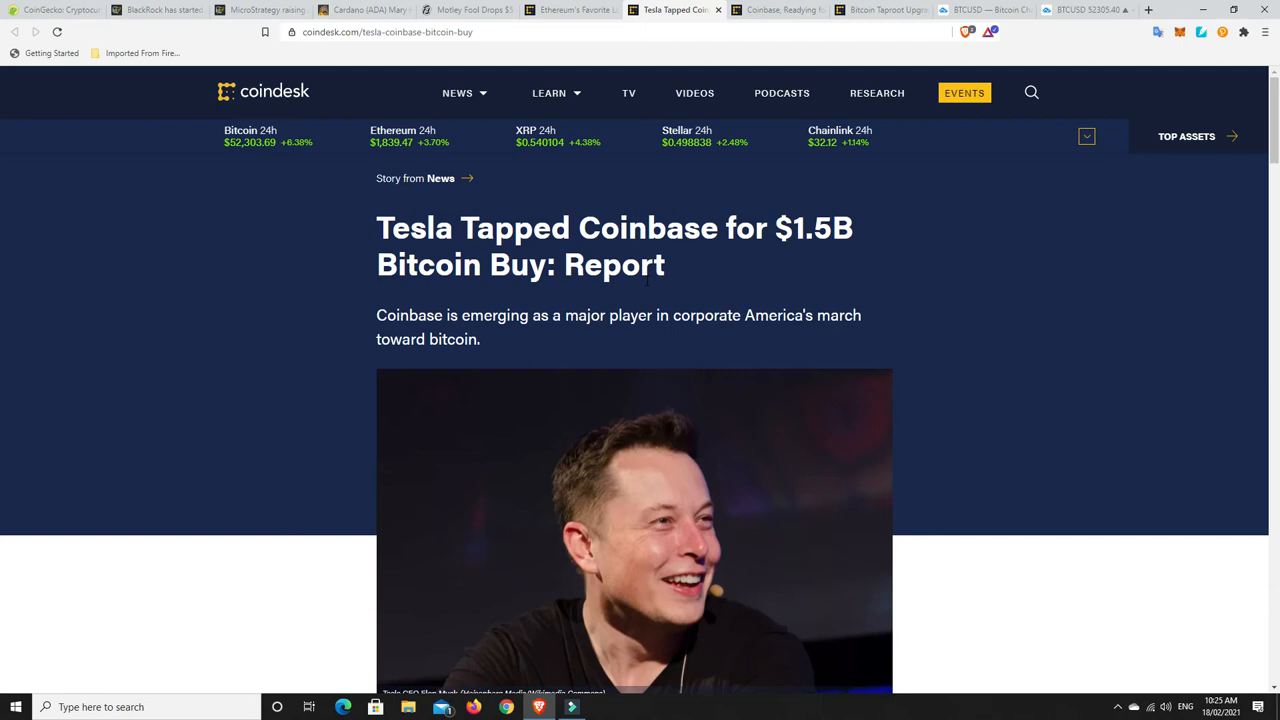
mouse_move(724, 280)
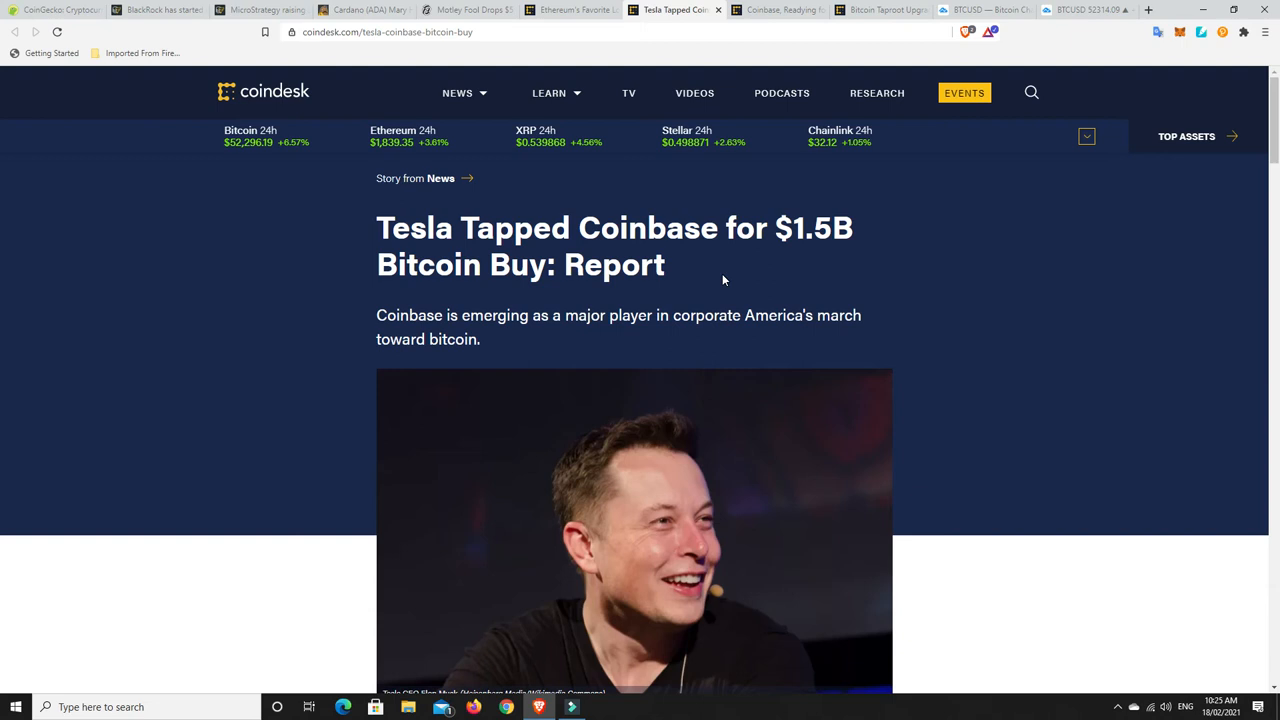
mouse_move(856, 244)
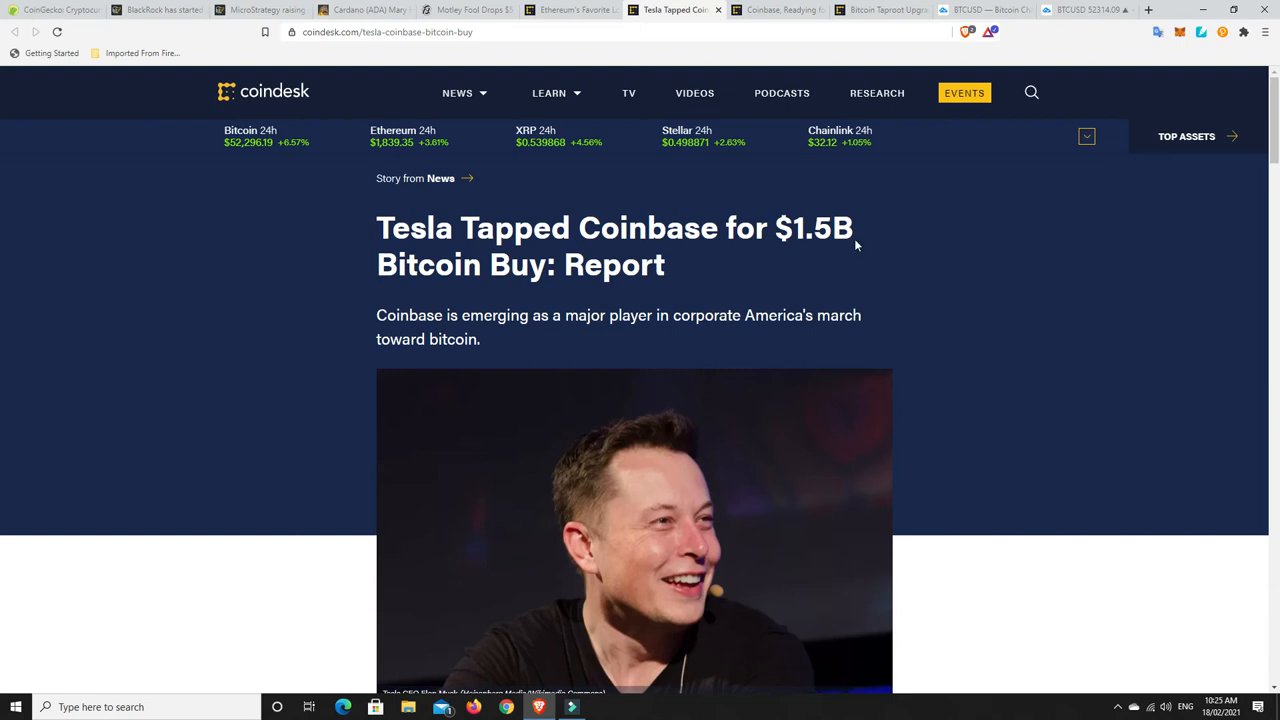
mouse_move(704, 264)
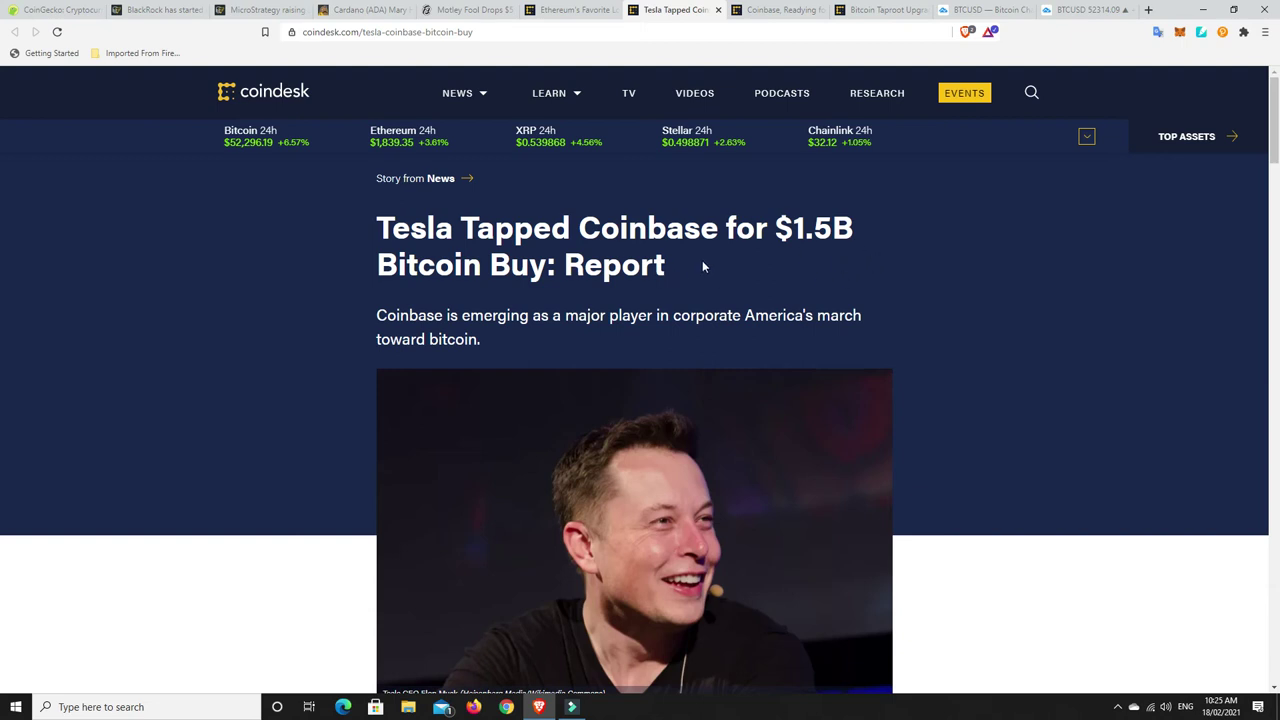
mouse_move(776, 10)
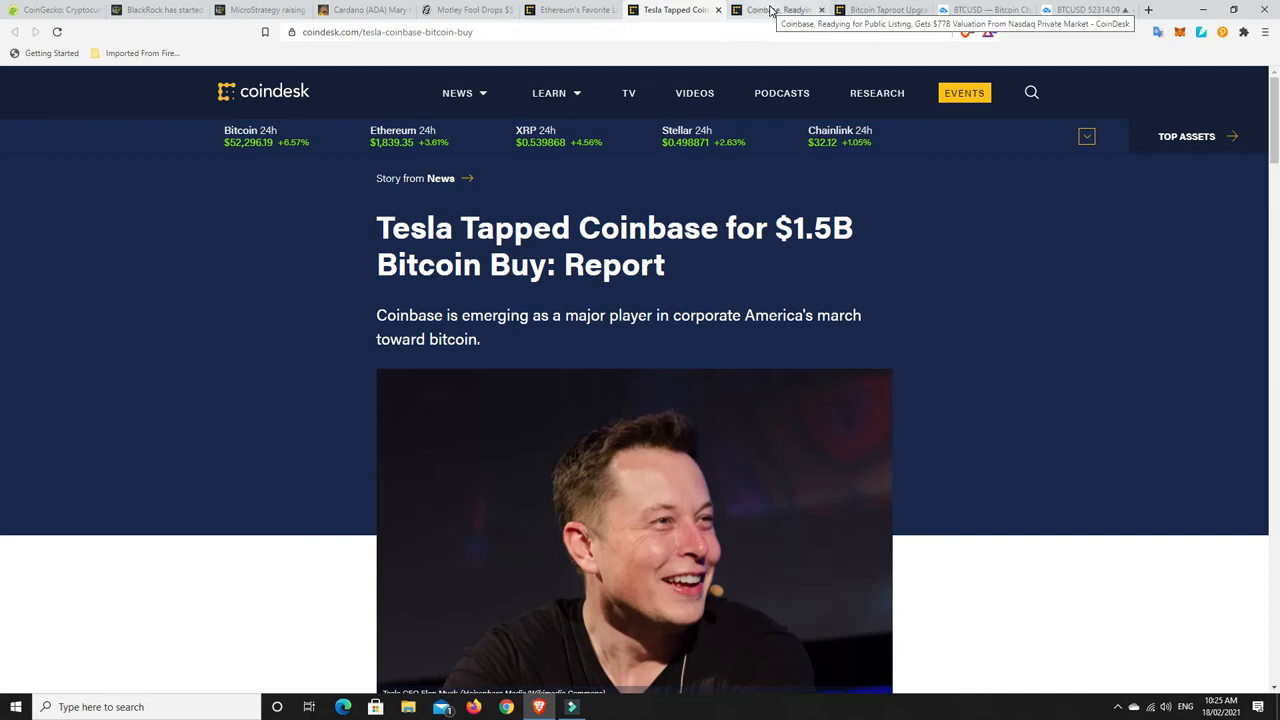
- Bring up the Coinbase $77B Nasdaq Private Market valuation article and read its highlighted opening paragraphs
left_click(780, 12)
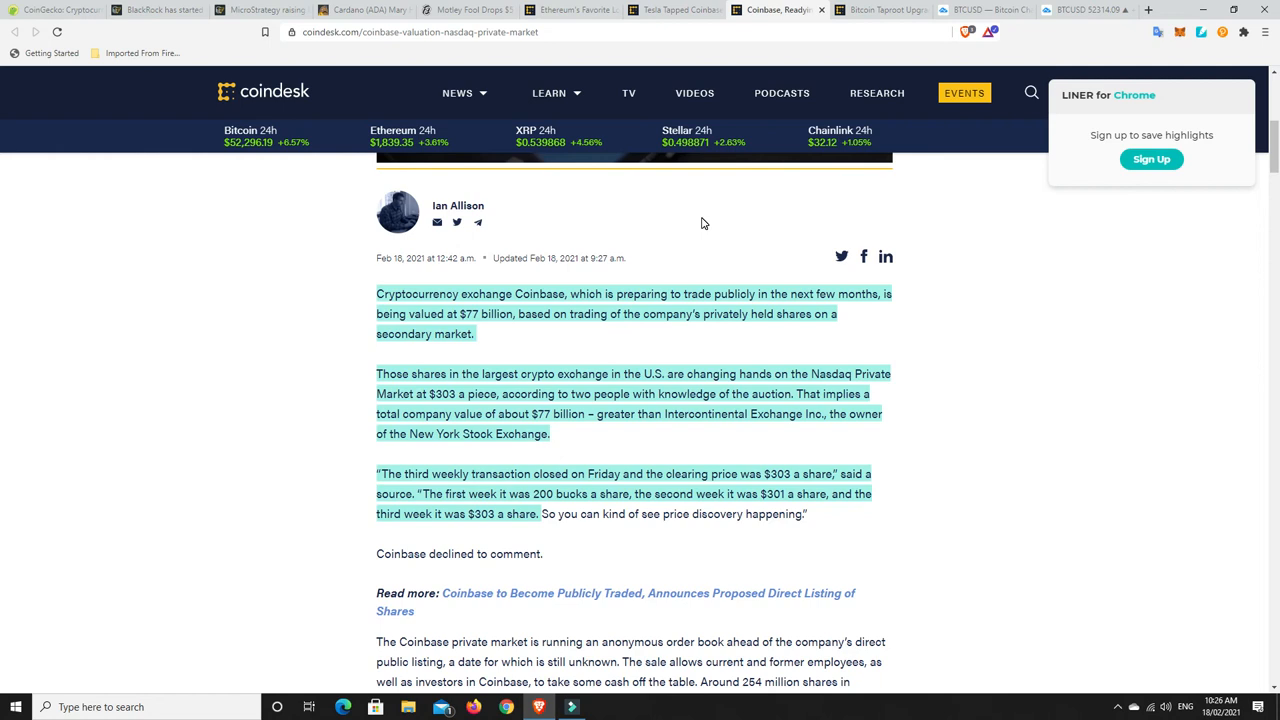
mouse_move(976, 384)
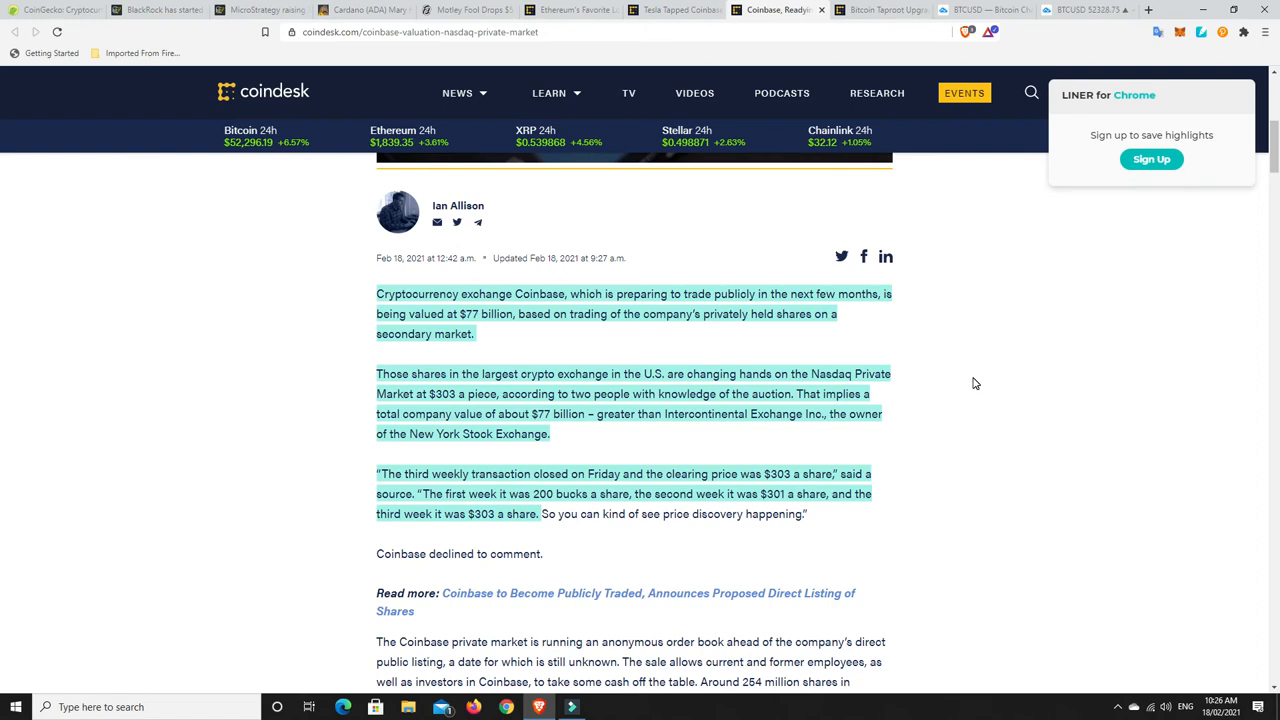
mouse_move(914, 360)
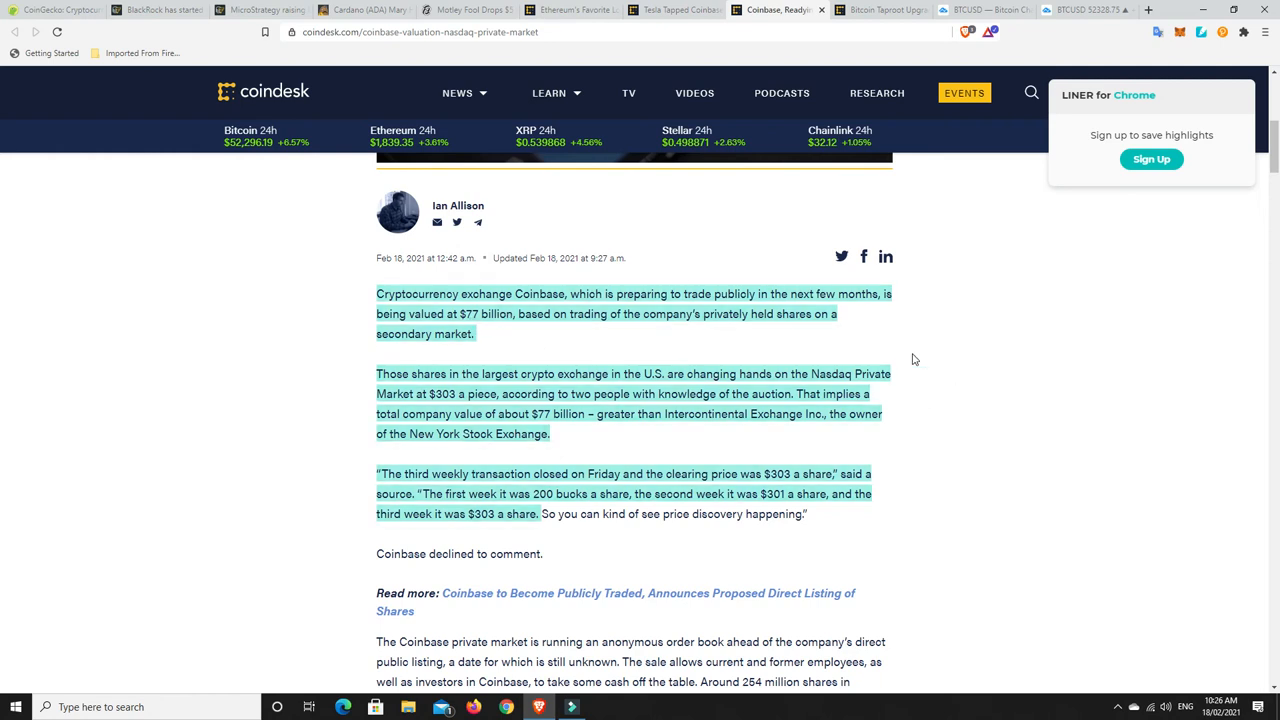
scroll("down", 3)
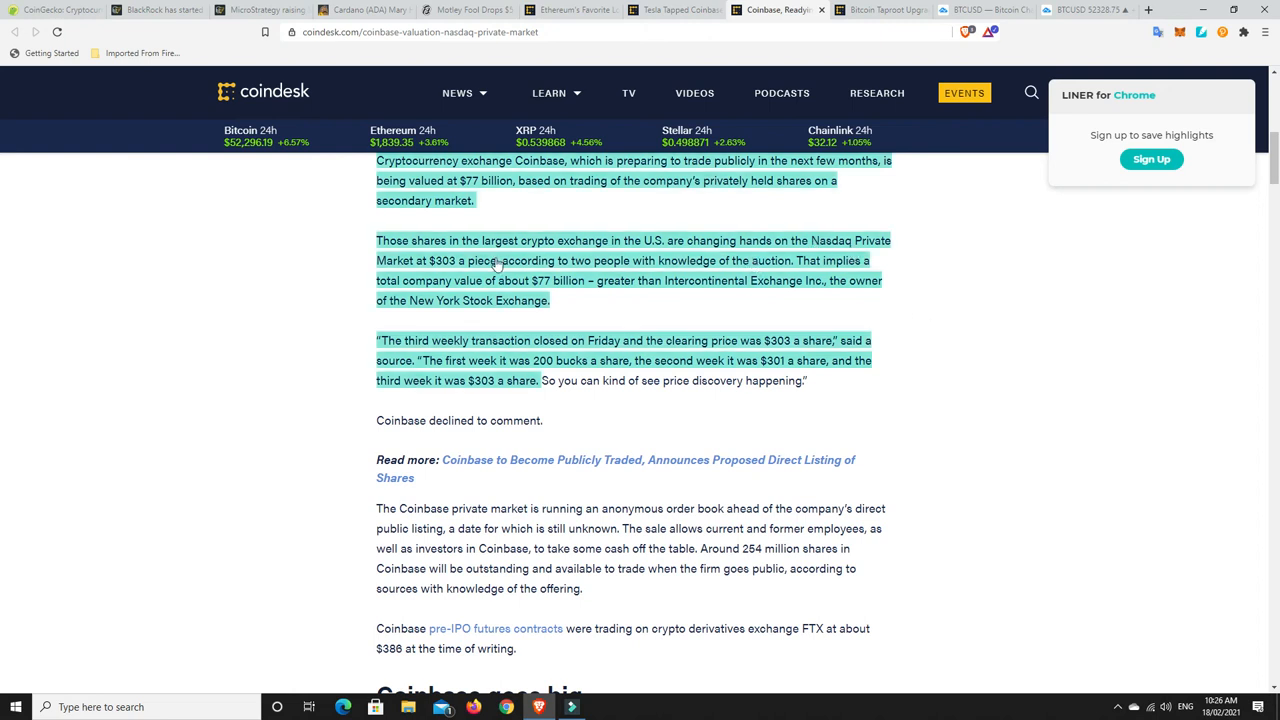
mouse_move(464, 268)
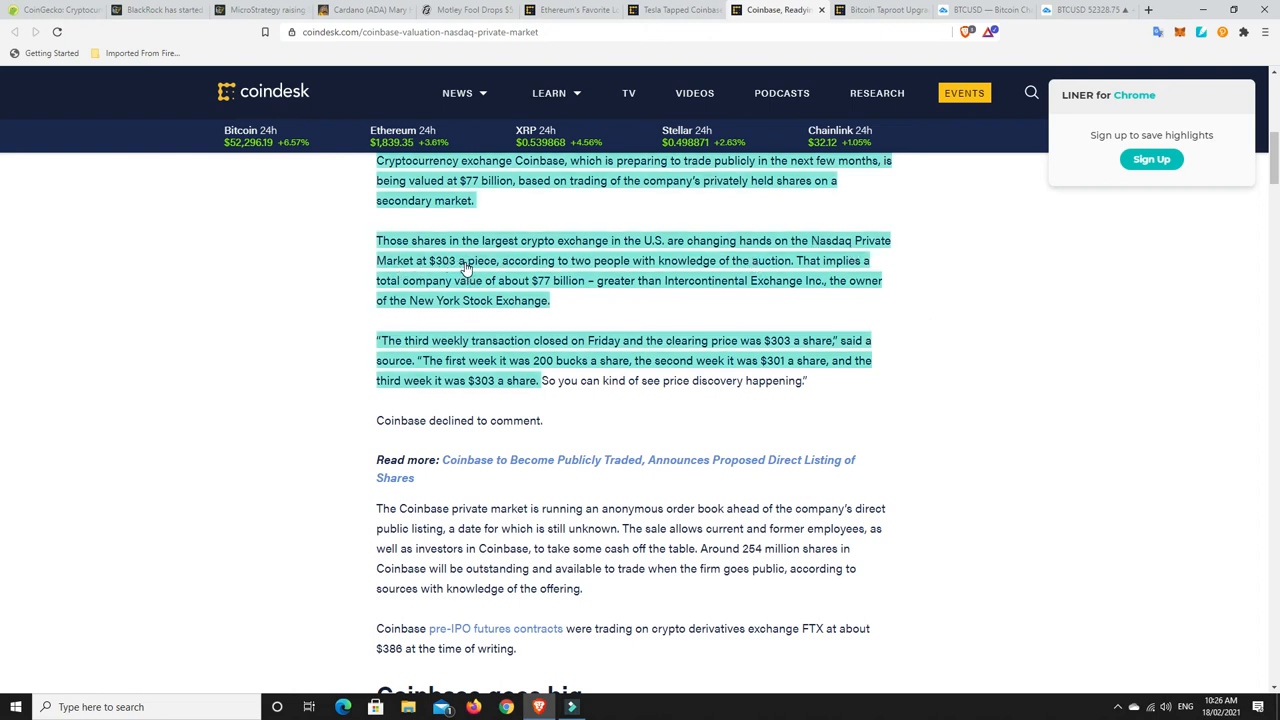
mouse_move(686, 268)
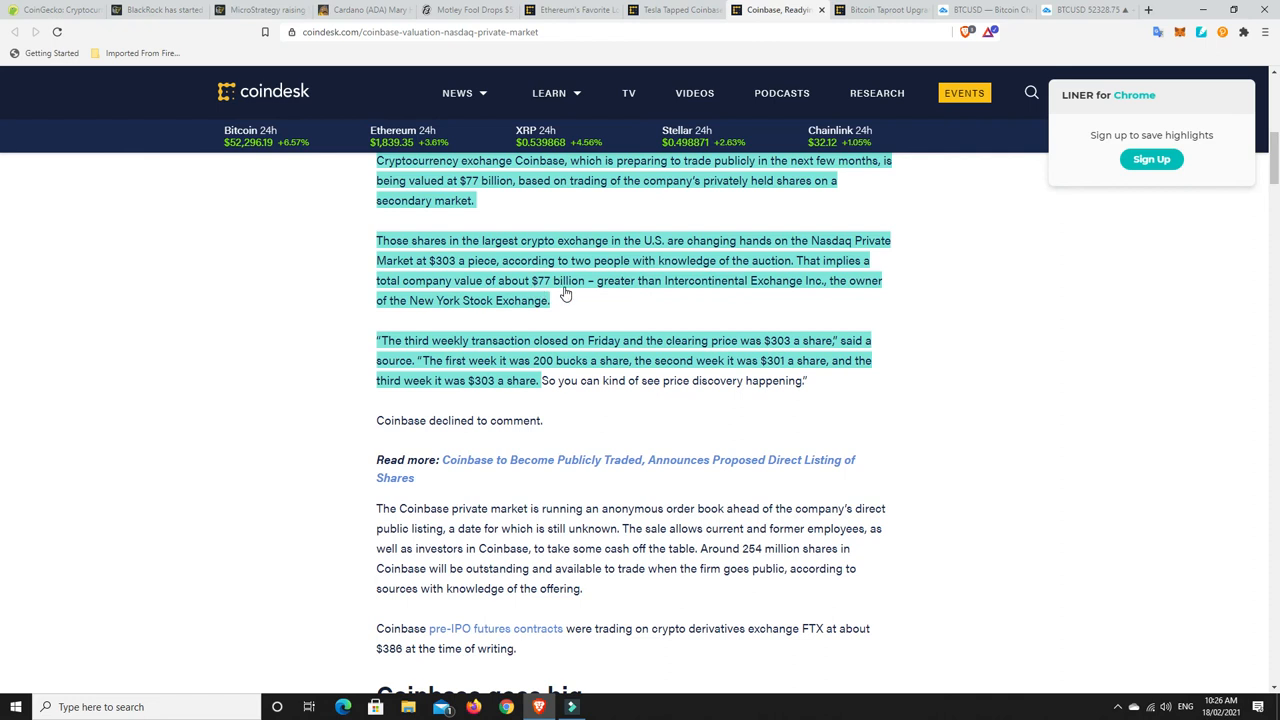
mouse_move(692, 292)
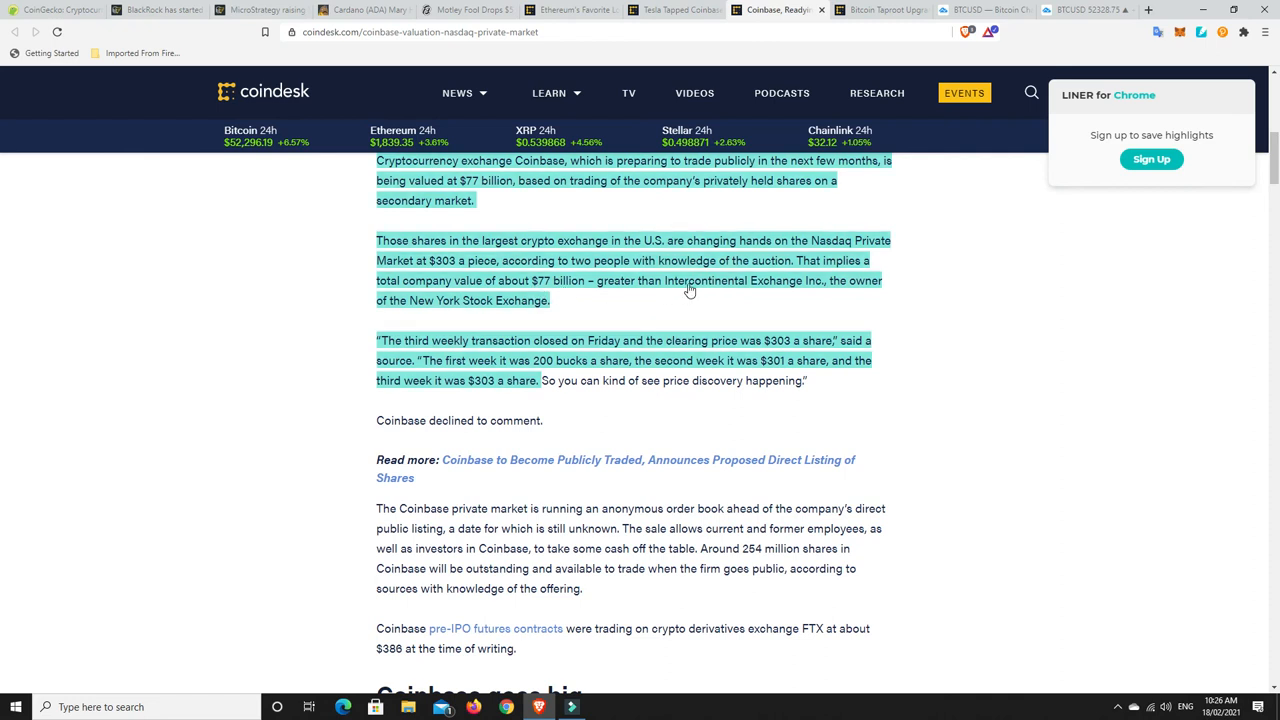
mouse_move(816, 284)
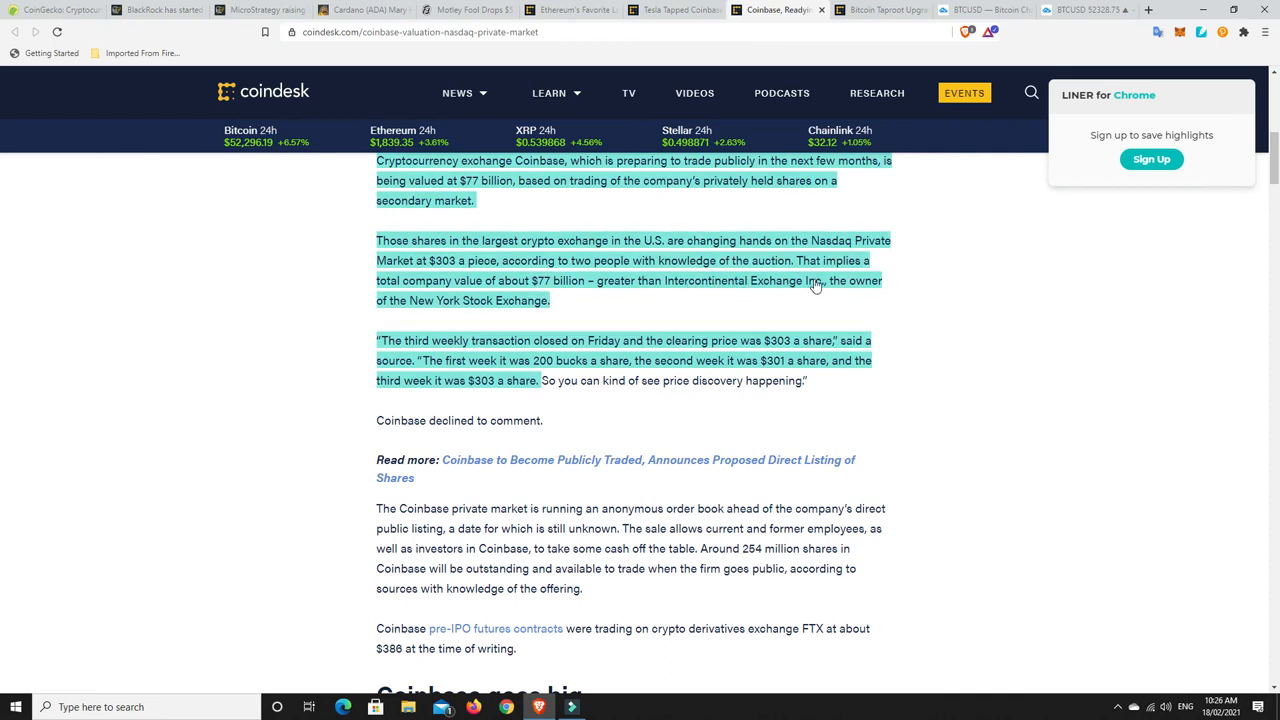
mouse_move(476, 312)
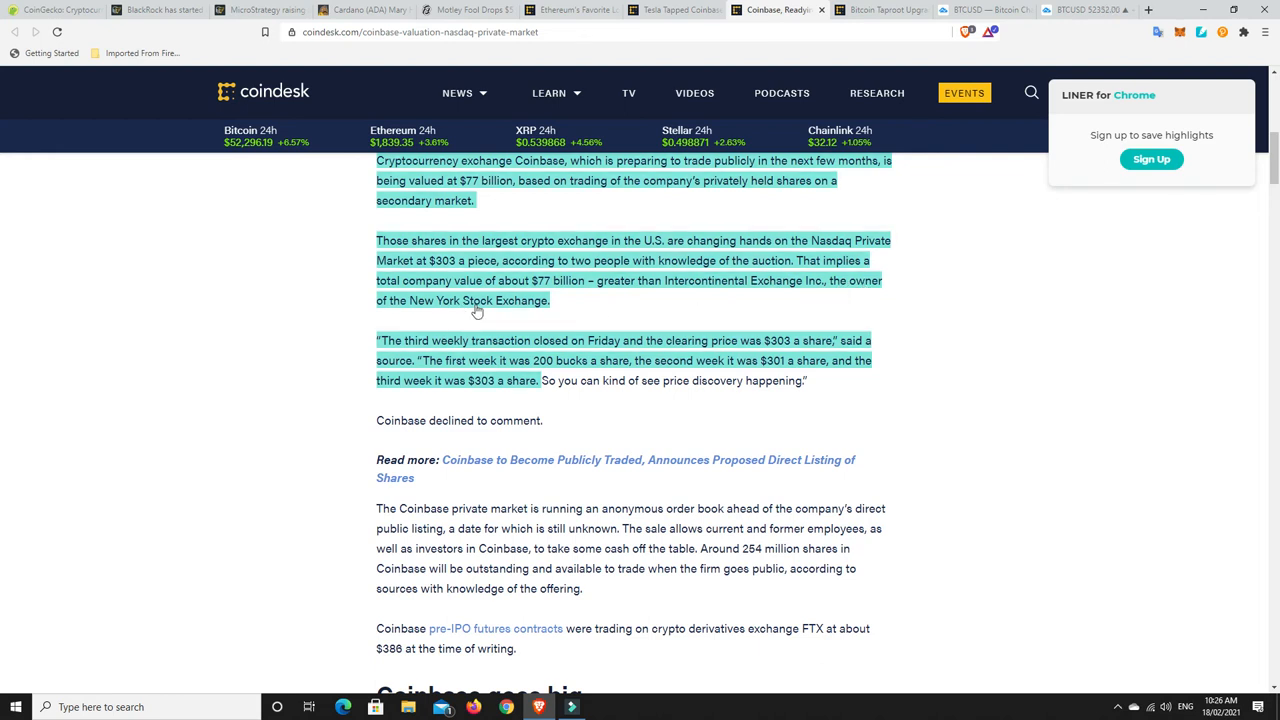
mouse_move(596, 312)
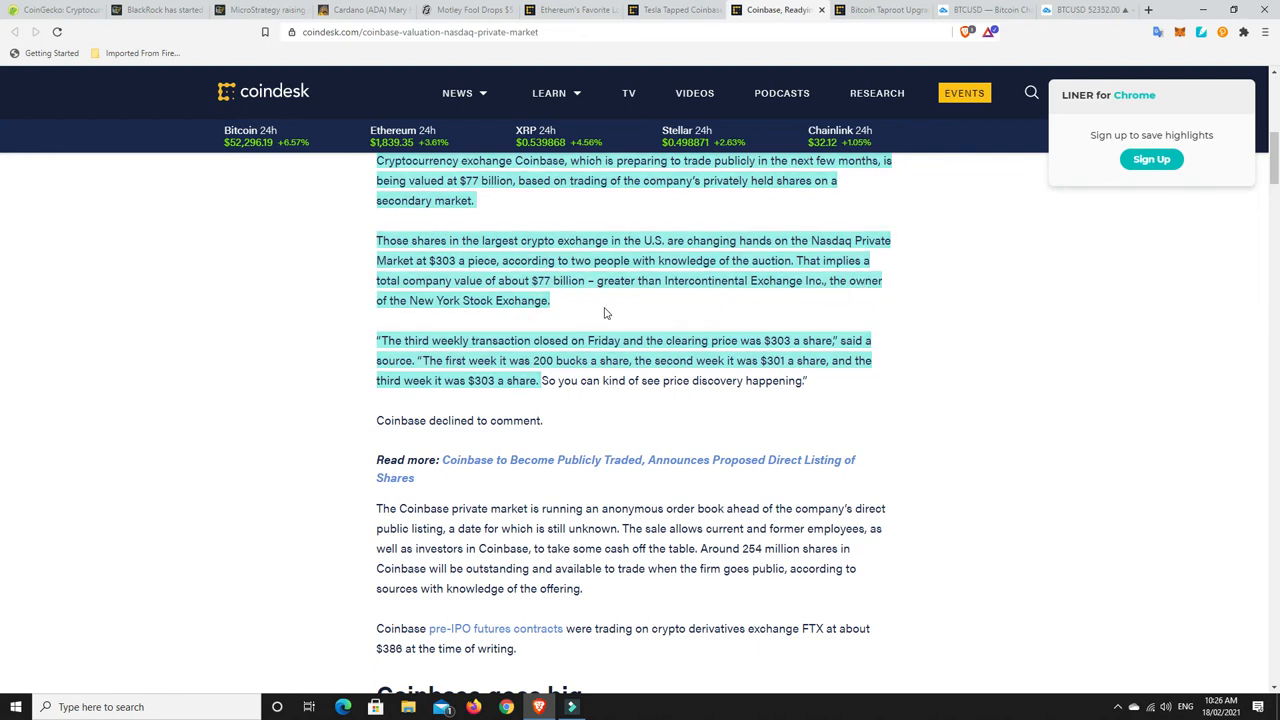
mouse_move(628, 432)
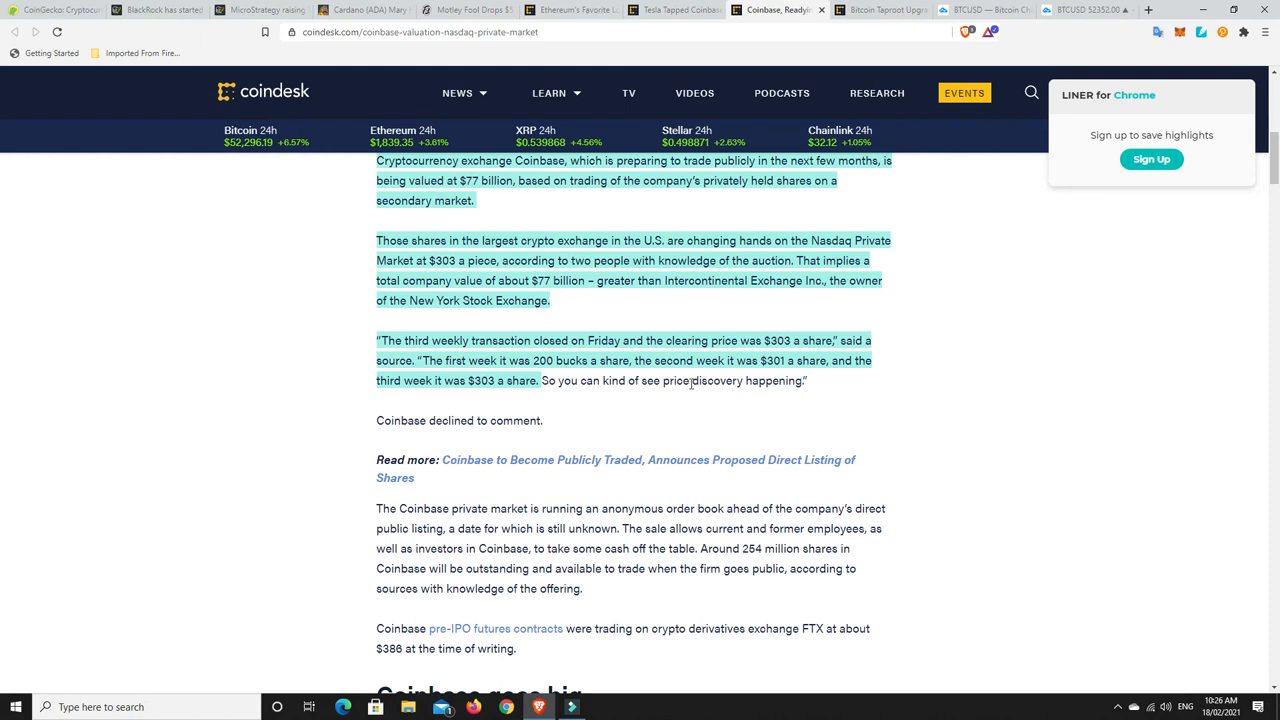
mouse_move(828, 352)
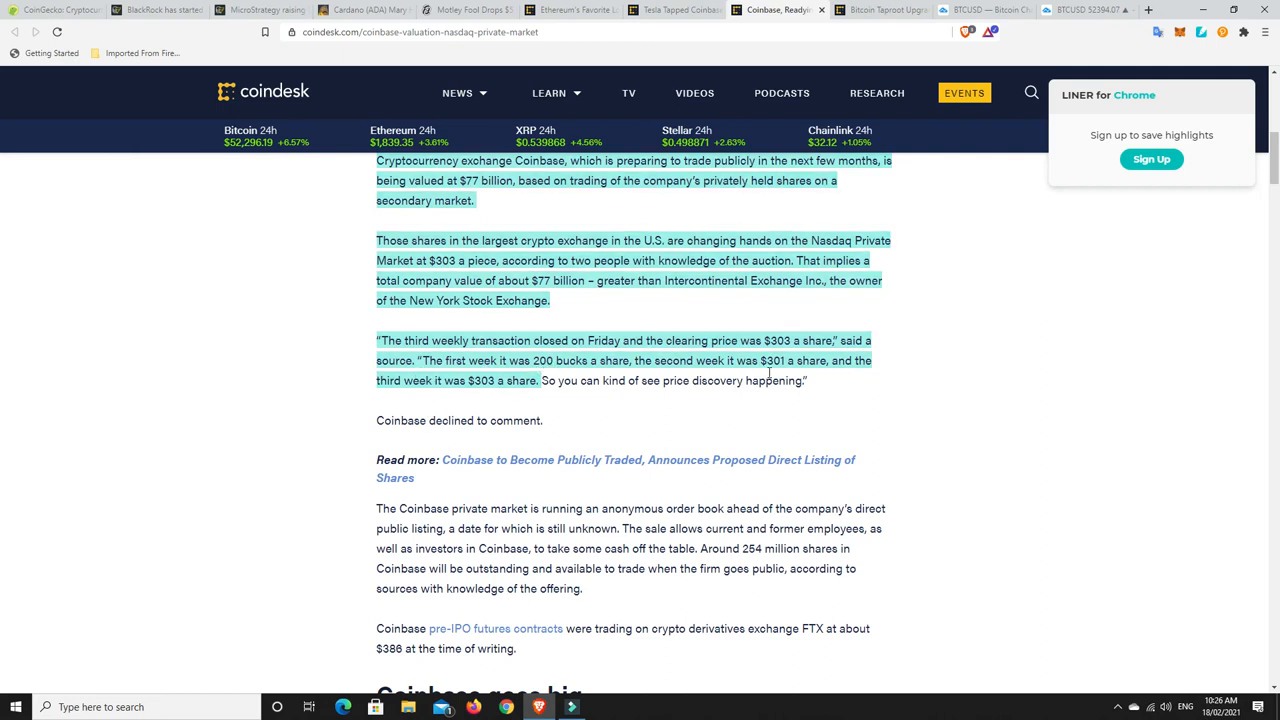
mouse_move(478, 400)
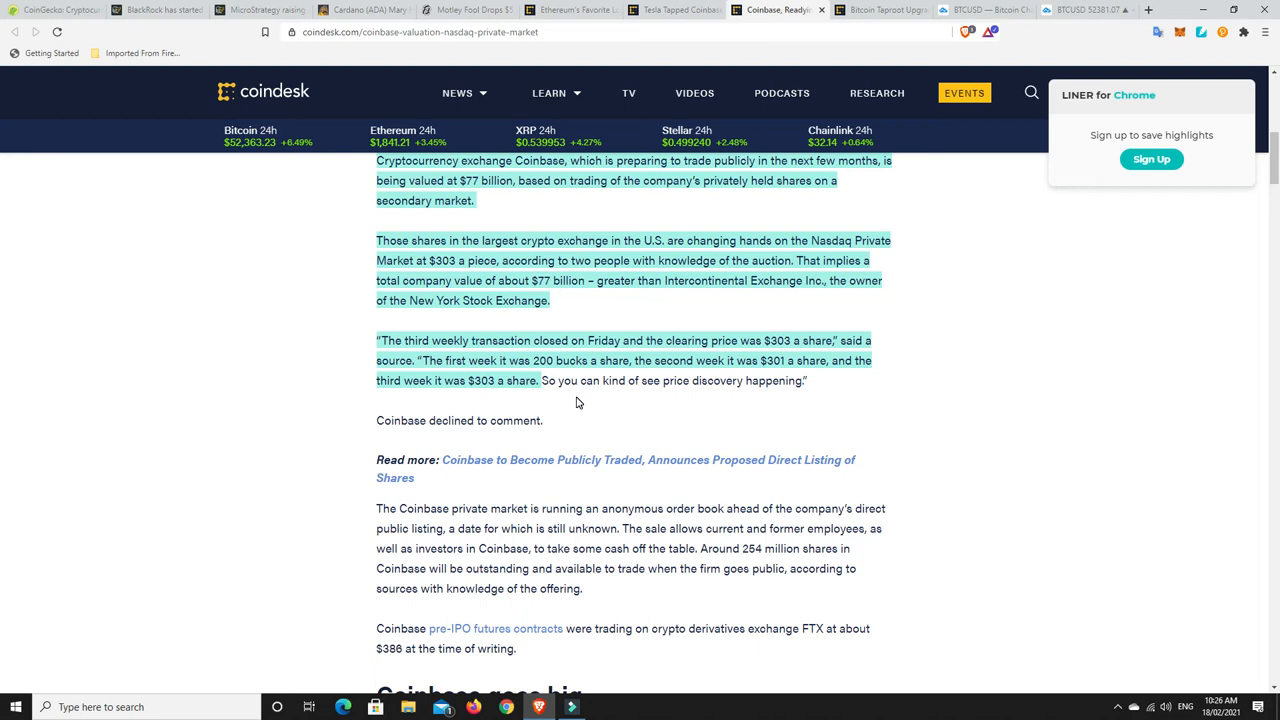
mouse_move(548, 390)
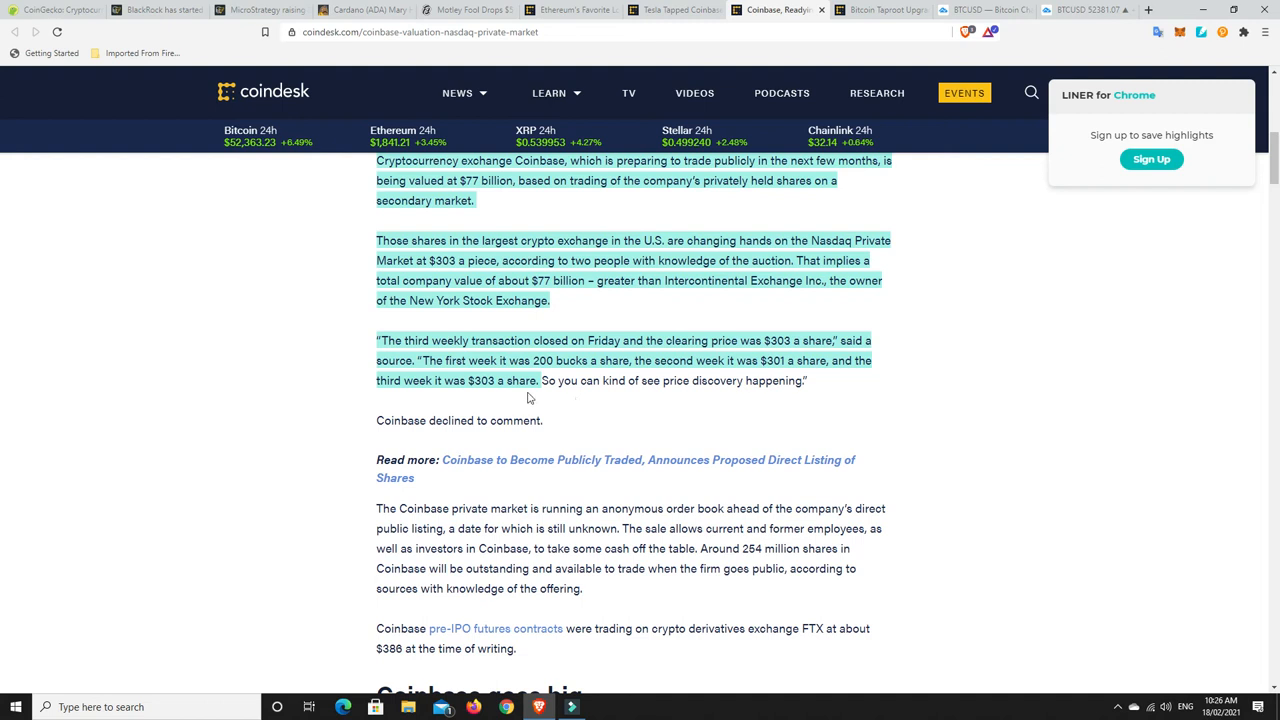
mouse_move(498, 392)
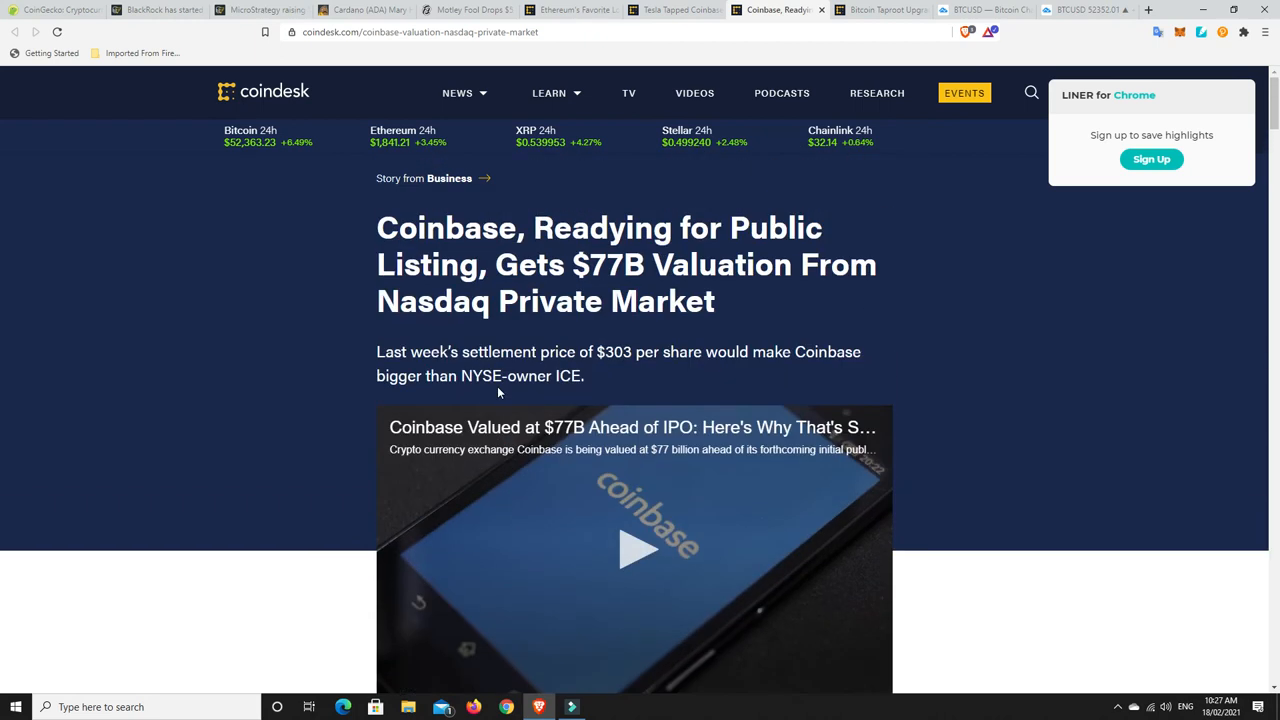
left_click(888, 10)
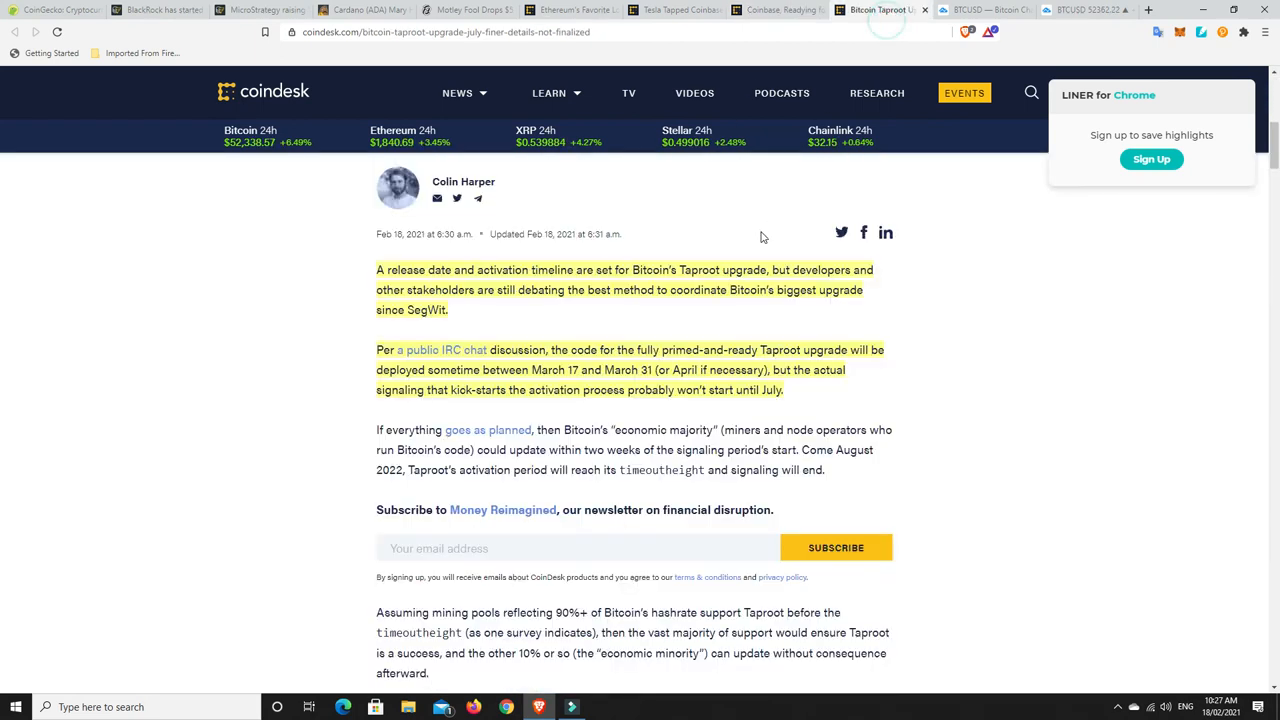
mouse_move(888, 348)
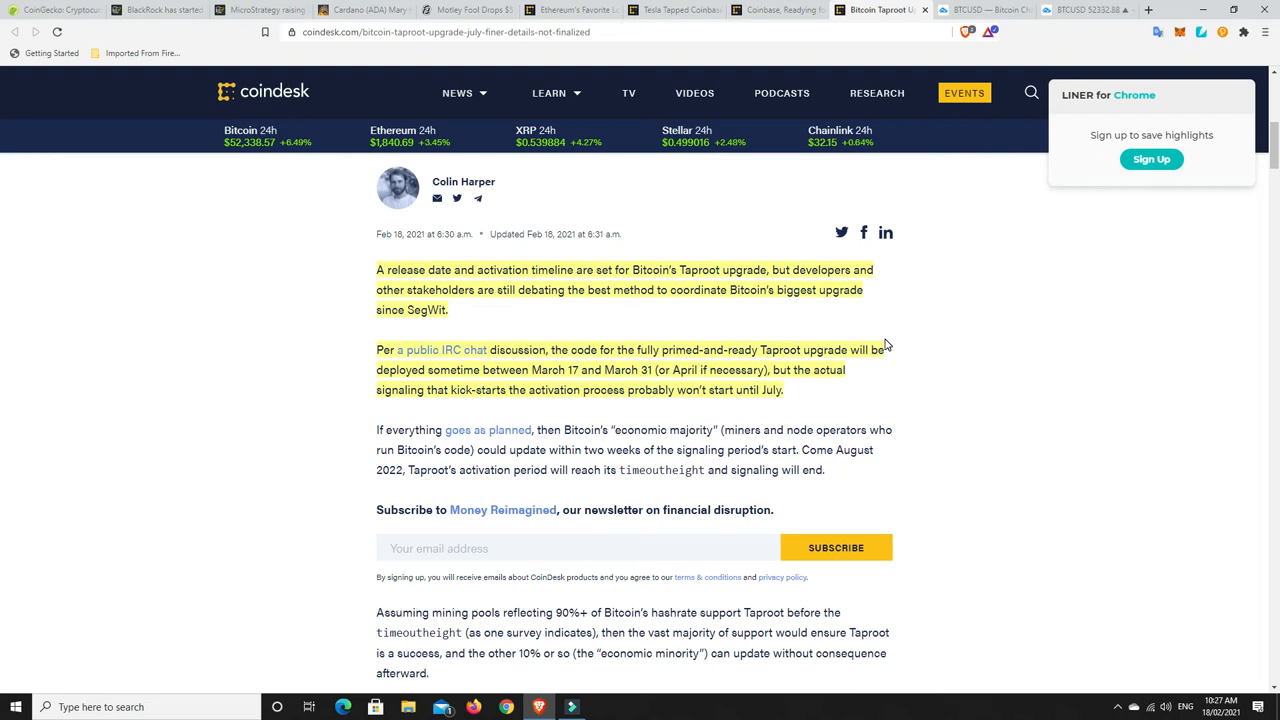
mouse_move(606, 288)
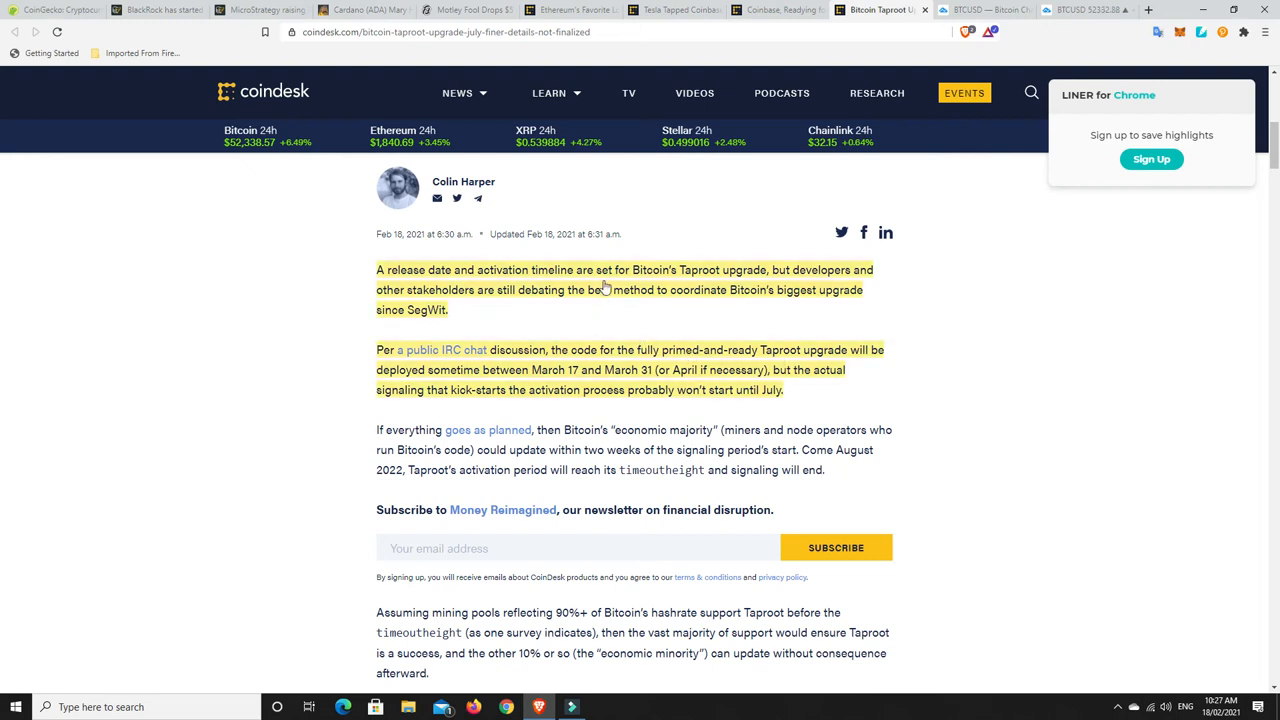
mouse_move(730, 276)
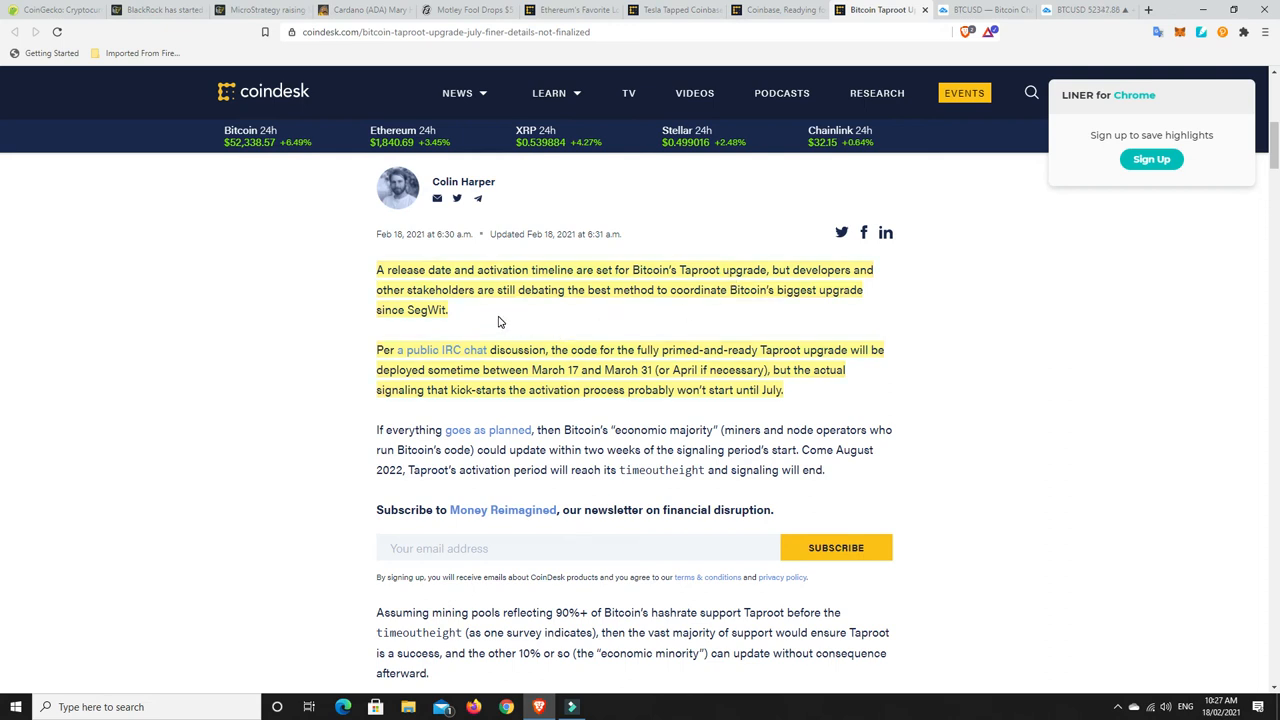
mouse_move(692, 316)
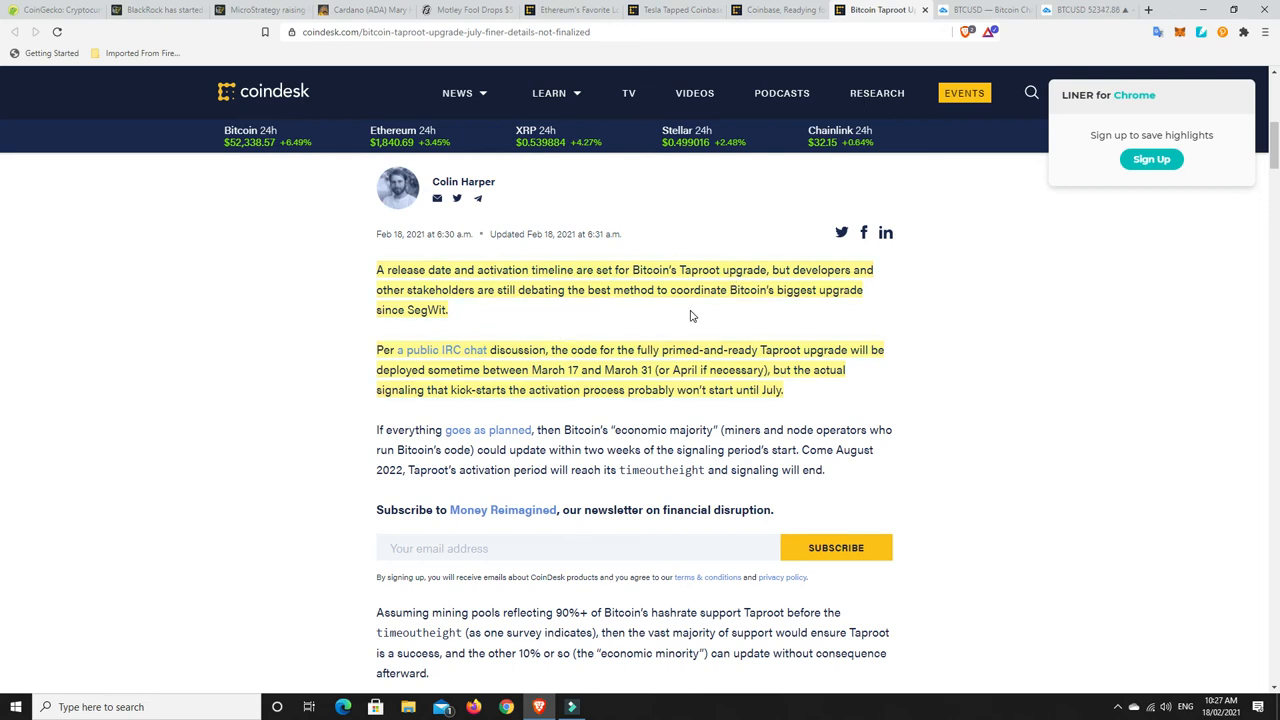
mouse_move(800, 308)
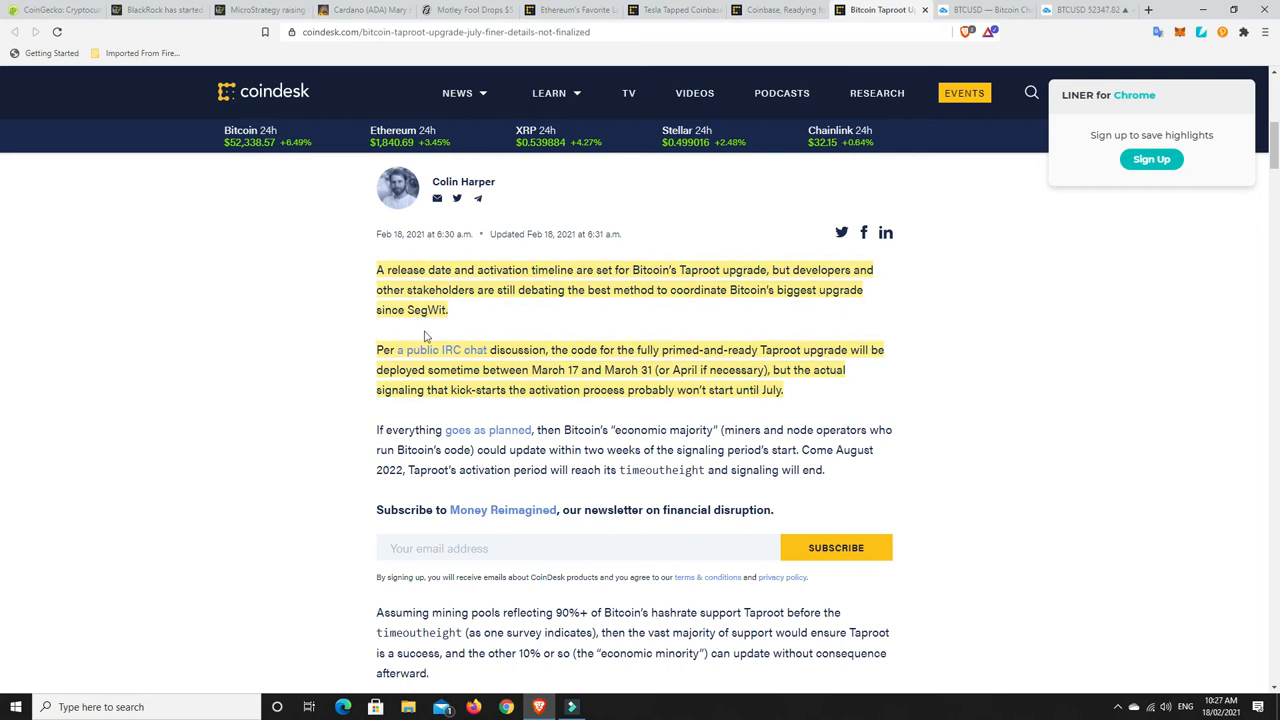
mouse_move(668, 310)
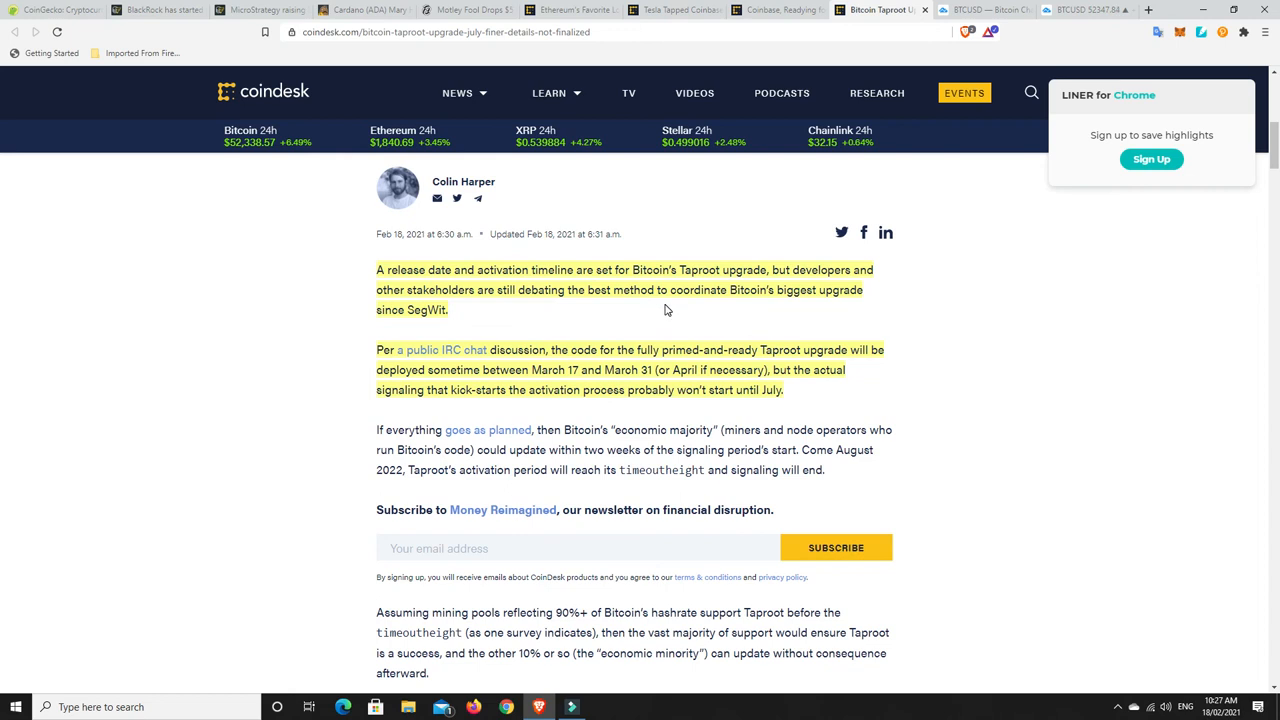
mouse_move(640, 314)
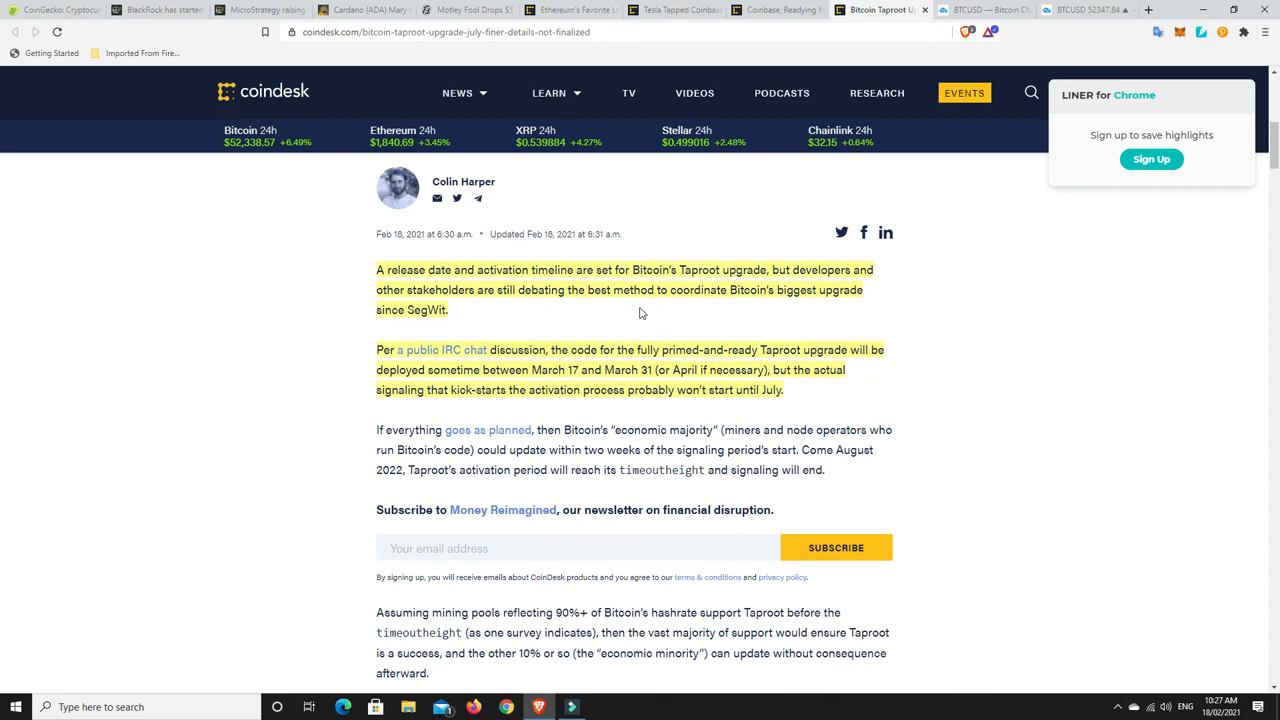
mouse_move(612, 302)
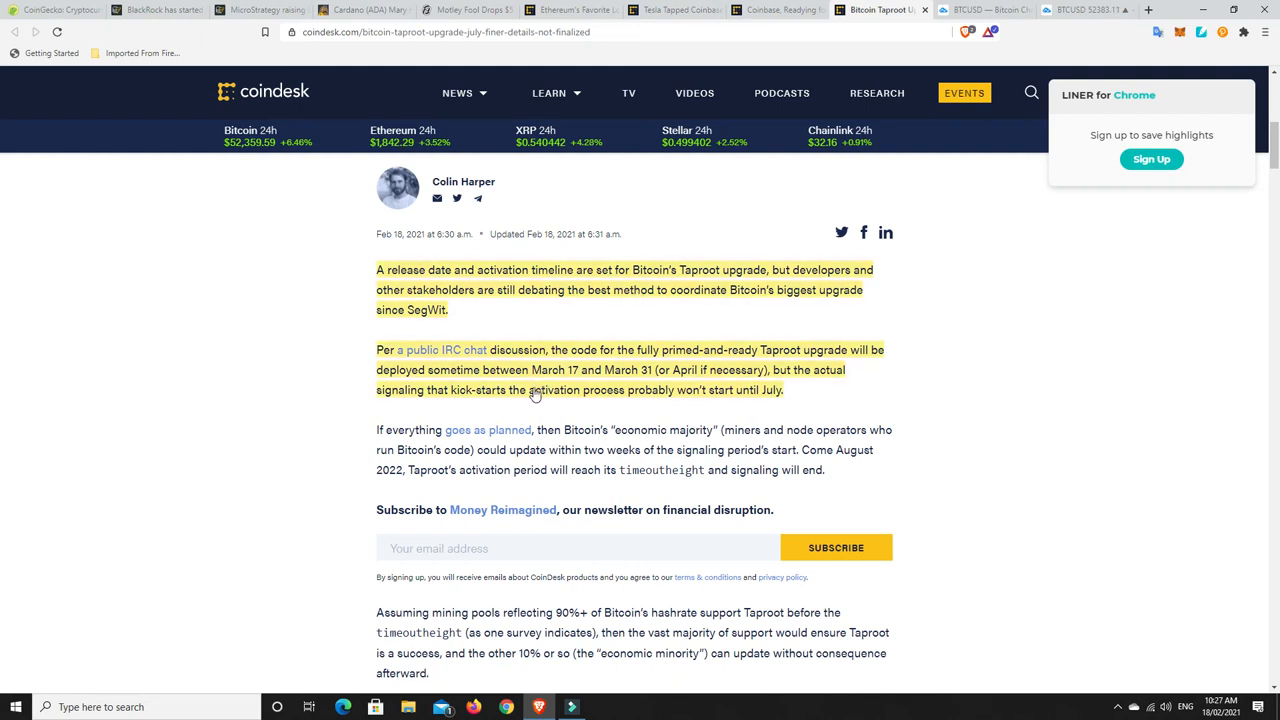
mouse_move(590, 378)
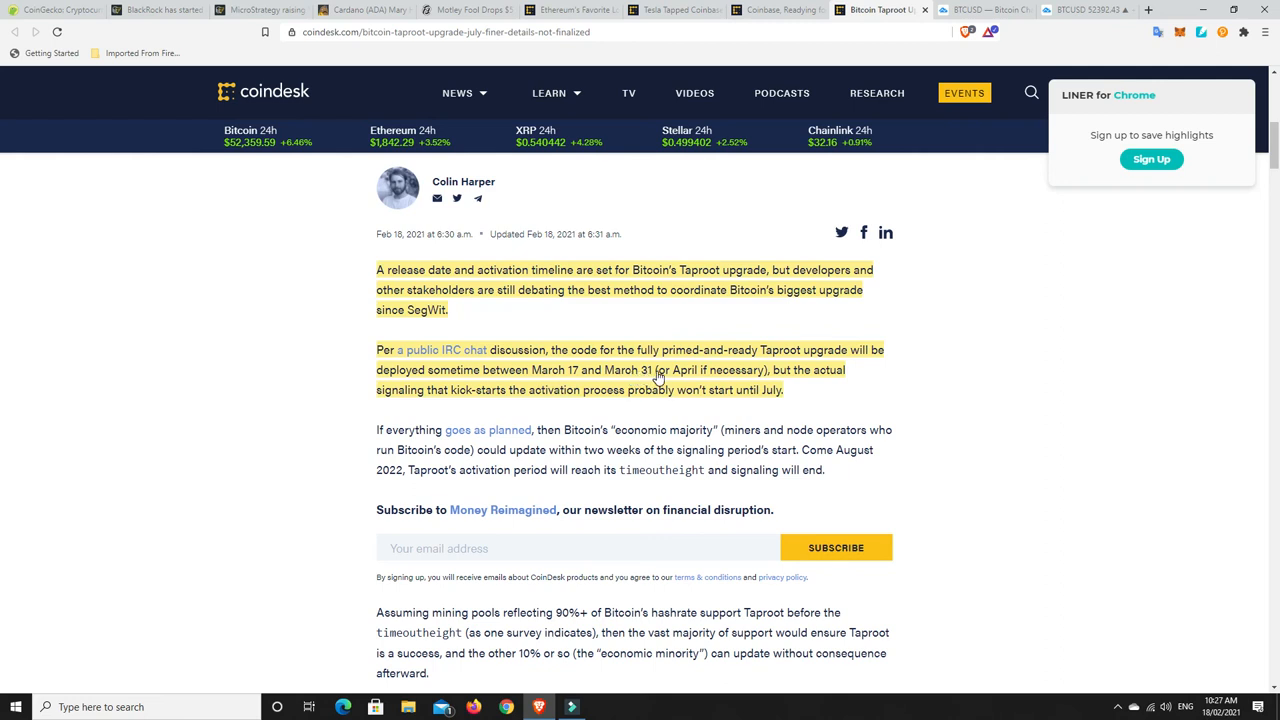
mouse_move(820, 394)
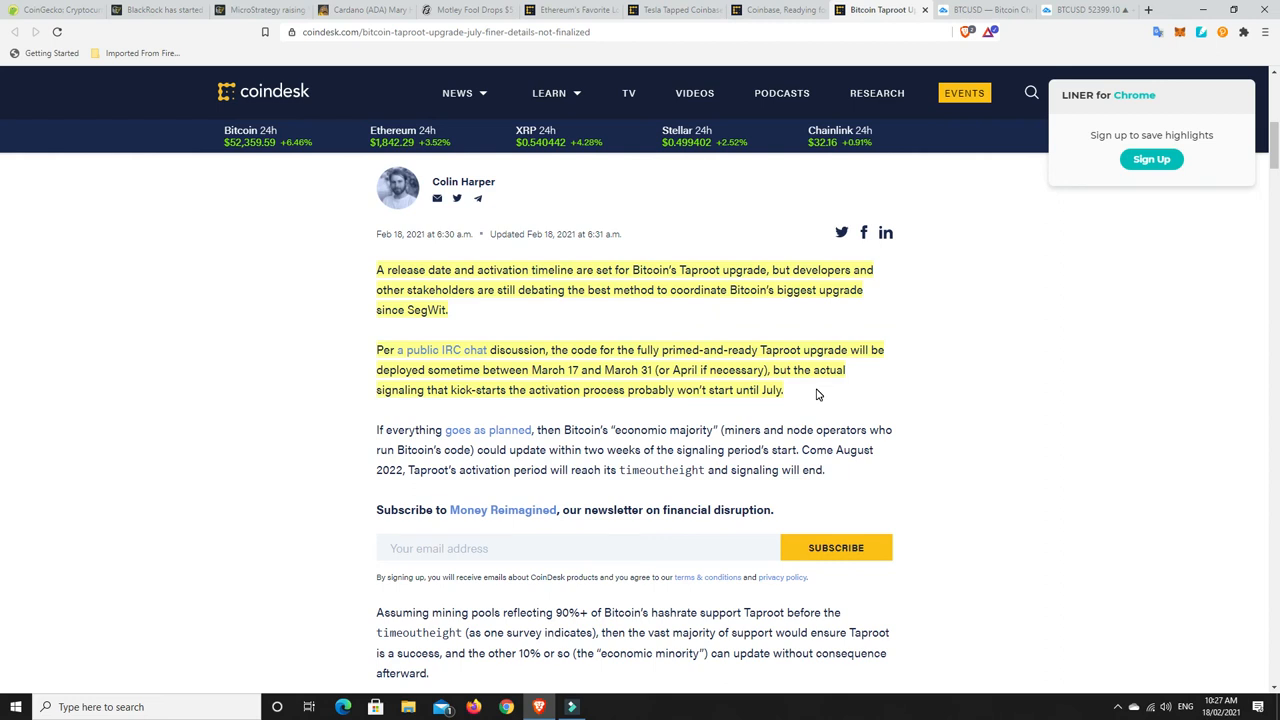
mouse_move(716, 396)
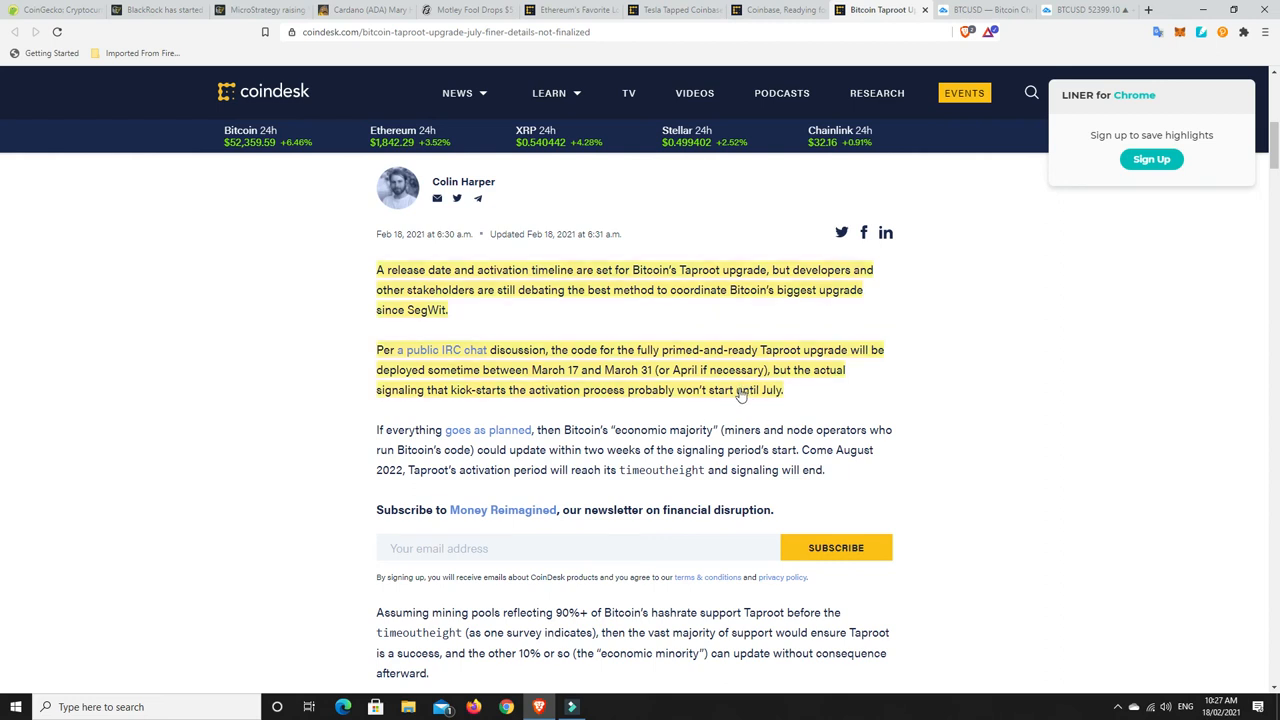
scroll("up", 3)
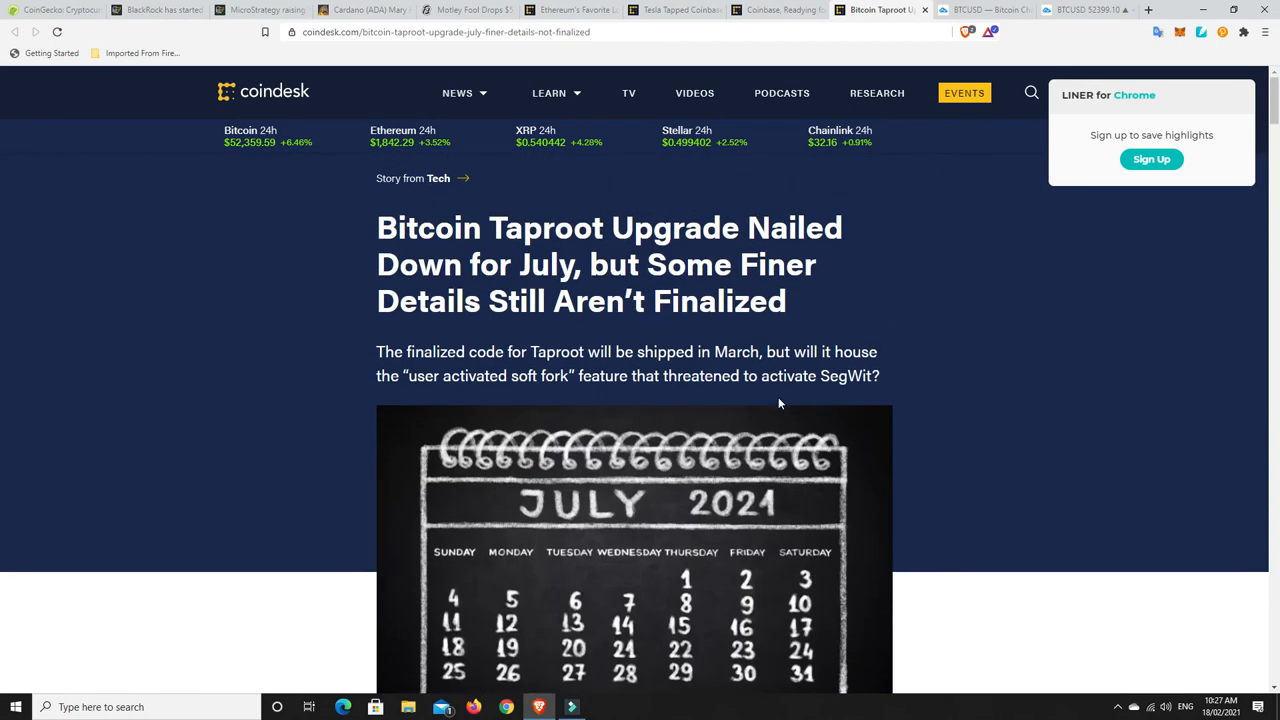
mouse_move(724, 398)
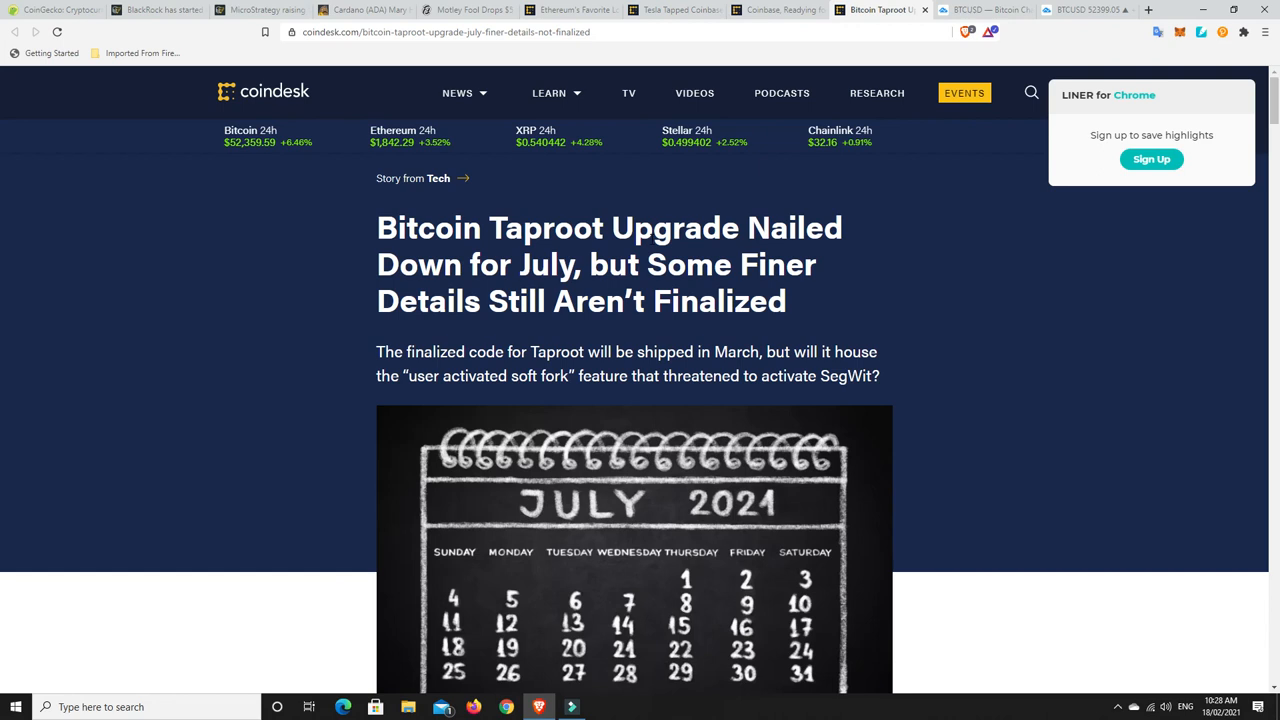
mouse_move(832, 200)
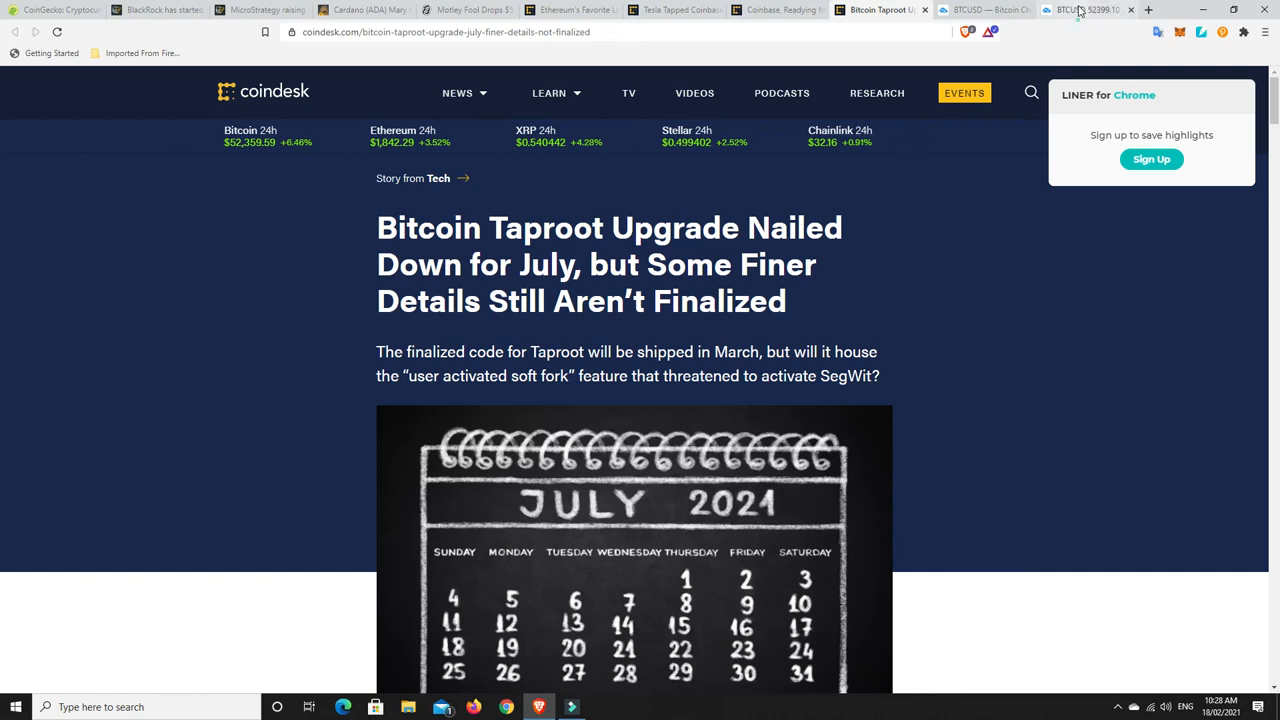
- Switch to the BTCUSD daily Bitstamp chart with moving averages and the upward trendline
left_click(1084, 10)
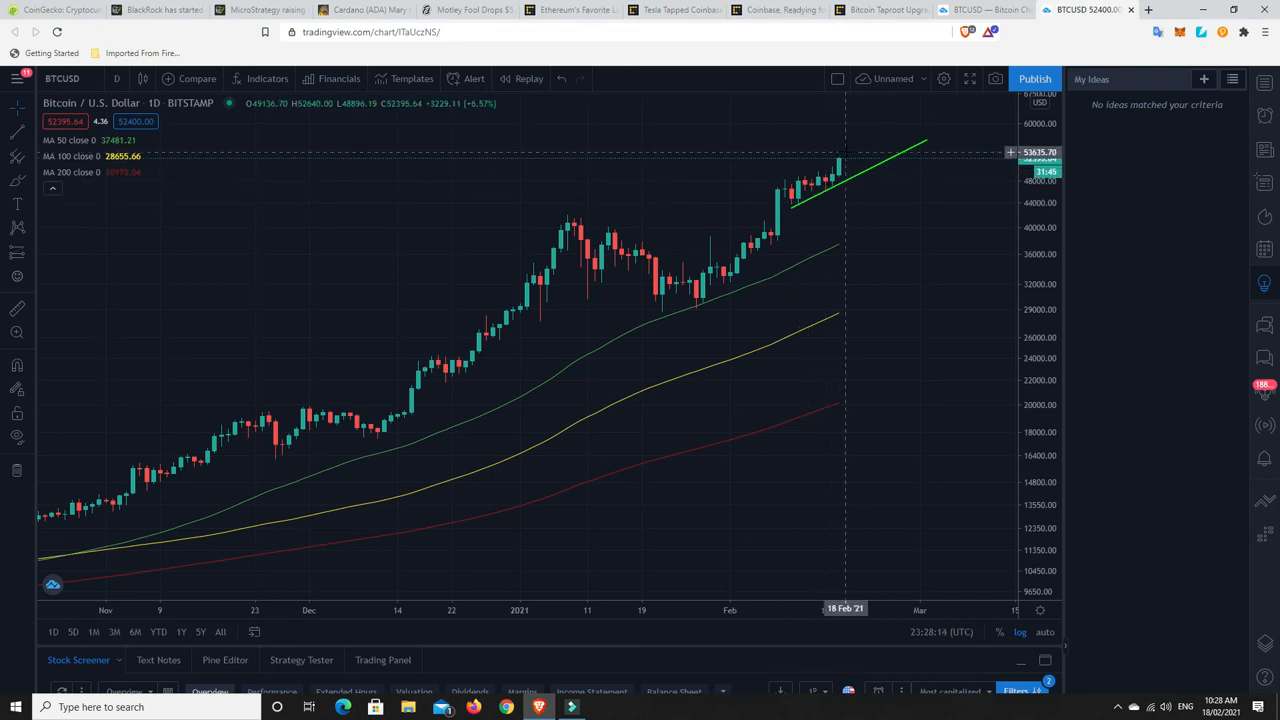
mouse_move(836, 192)
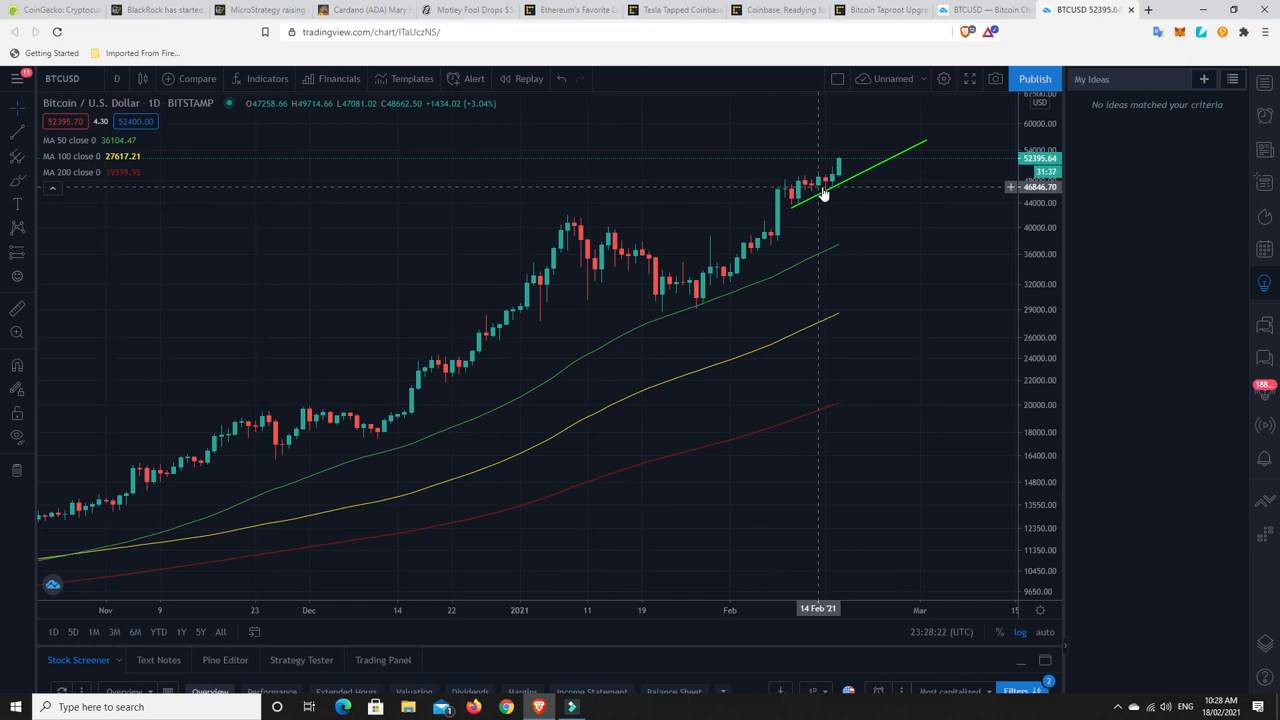
mouse_move(378, 440)
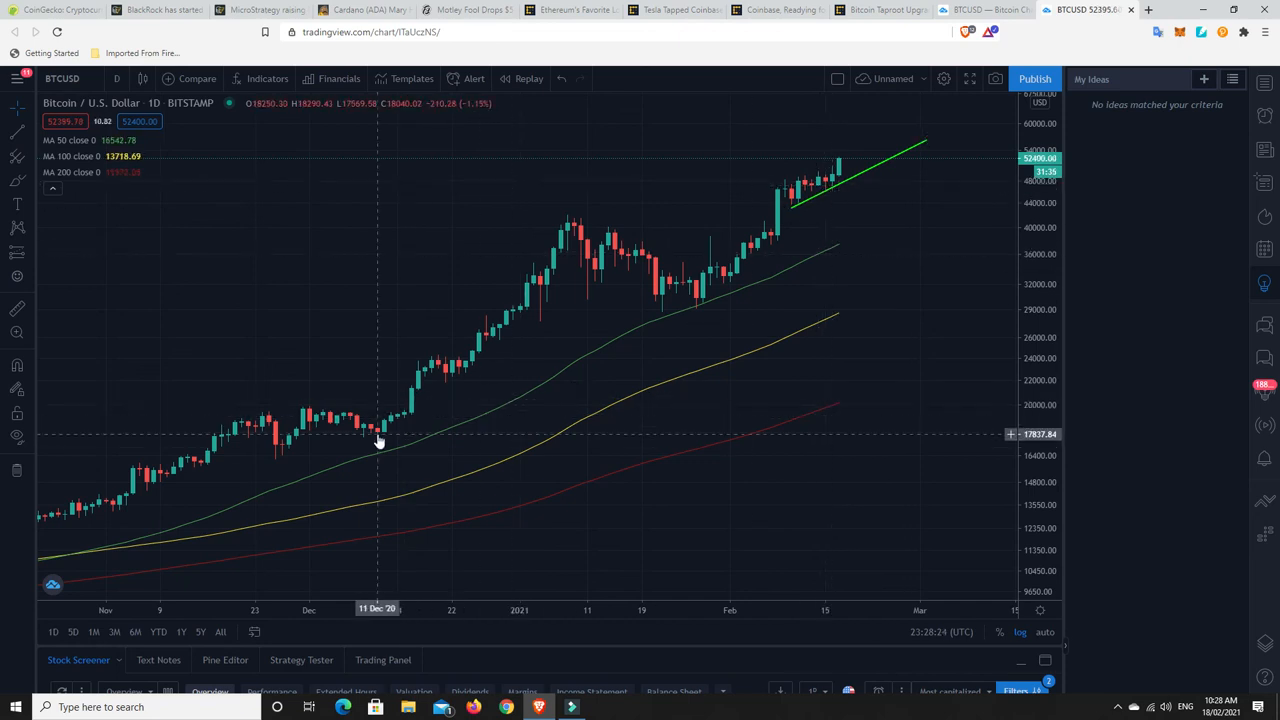
mouse_move(432, 376)
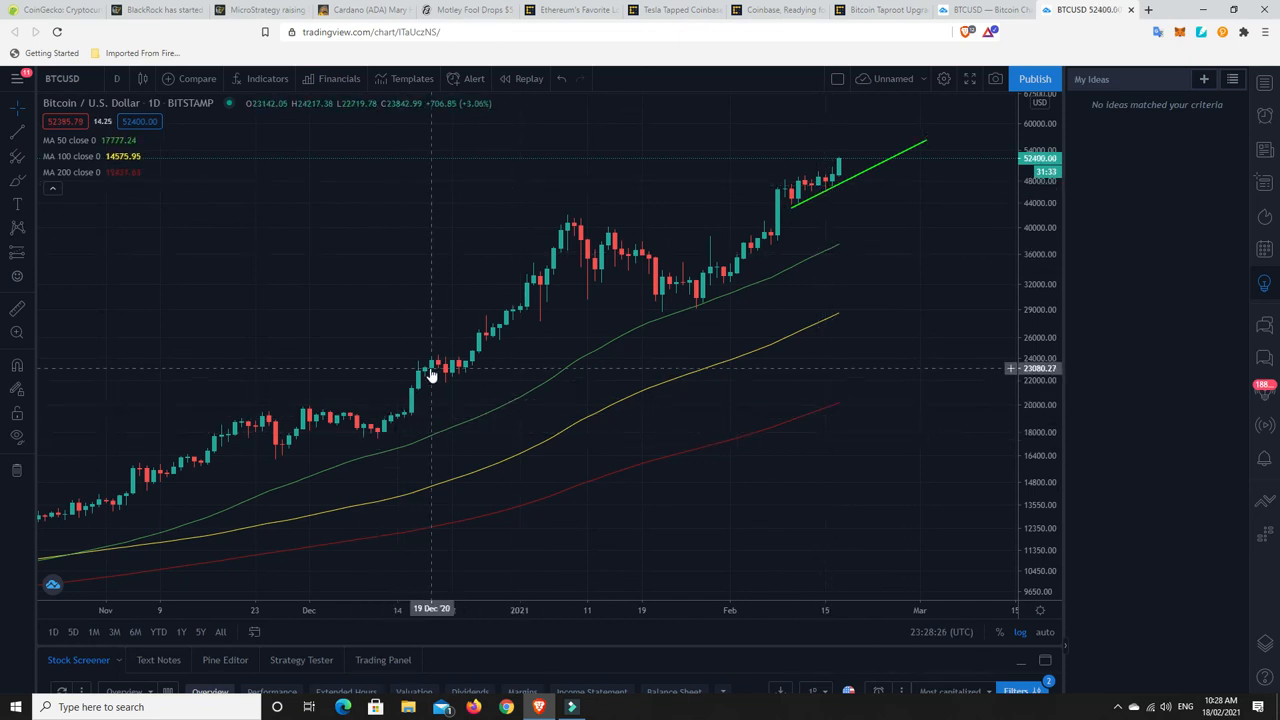
mouse_move(476, 352)
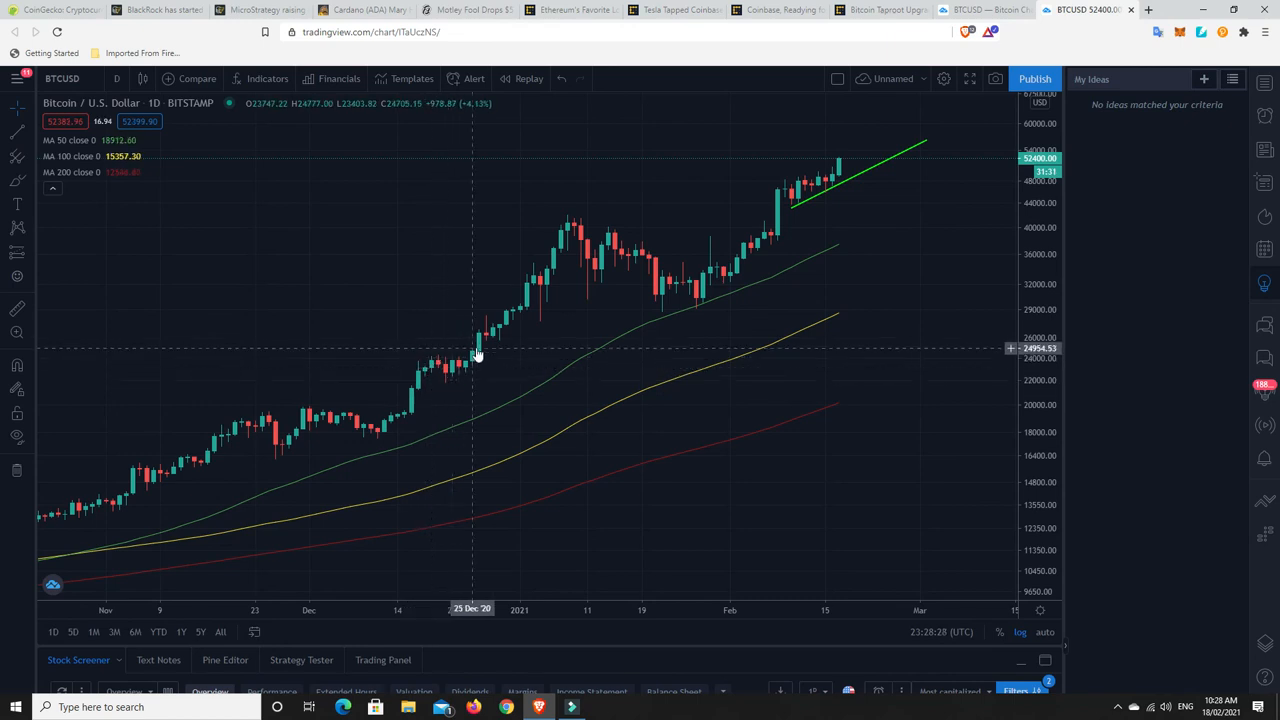
mouse_move(552, 216)
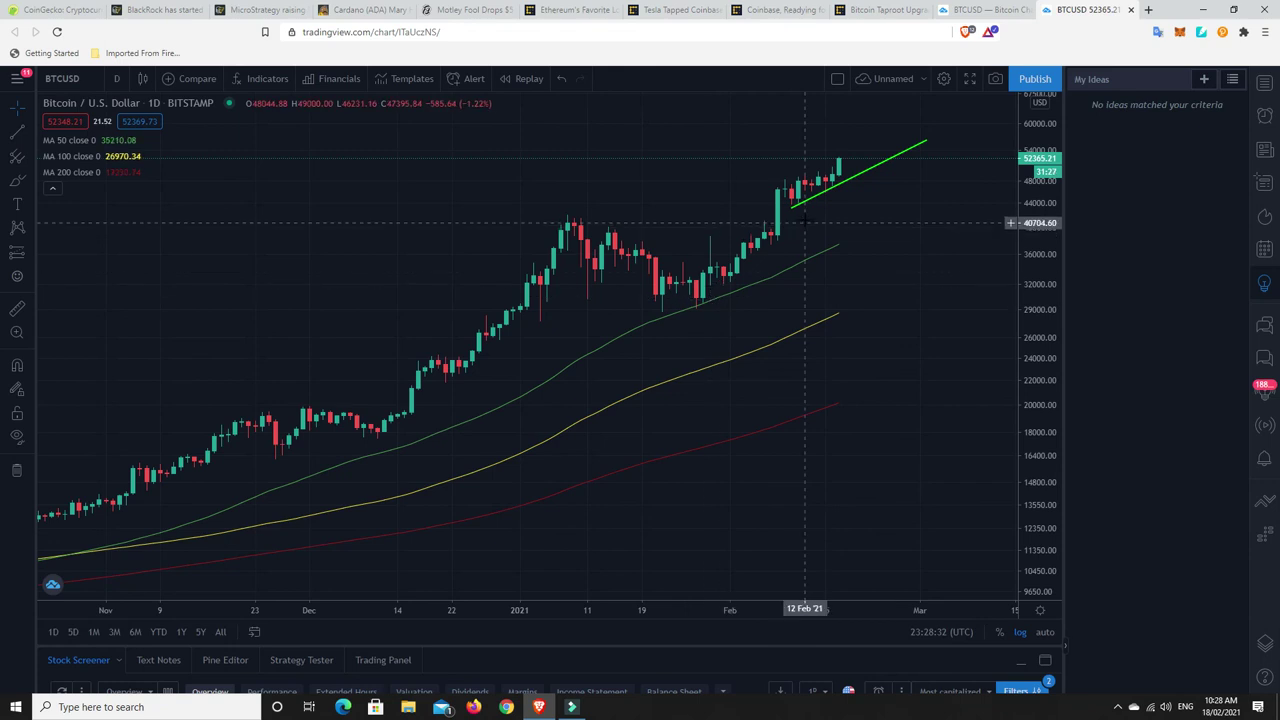
mouse_move(780, 192)
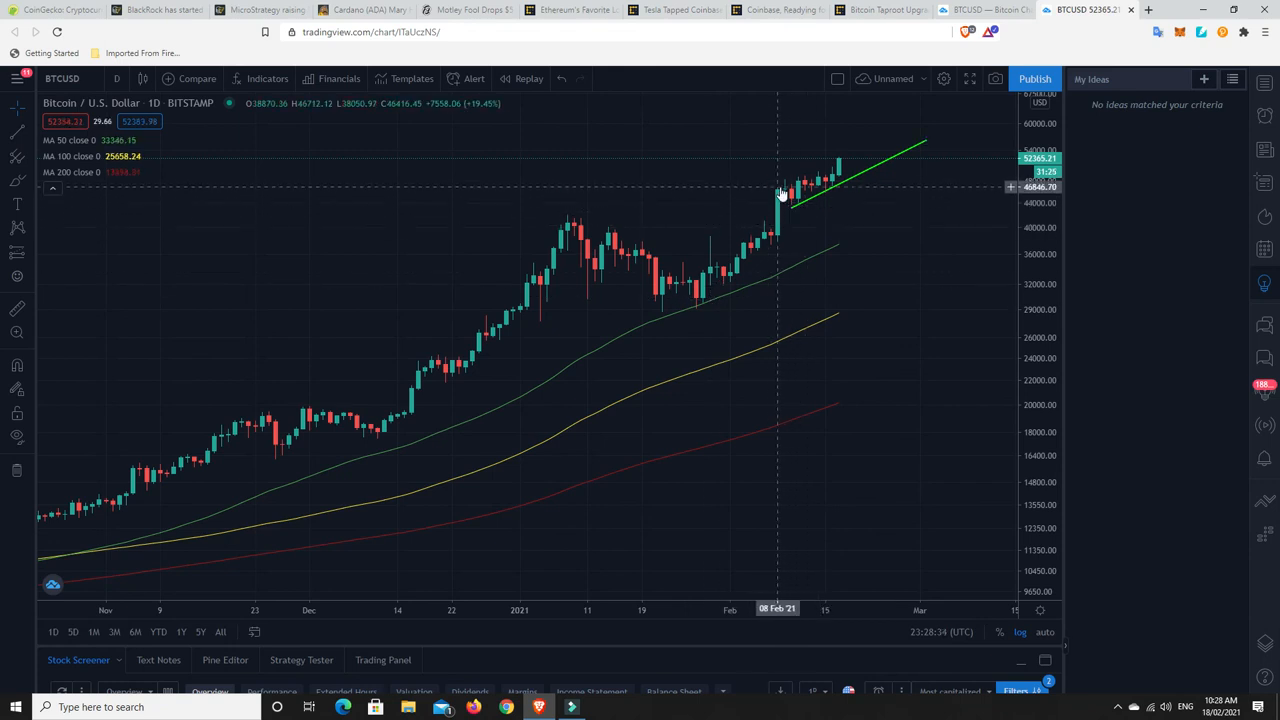
mouse_move(788, 204)
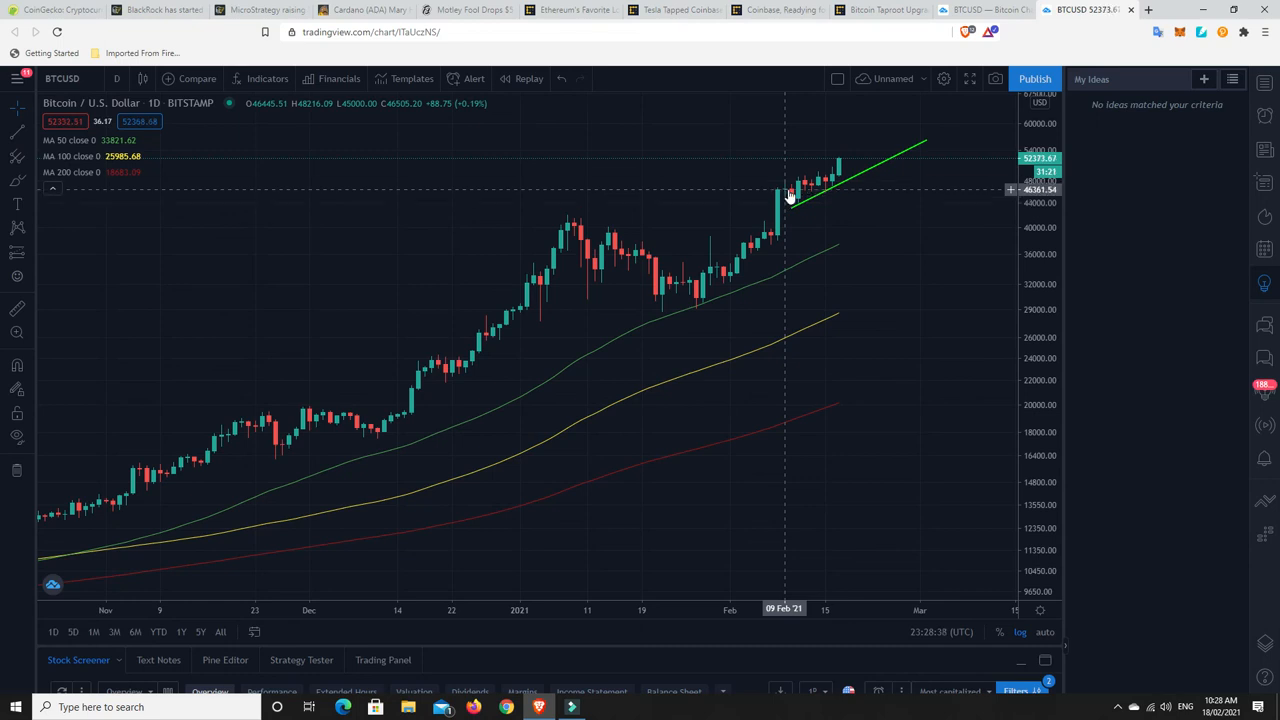
mouse_move(802, 184)
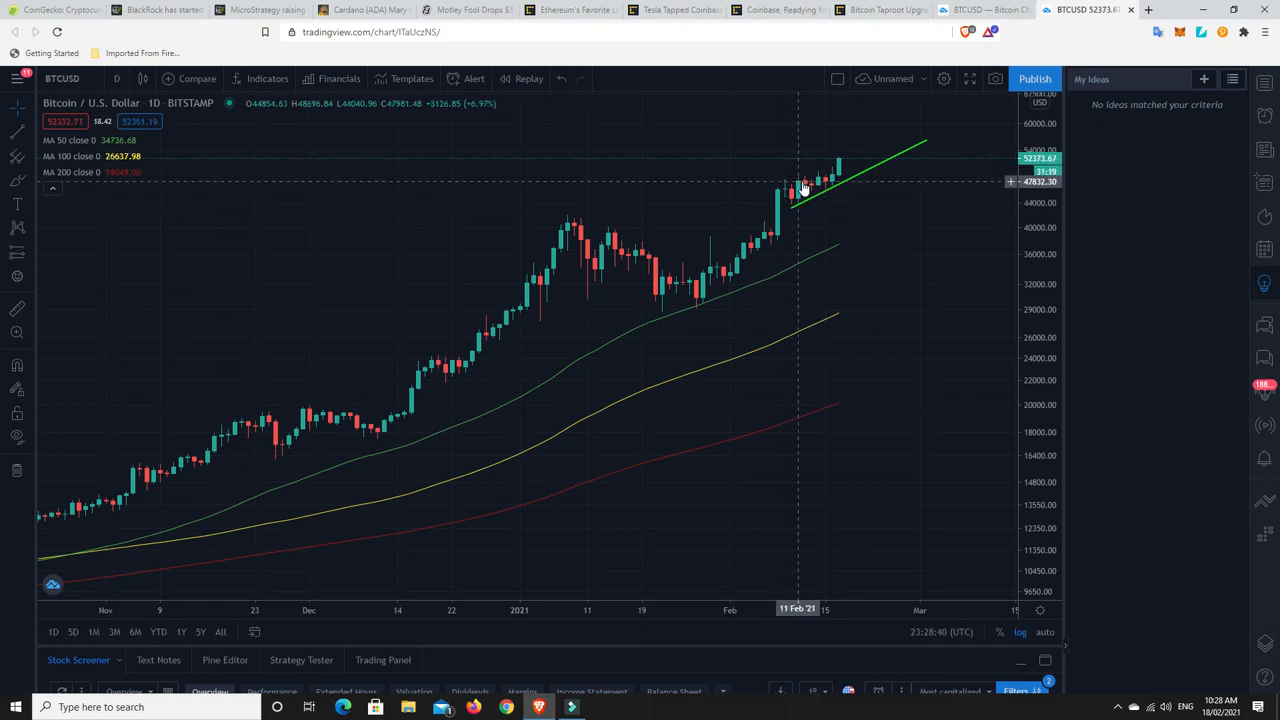
mouse_move(768, 190)
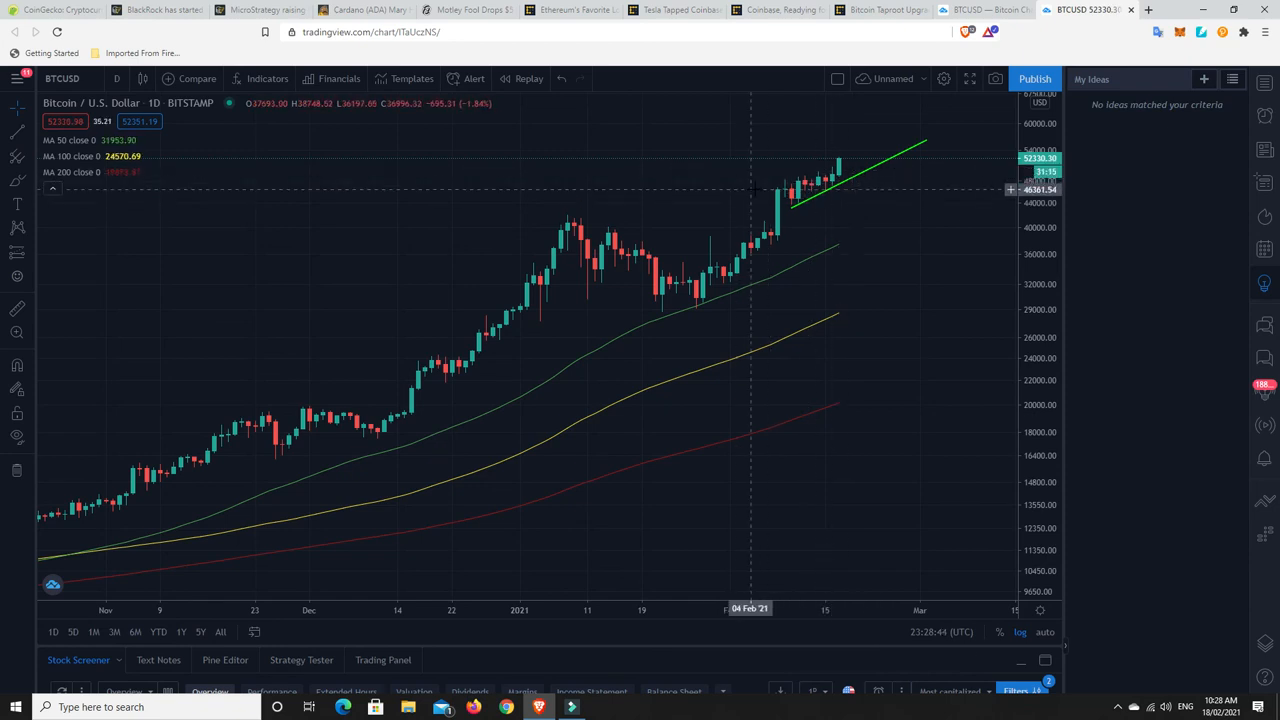
mouse_move(802, 196)
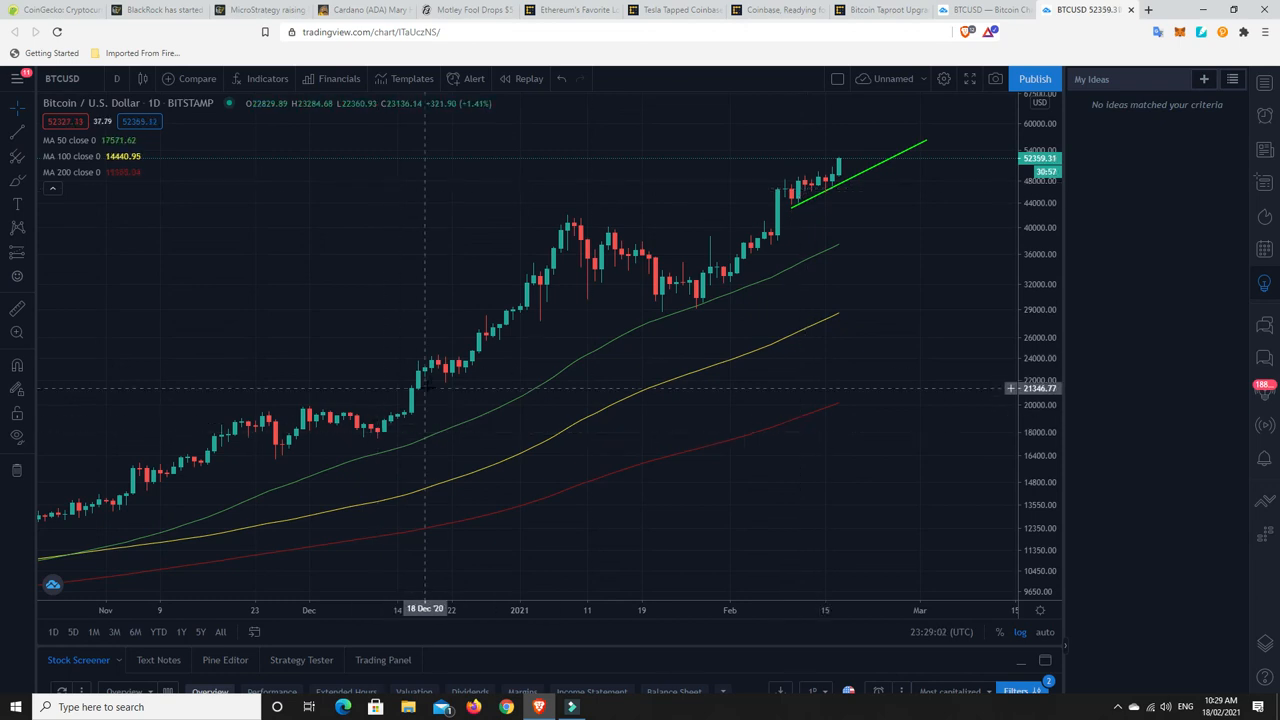
mouse_move(566, 238)
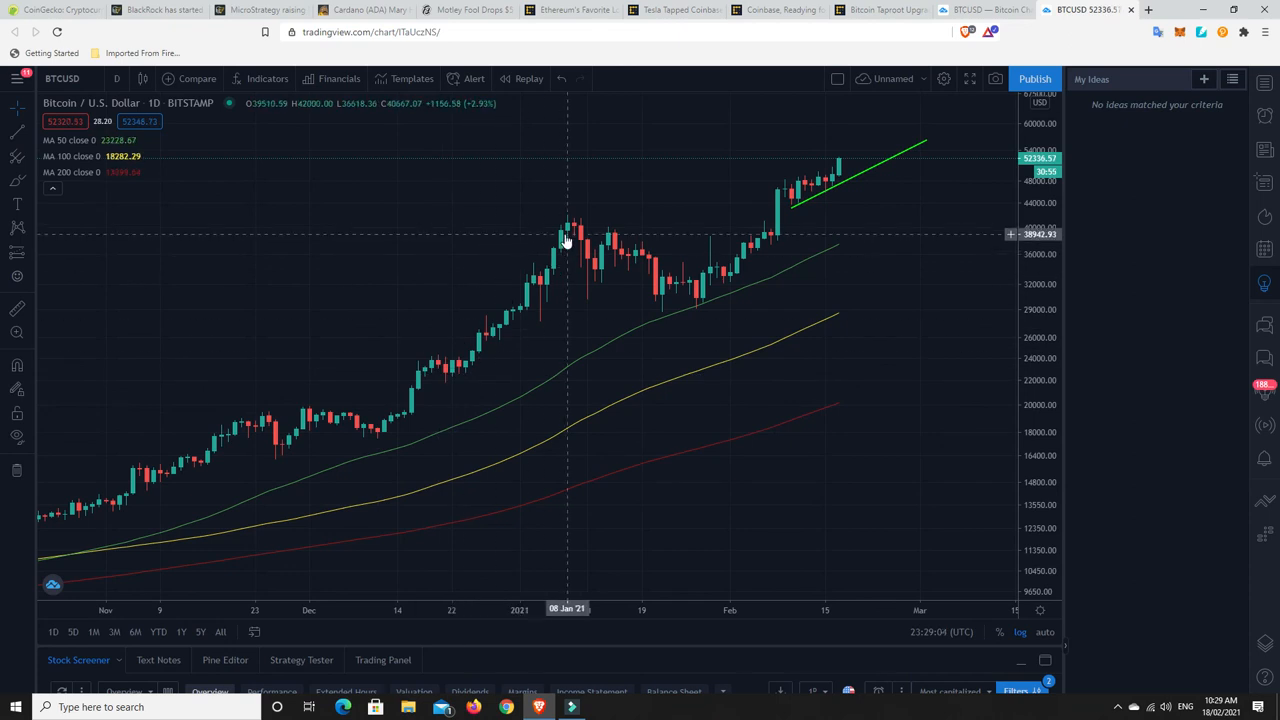
mouse_move(714, 300)
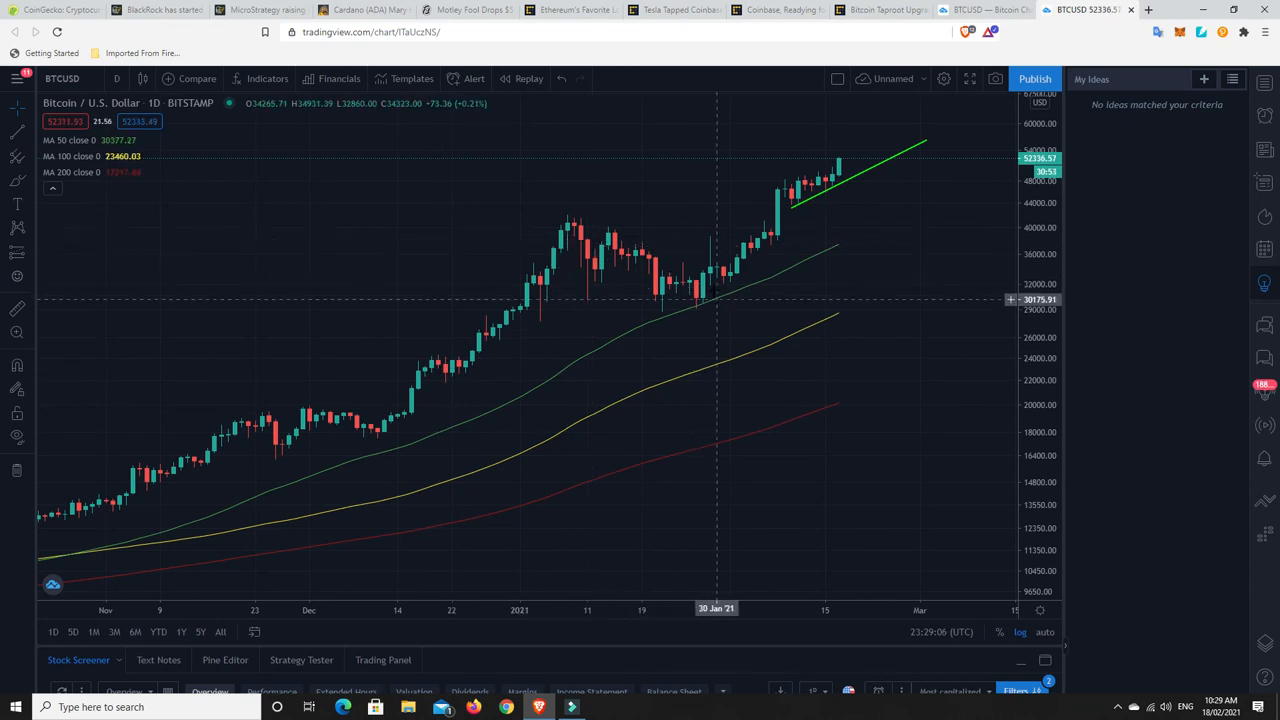
mouse_move(772, 236)
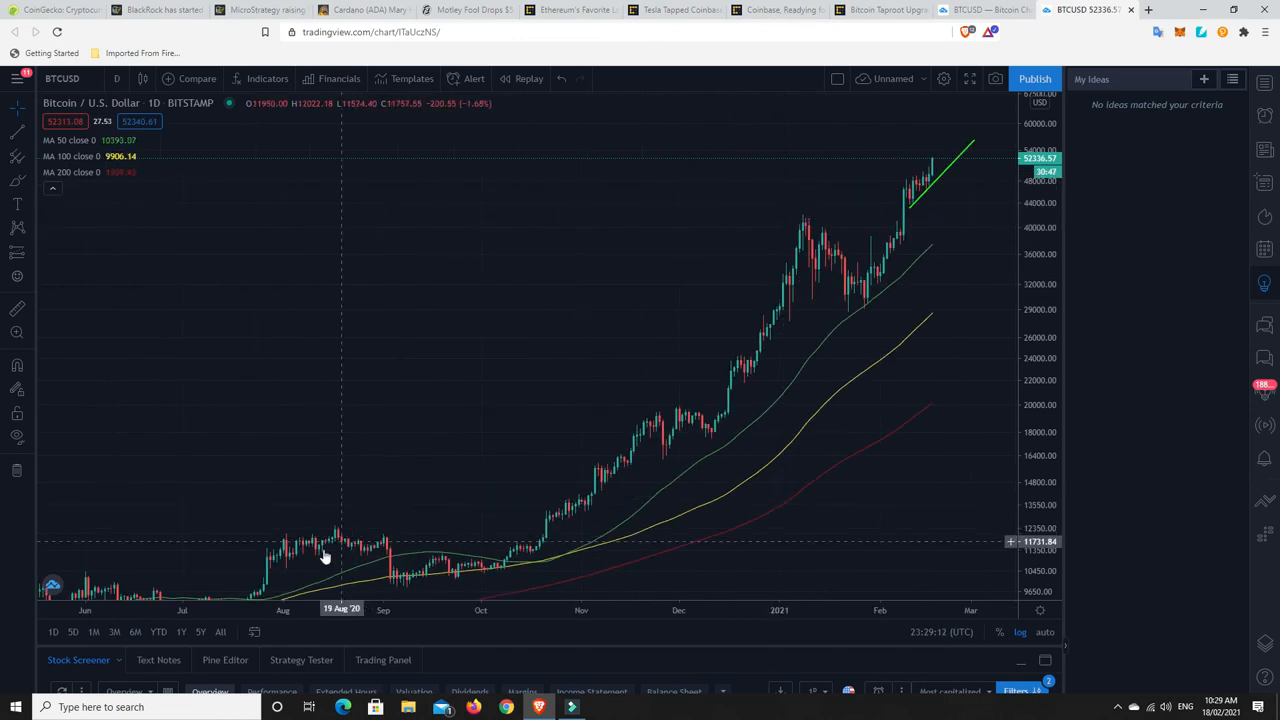
mouse_move(888, 368)
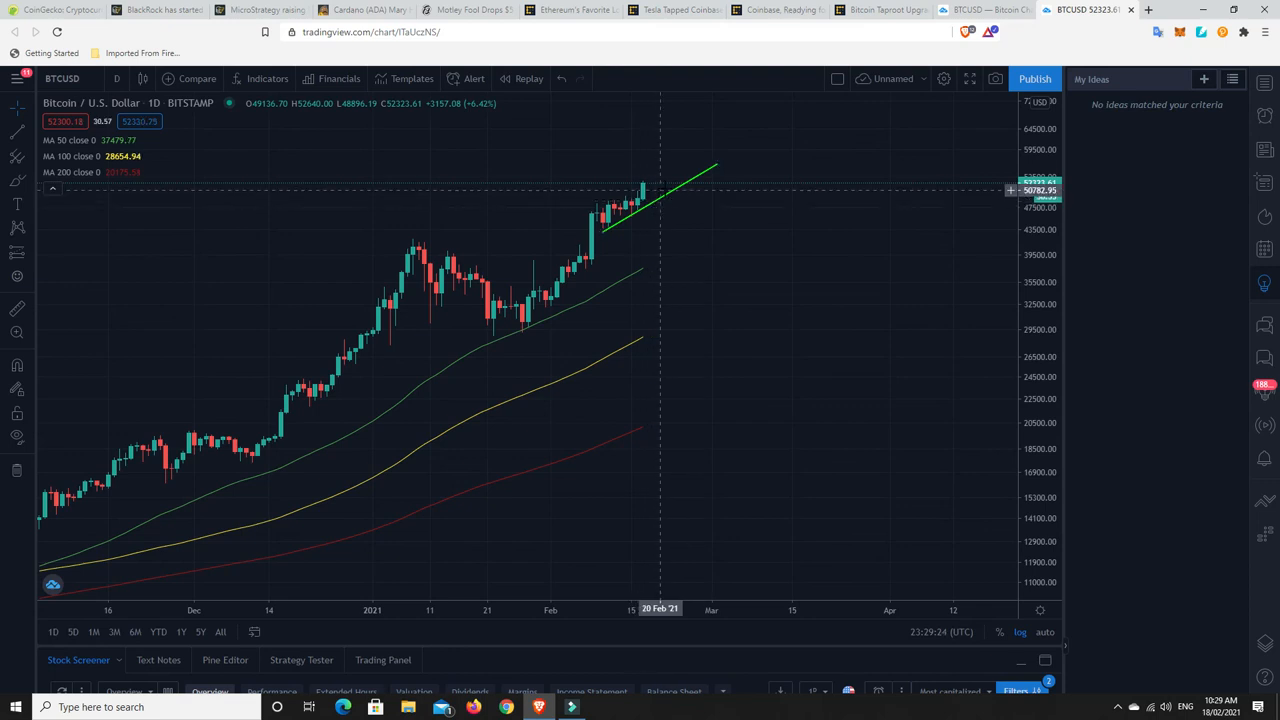
mouse_move(680, 186)
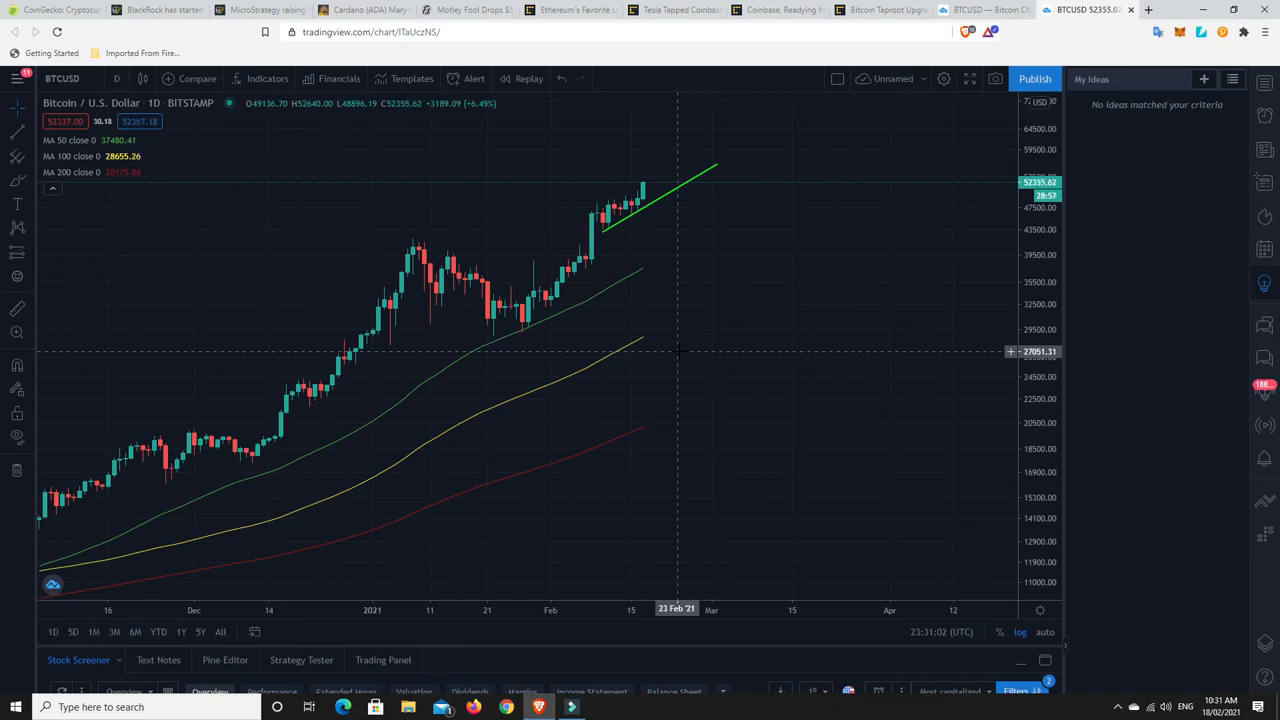
mouse_move(668, 254)
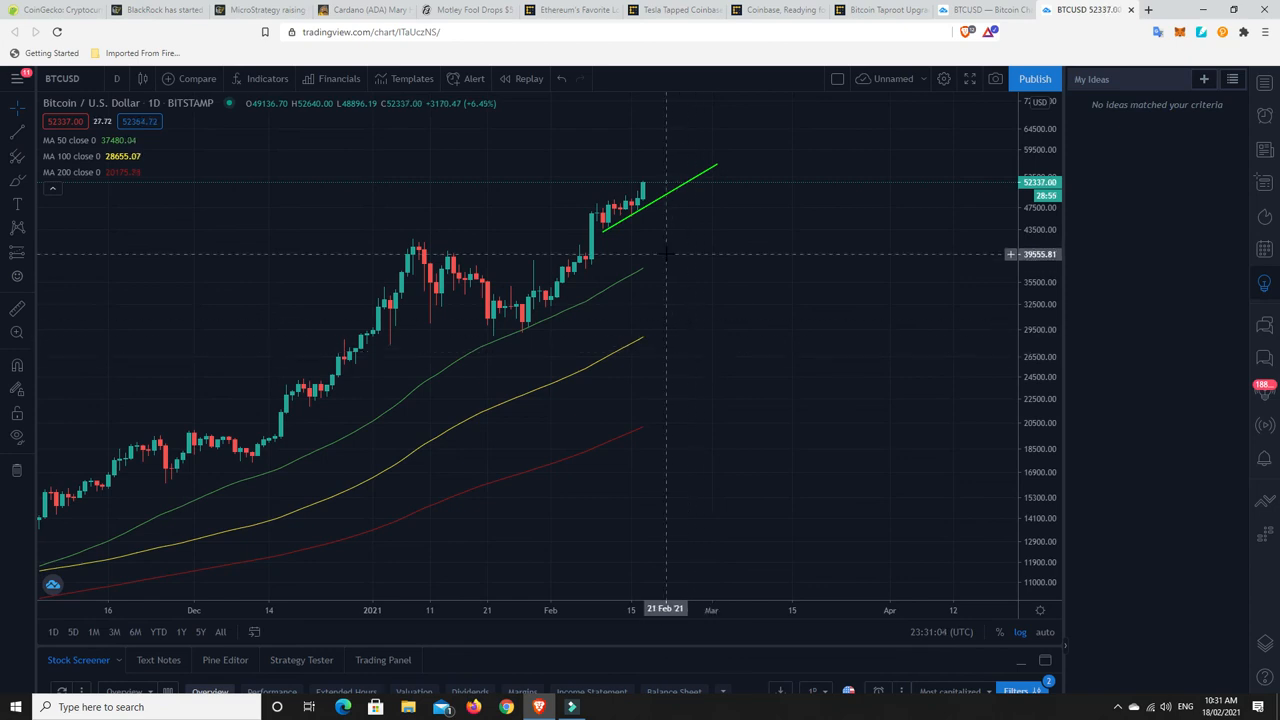